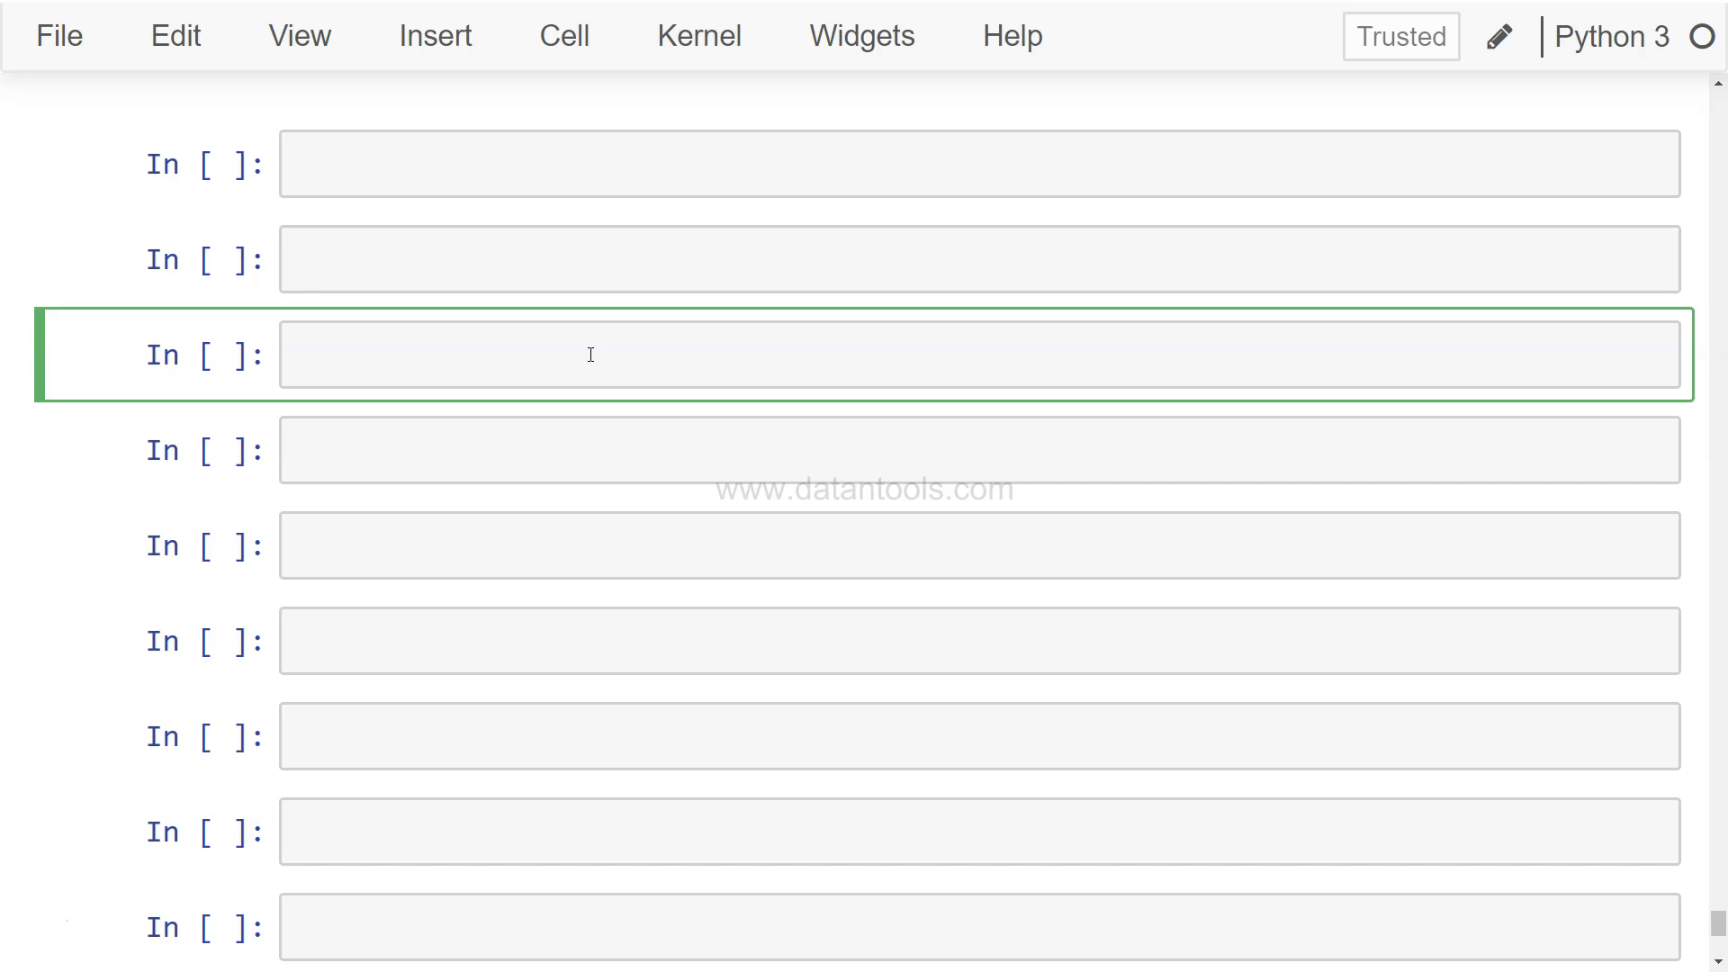
# Step: Run sales.head(2) to preview the 21-column sales data and save the notebook
pyautogui.click(590, 355)
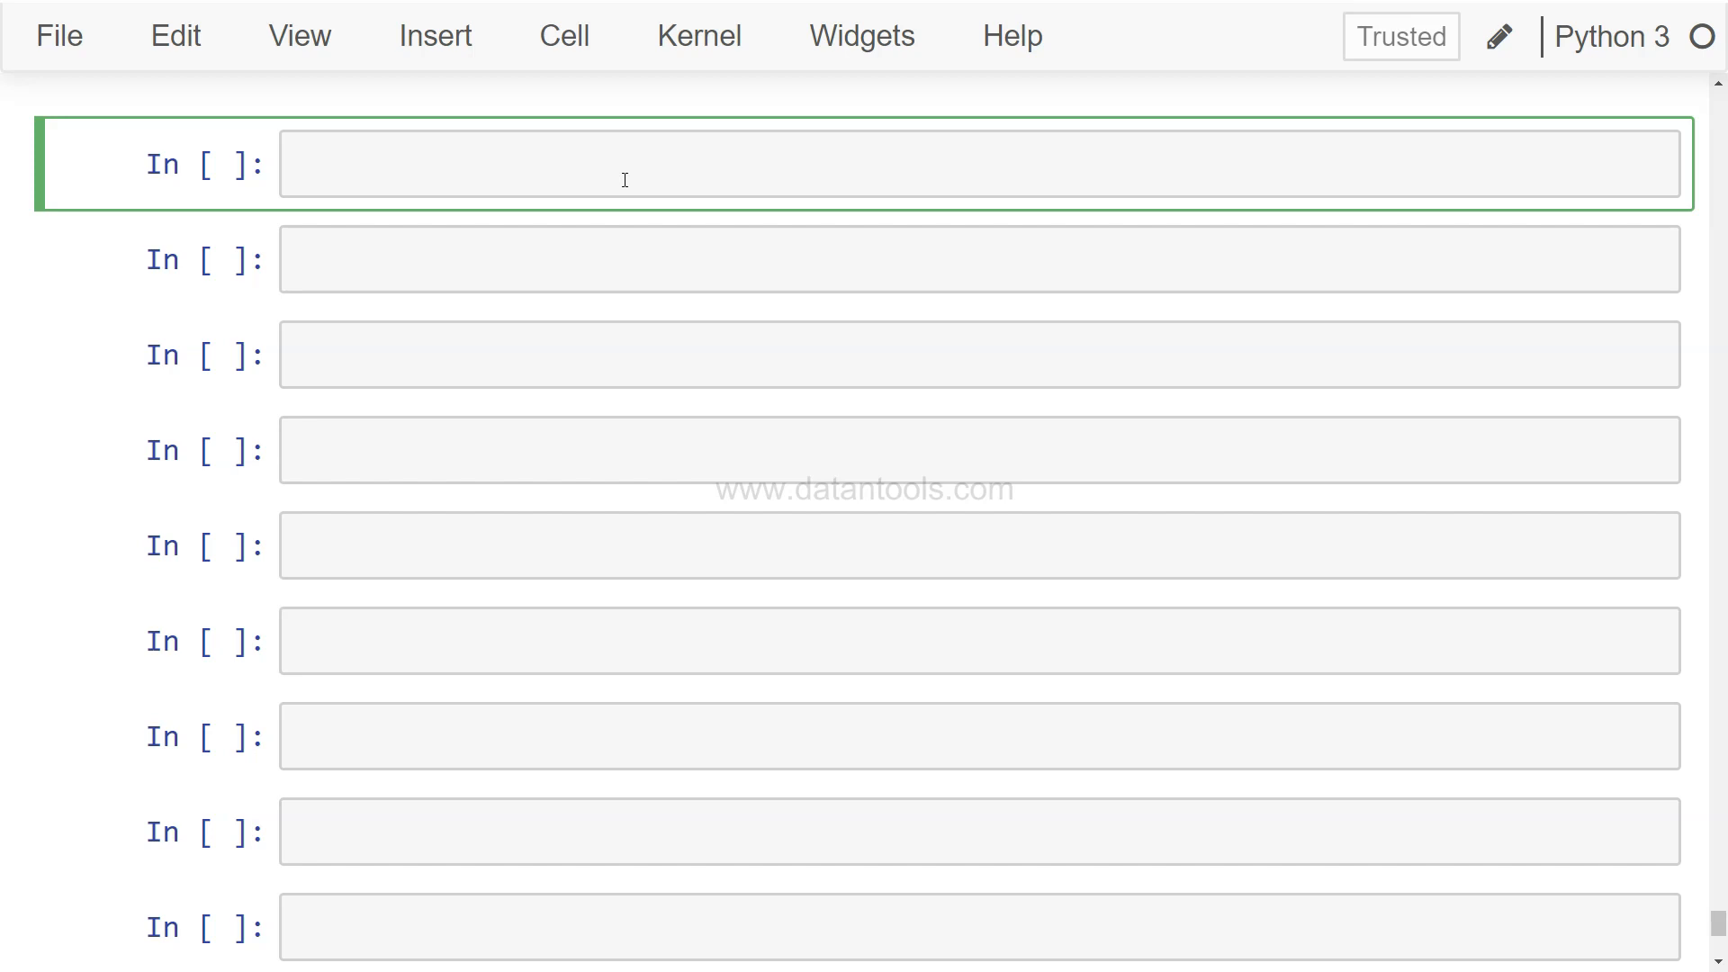
pyautogui.write('sales.head(2')
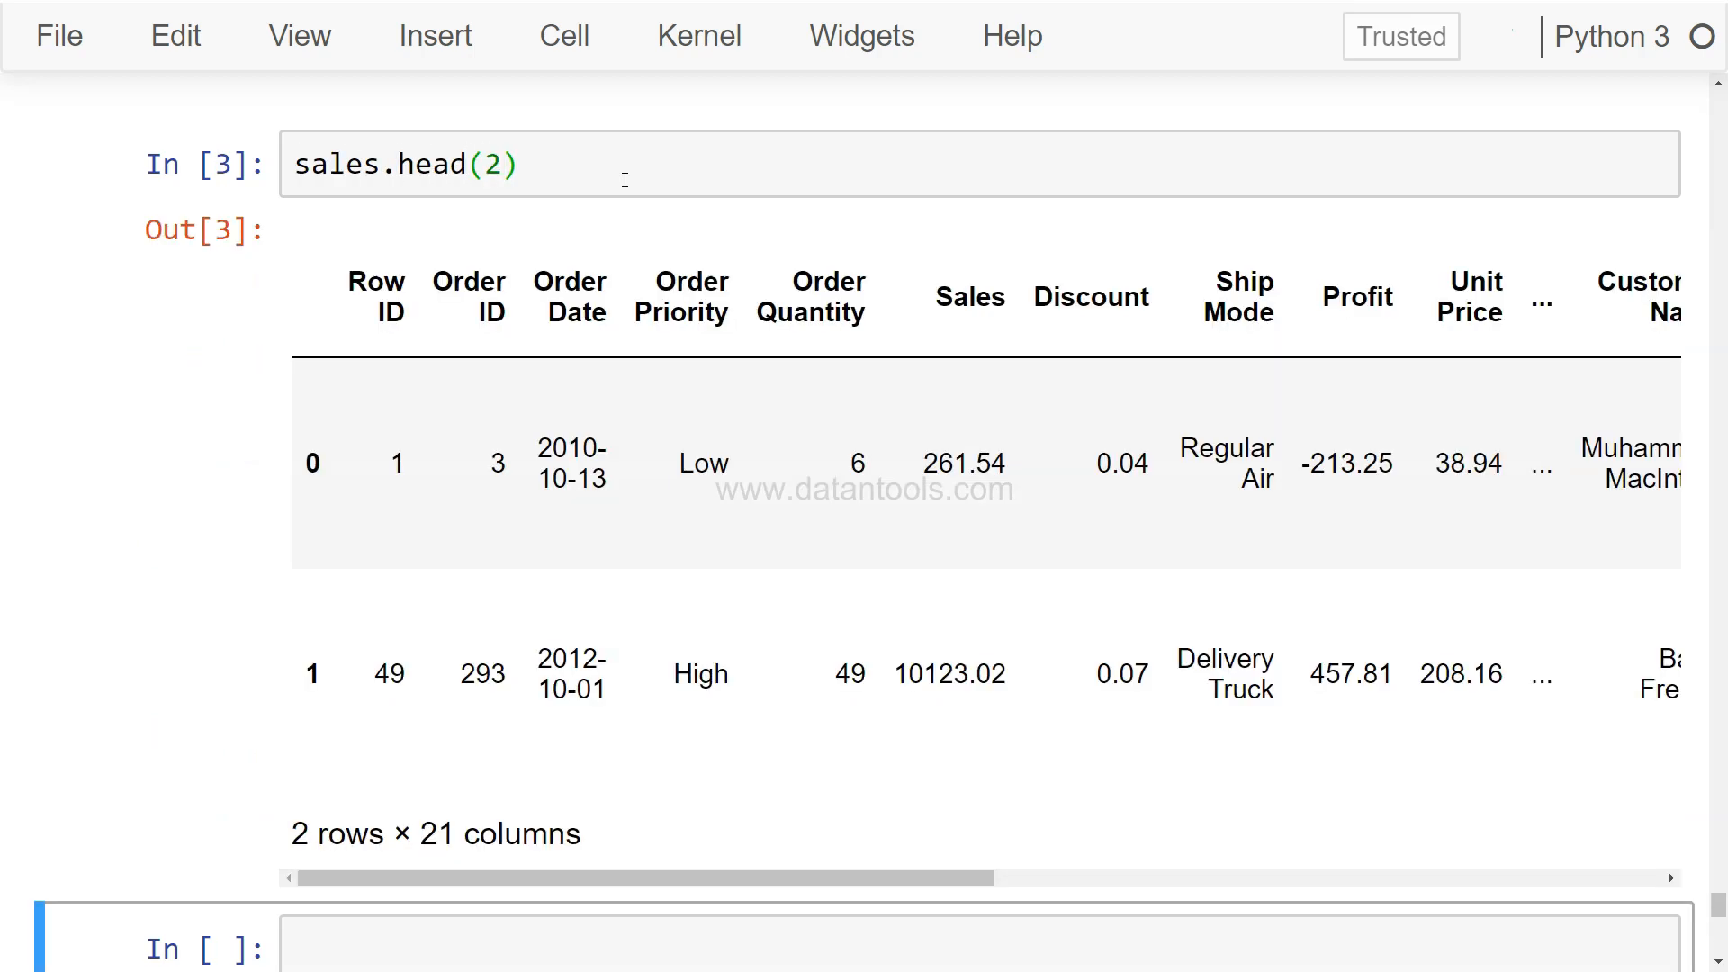
pyautogui.click(261, 170)
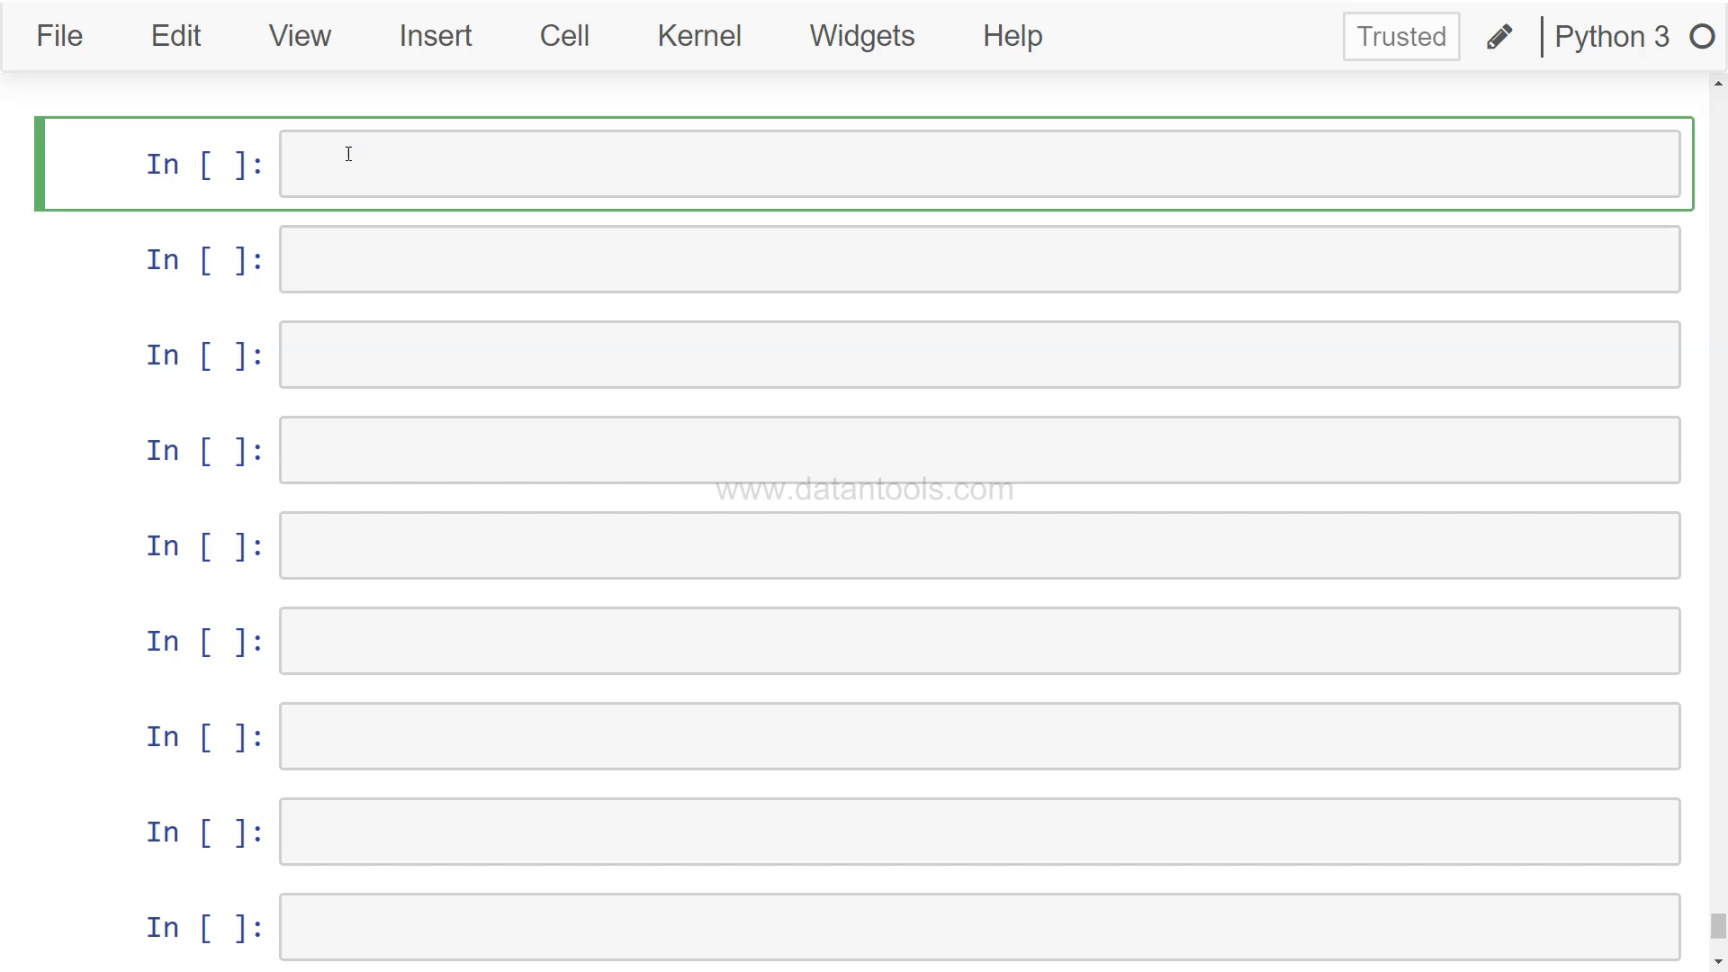
pyautogui.press('Ctrl+s')
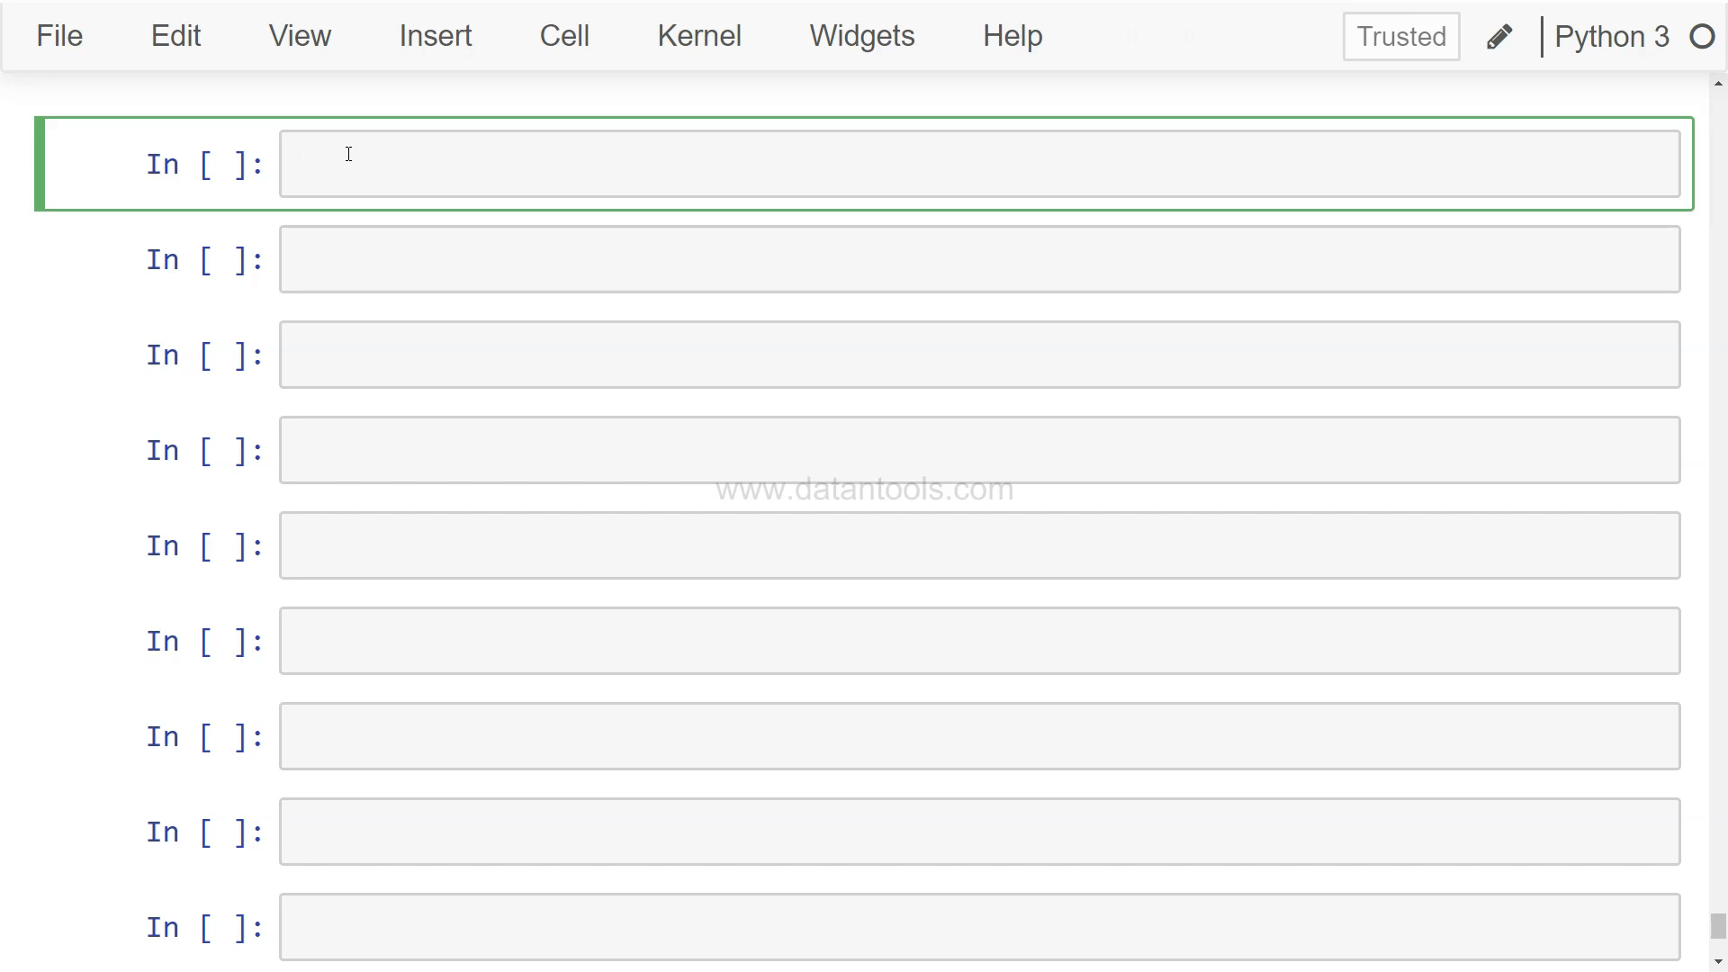
pyautogui.click(243, 183)
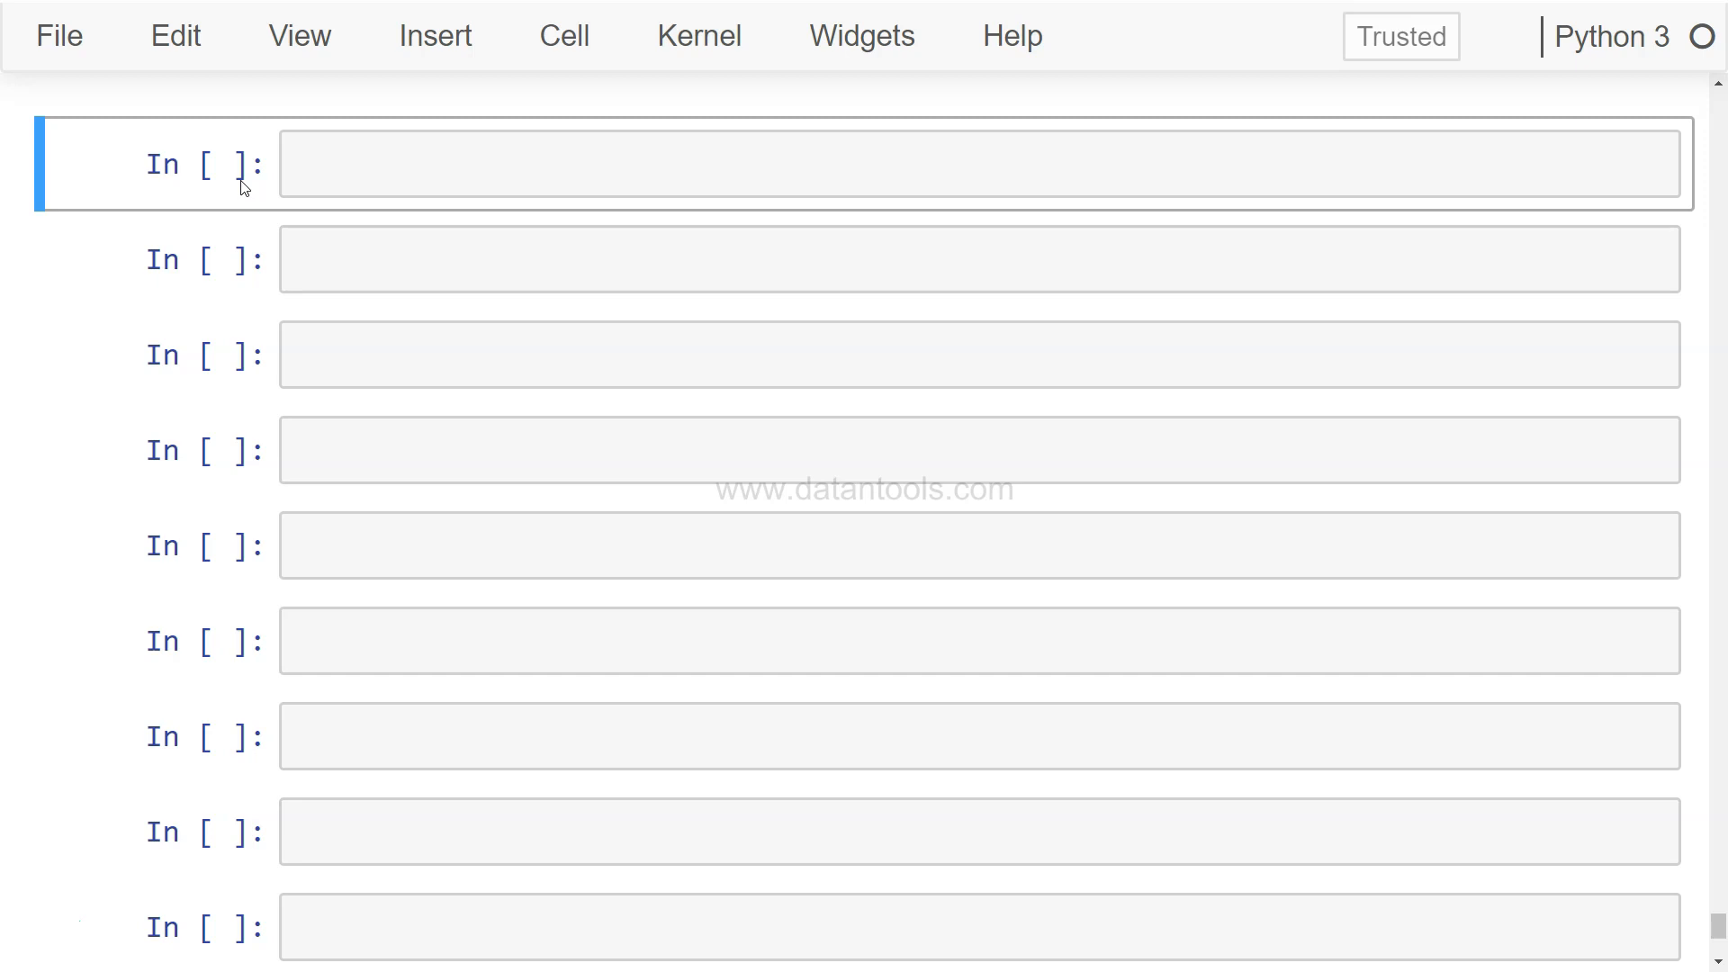
# Step: Write sns.catplot(x="Product Category", y="Shipping Cost", data=sales, kind='box') in the empty cell
pyautogui.click(328, 184)
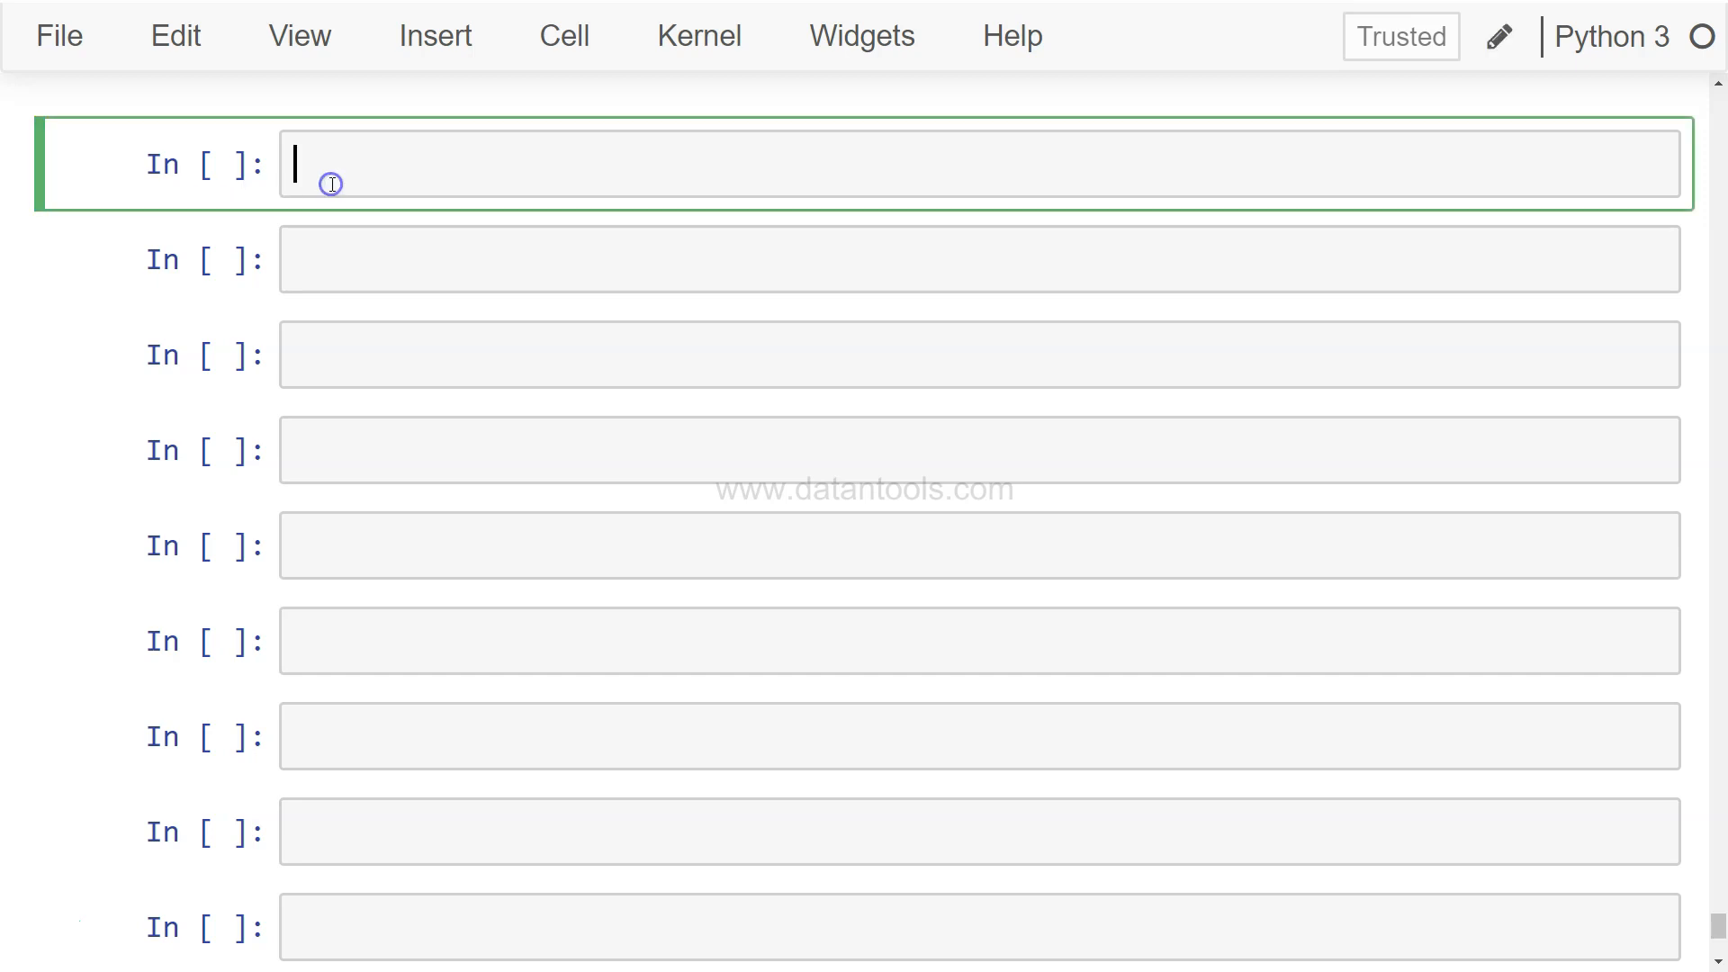
pyautogui.write('sns.')
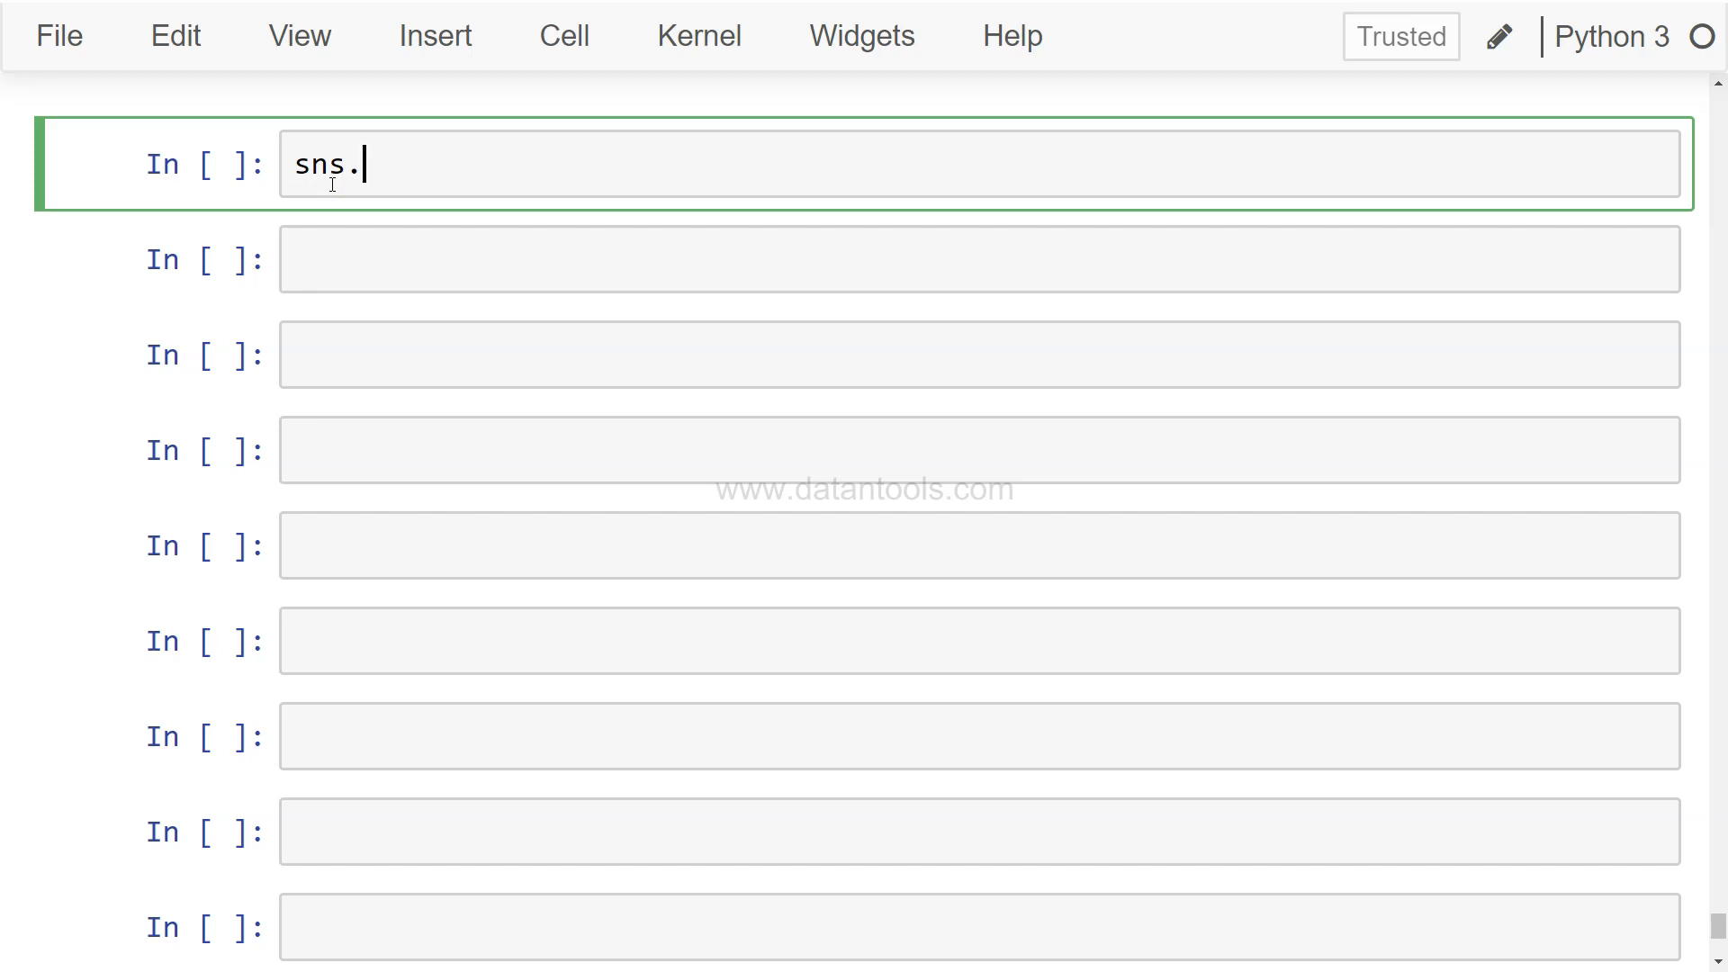
pyautogui.write('catp')
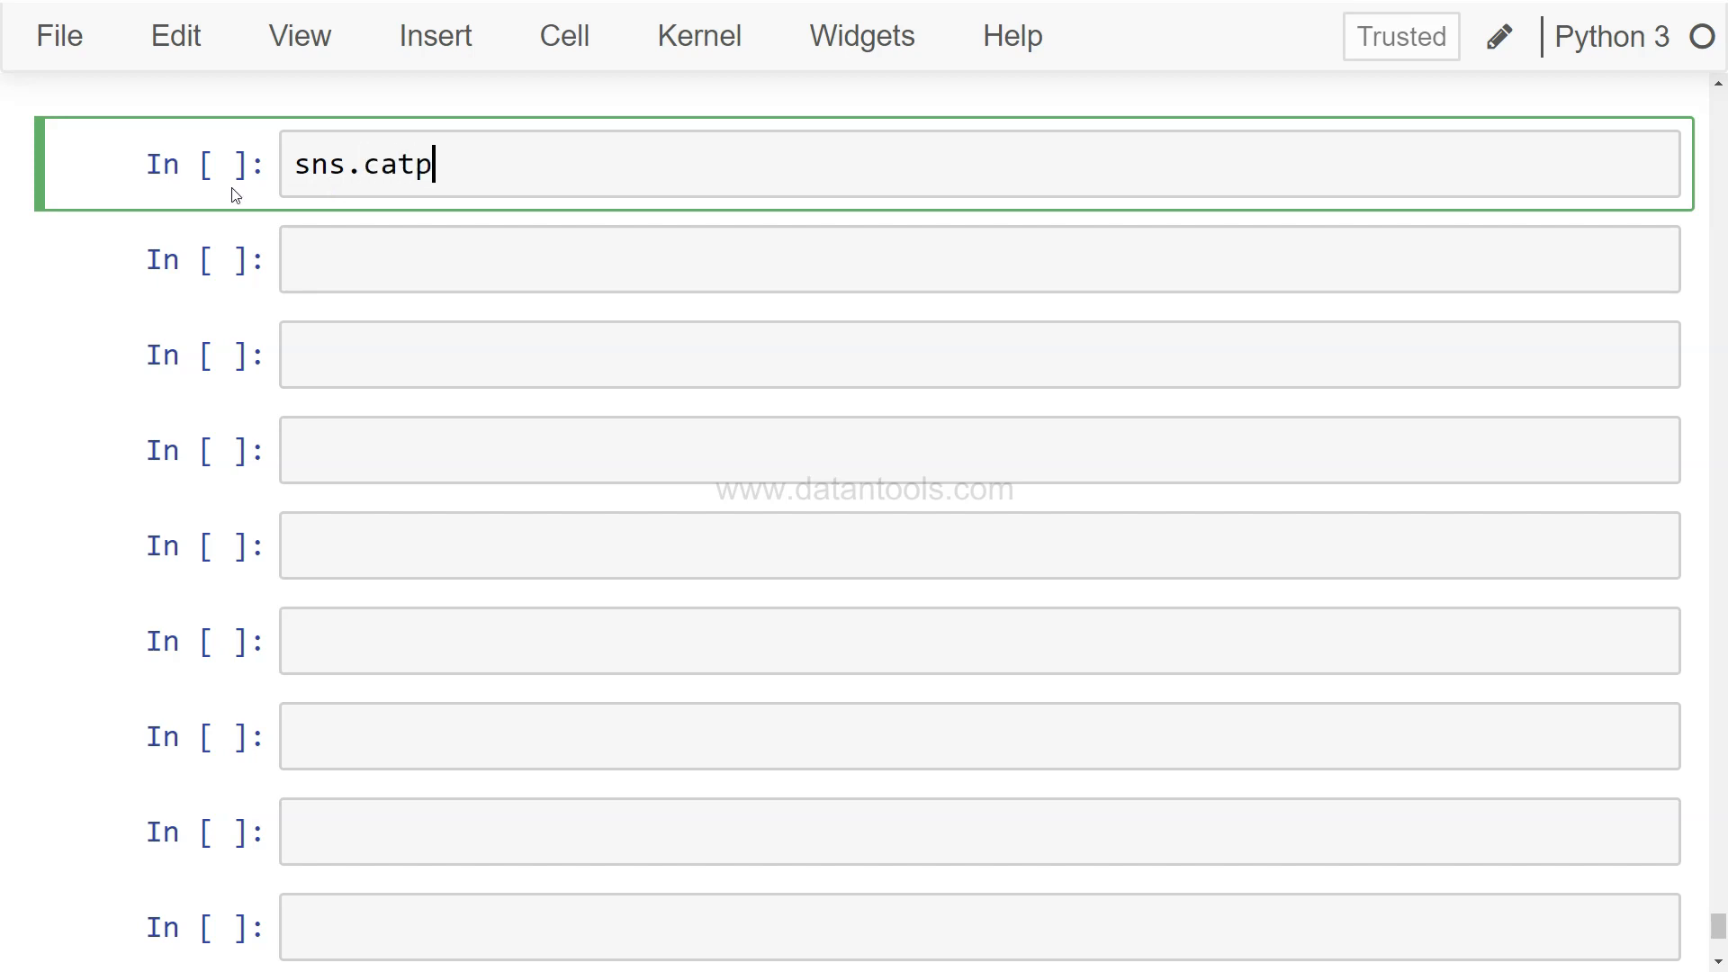
pyautogui.write('lot(x)')
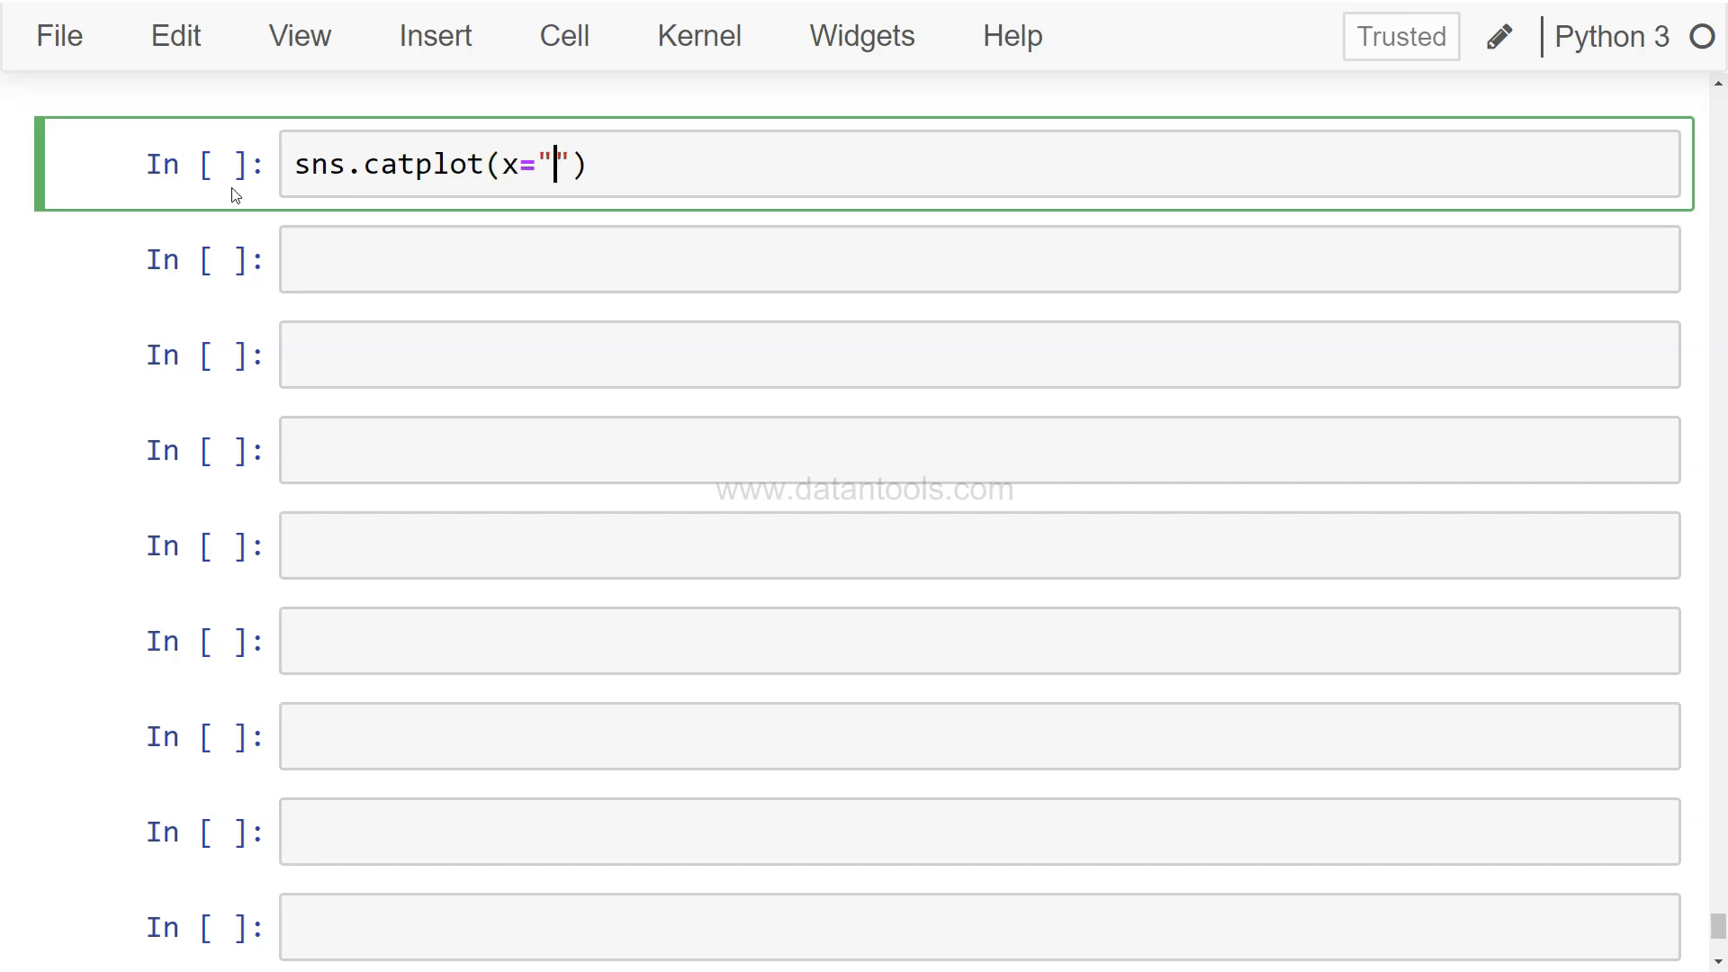
pyautogui.write('P')
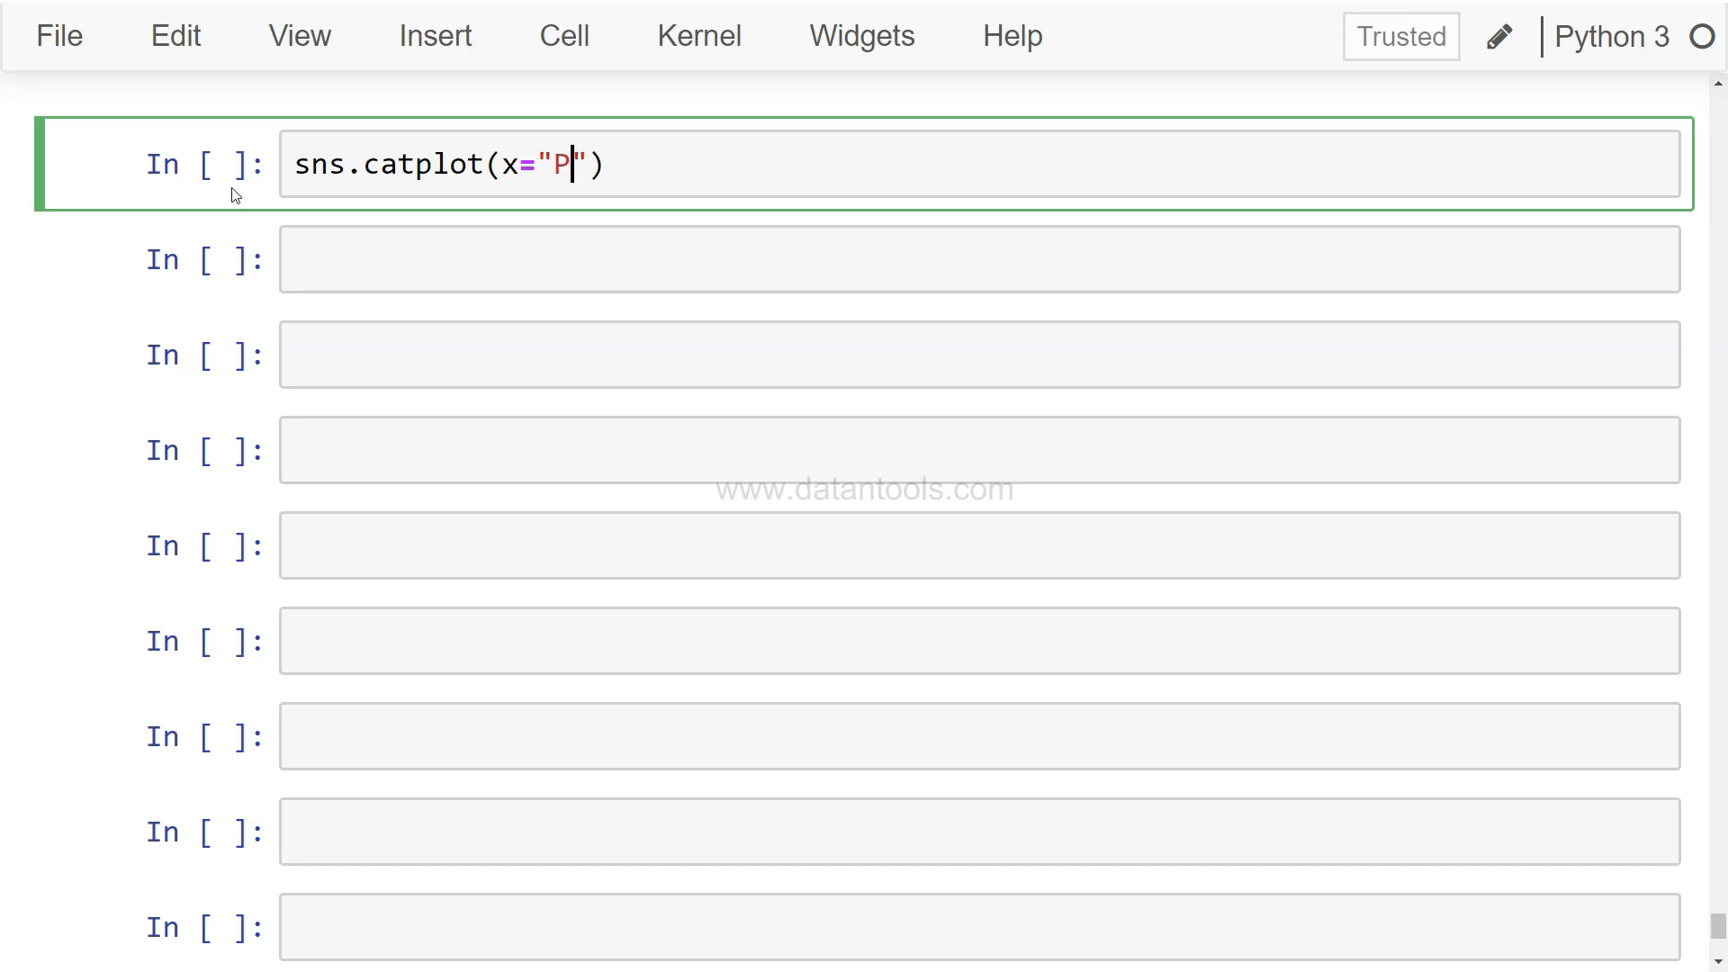
pyautogui.write('roduct Categor')
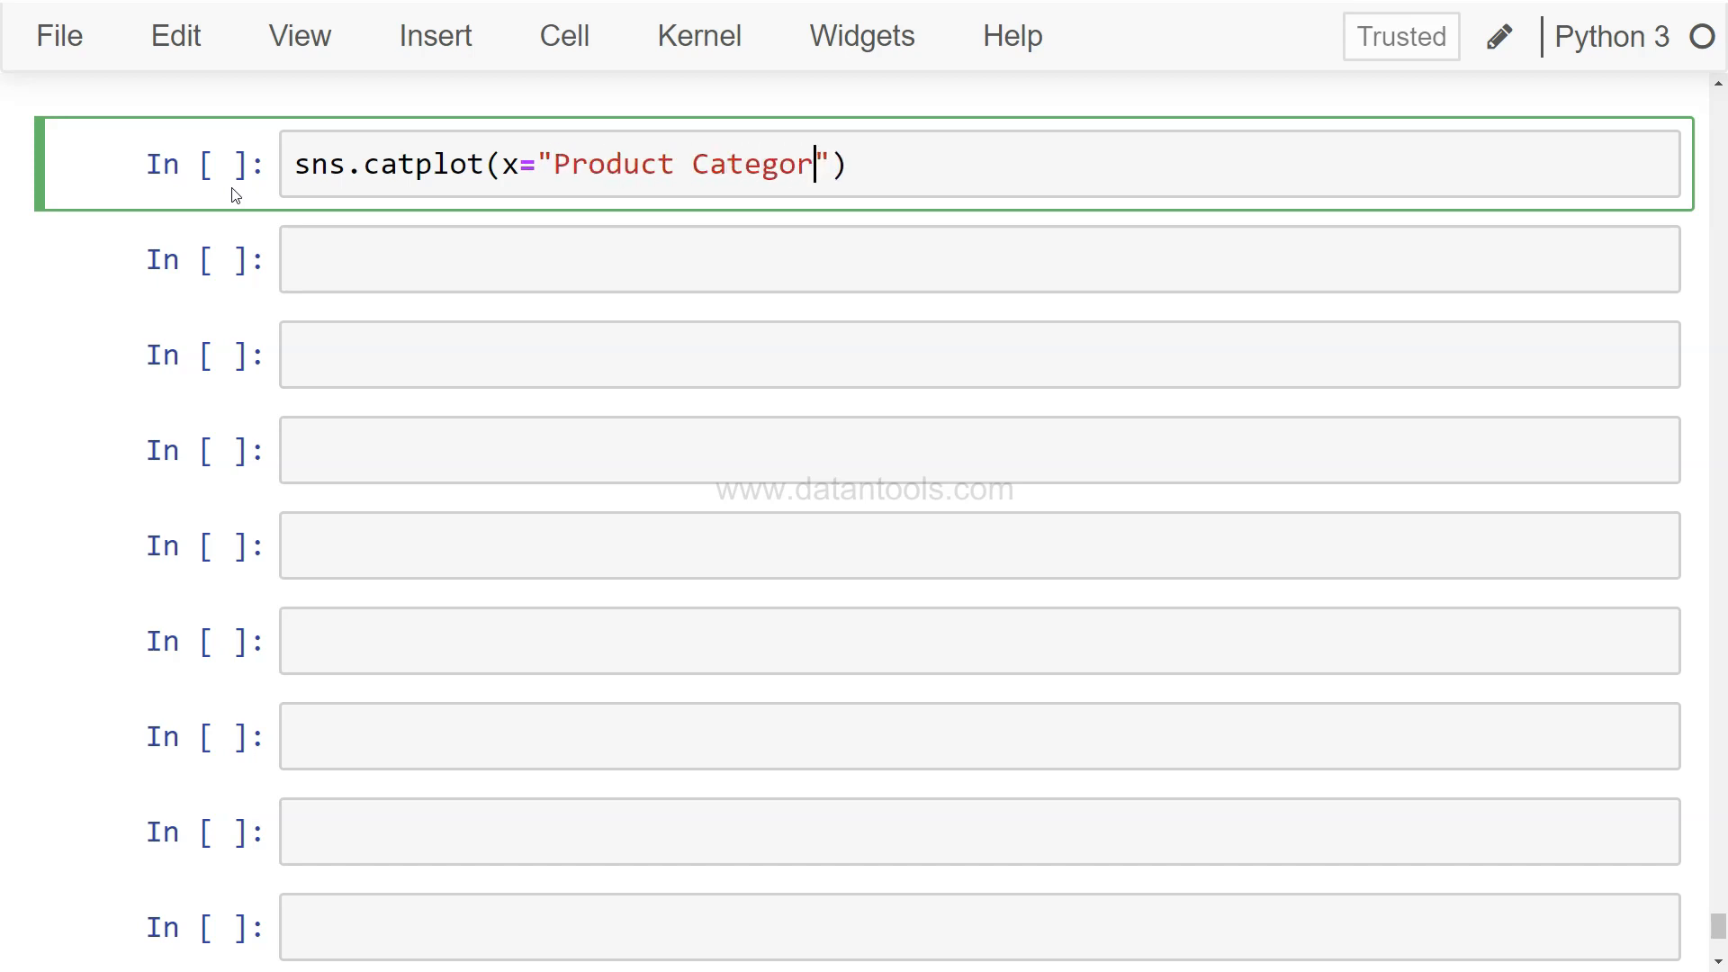
pyautogui.write('y')
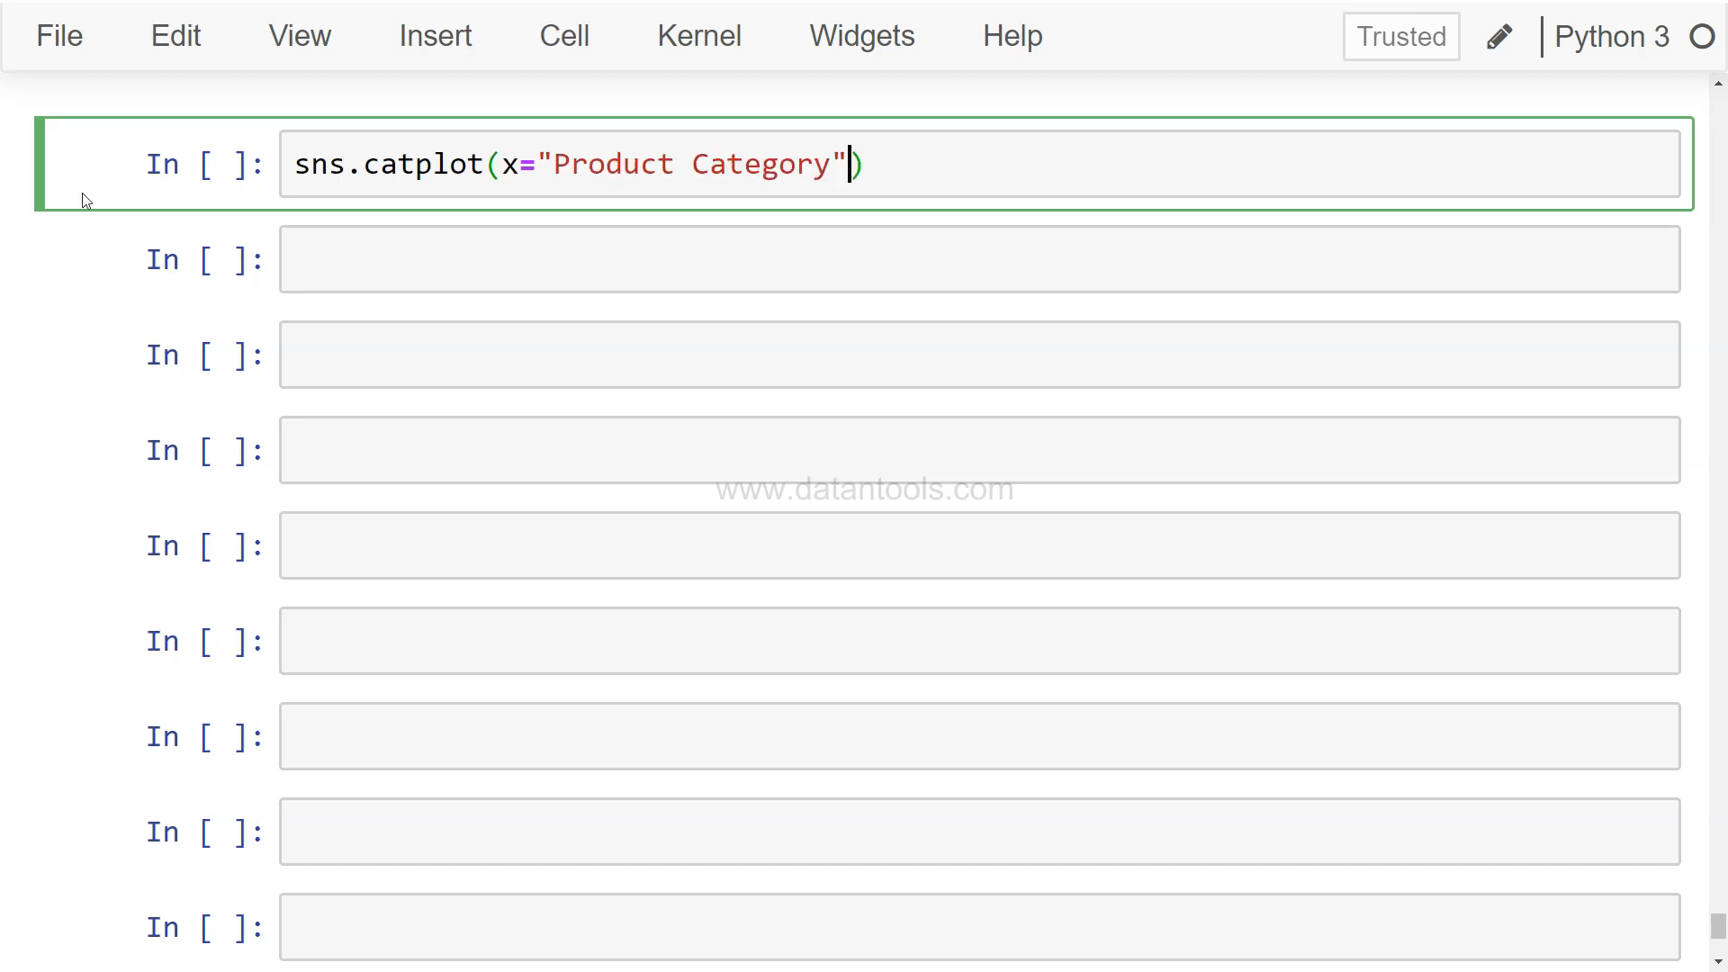
pyautogui.write(',y=""')
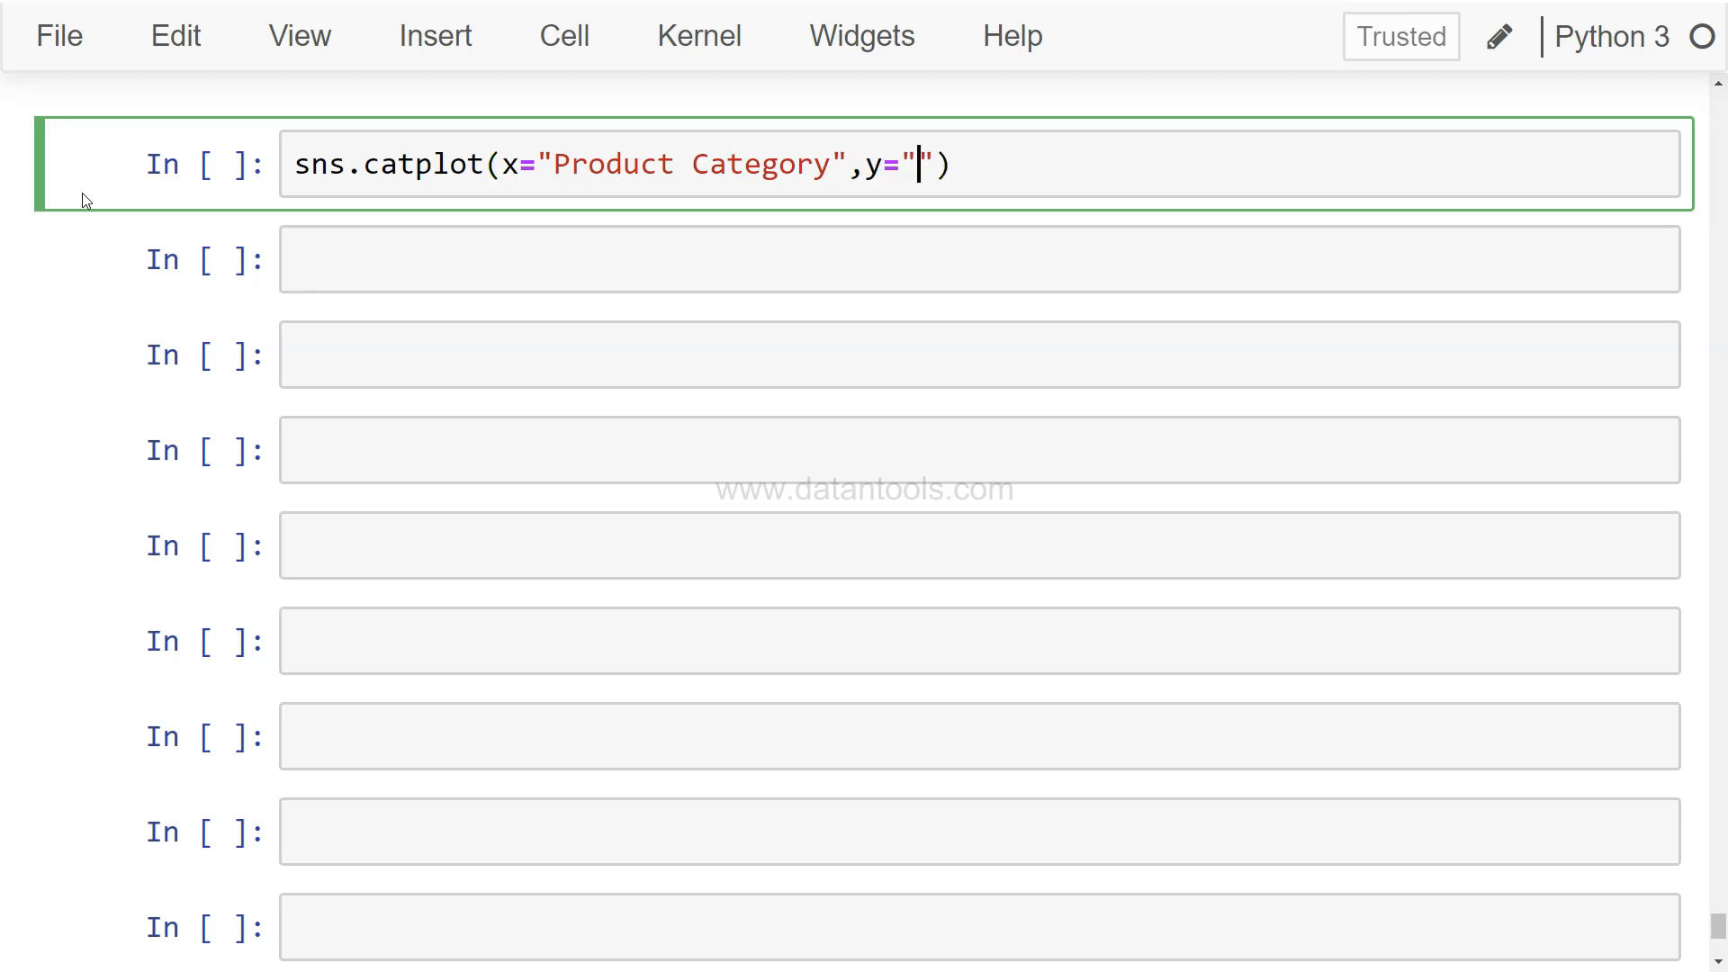
pyautogui.write('Shipping')
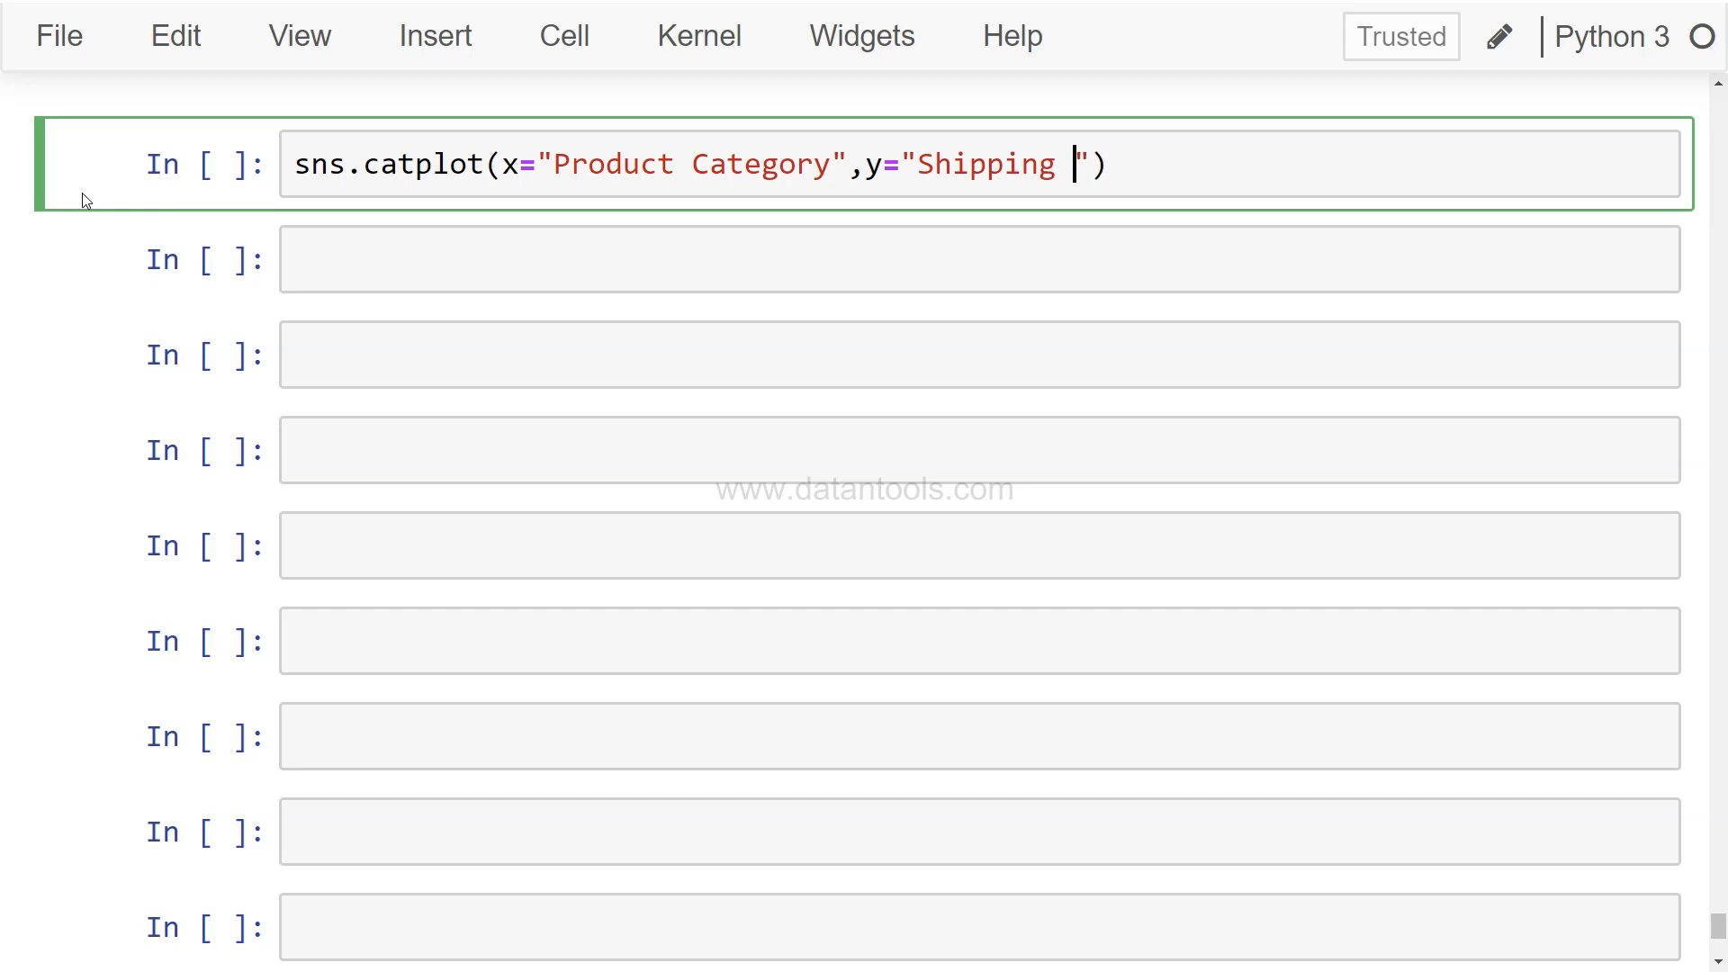
pyautogui.write('Cost')
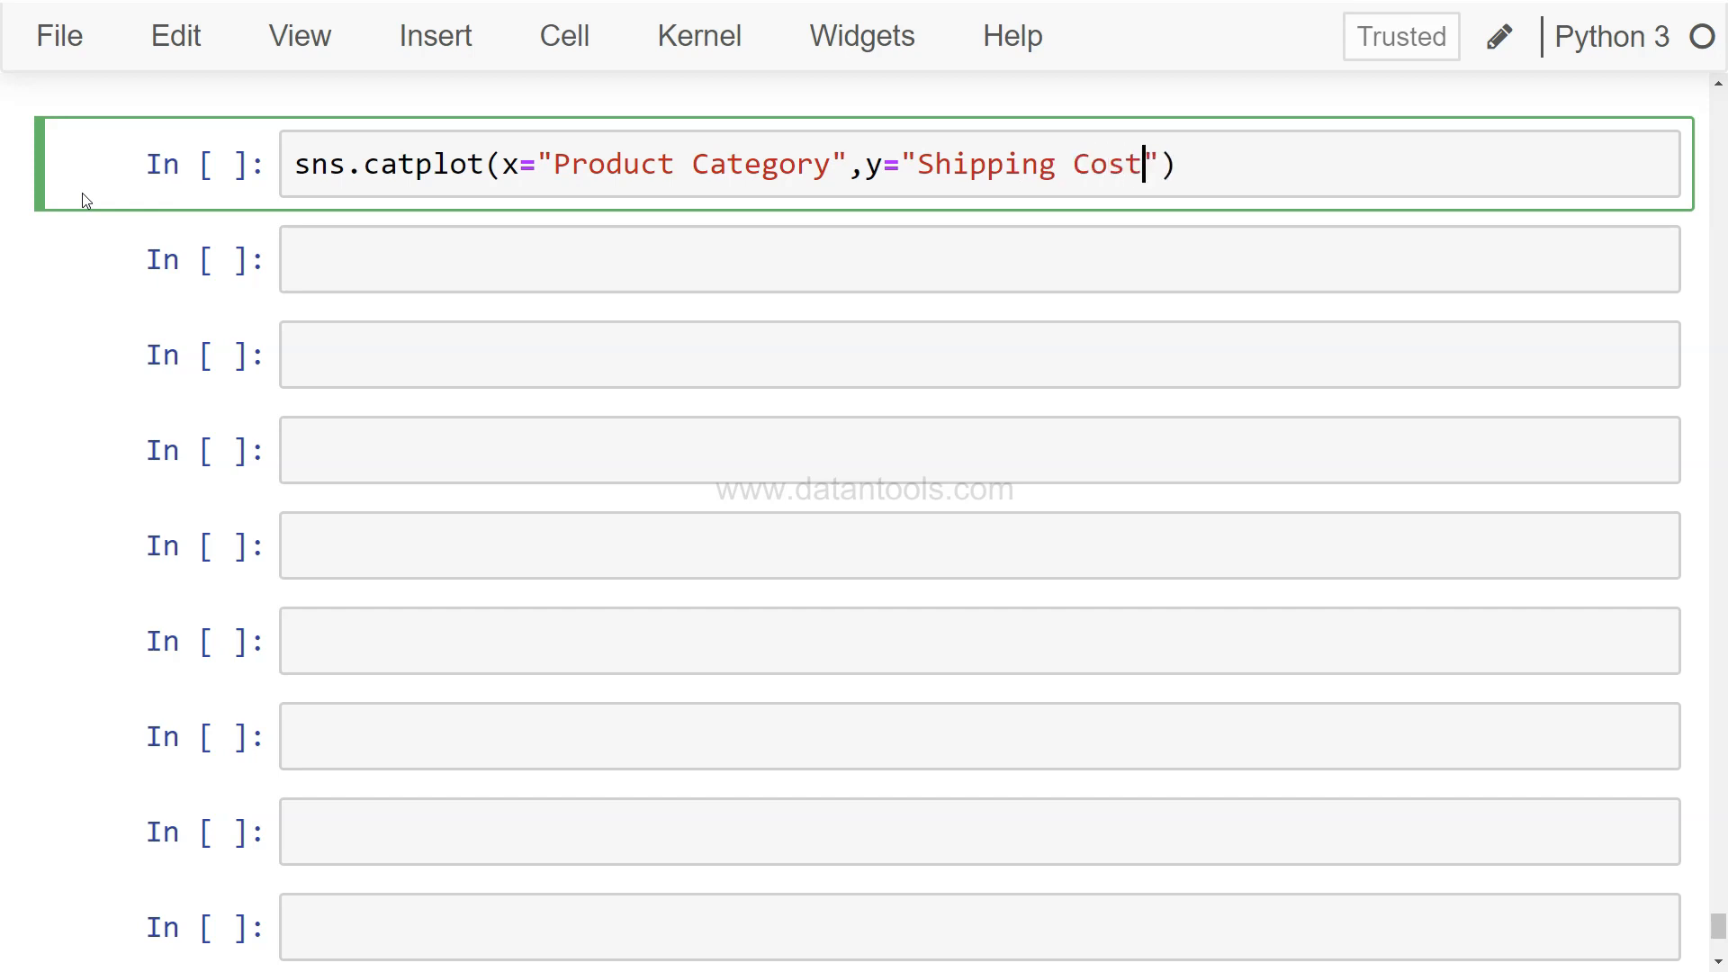
pyautogui.write(',')
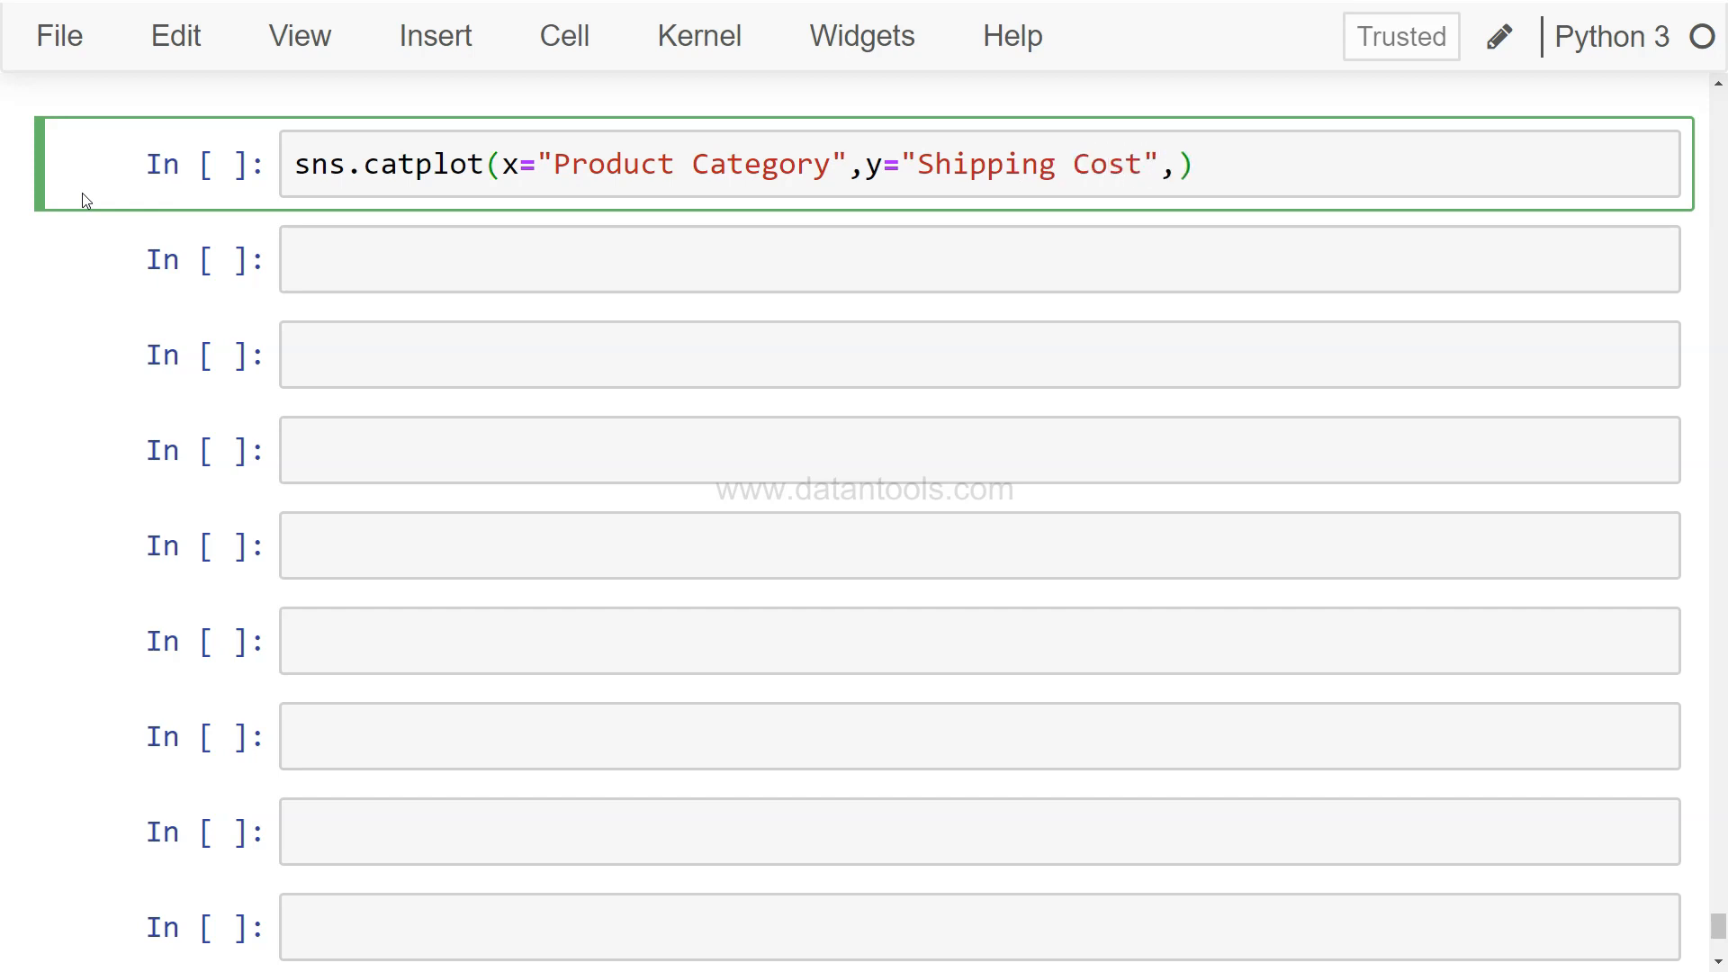
pyautogui.write('data=sales')
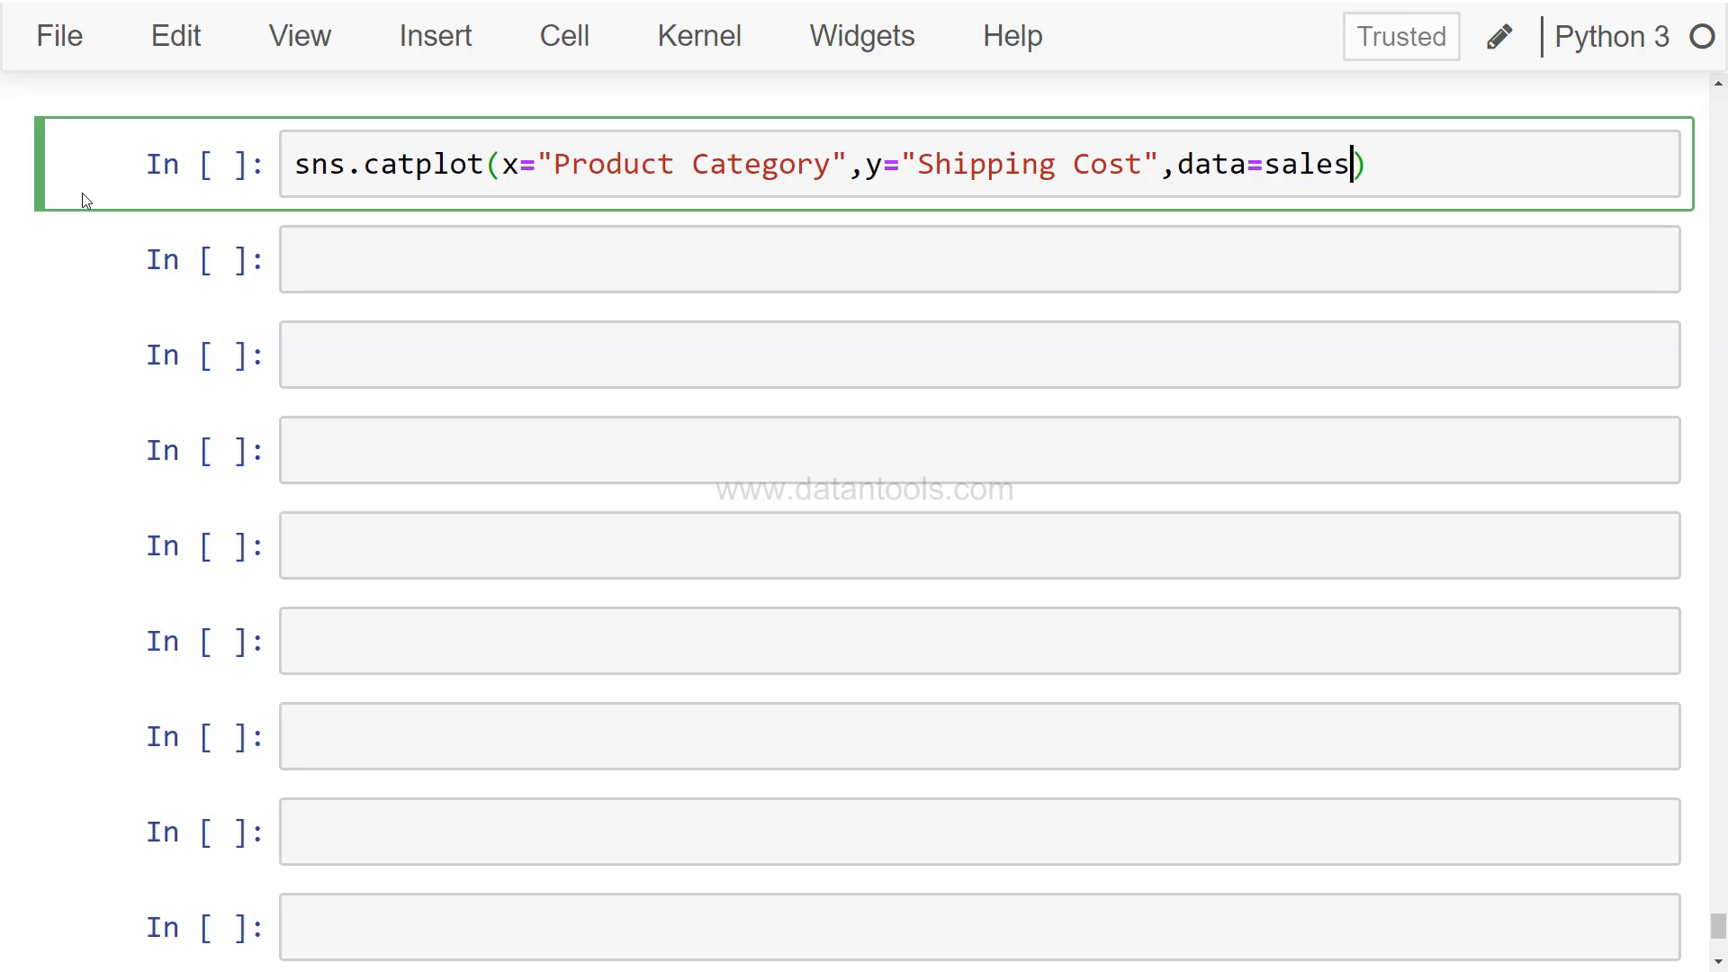
pyautogui.write(',kind')
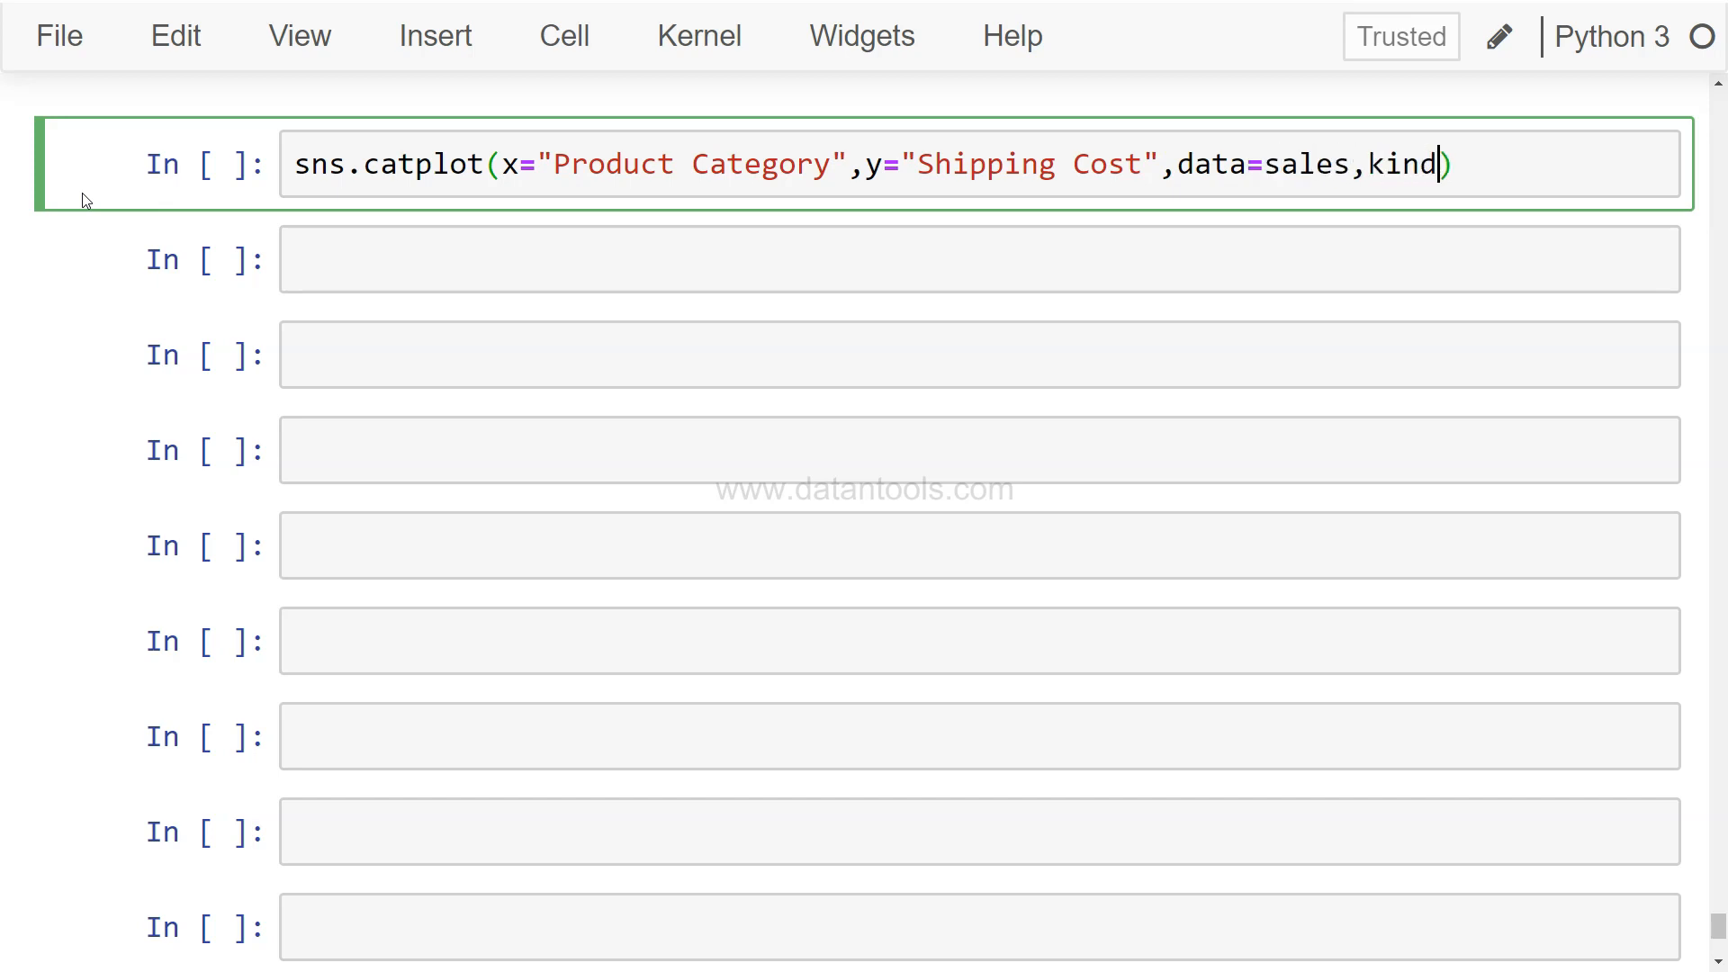
pyautogui.write("='box")
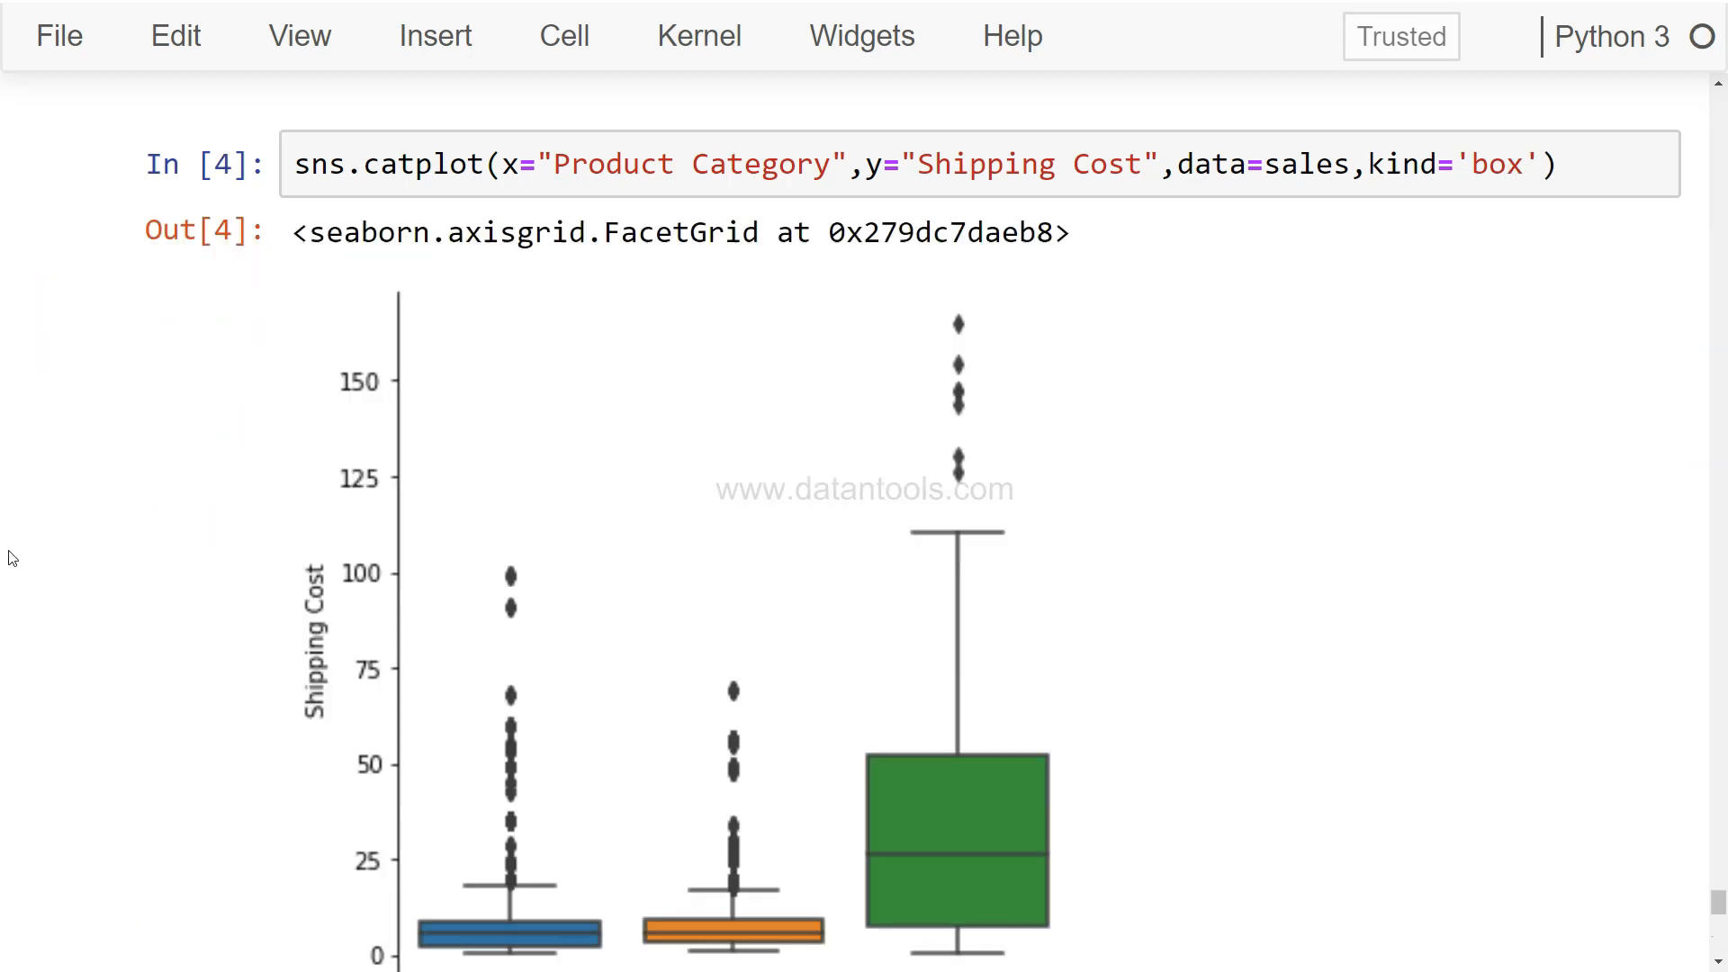
pyautogui.scroll(-3)
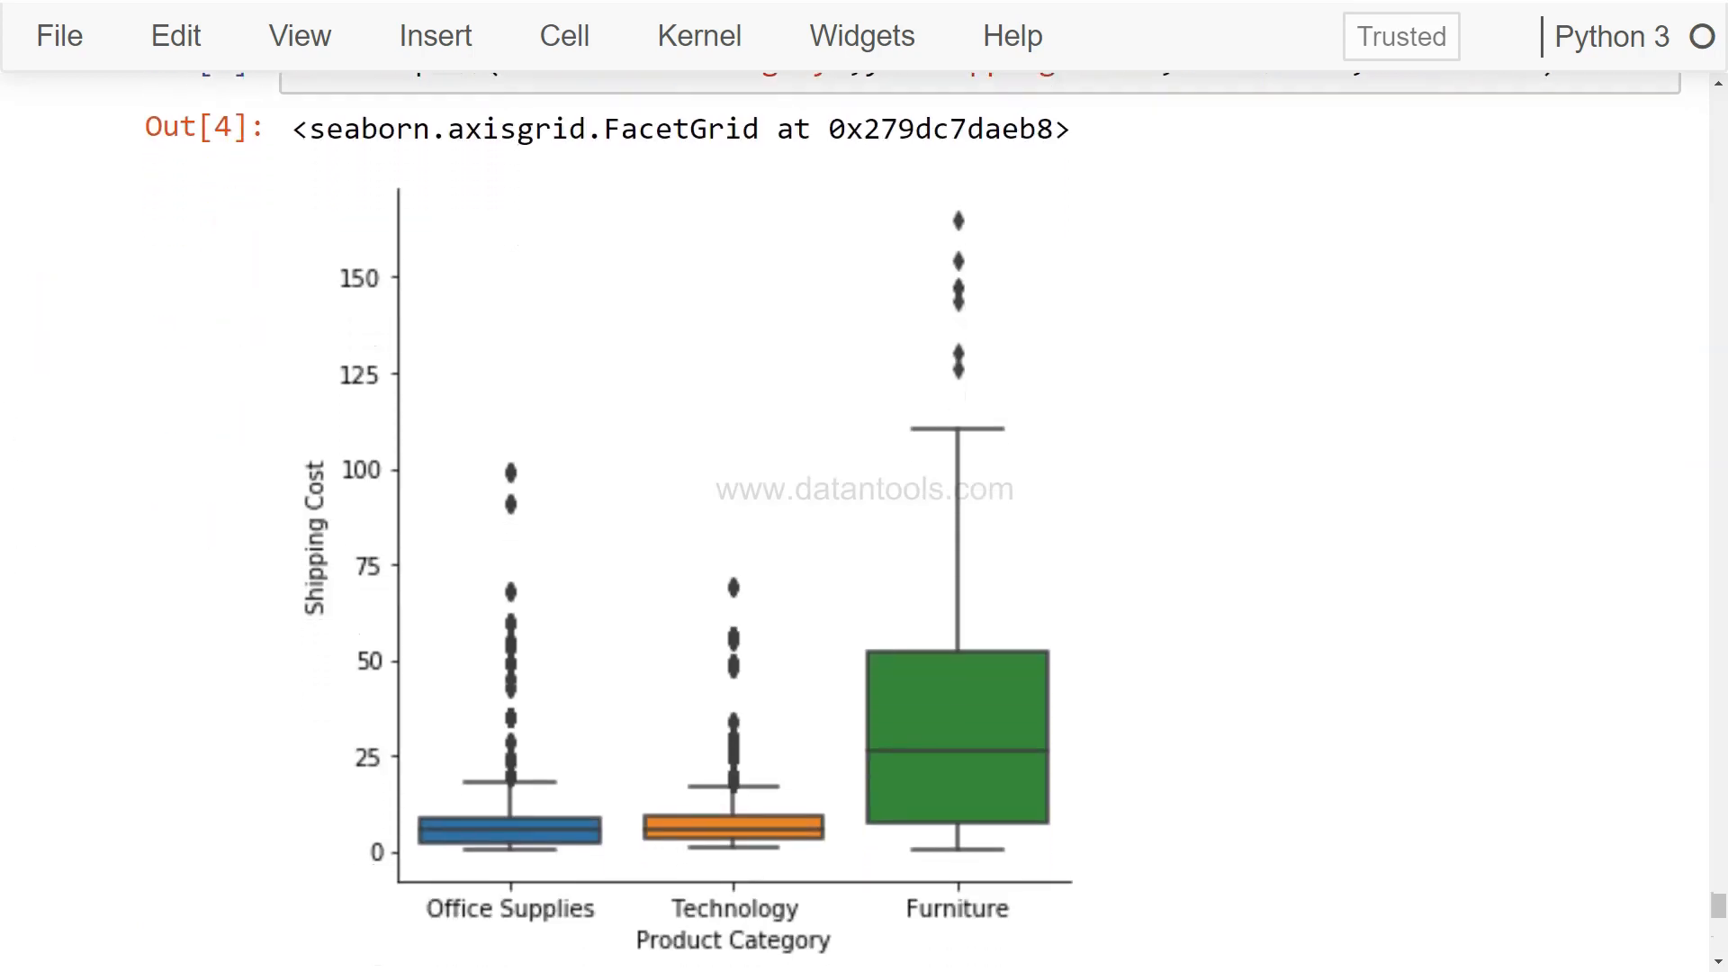
pyautogui.scroll(-3)
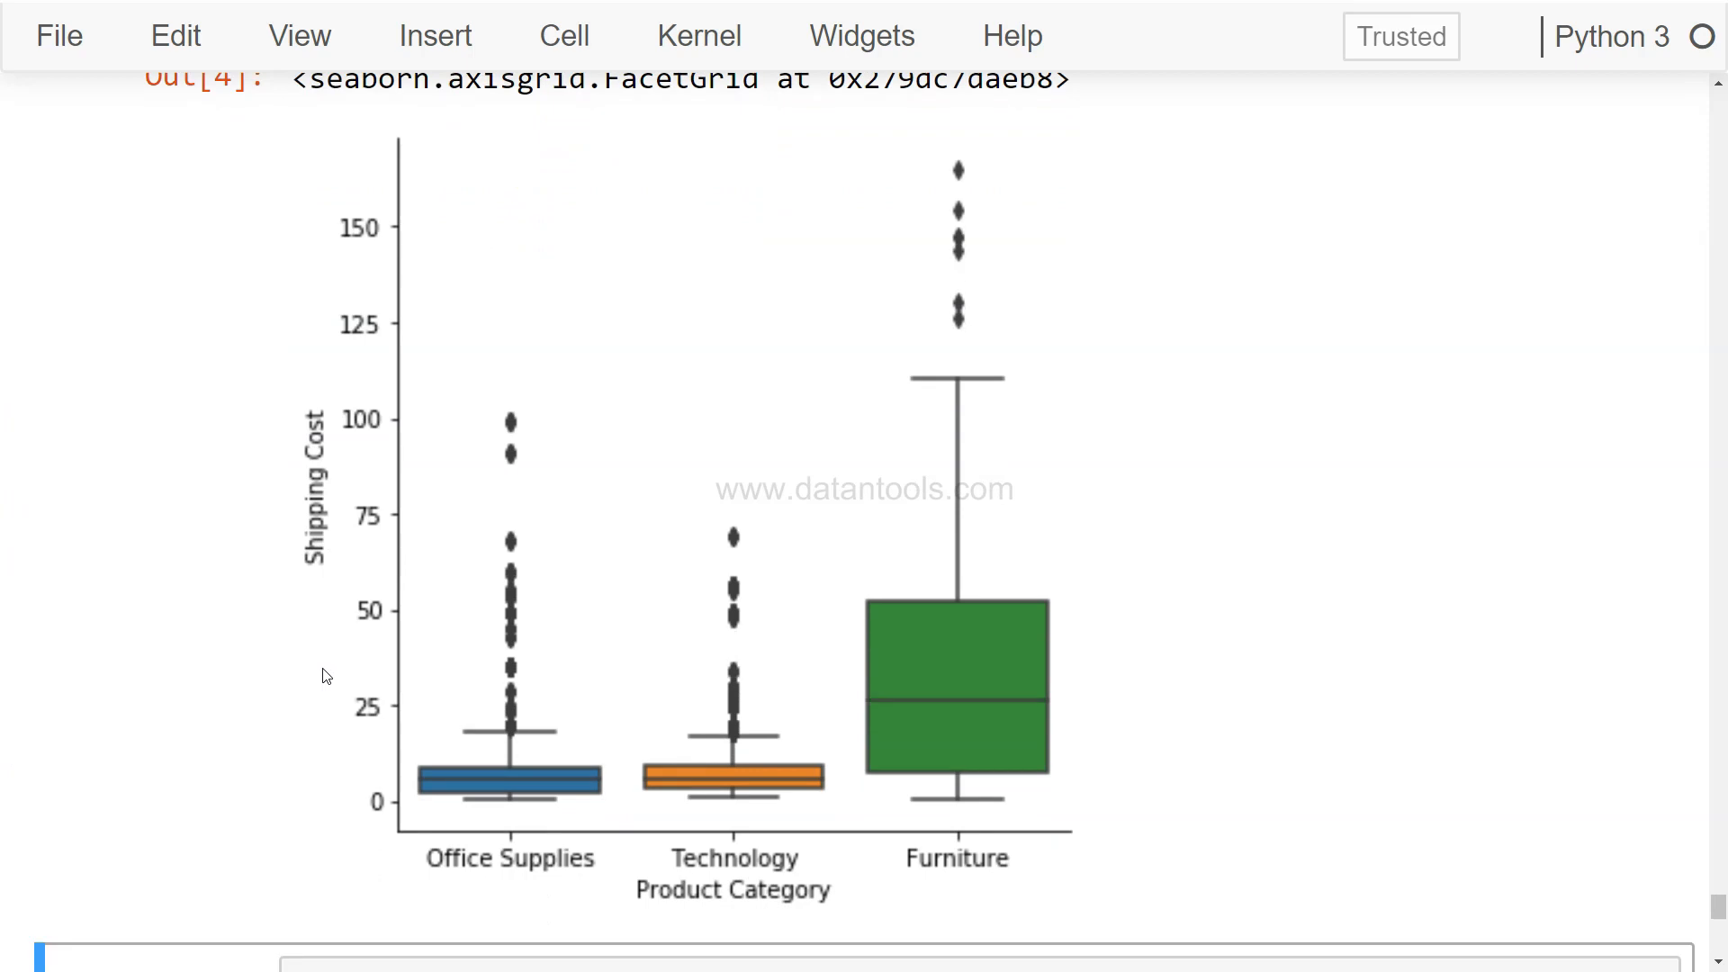
pyautogui.moveTo(449, 753)
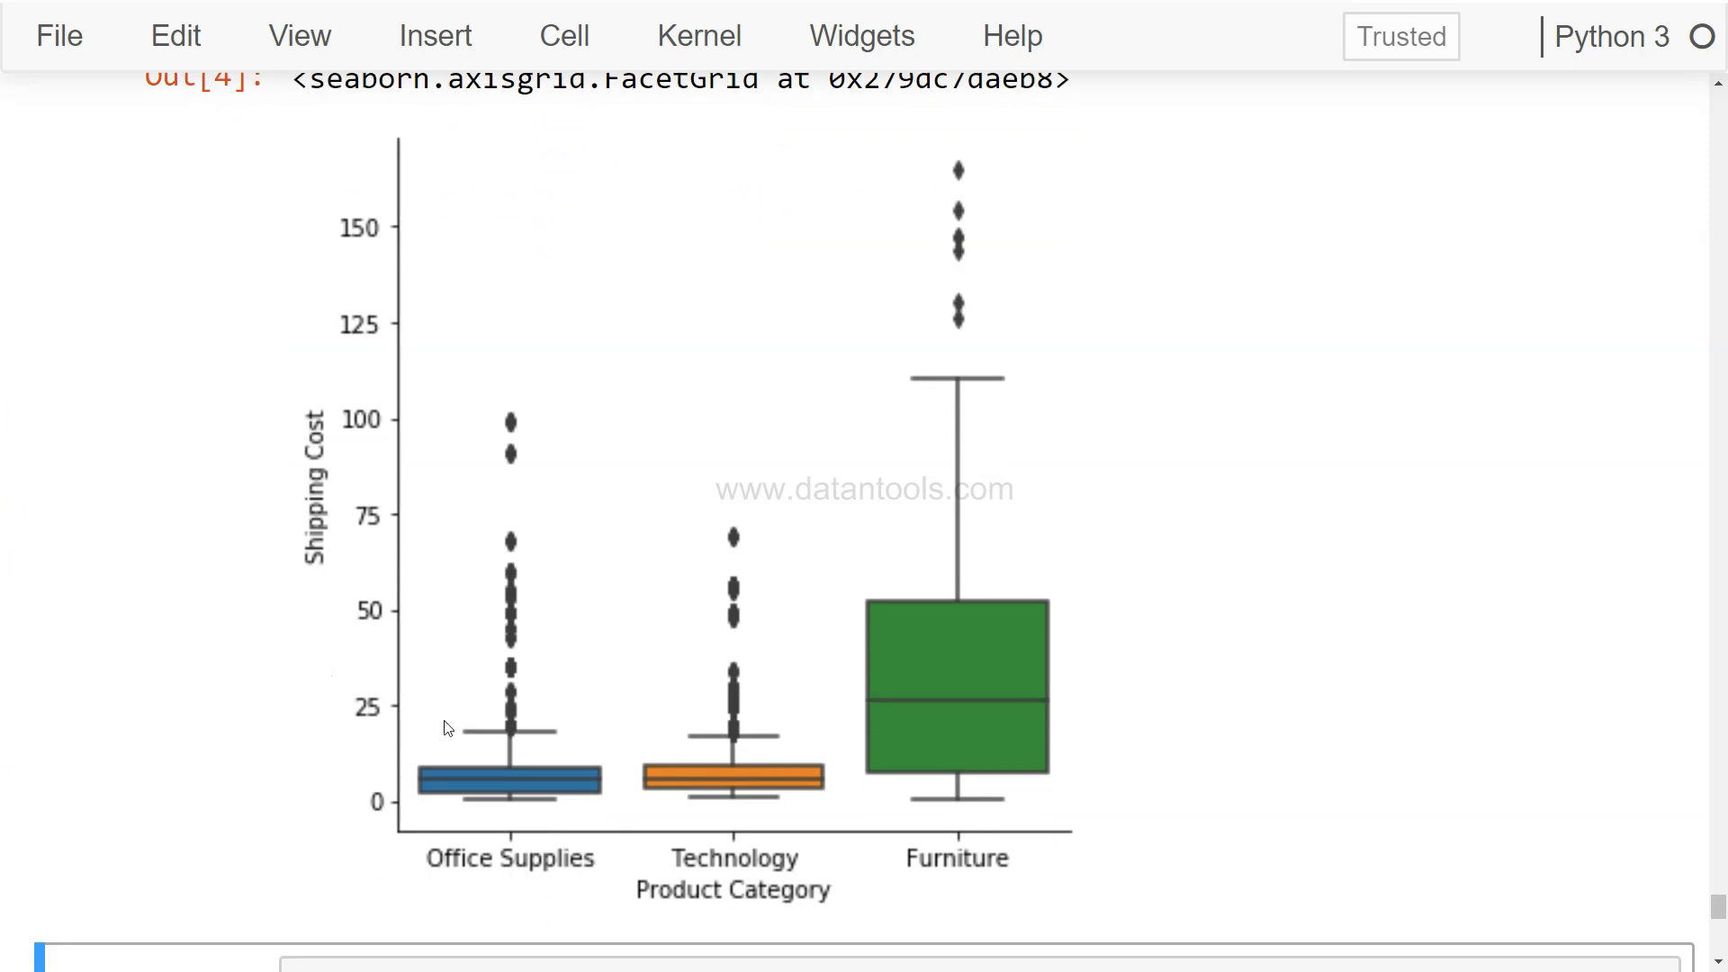
pyautogui.moveTo(345, 299)
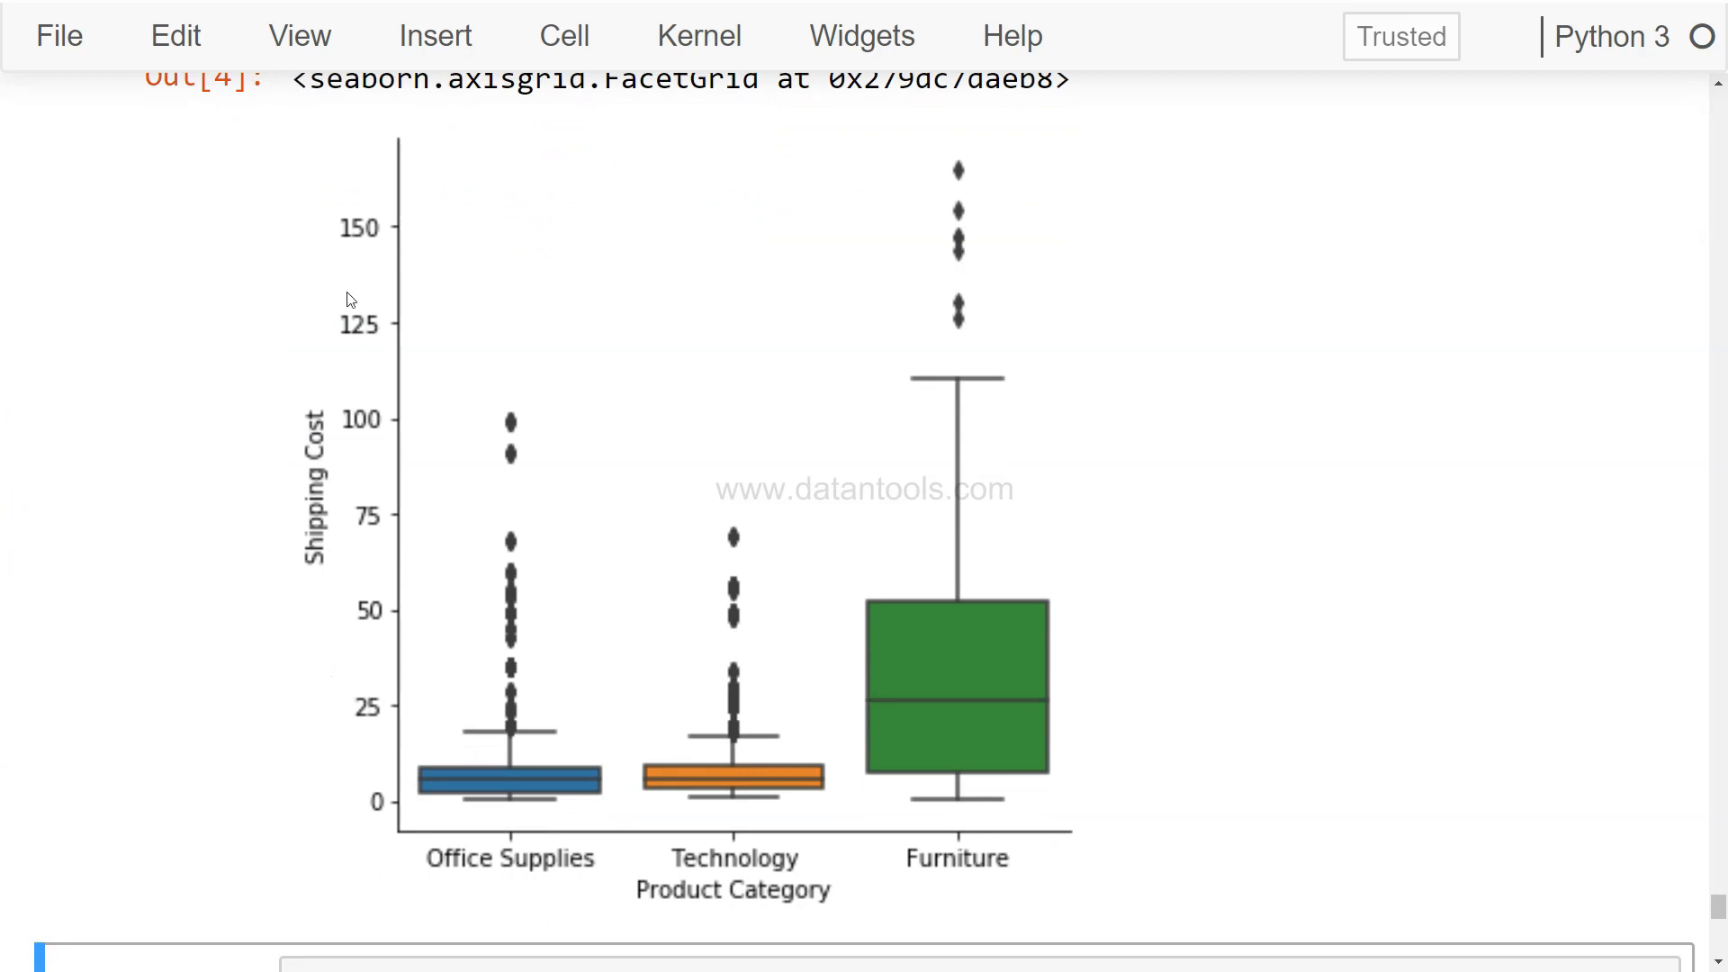
pyautogui.moveTo(698, 911)
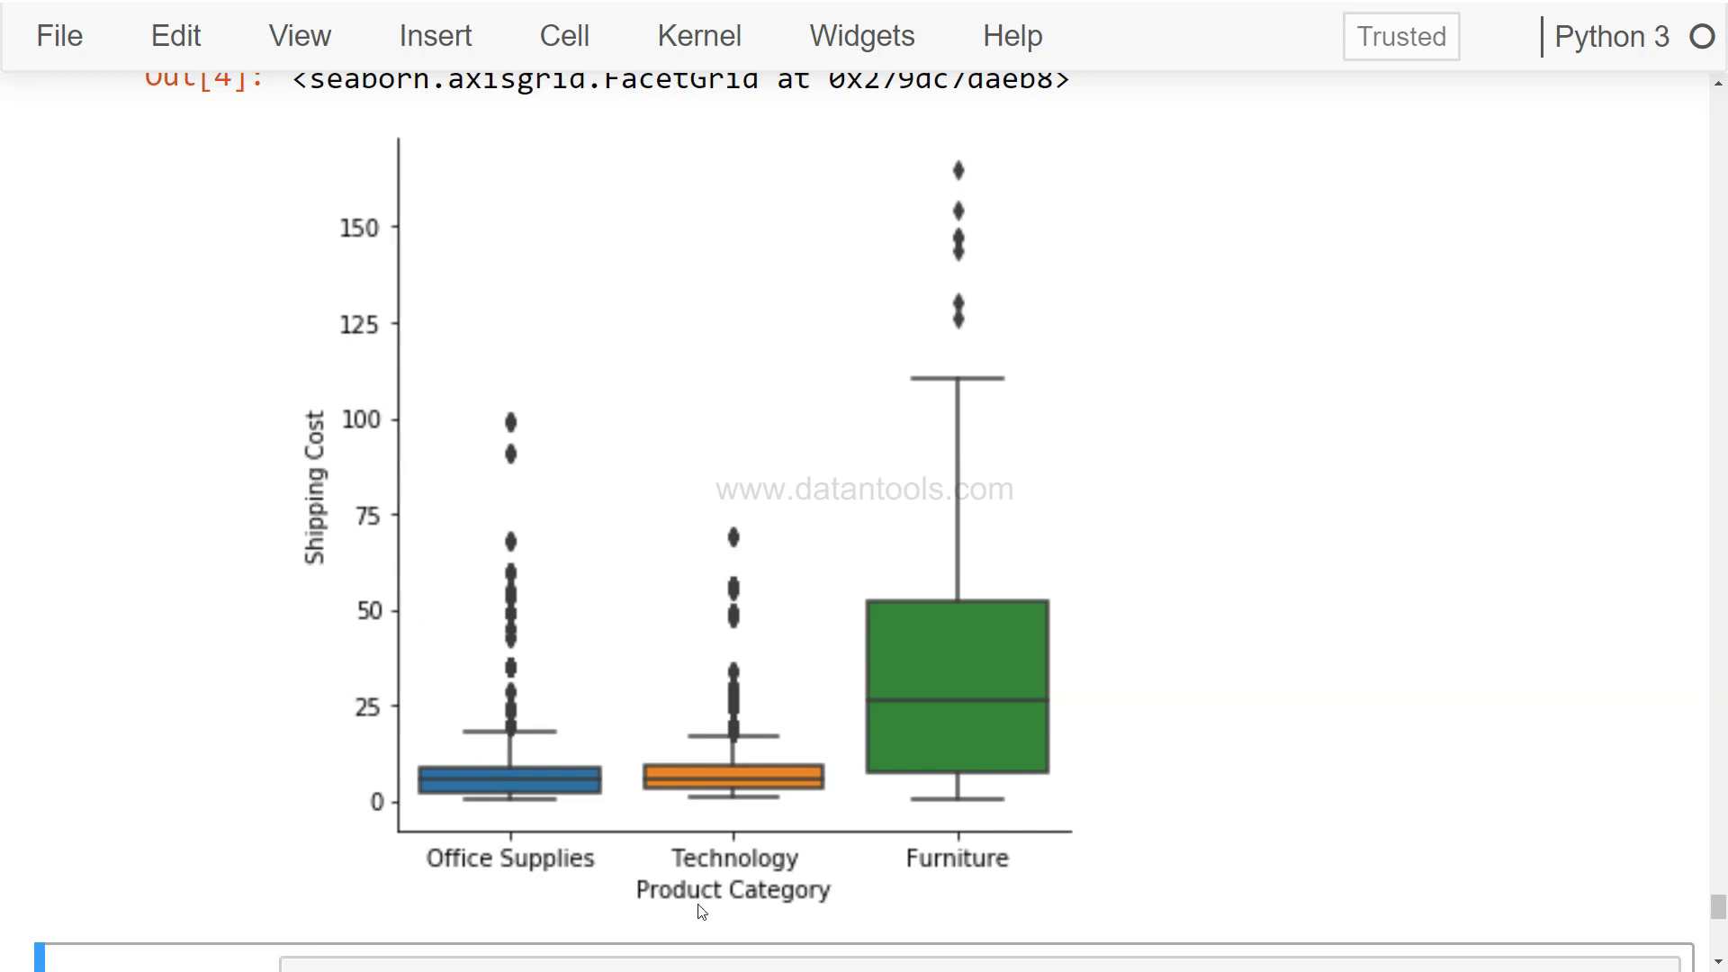
pyautogui.moveTo(920, 923)
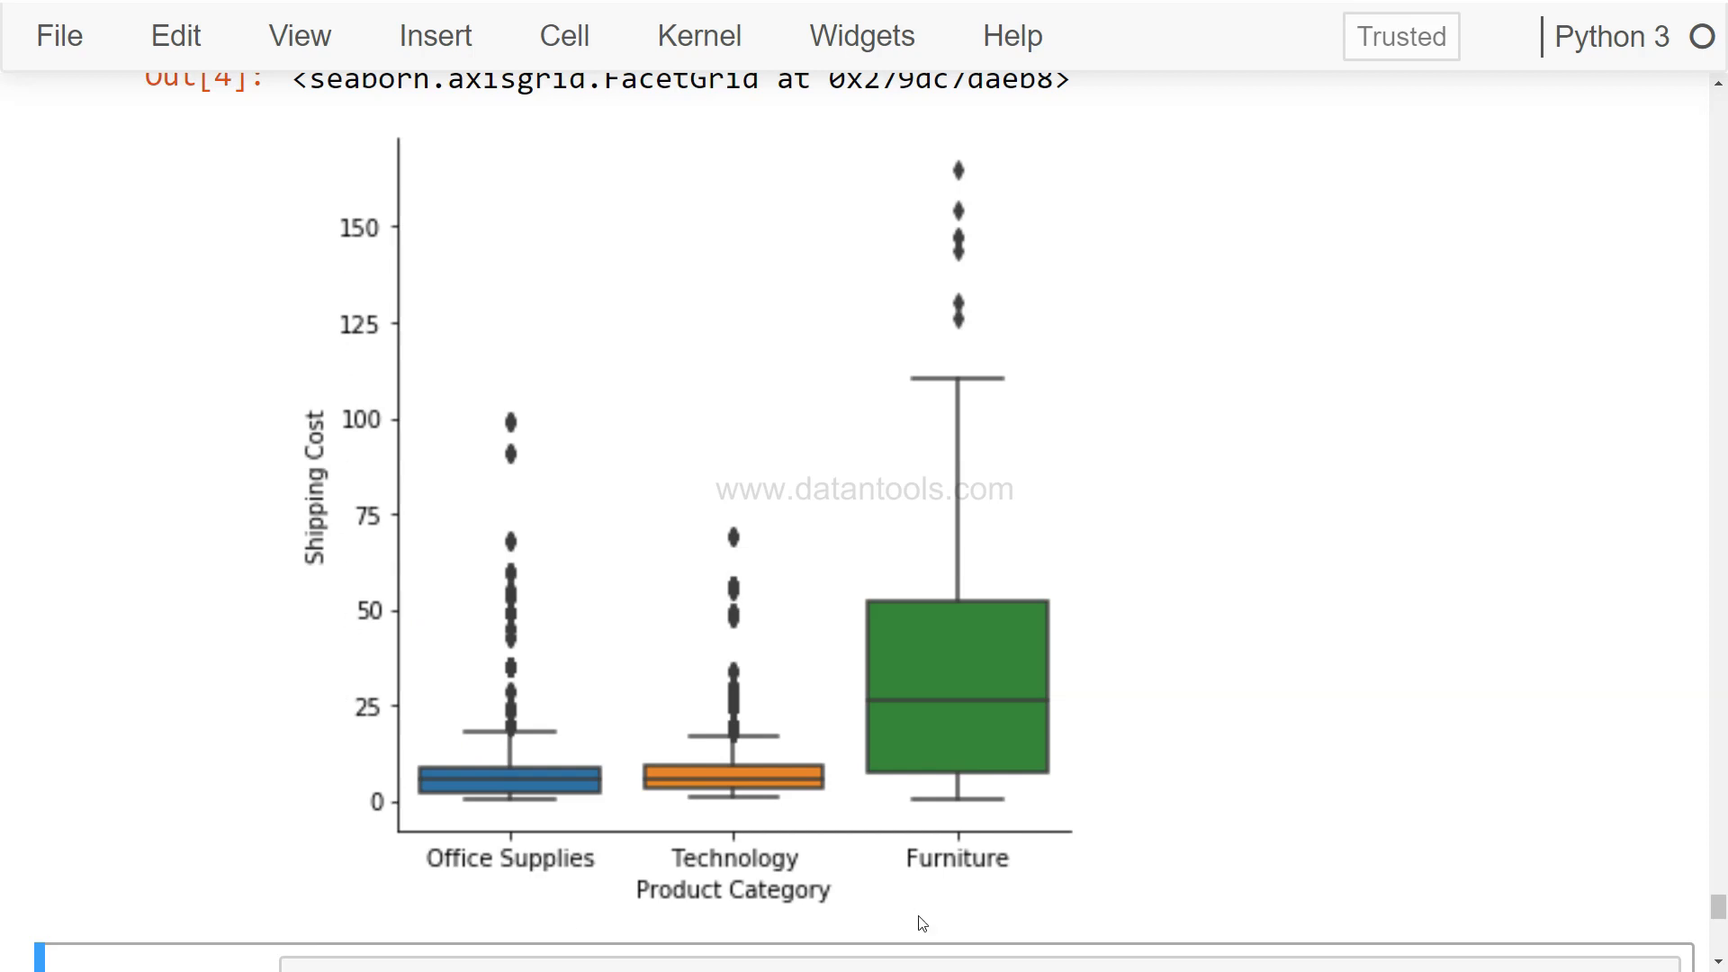
pyautogui.moveTo(536, 790)
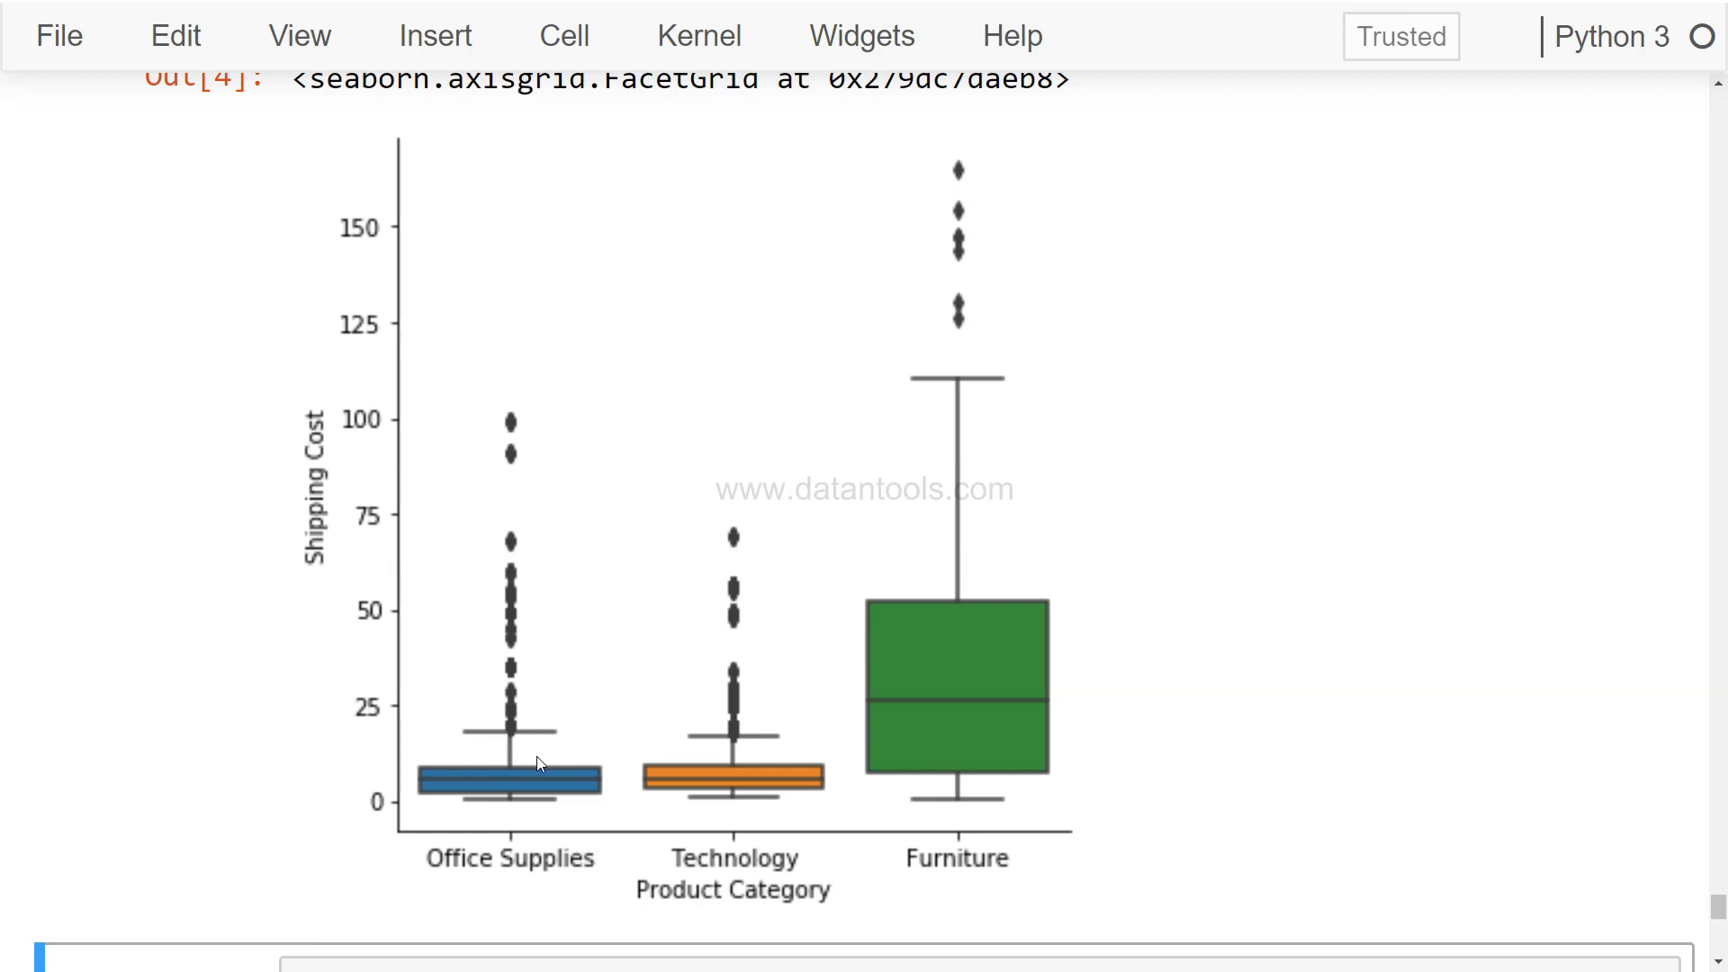
pyautogui.moveTo(723, 788)
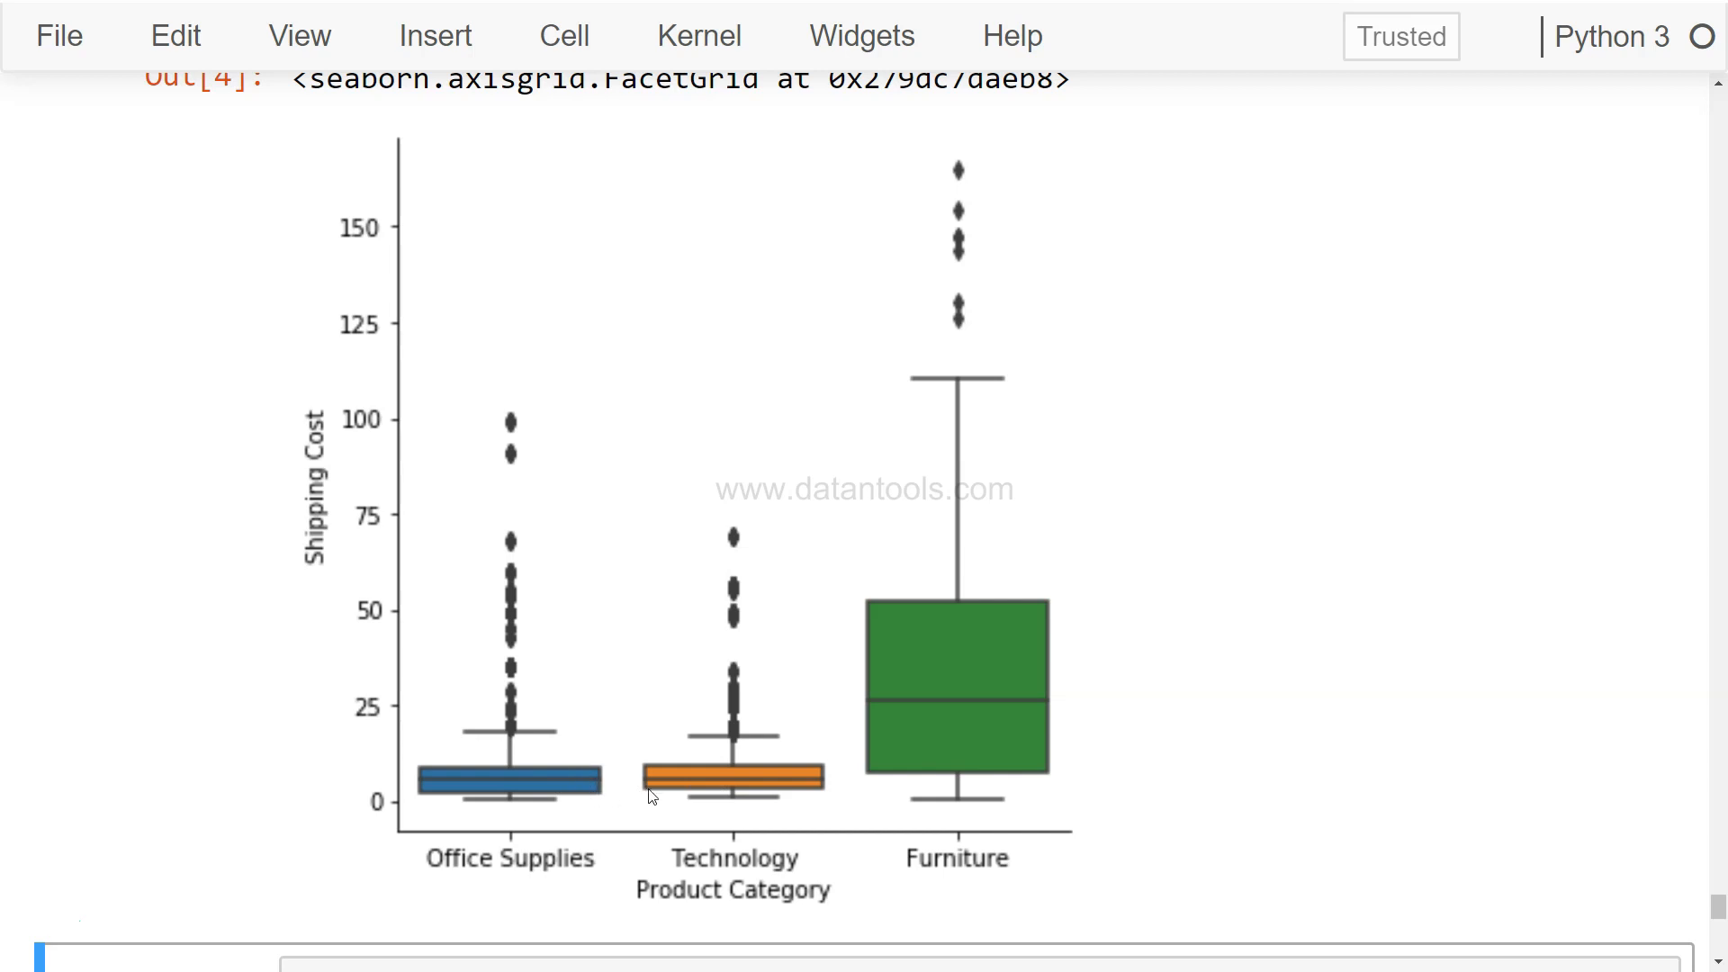
pyautogui.moveTo(578, 812)
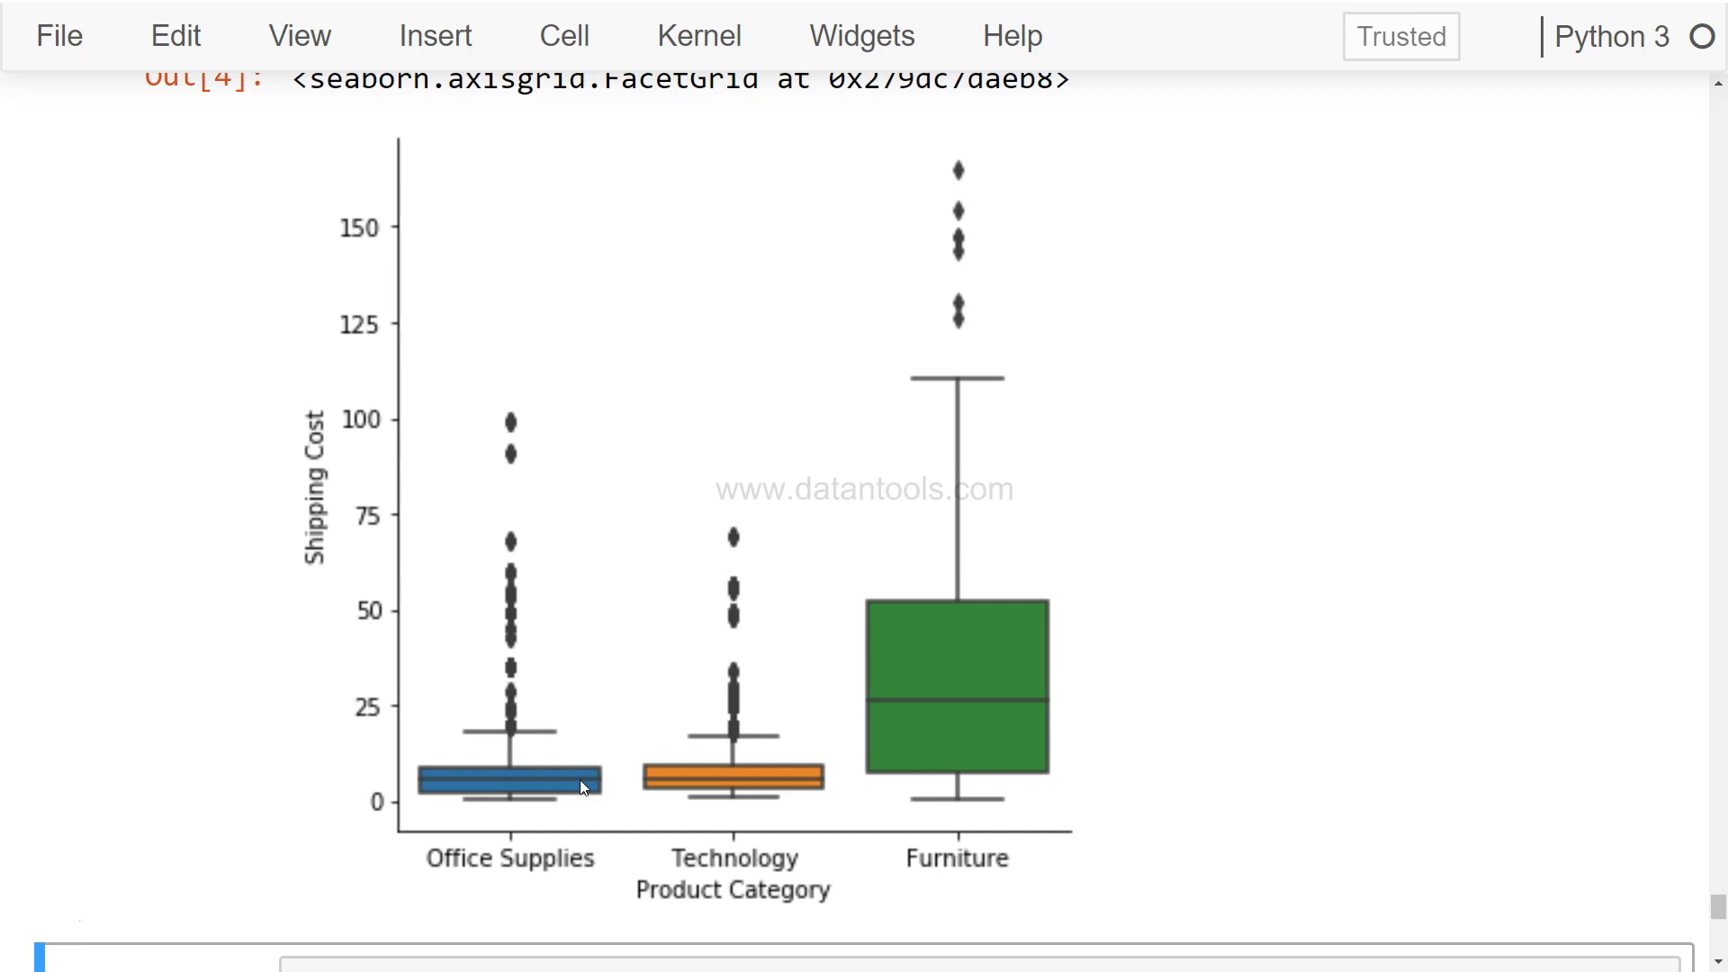
pyautogui.moveTo(706, 786)
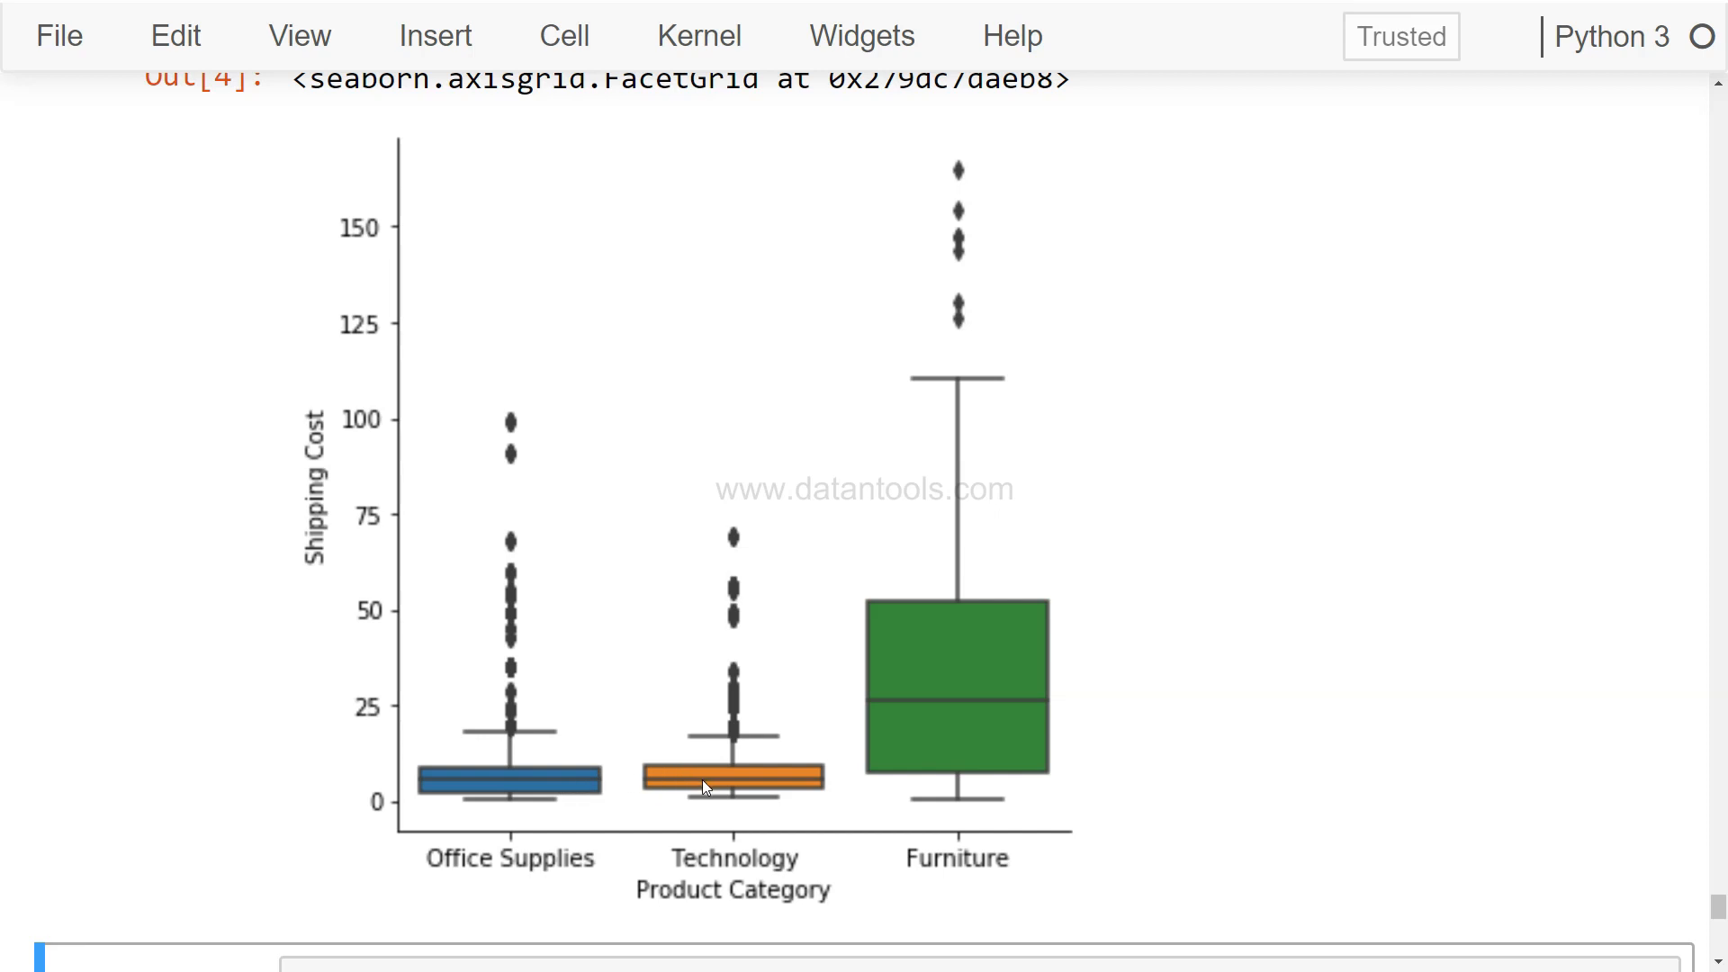
pyautogui.moveTo(927, 706)
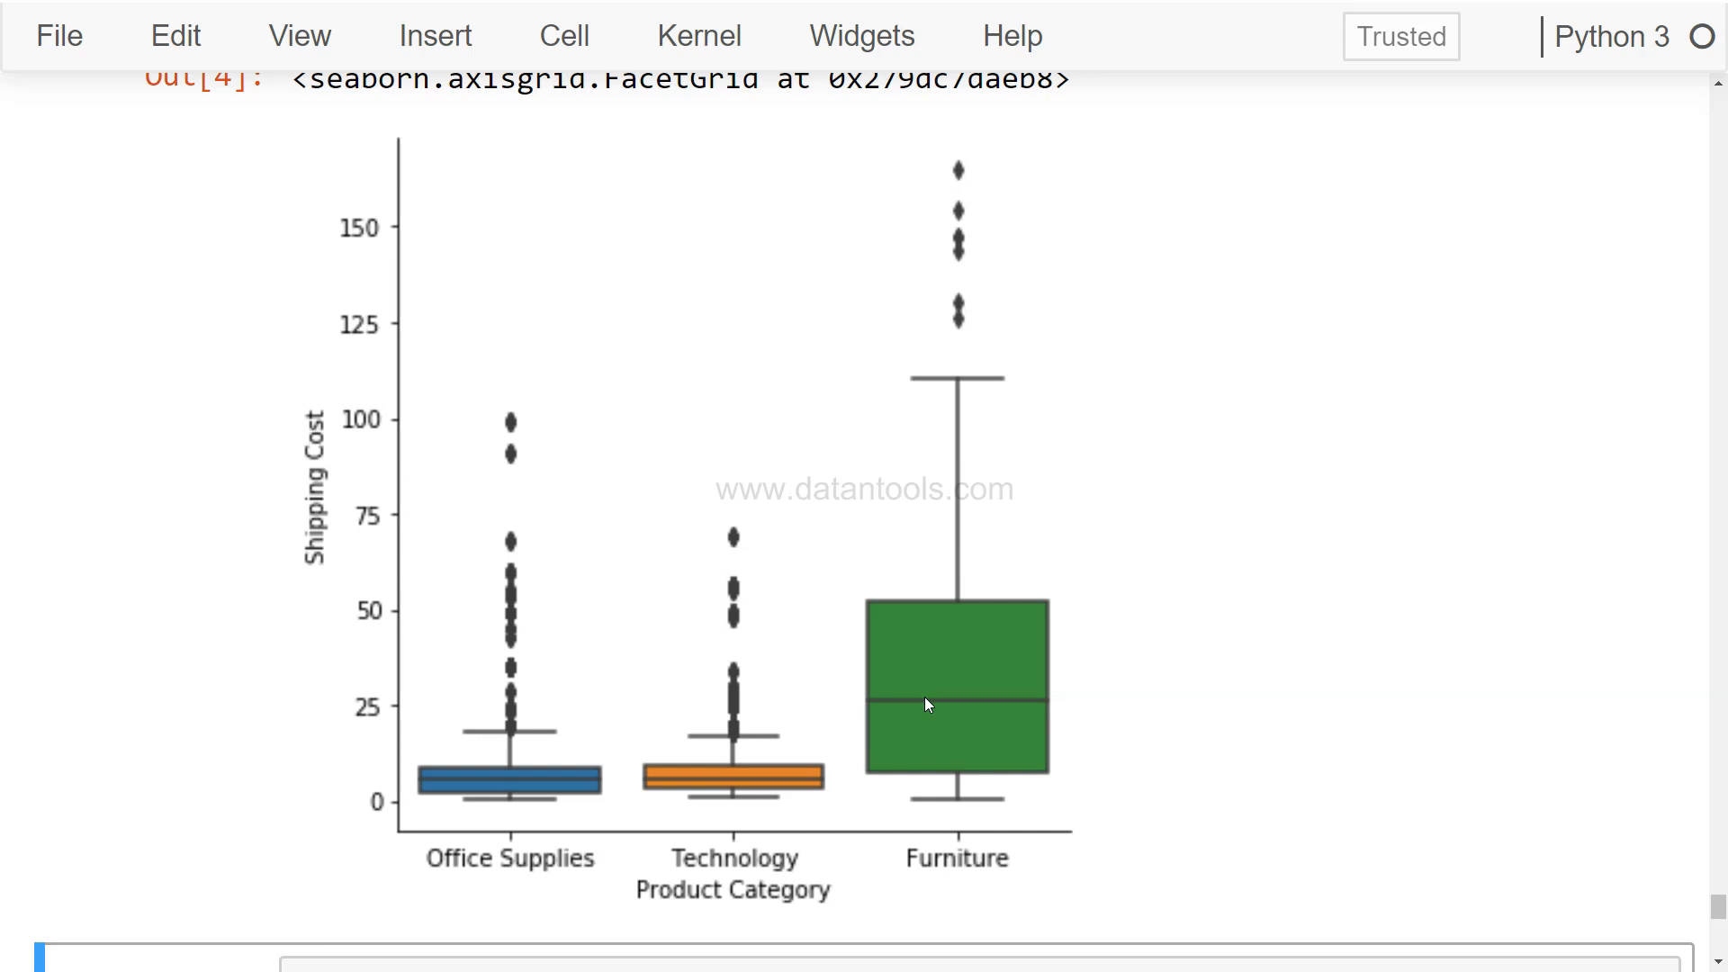
pyautogui.moveTo(713, 632)
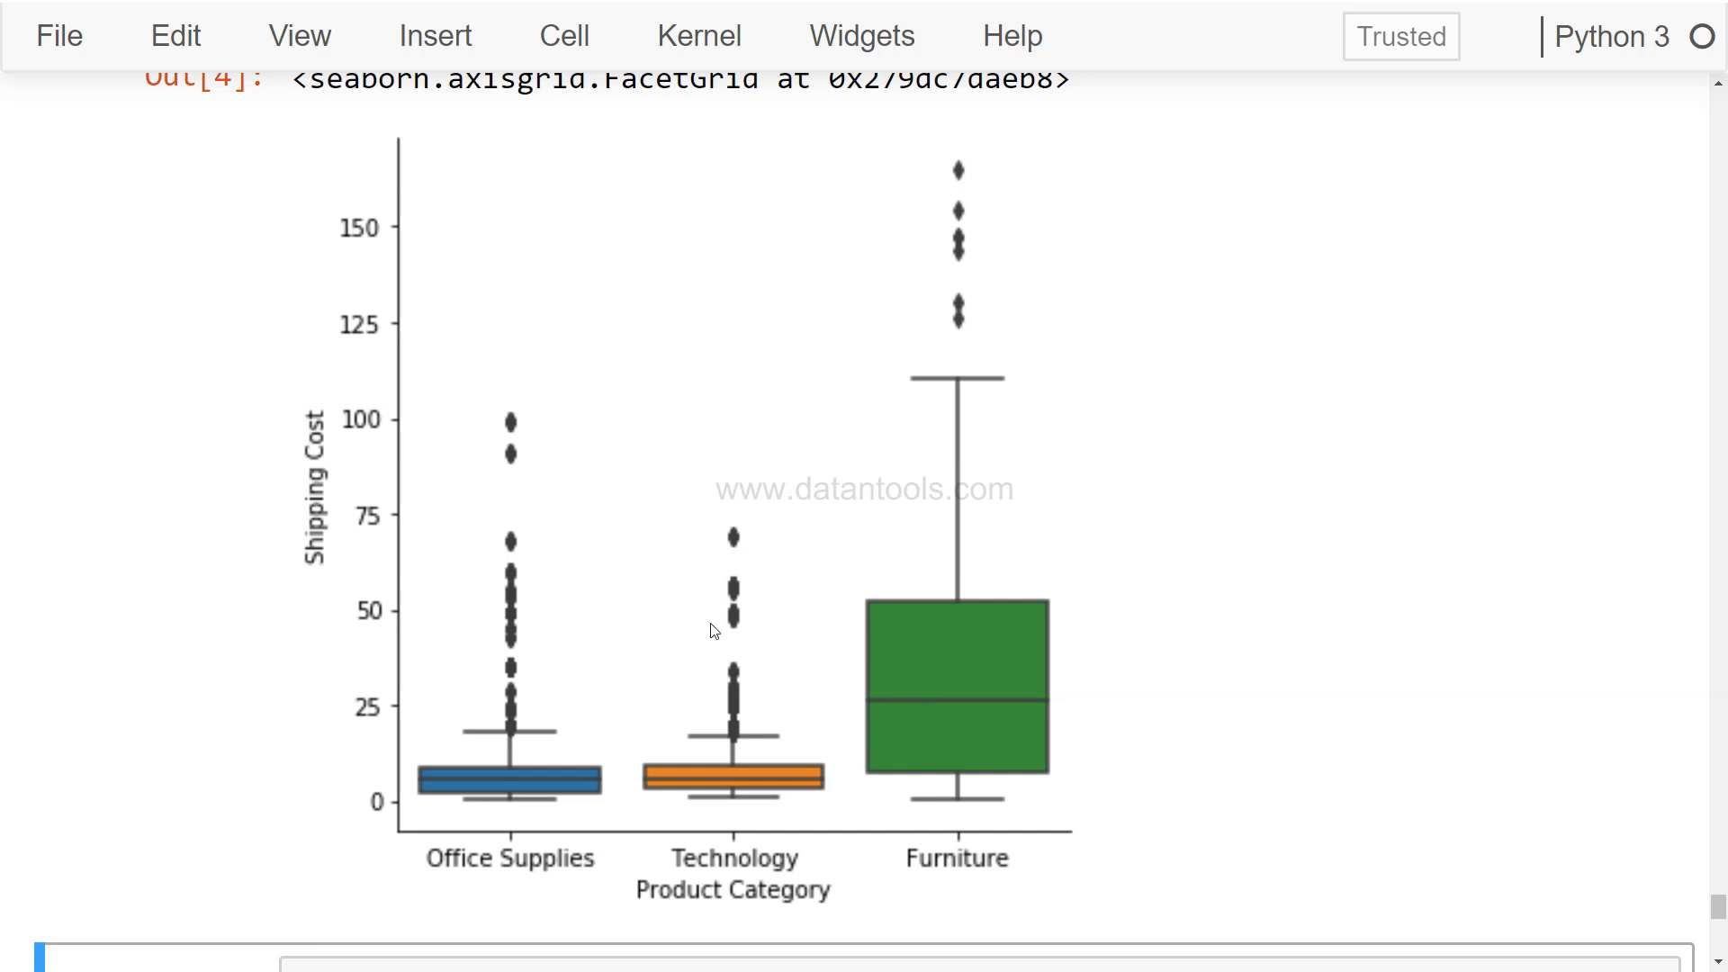
pyautogui.moveTo(493, 402)
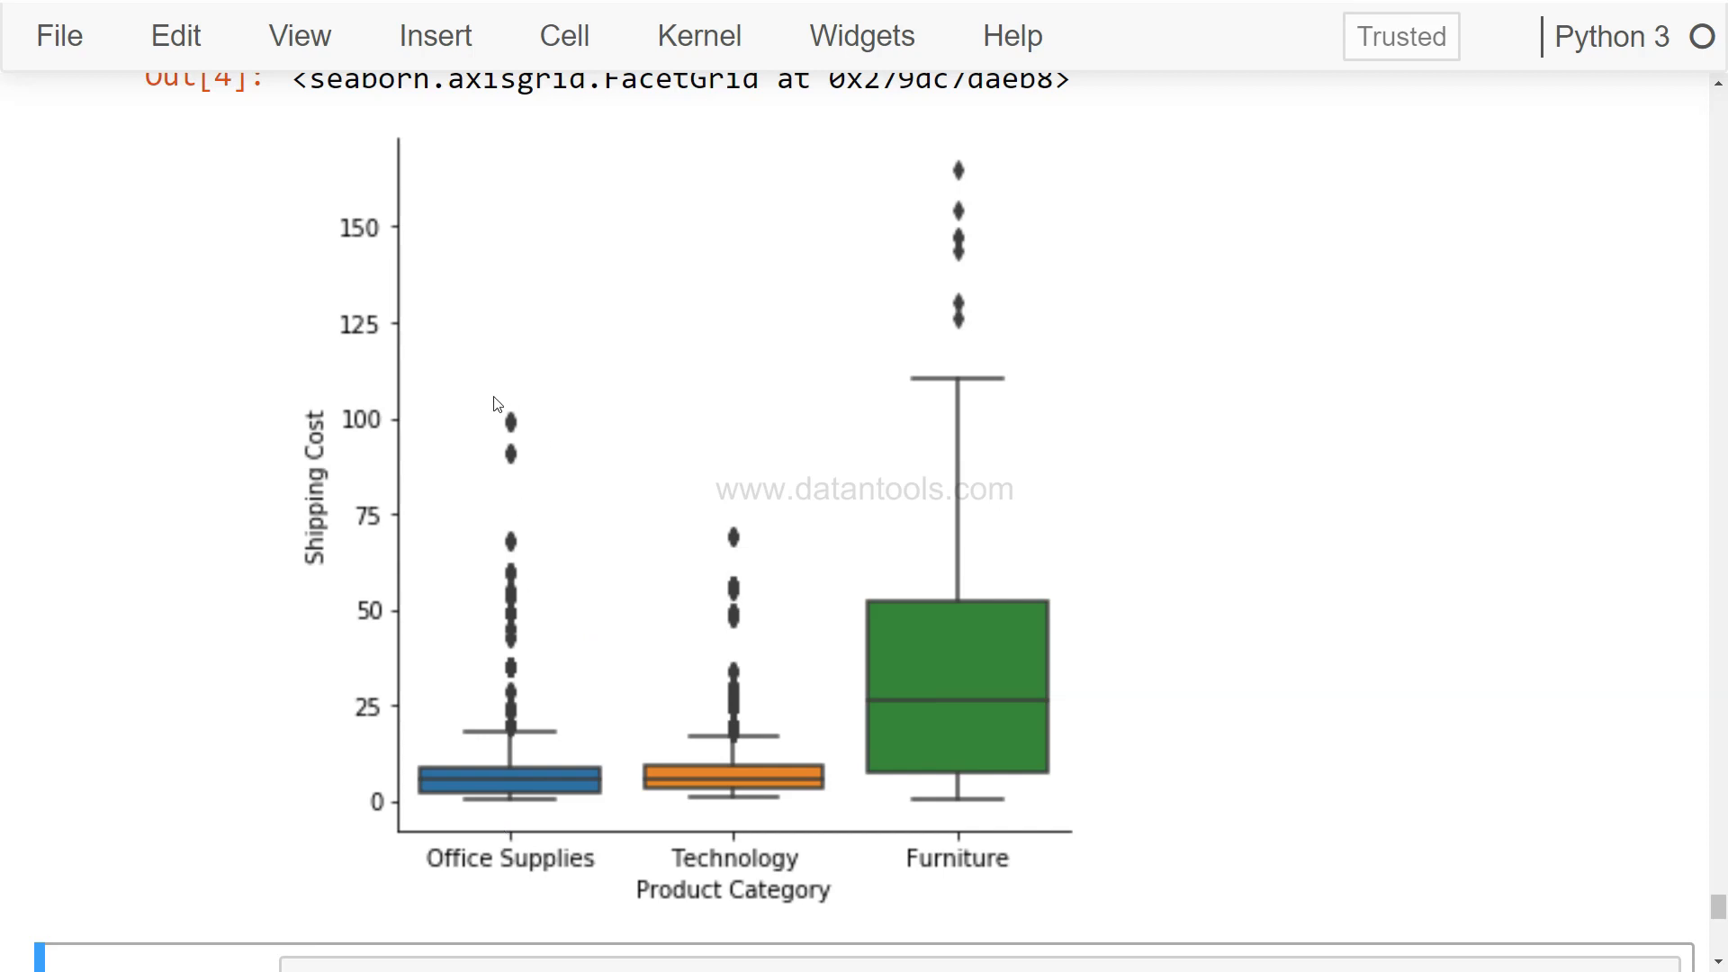
pyautogui.moveTo(534, 634)
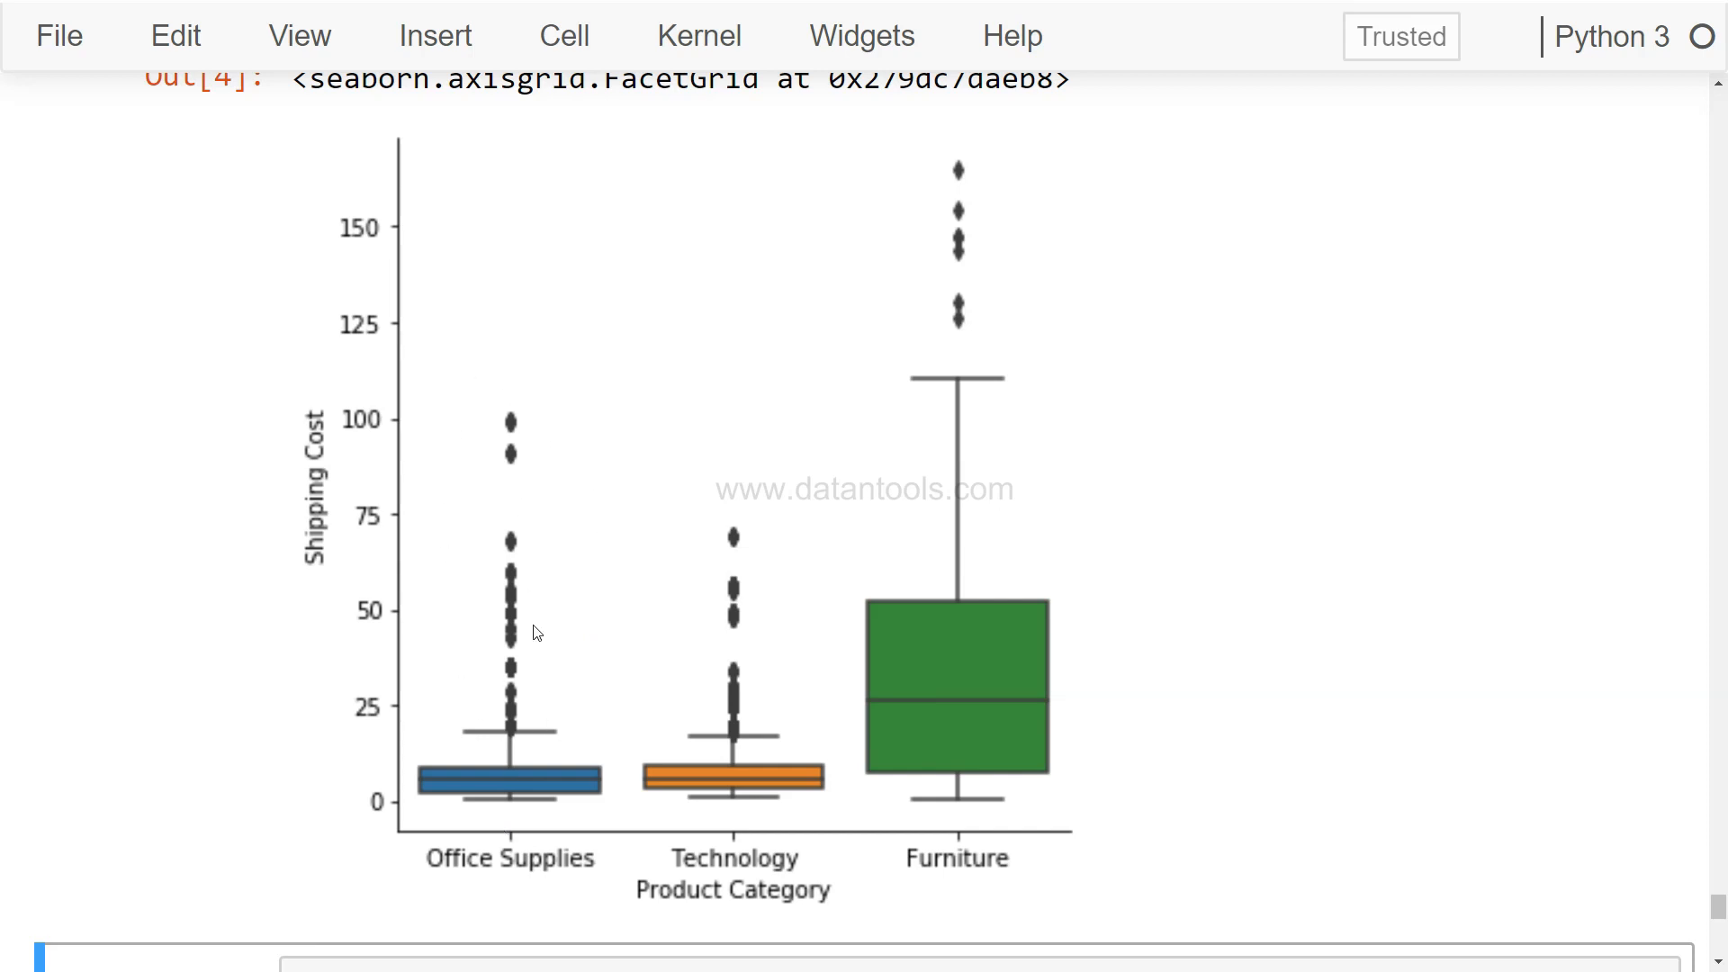
pyautogui.moveTo(913, 666)
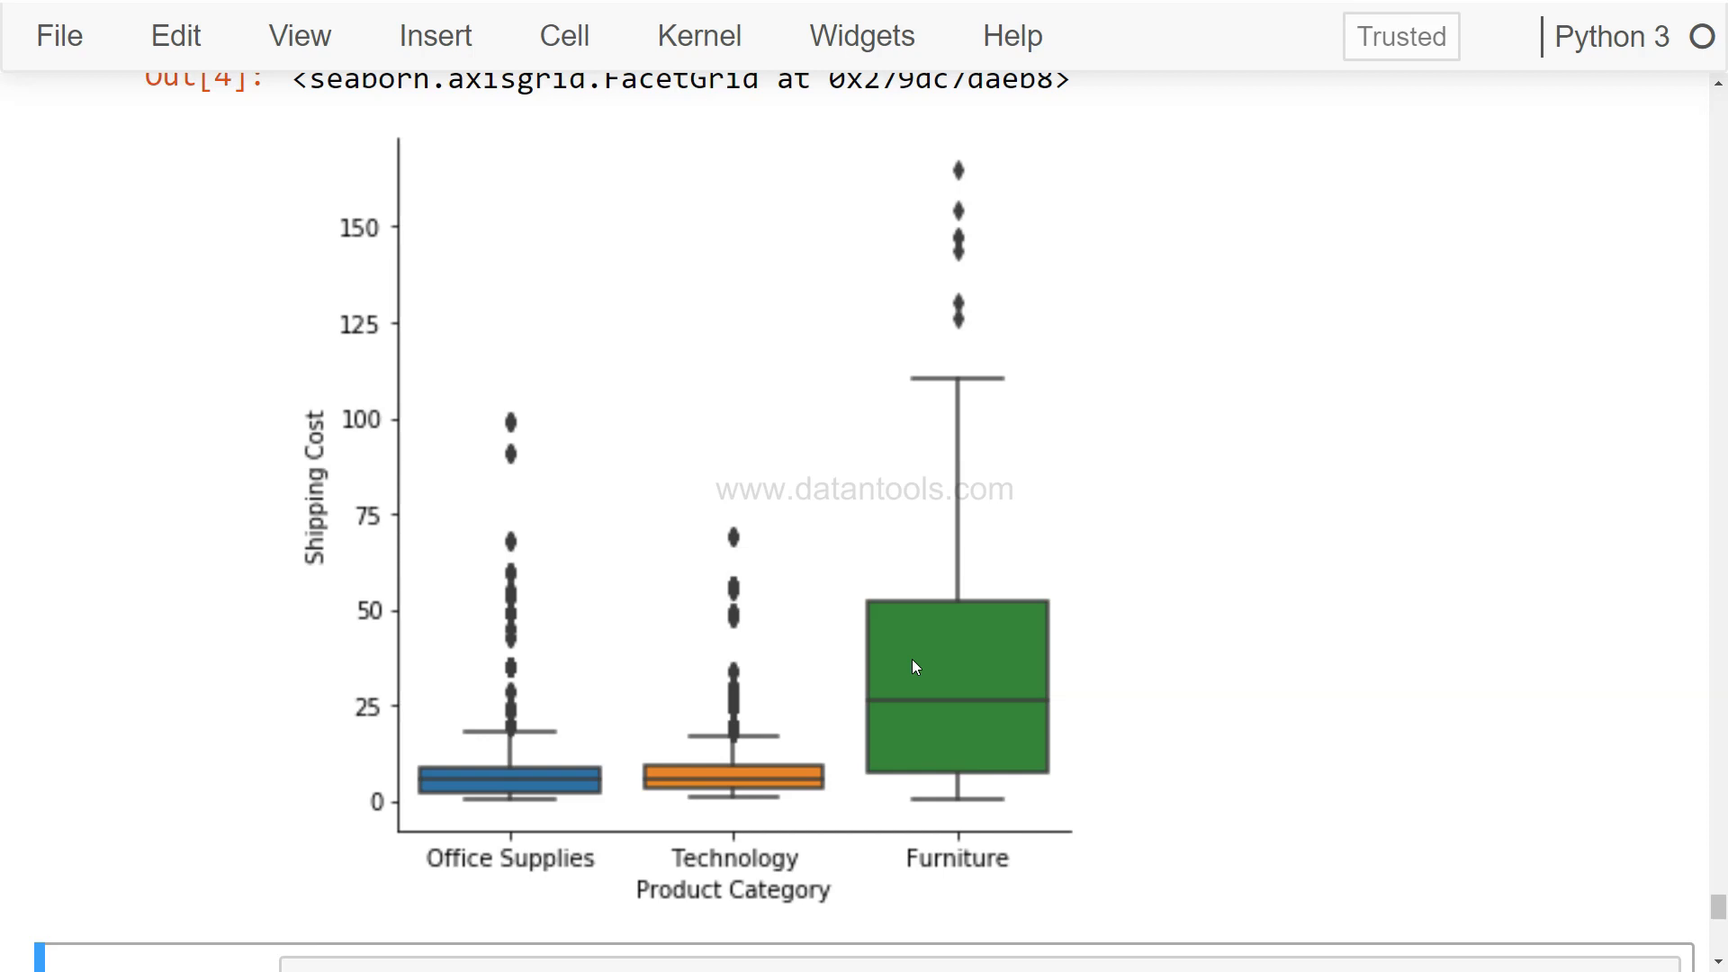
pyautogui.moveTo(929, 699)
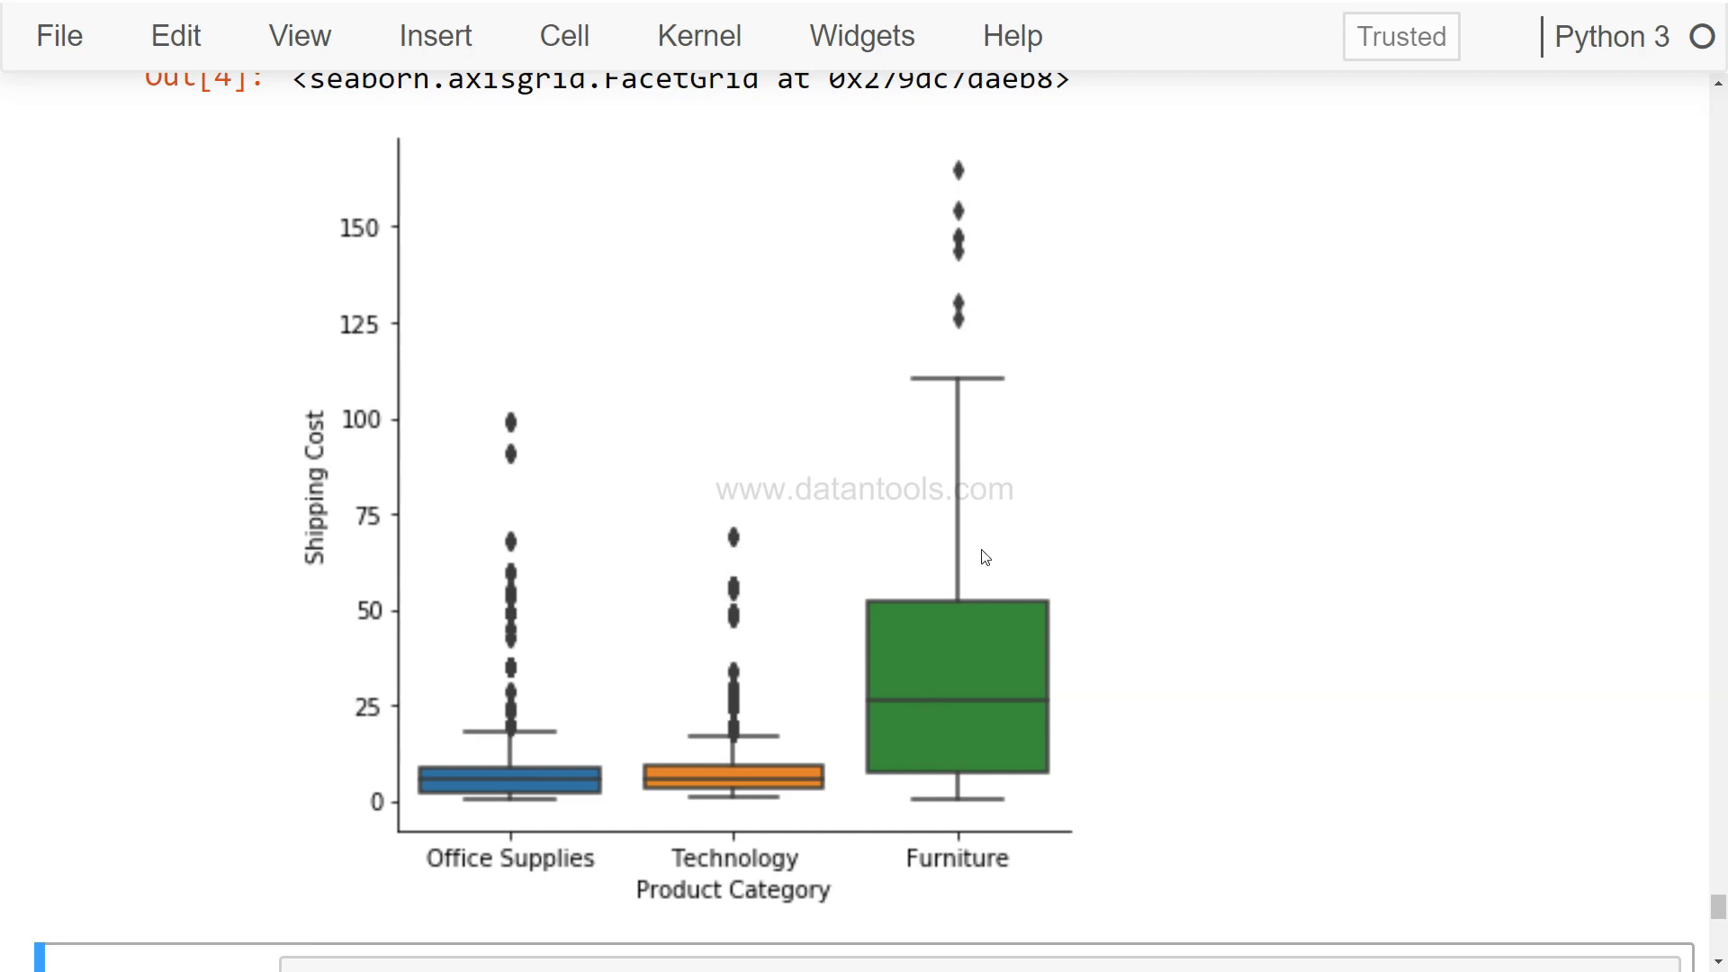
pyautogui.moveTo(902, 821)
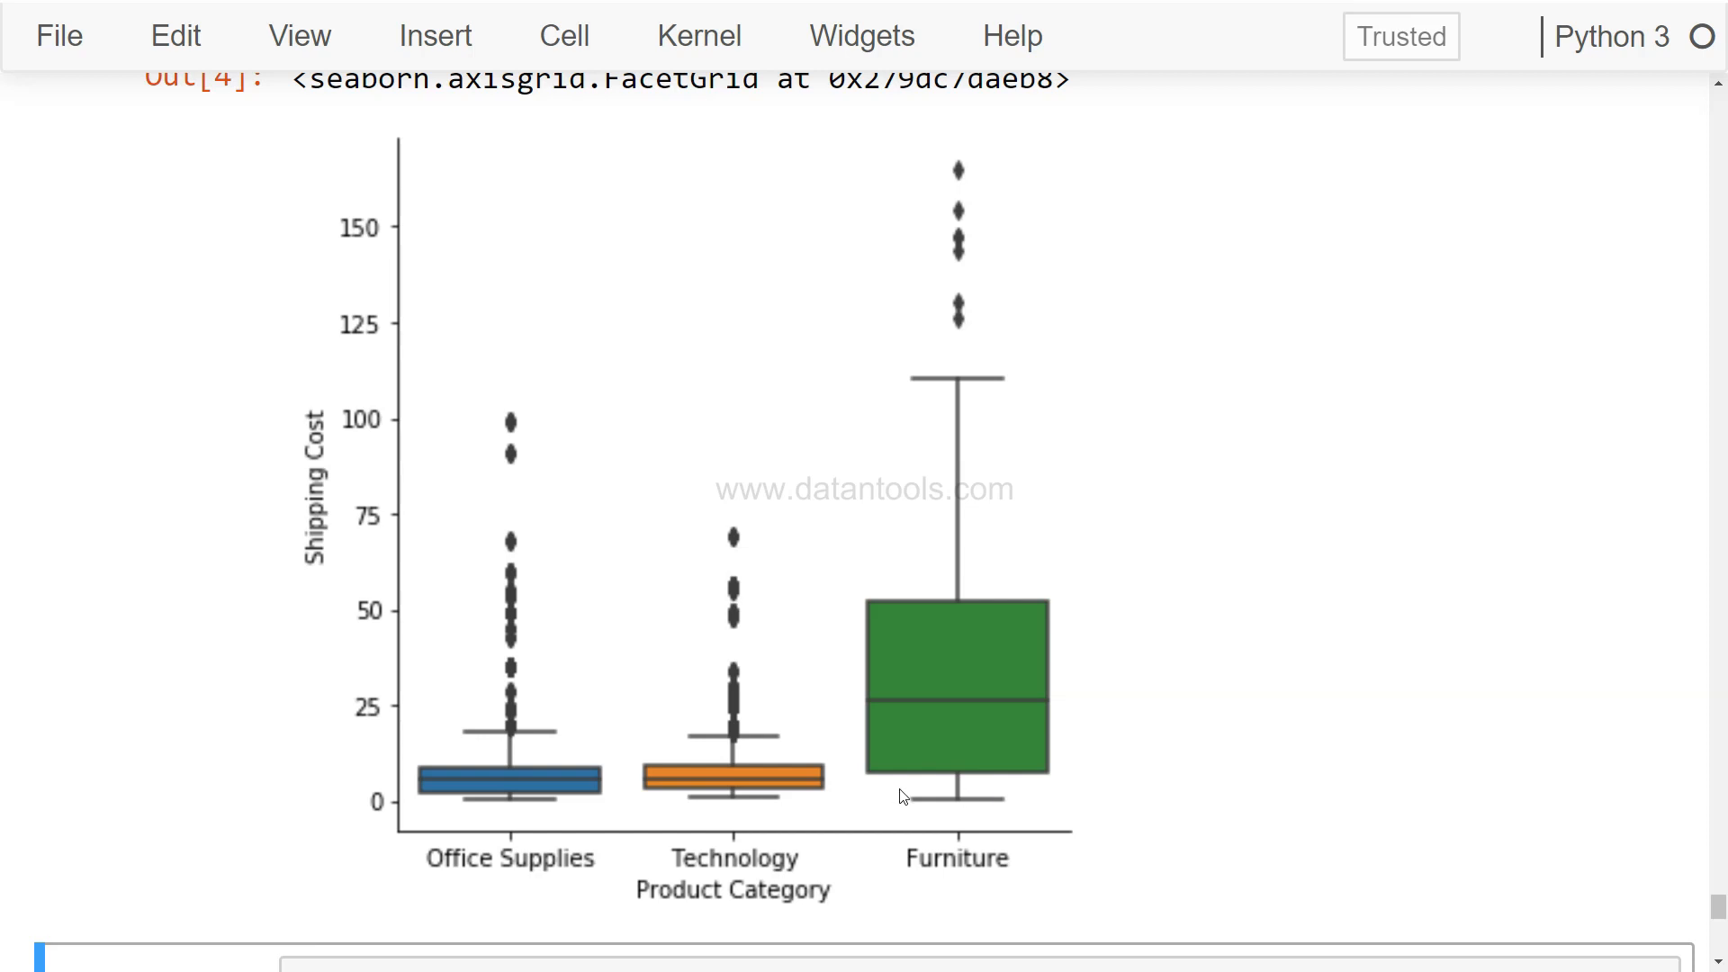
pyautogui.moveTo(965, 824)
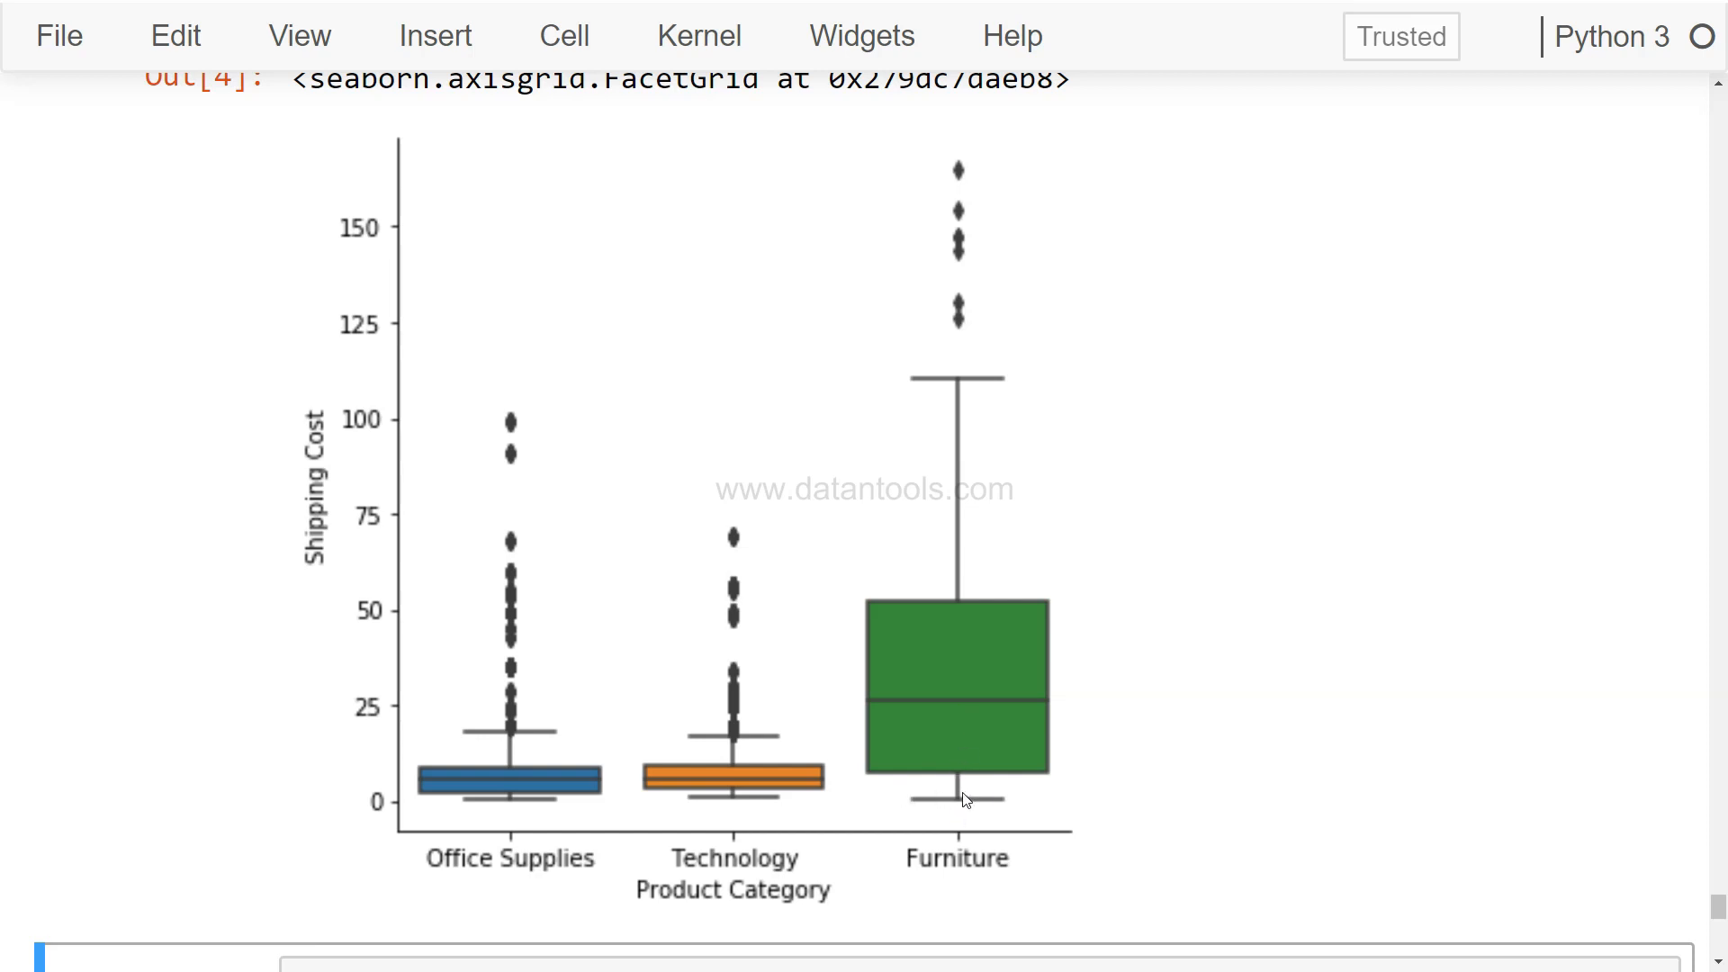
pyautogui.moveTo(965, 712)
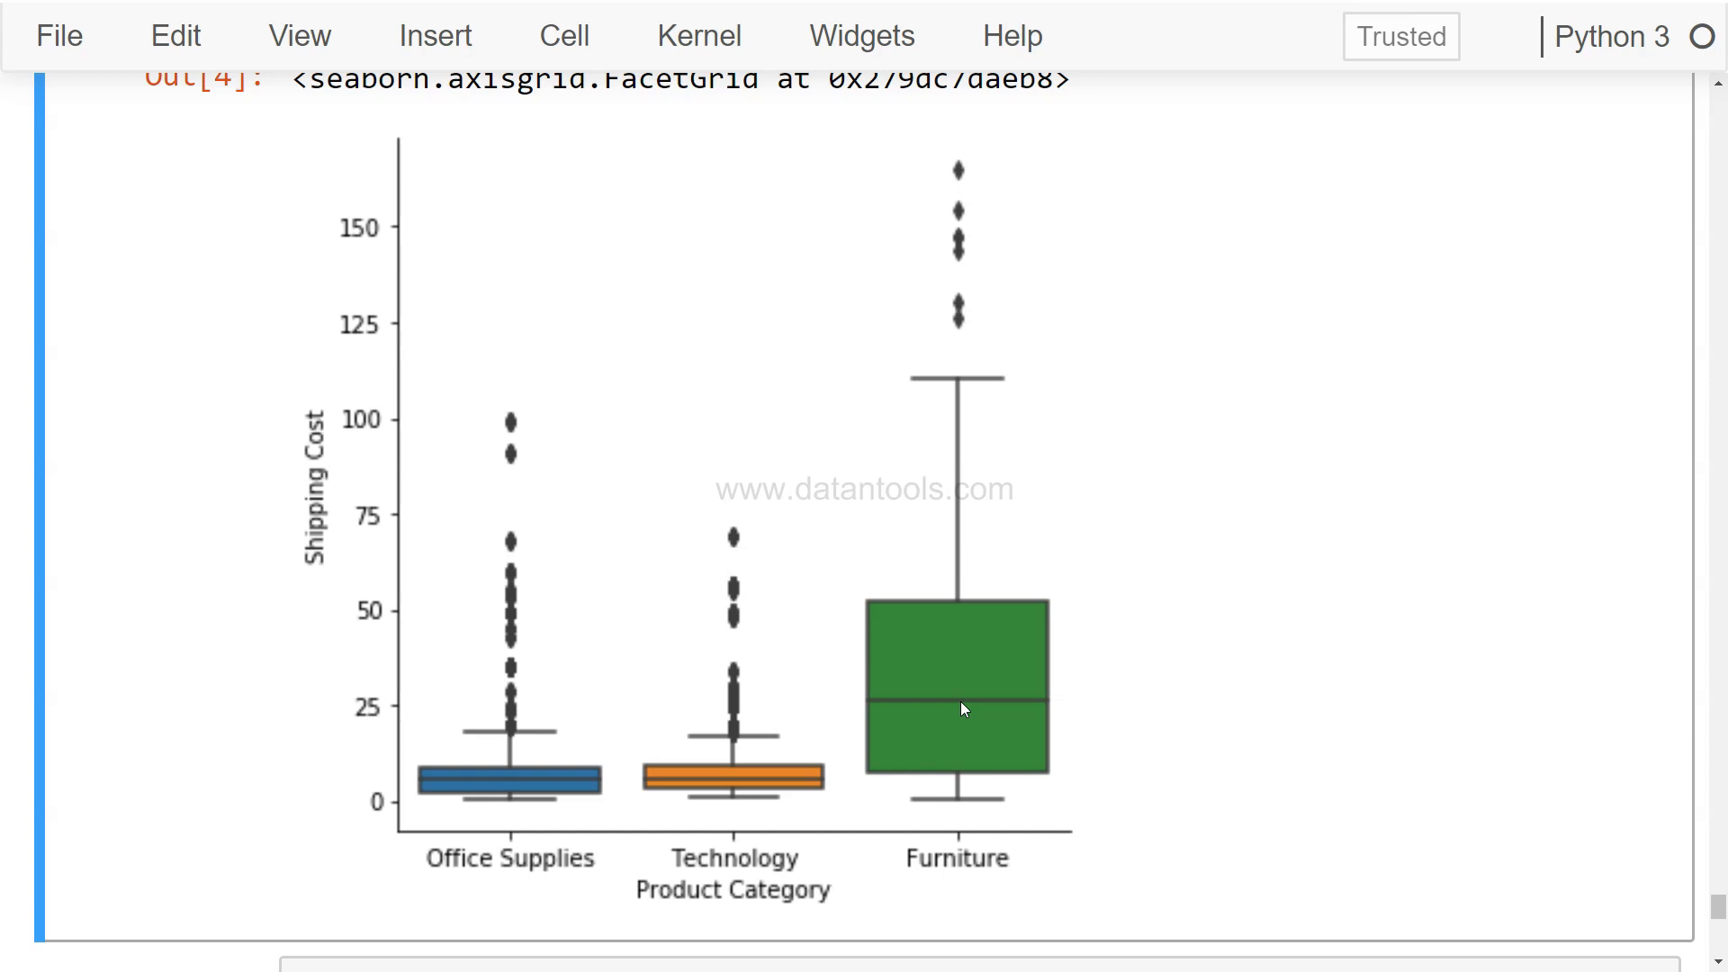
pyautogui.moveTo(967, 749)
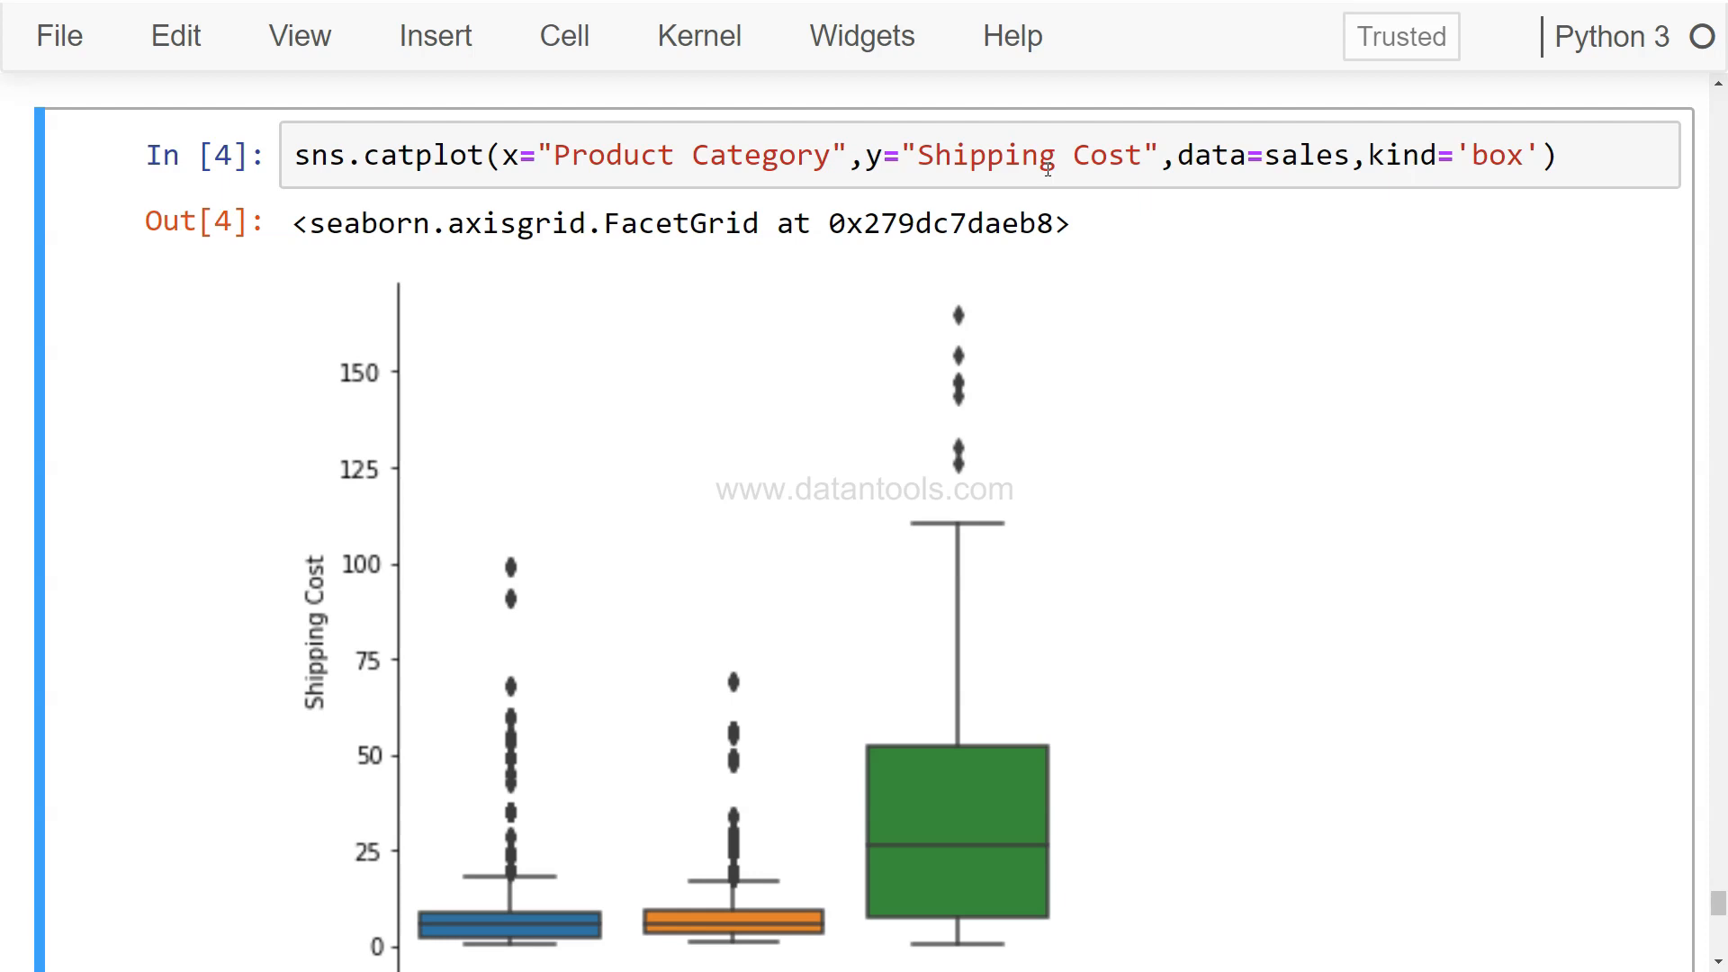
pyautogui.moveTo(1058, 158)
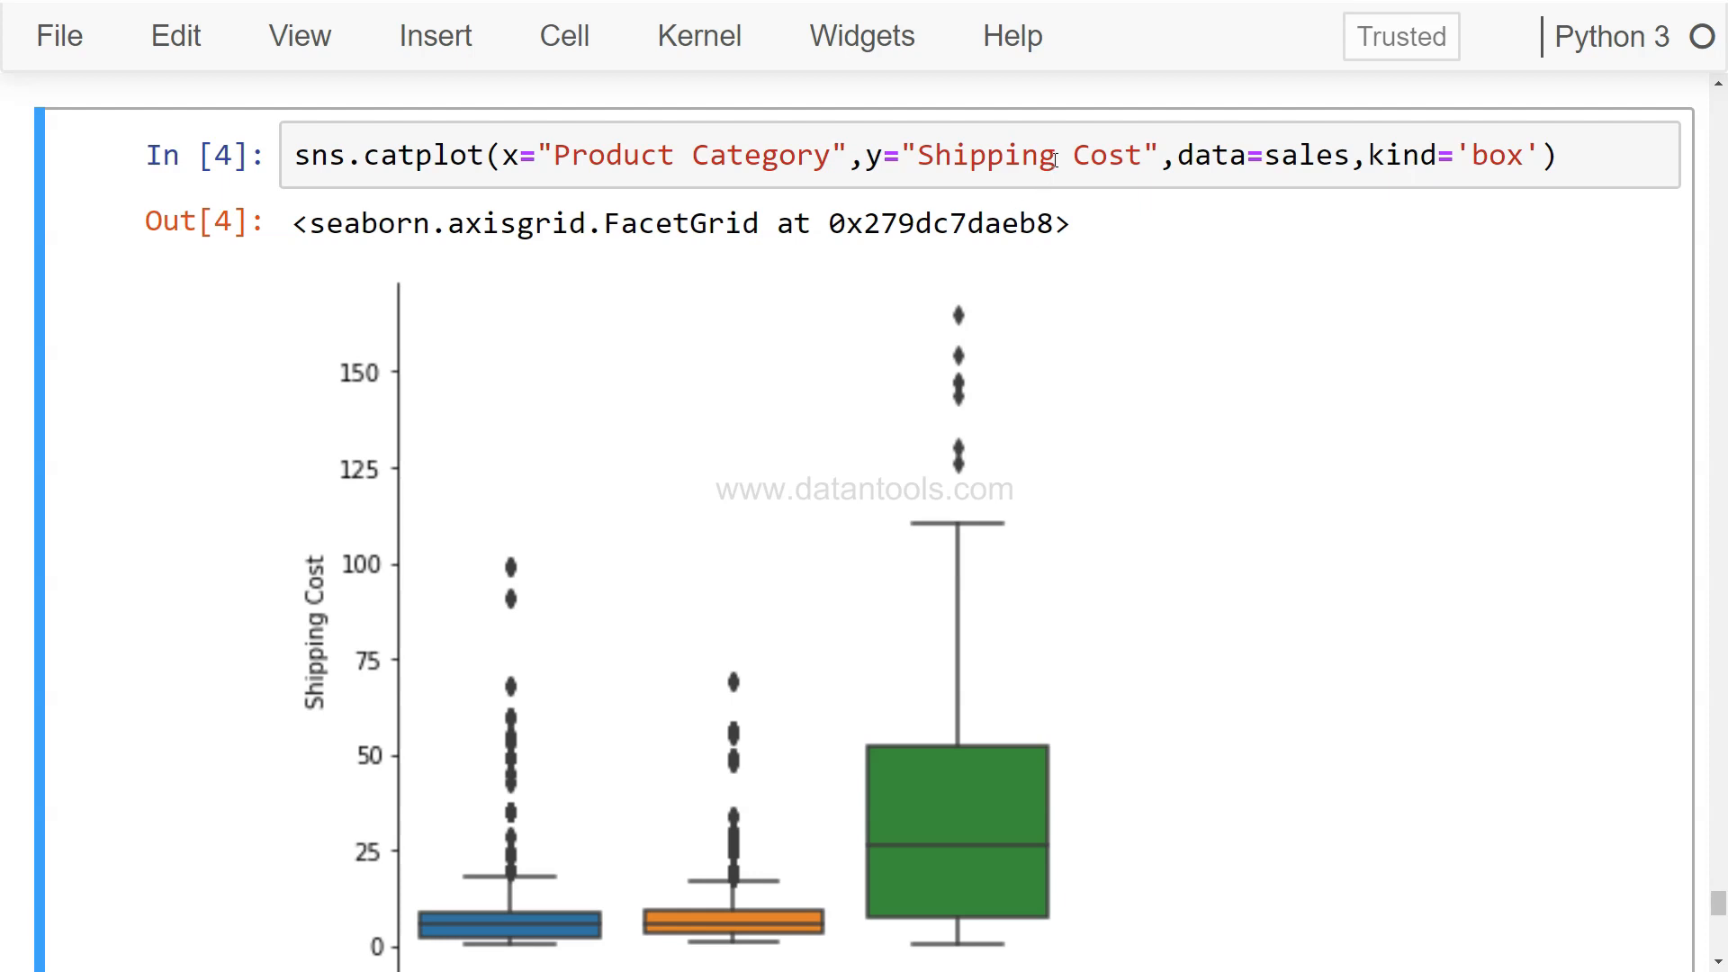
# Step: Copy the existing catplot box-plot code into a new cell below
pyautogui.click(1050, 155)
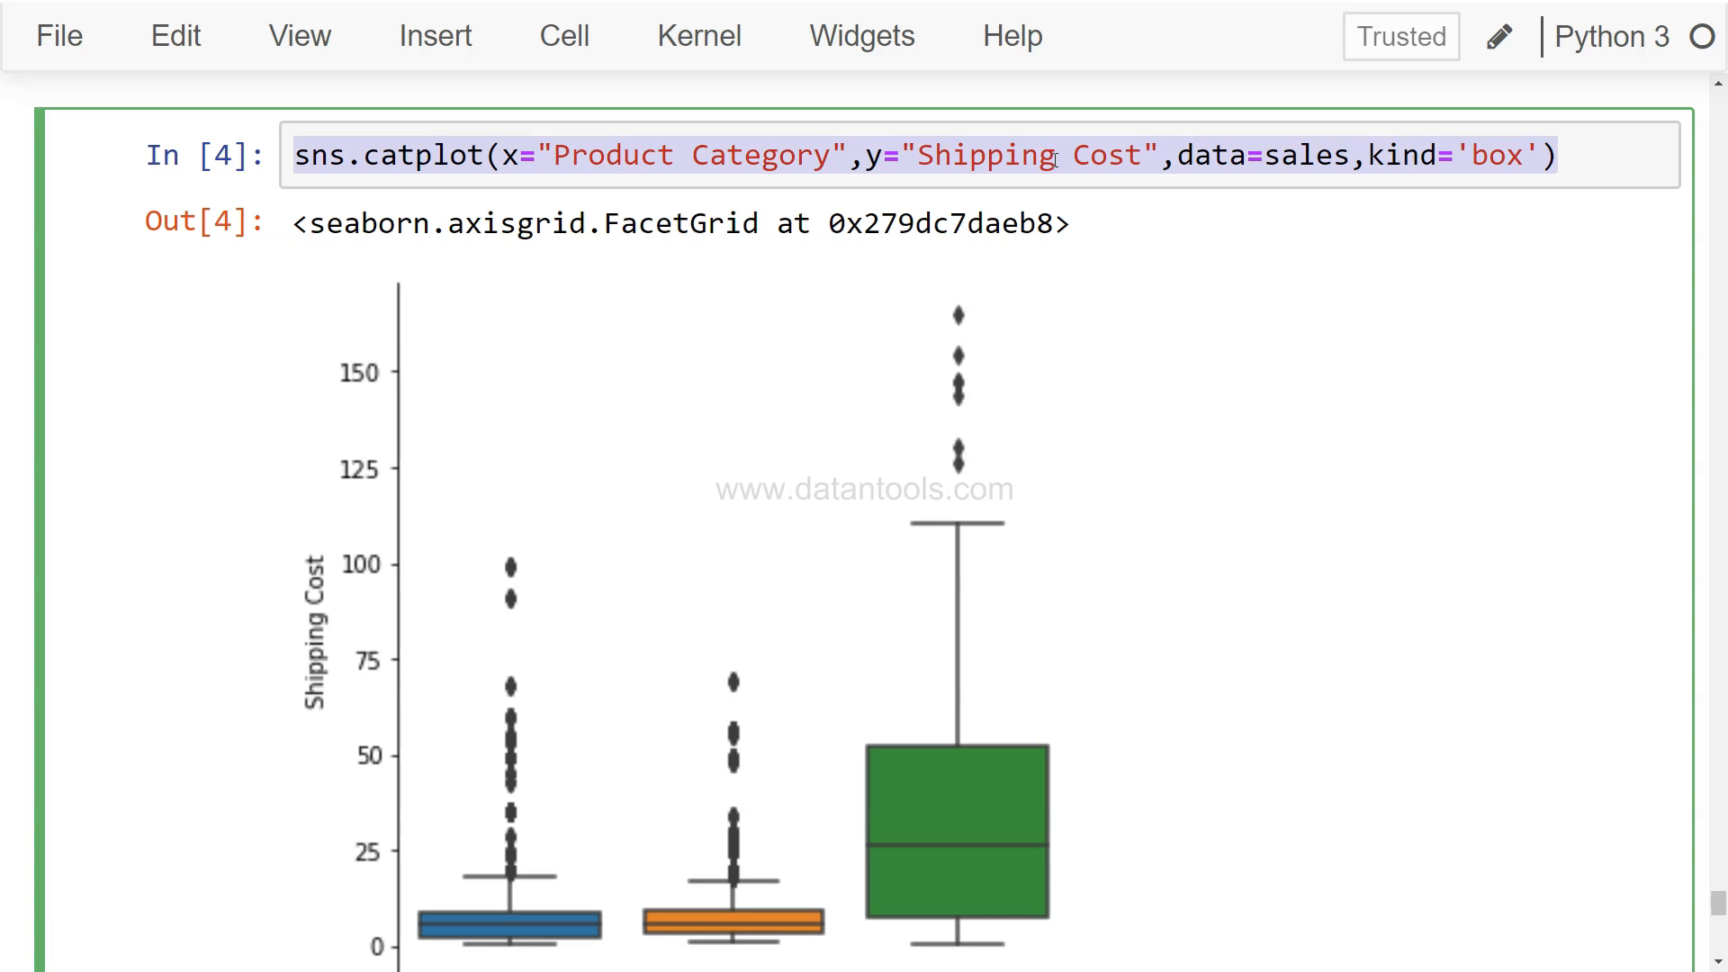
pyautogui.scroll(-3)
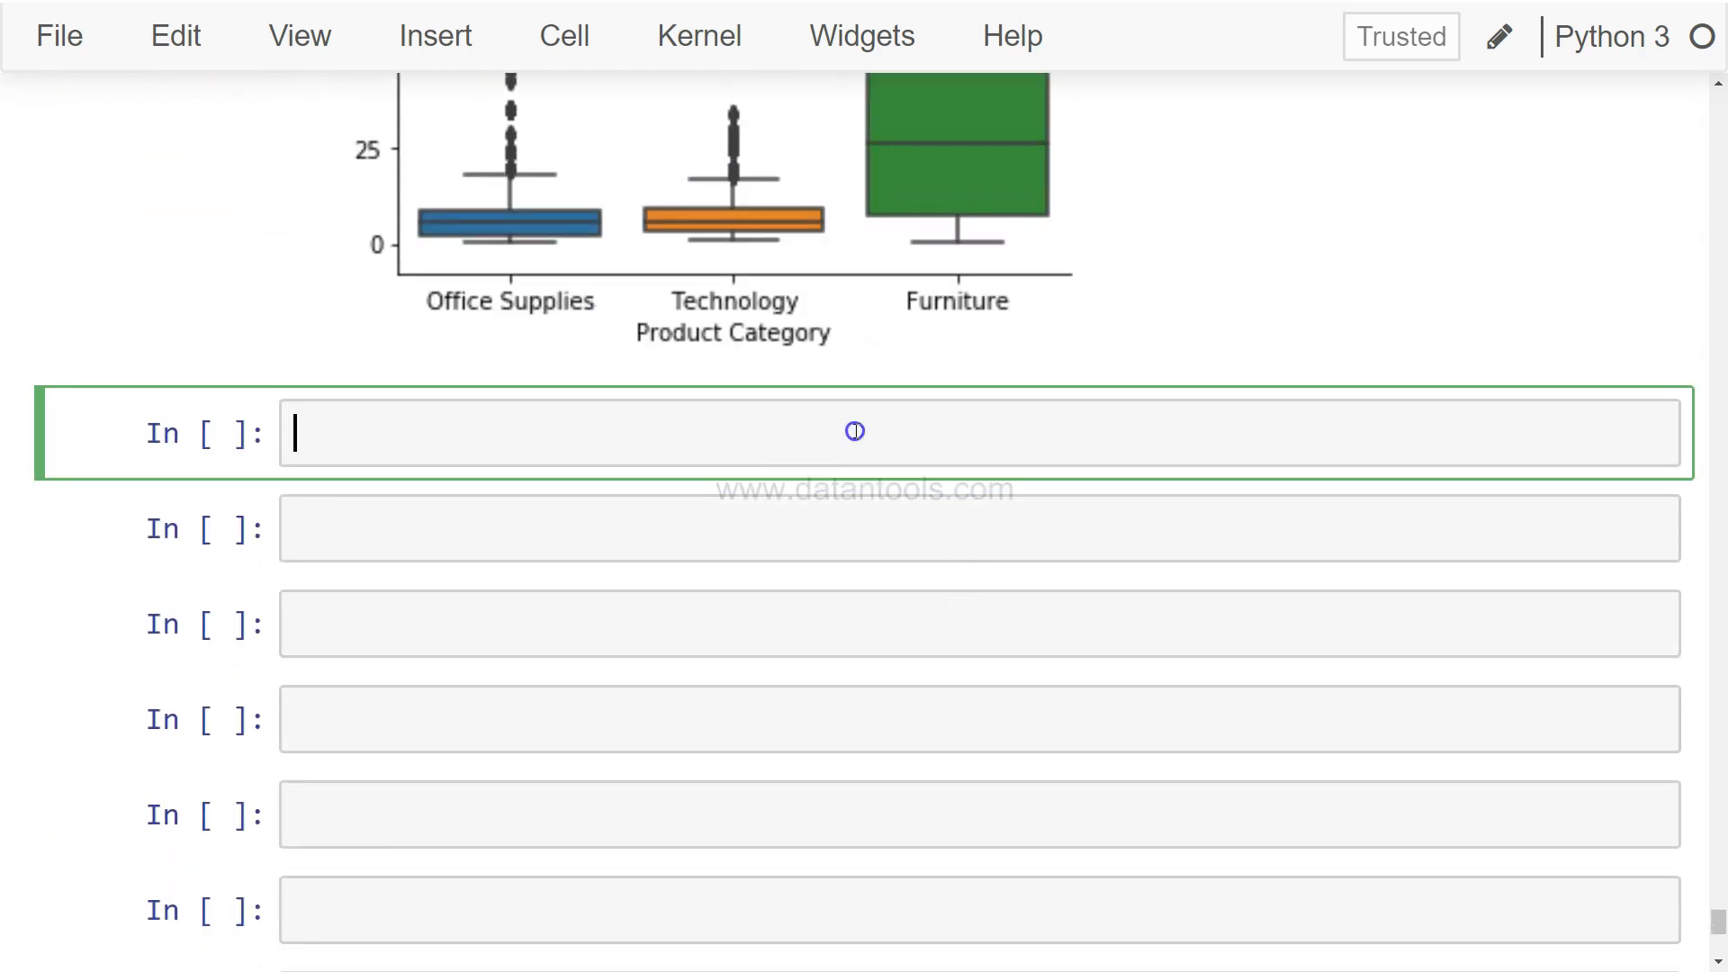
pyautogui.write('sns.catplot(x="Product Category",y="Shipping Cost",data=sales,kind=\'box\')')
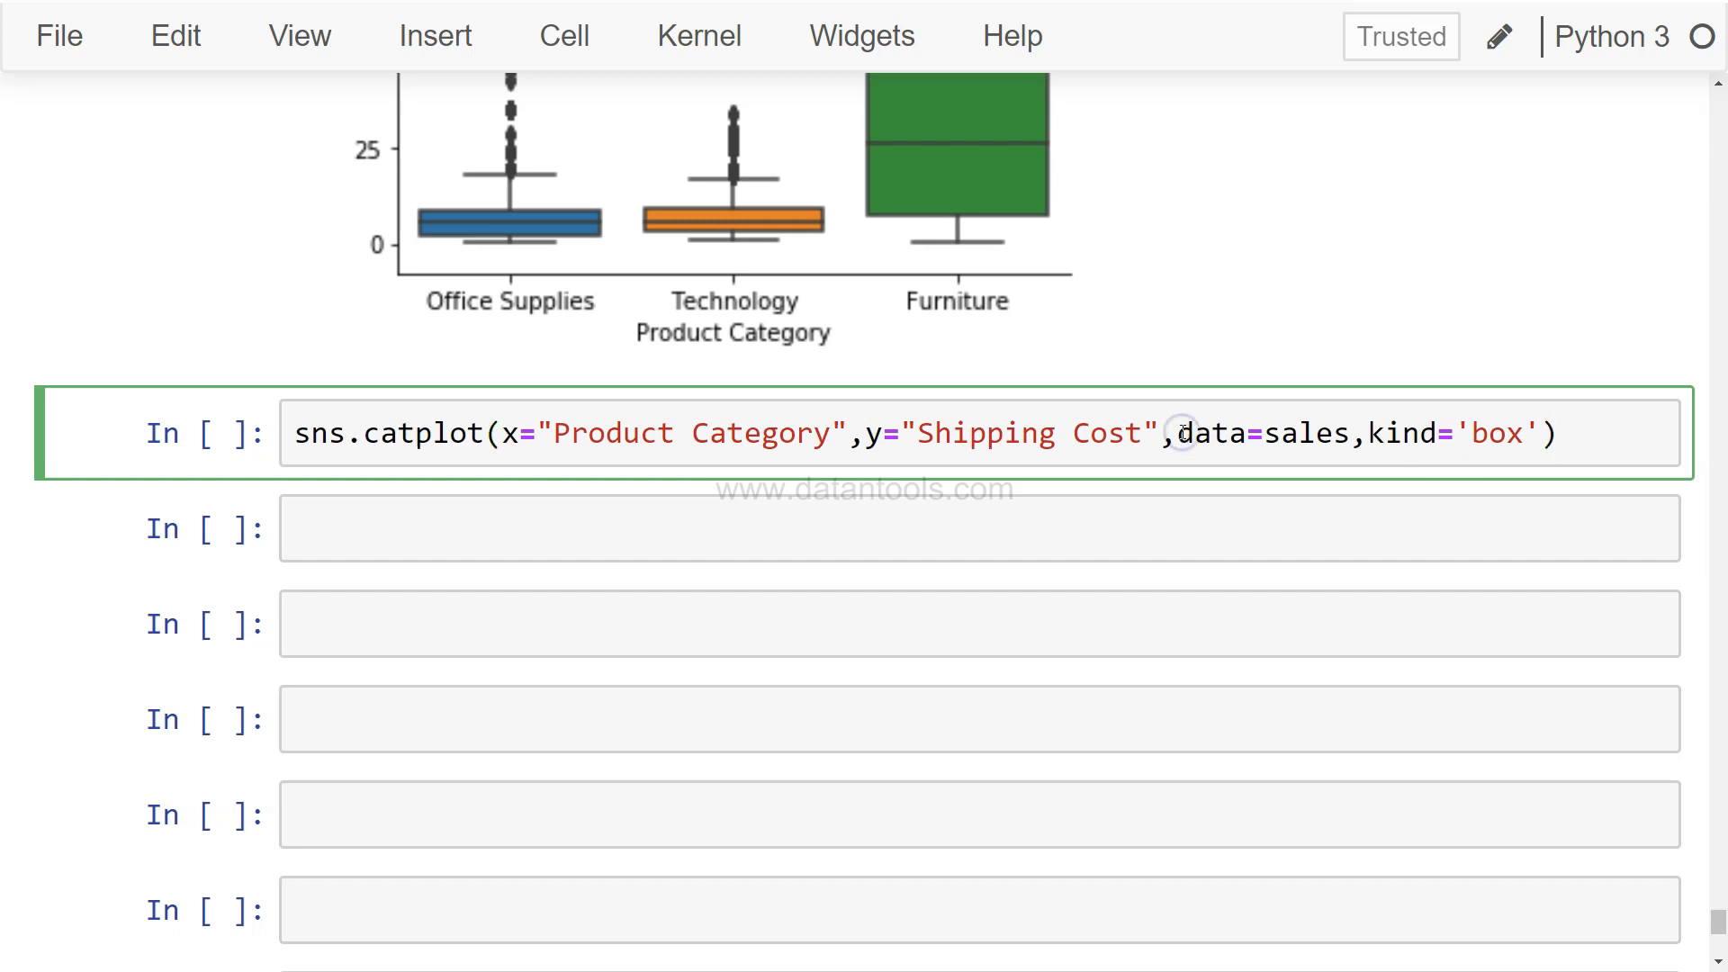
# Step: Add hue='Ship Mode' so the boxes are coloured by ship mode, and run it
pyautogui.write('hue=')
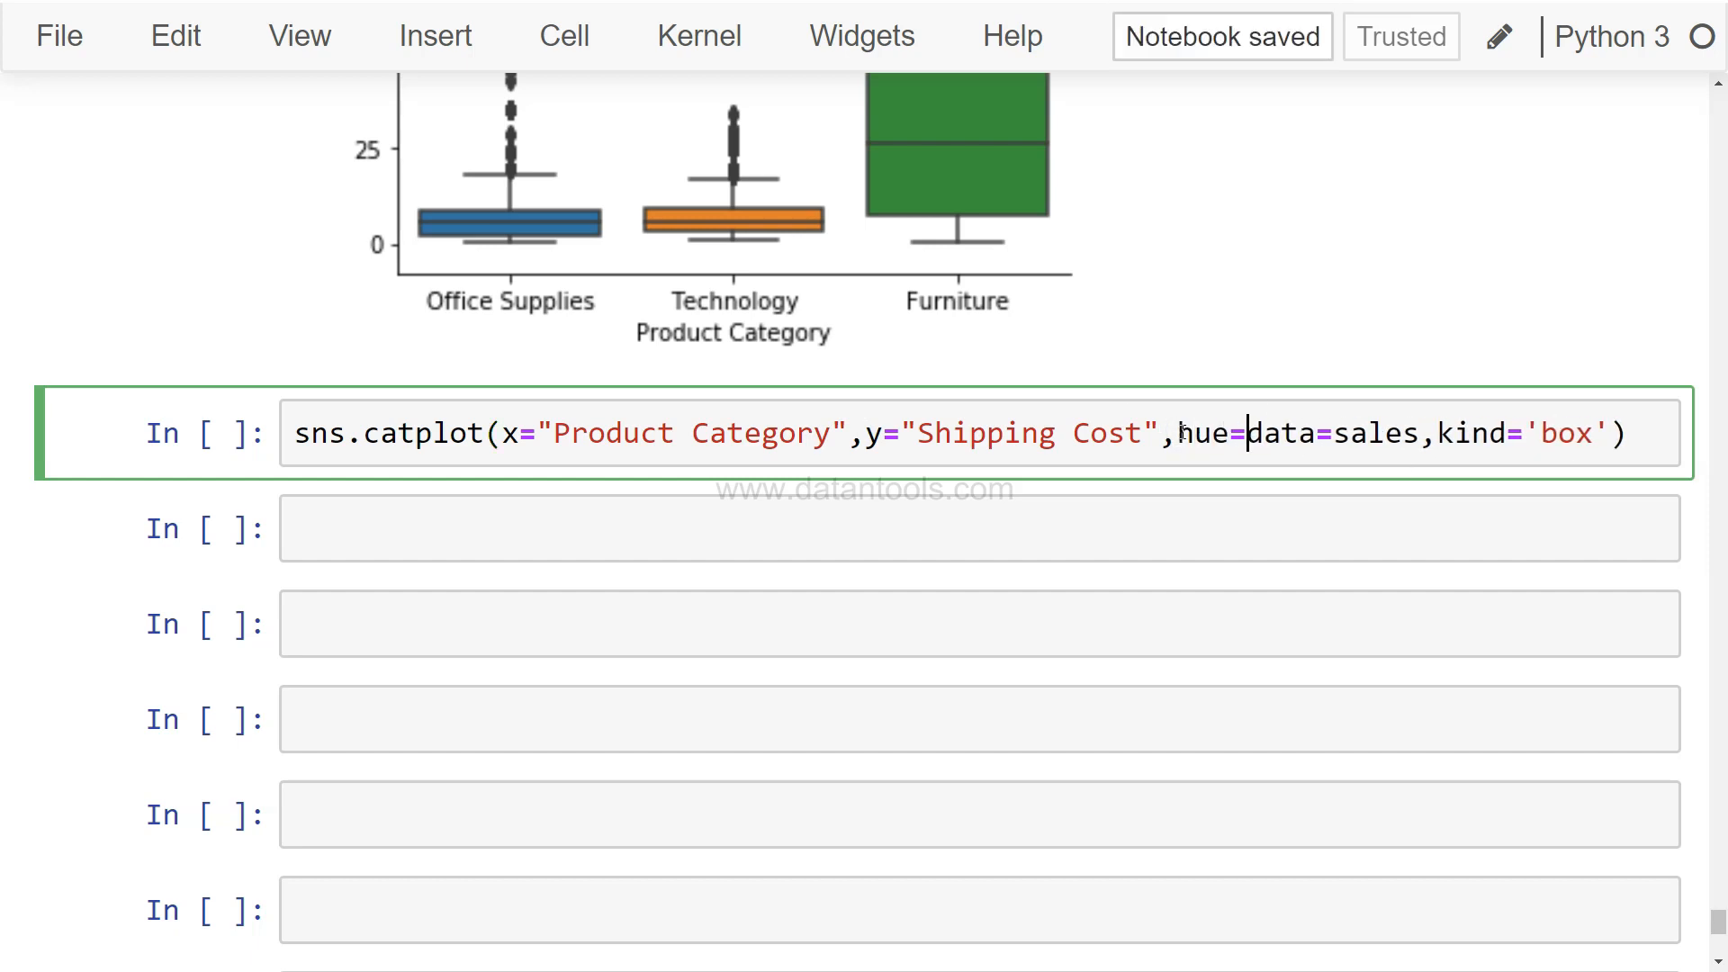
pyautogui.write("'")
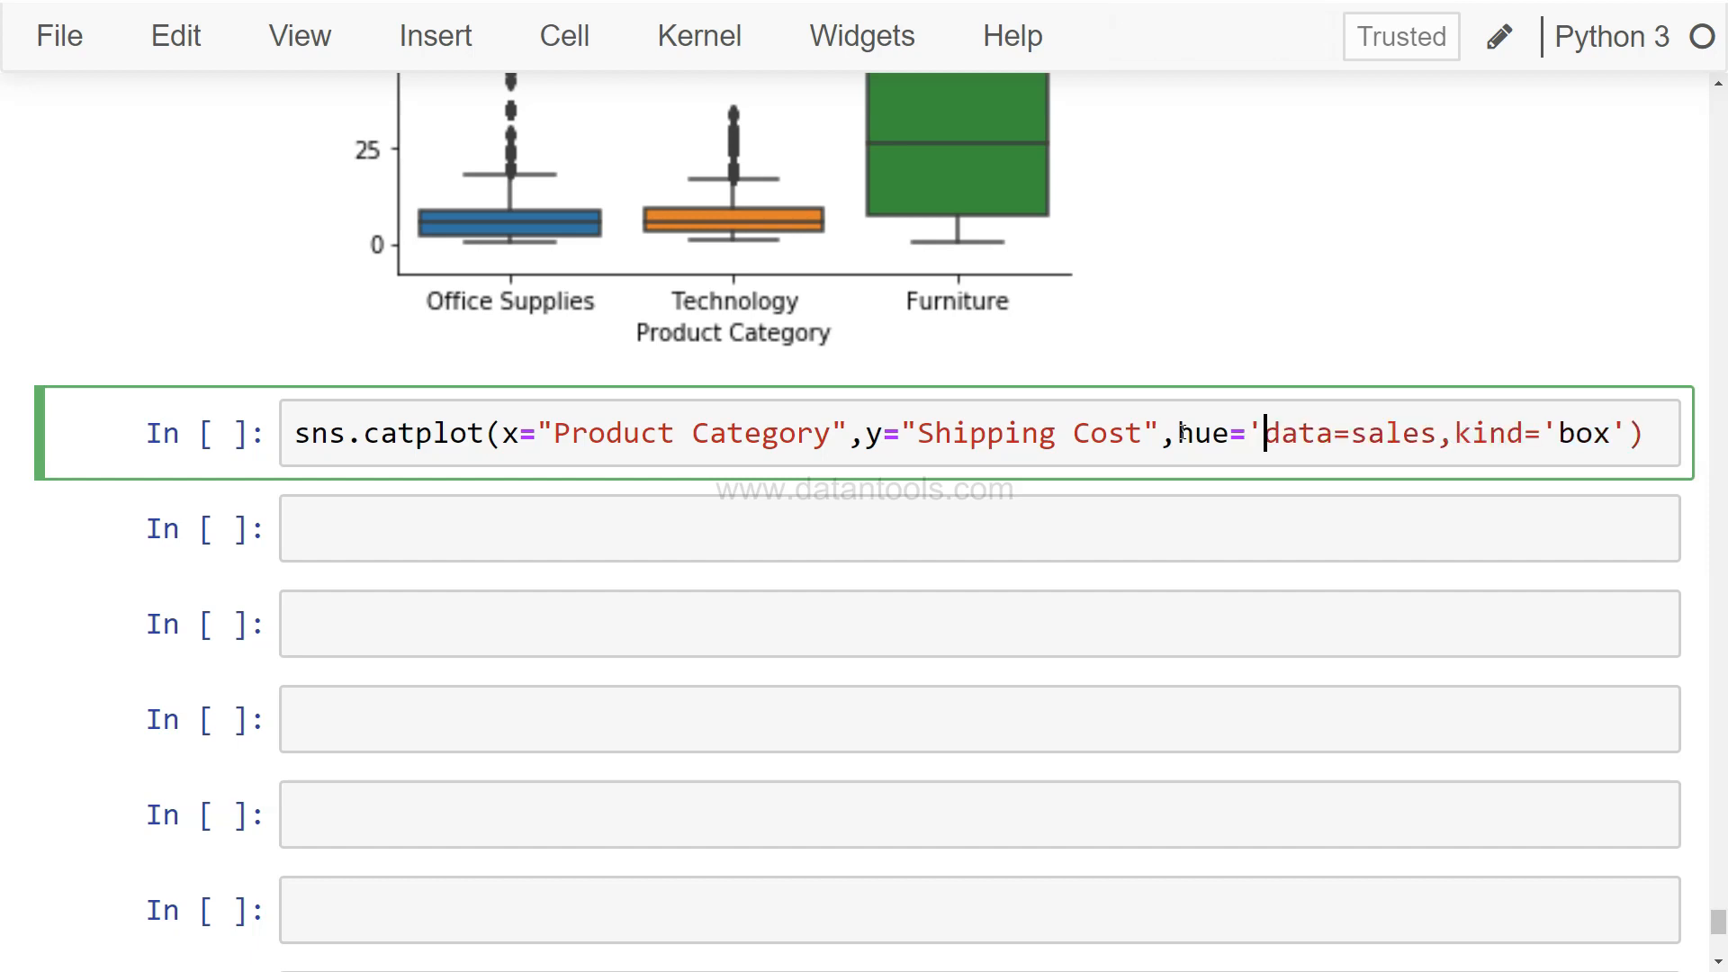
pyautogui.write("',")
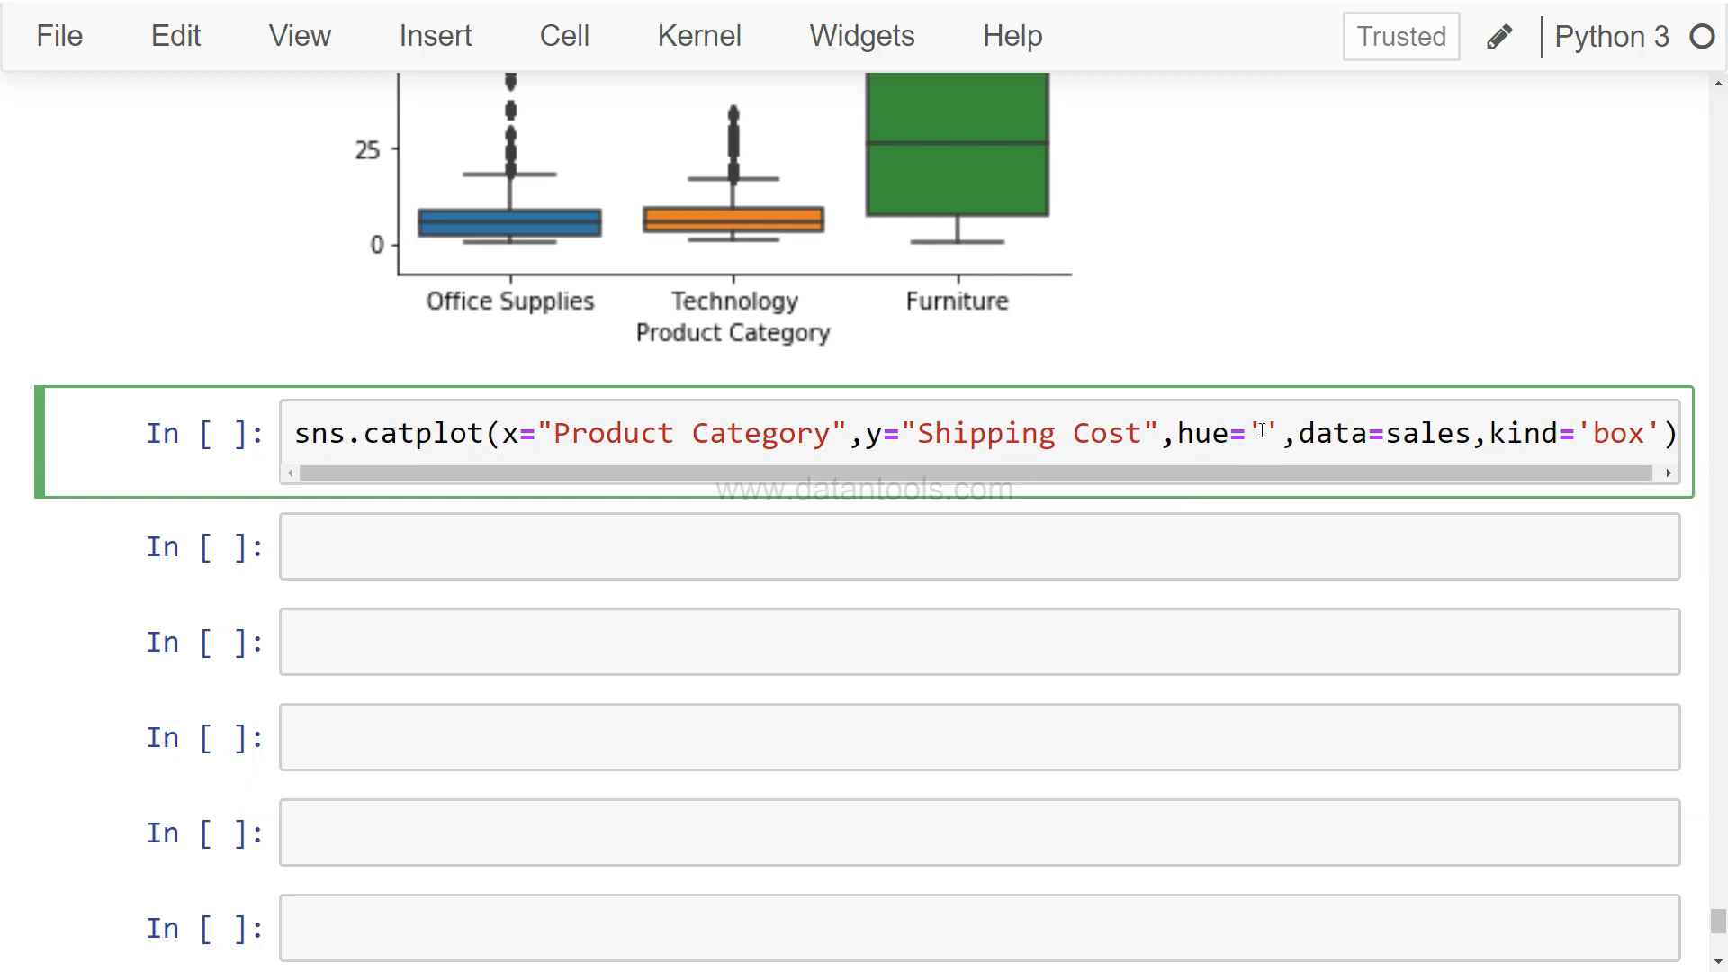
pyautogui.write('Ship')
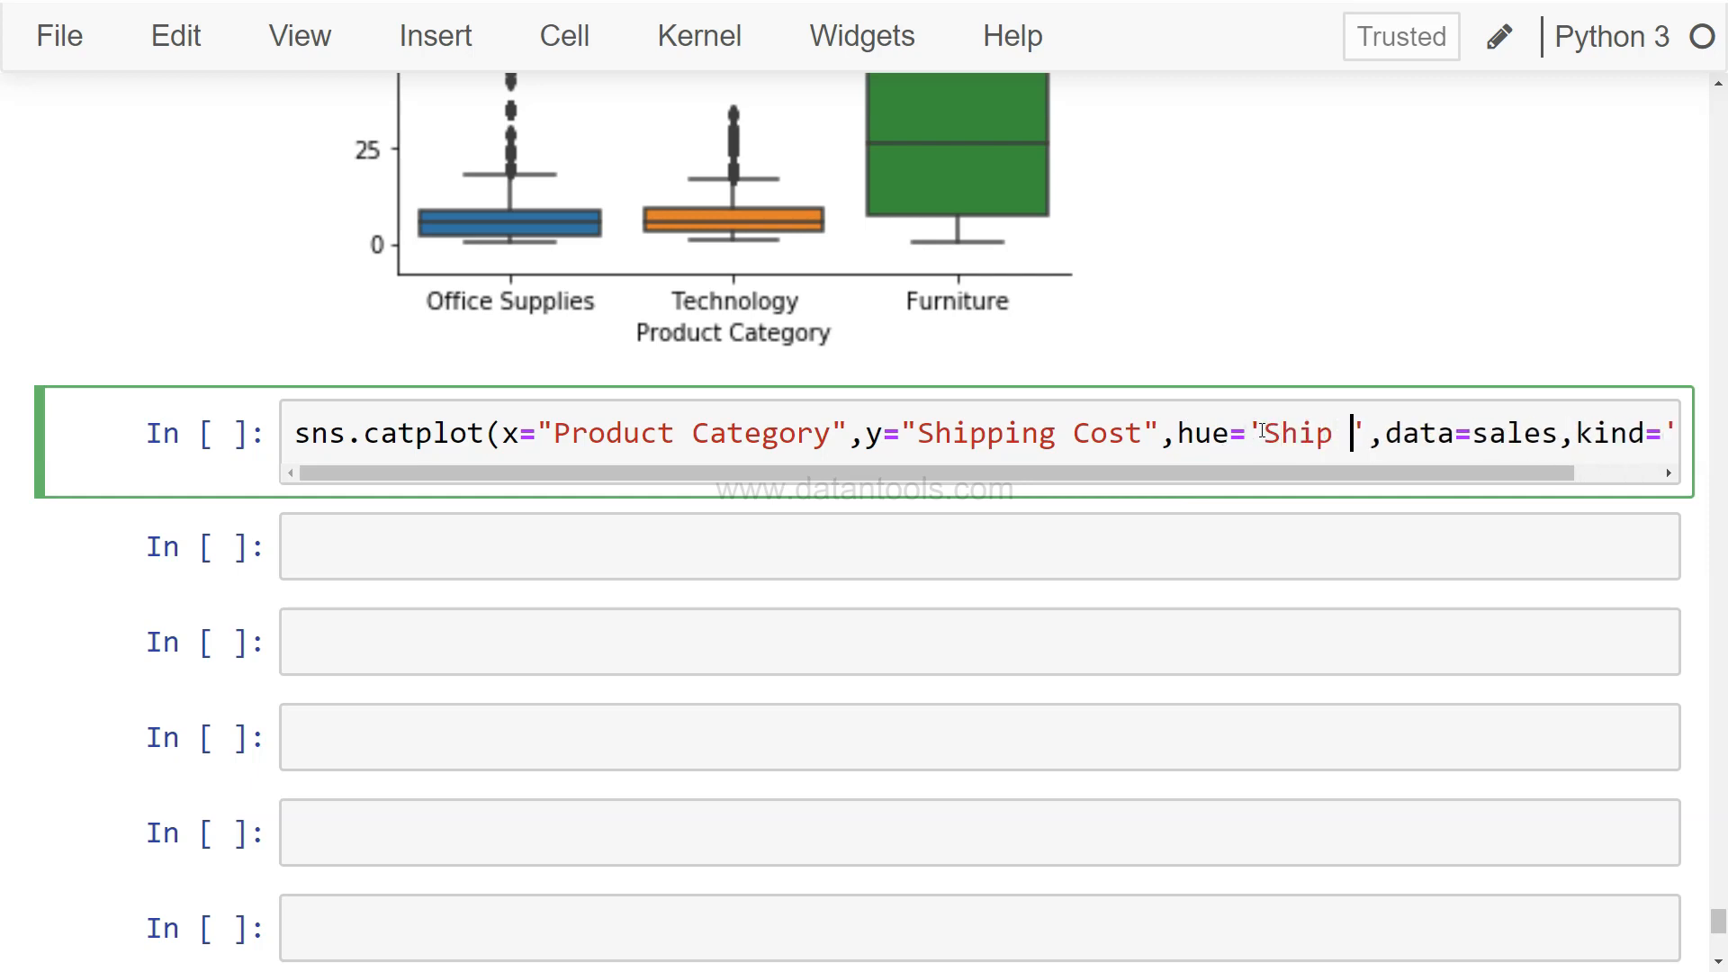
pyautogui.write('Mode')
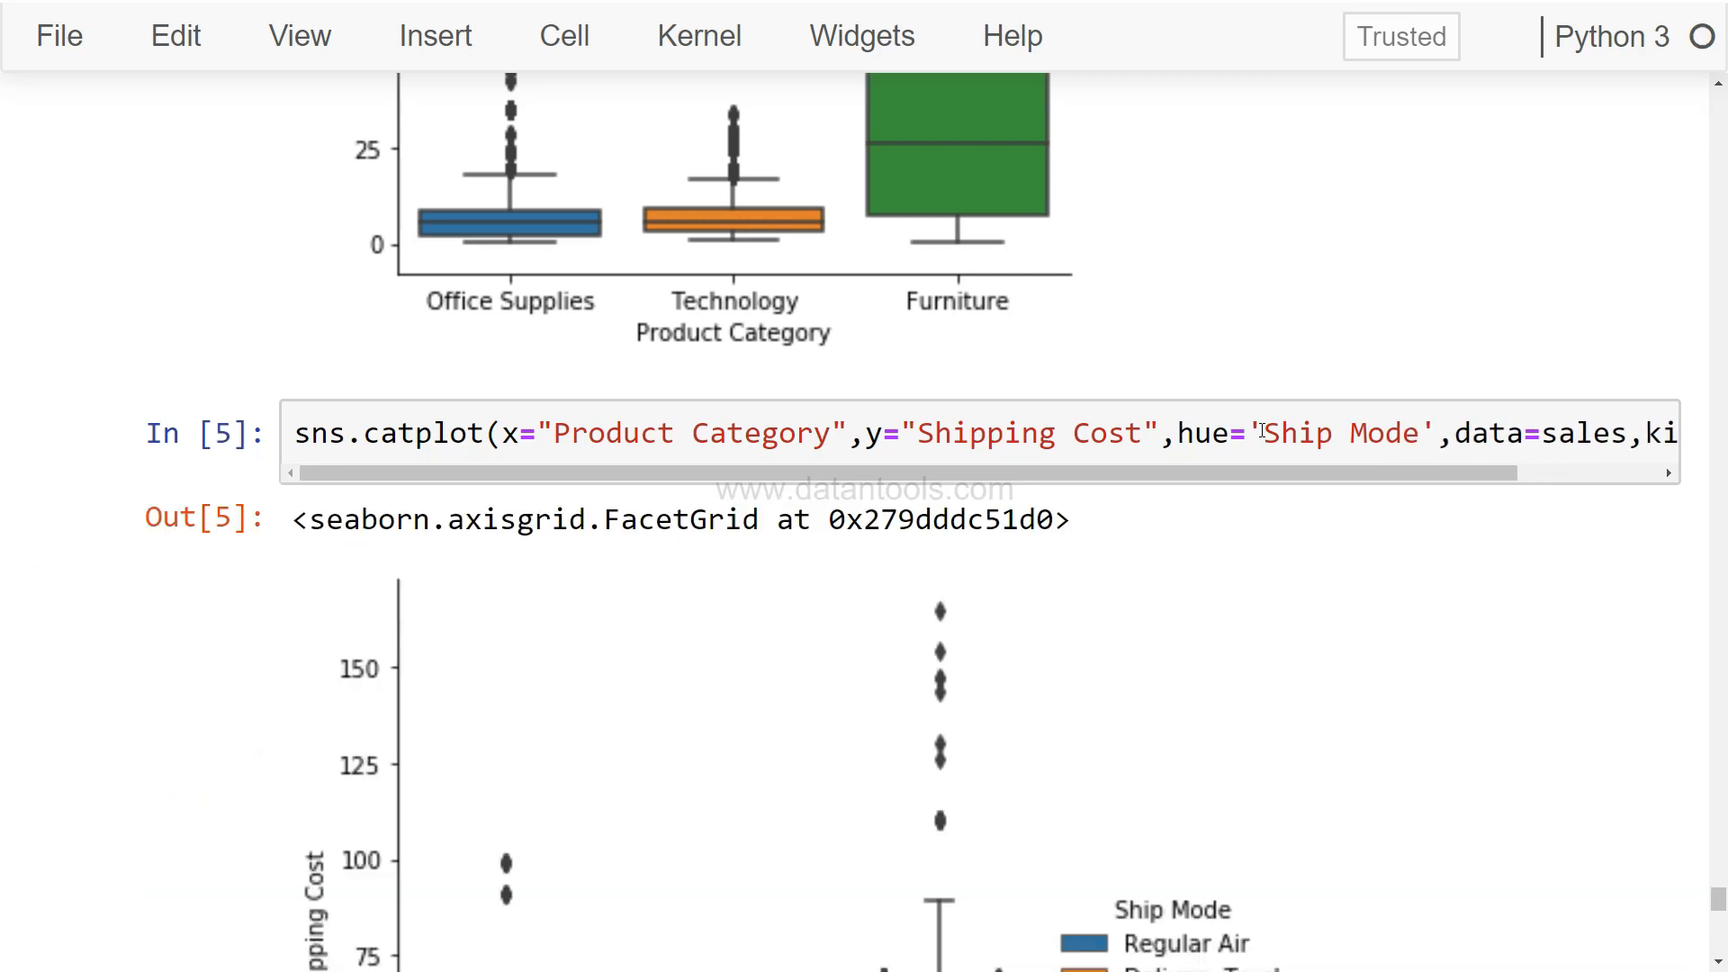
pyautogui.scroll(-3)
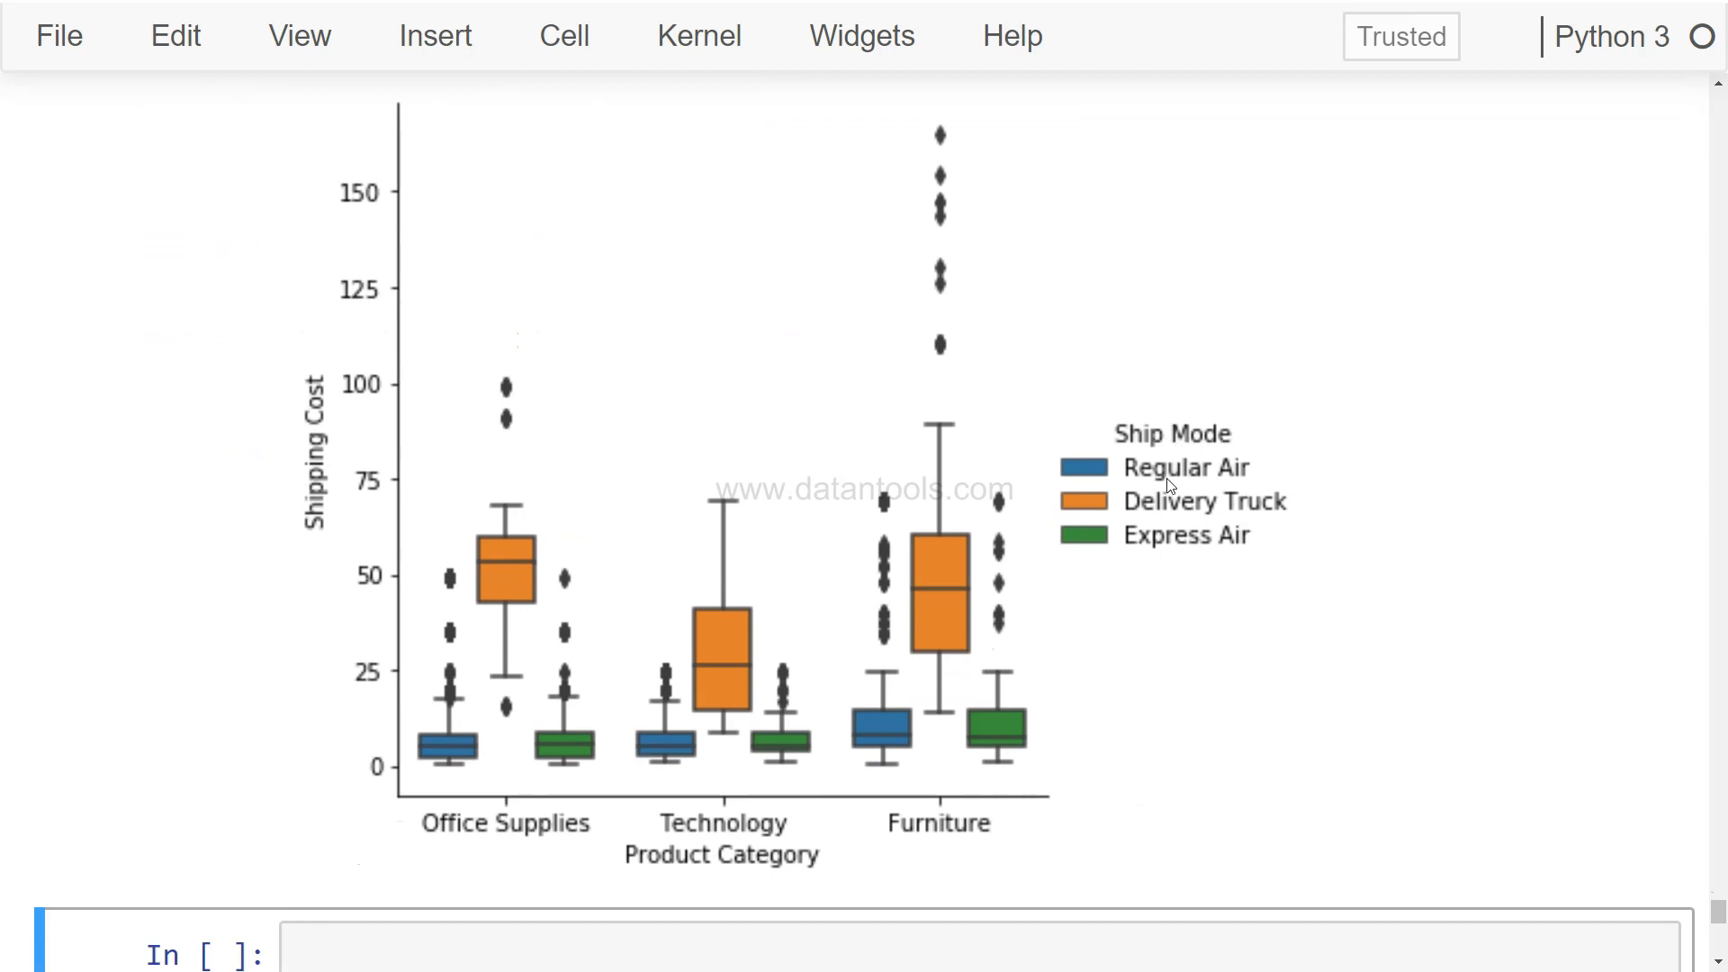
pyautogui.moveTo(1190, 475)
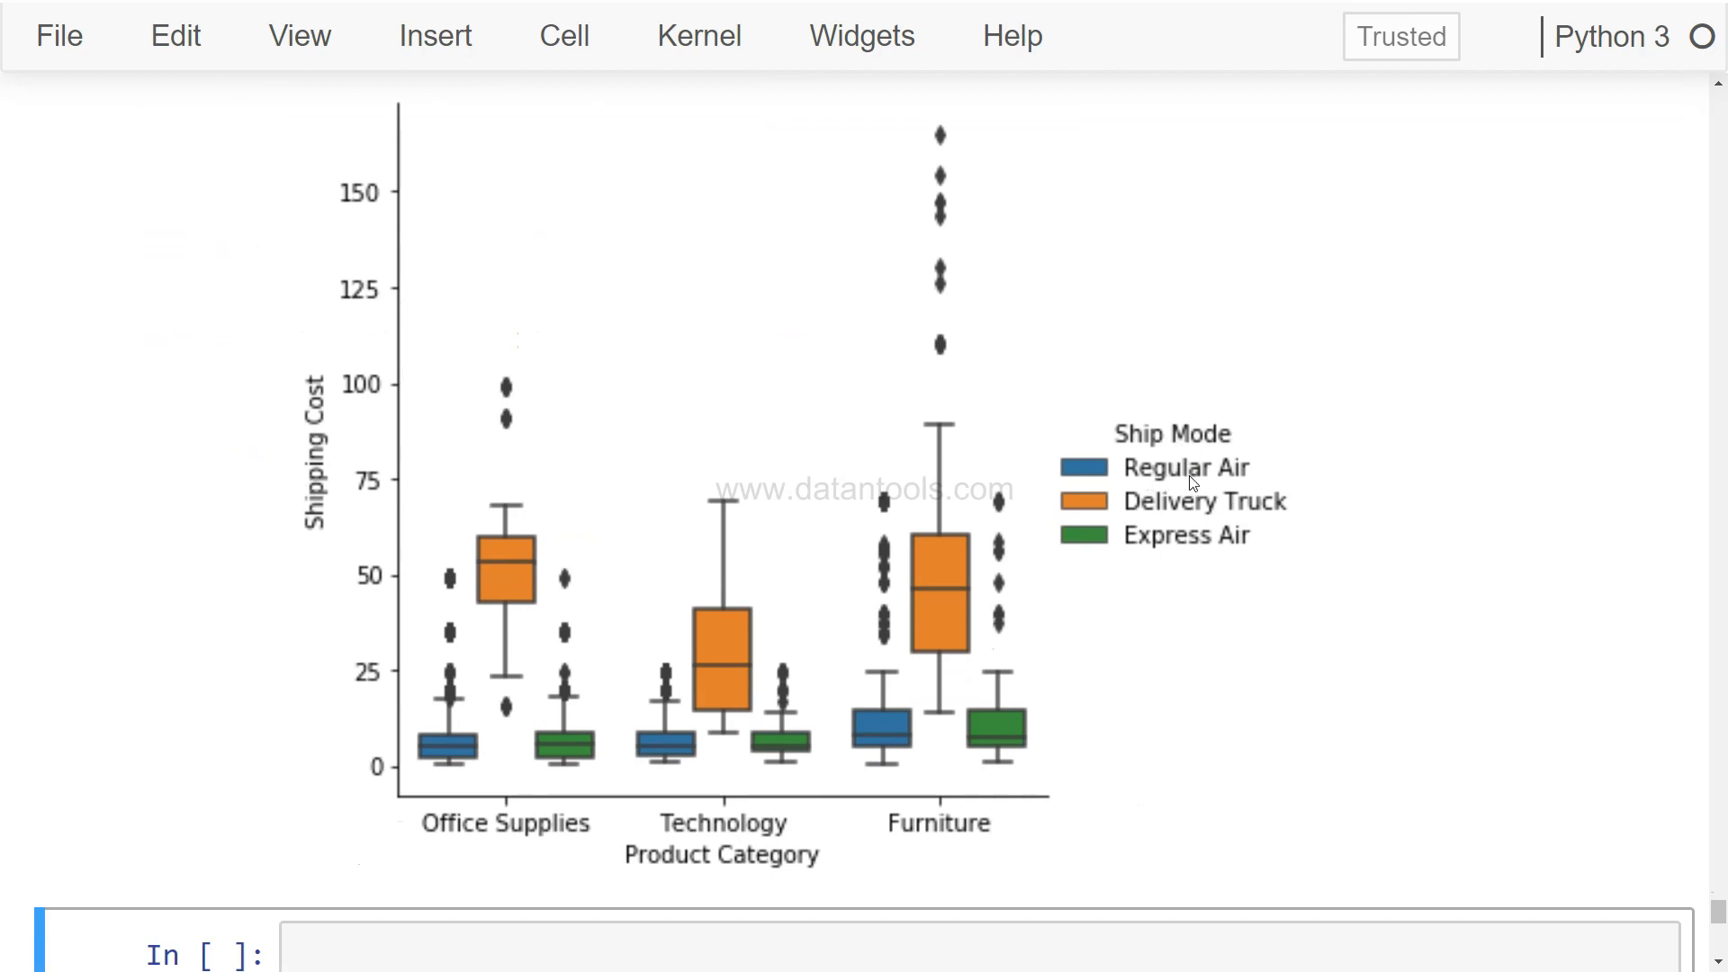
pyautogui.moveTo(1143, 547)
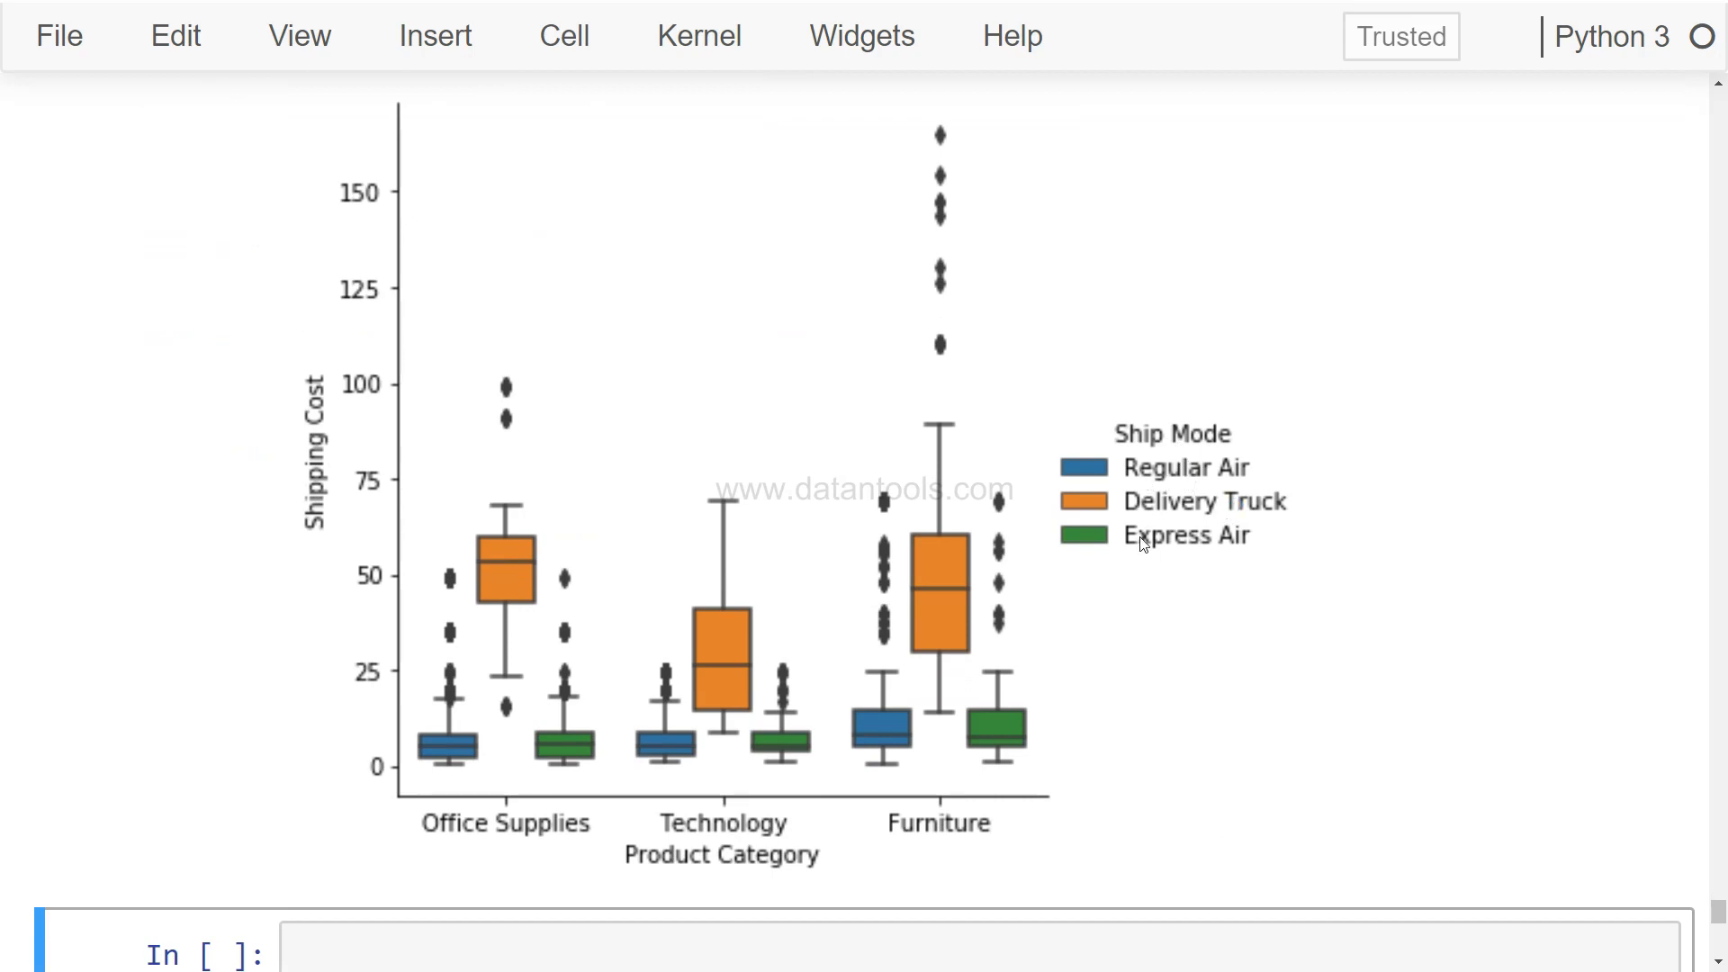
pyautogui.moveTo(486, 857)
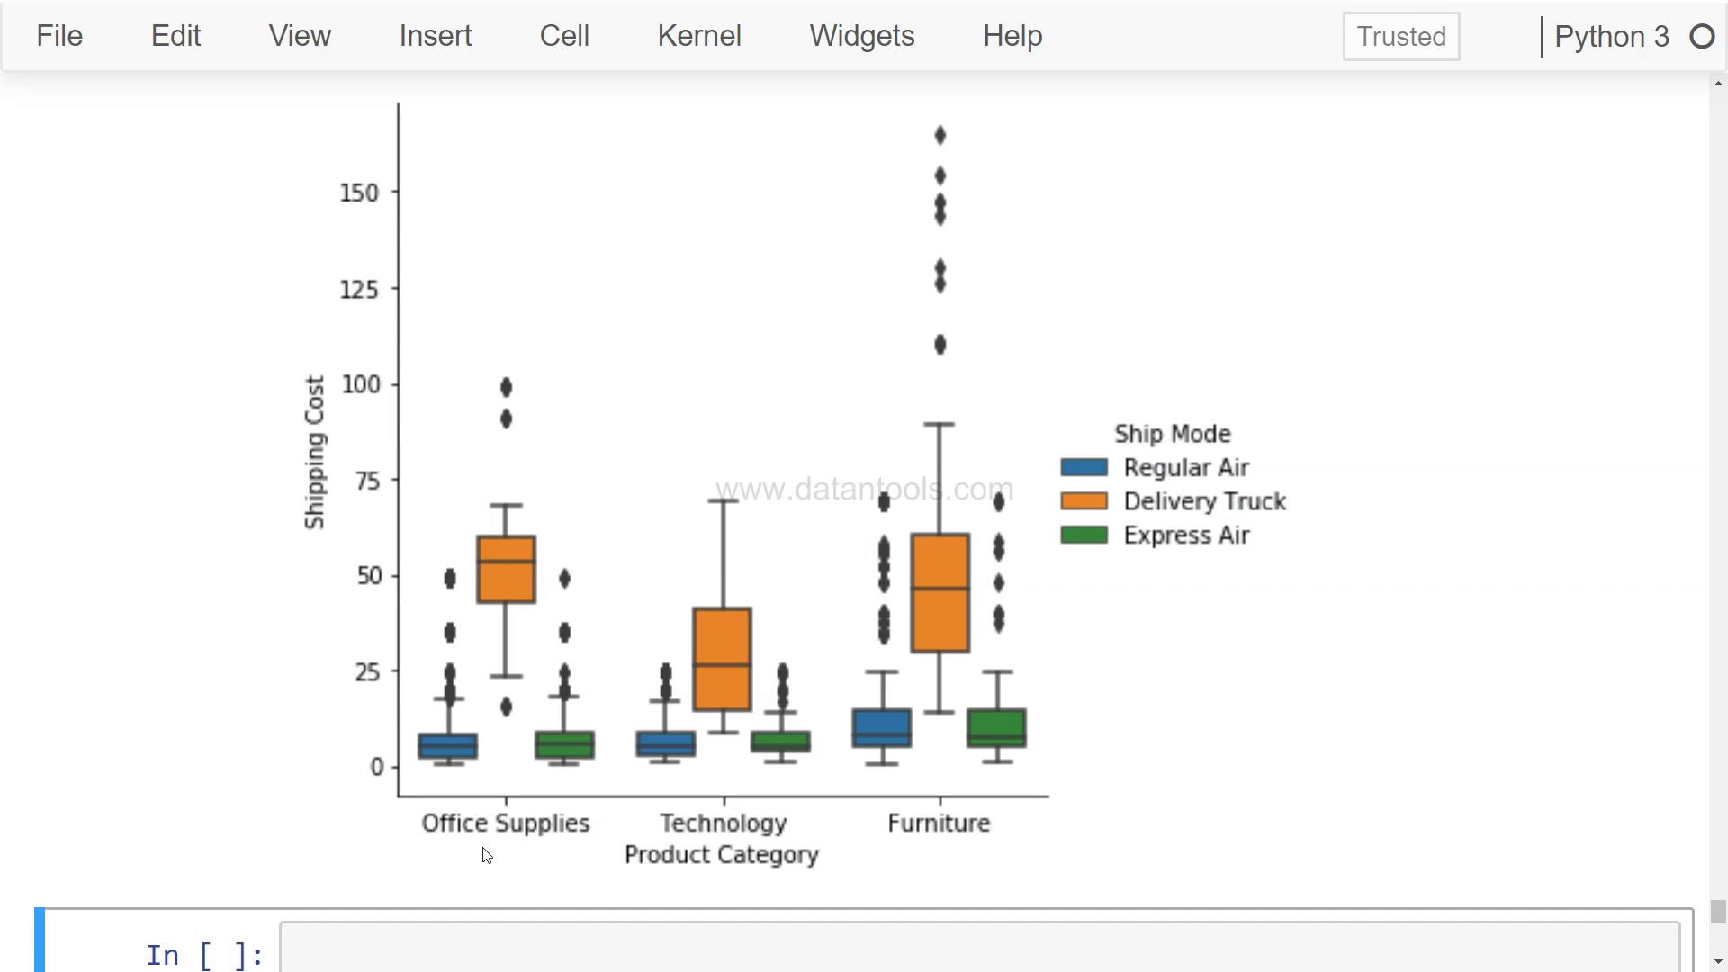
pyautogui.moveTo(724, 861)
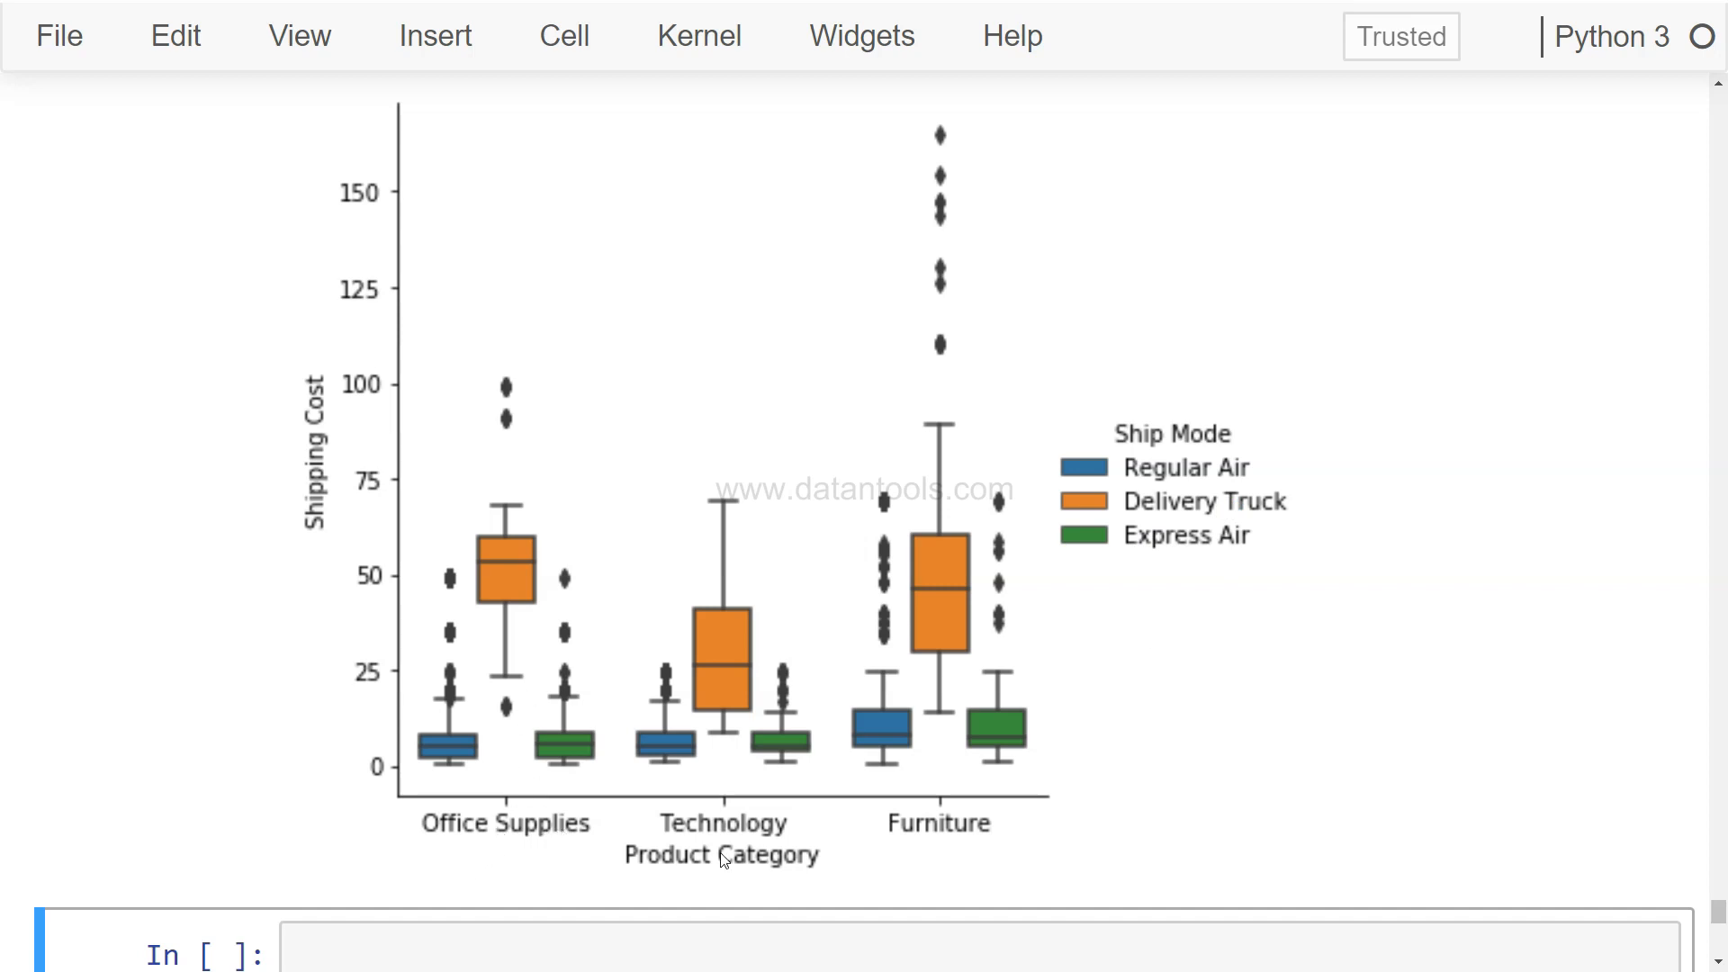
pyautogui.moveTo(515, 713)
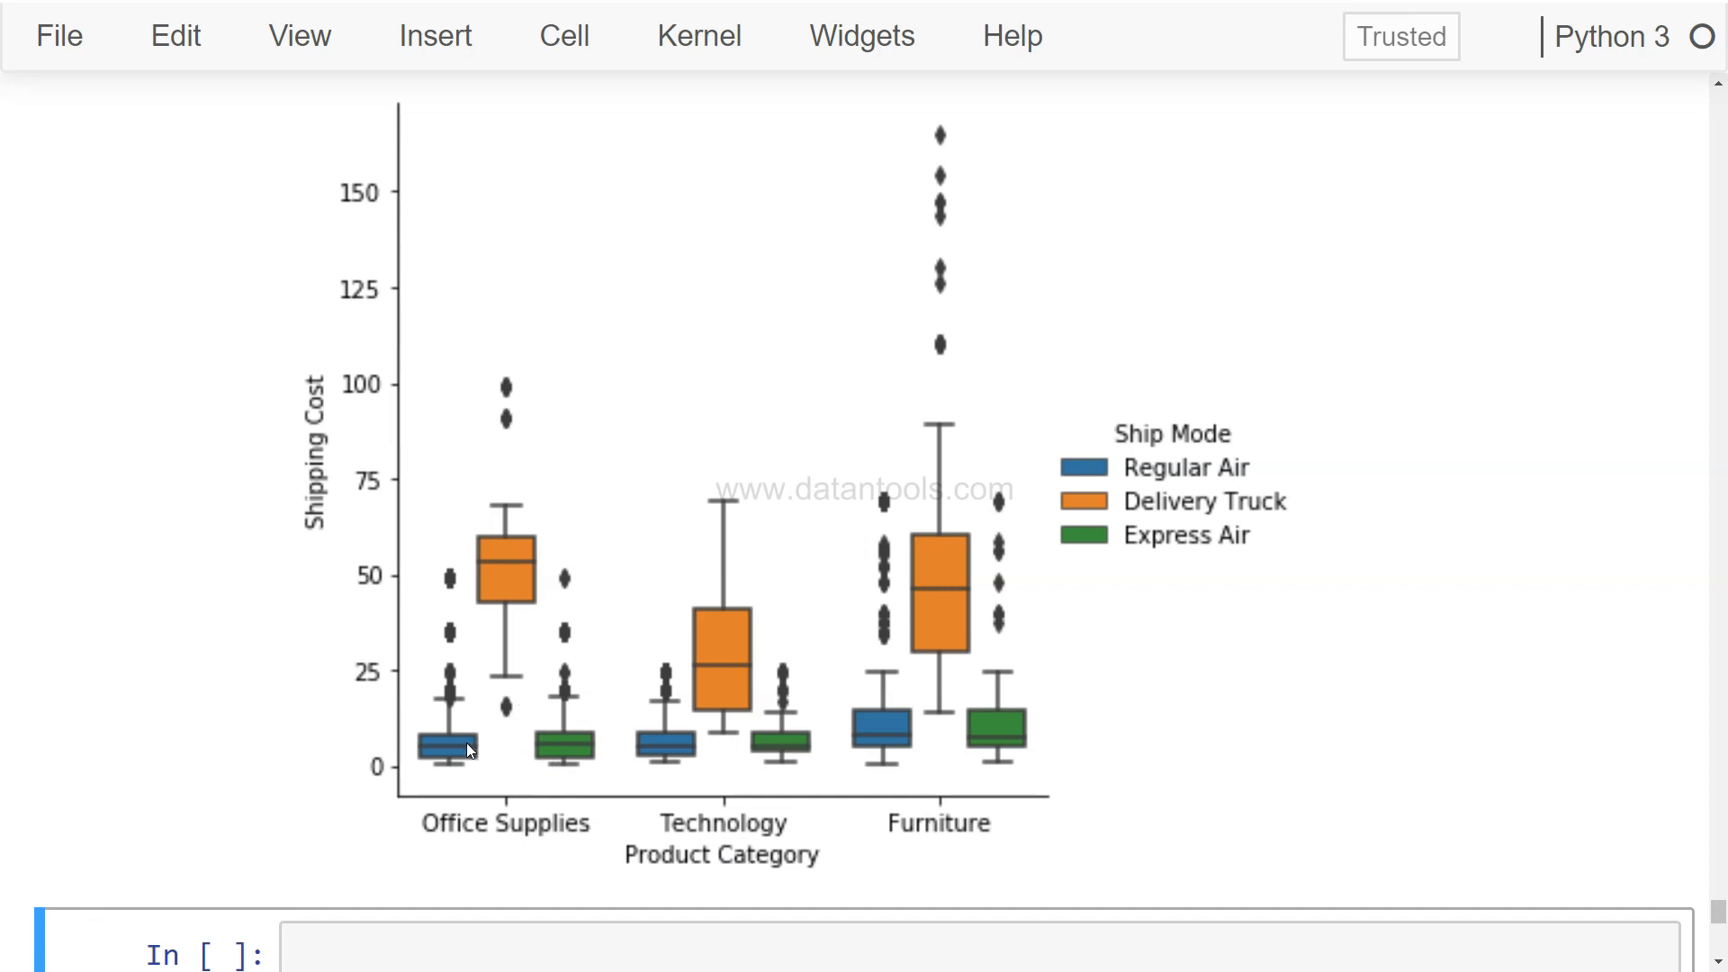
pyautogui.moveTo(561, 755)
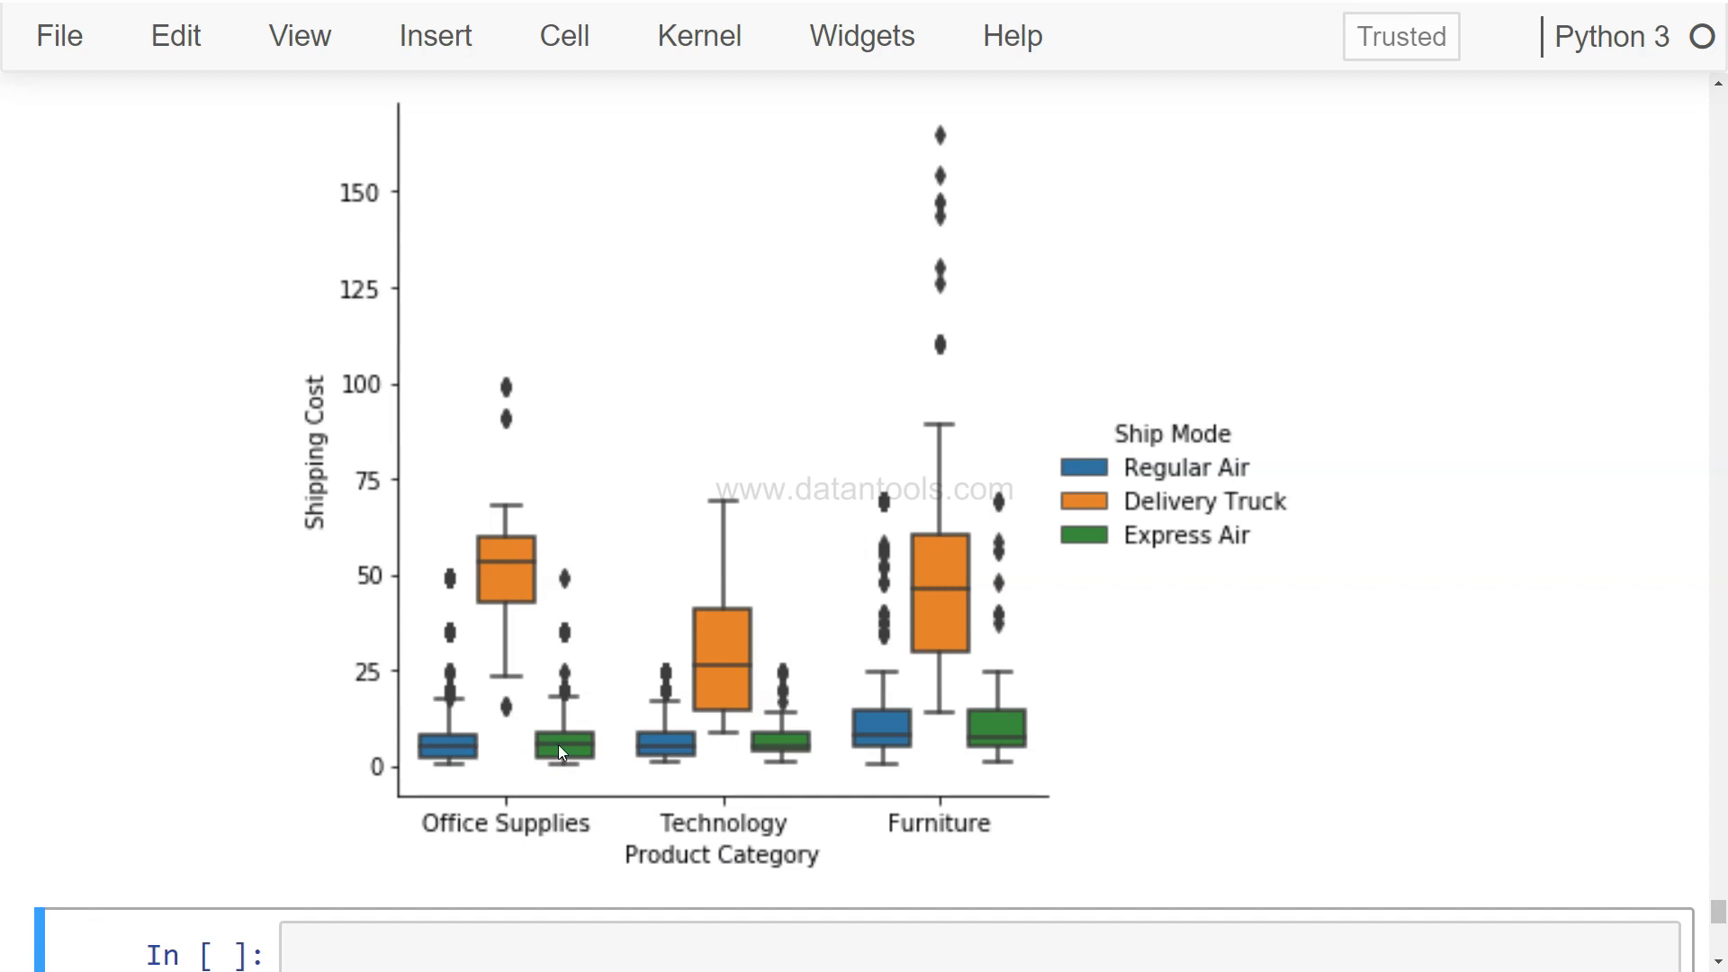
pyautogui.moveTo(497, 617)
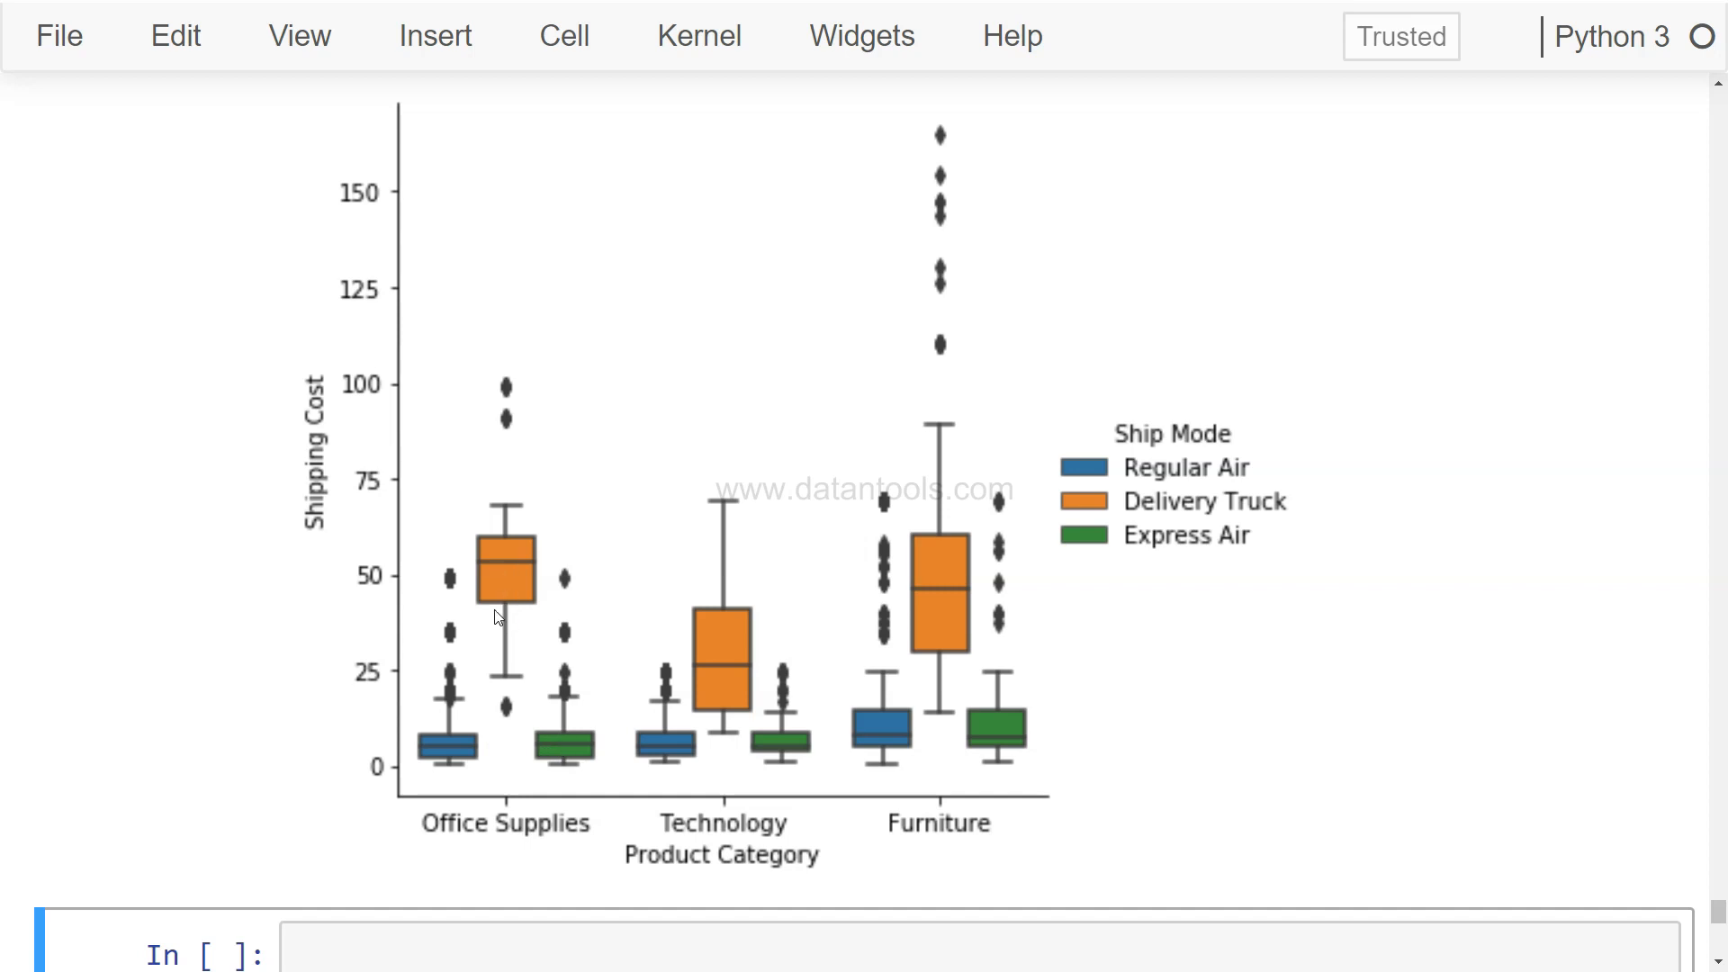
pyautogui.moveTo(501, 609)
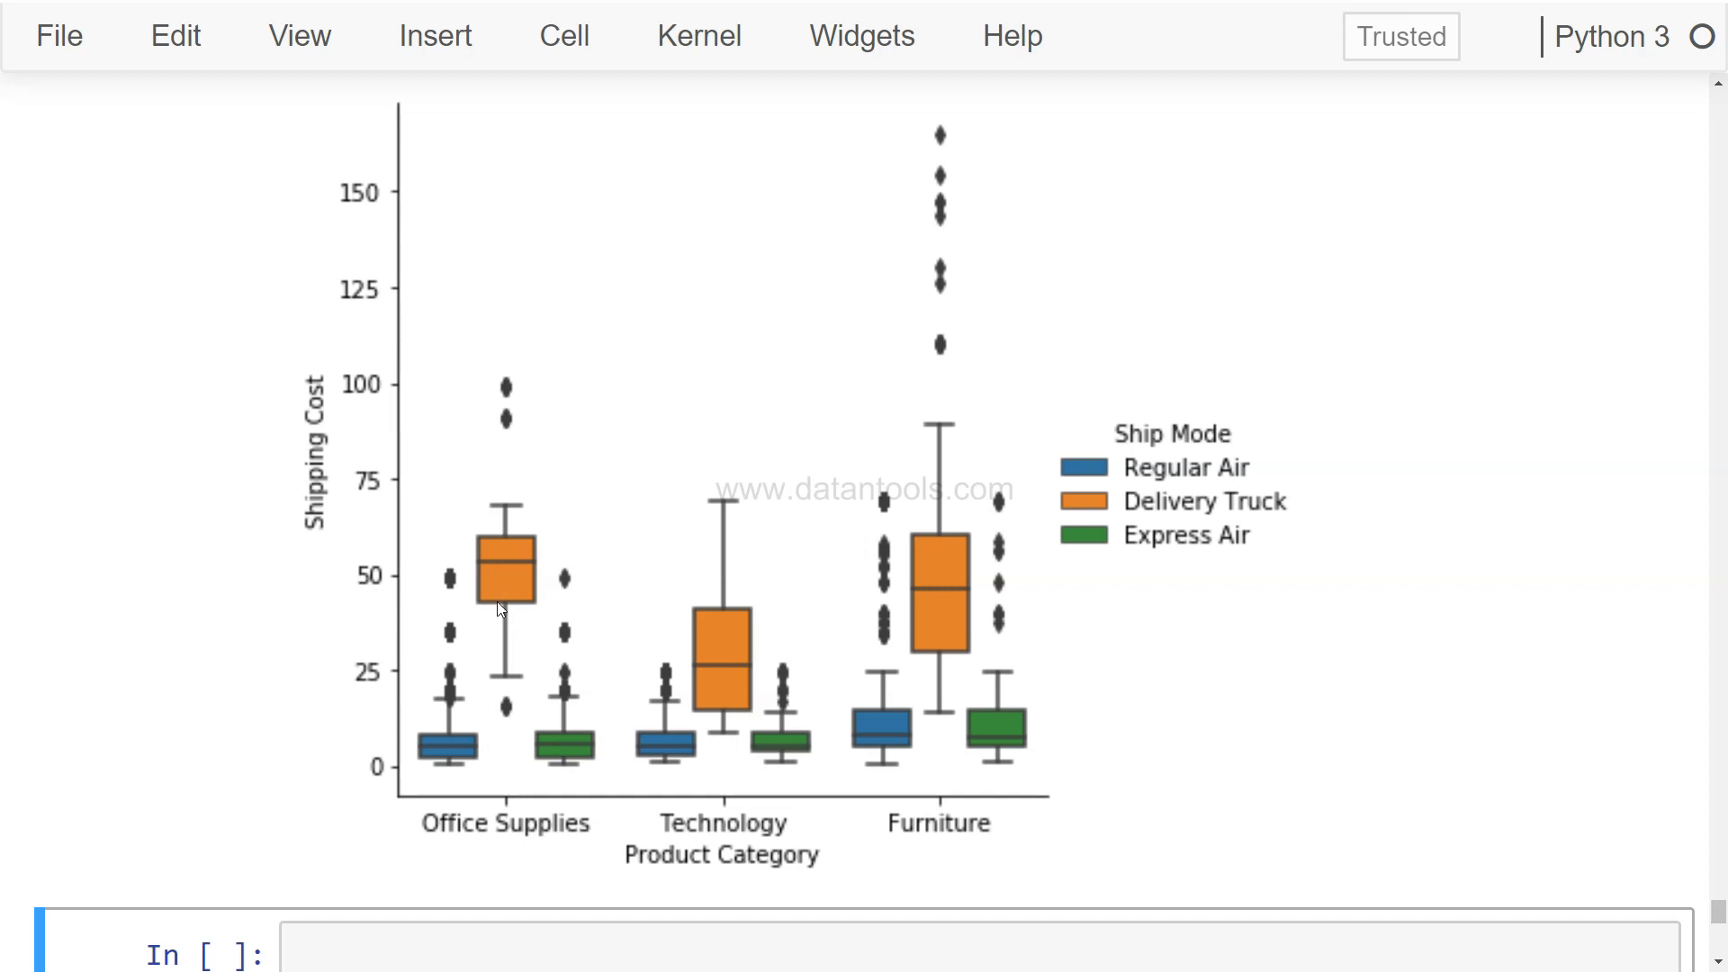
pyautogui.moveTo(511, 596)
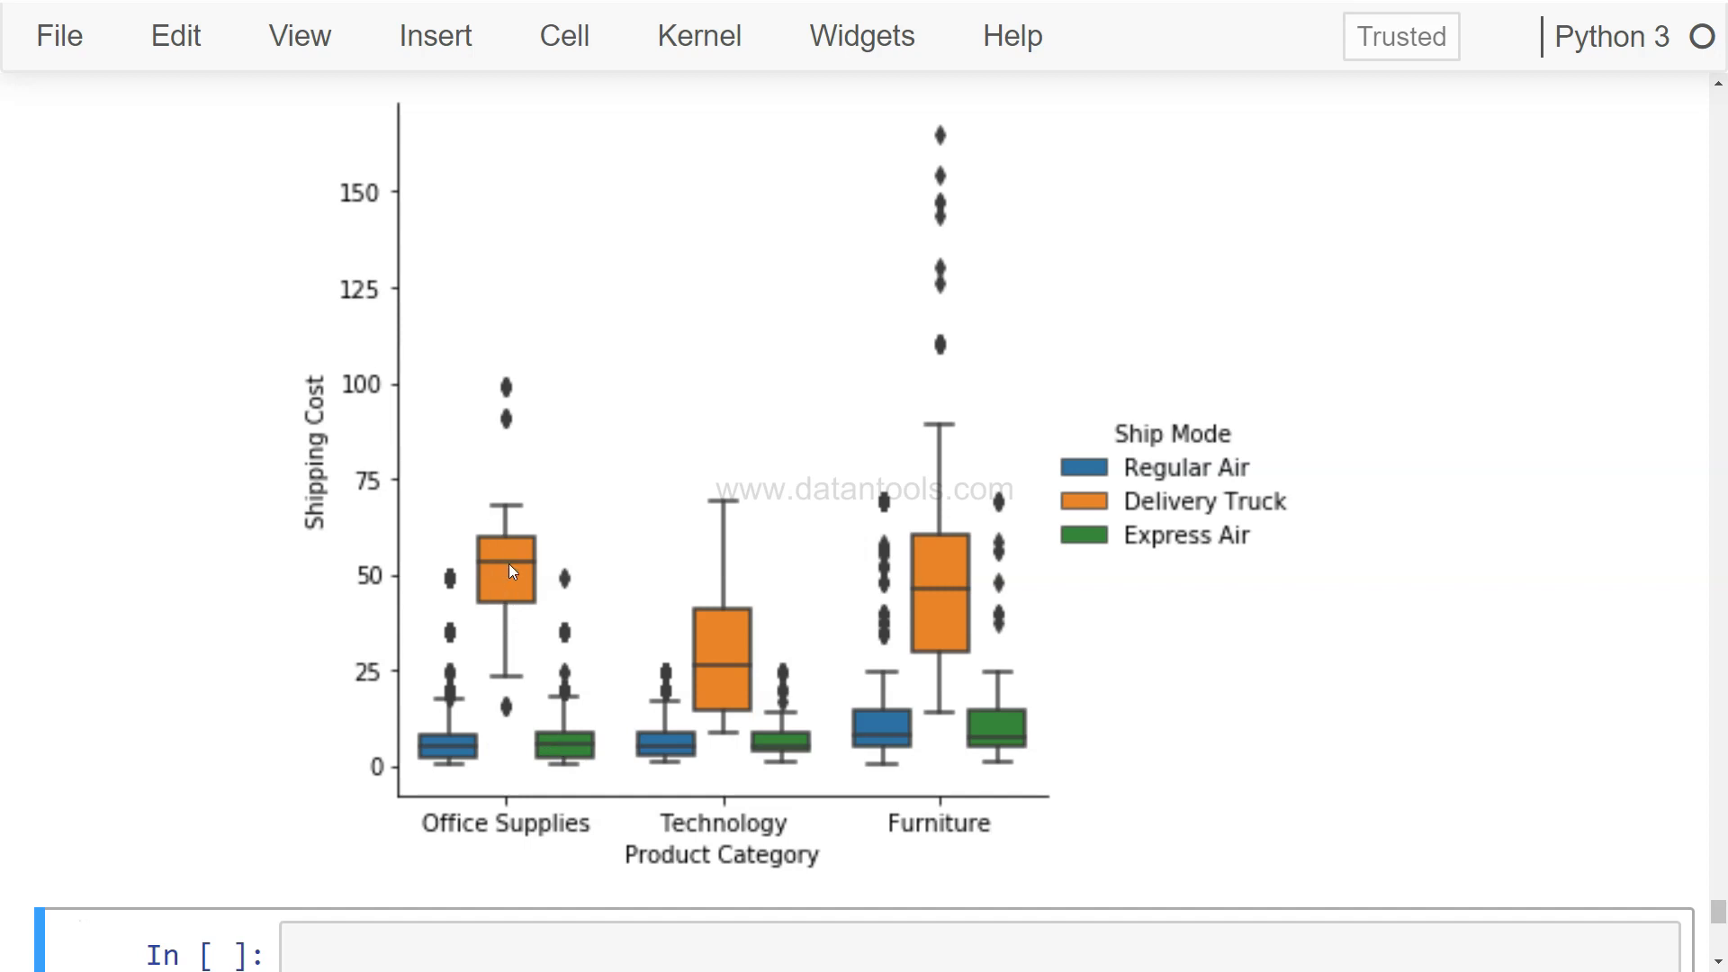
pyautogui.moveTo(508, 601)
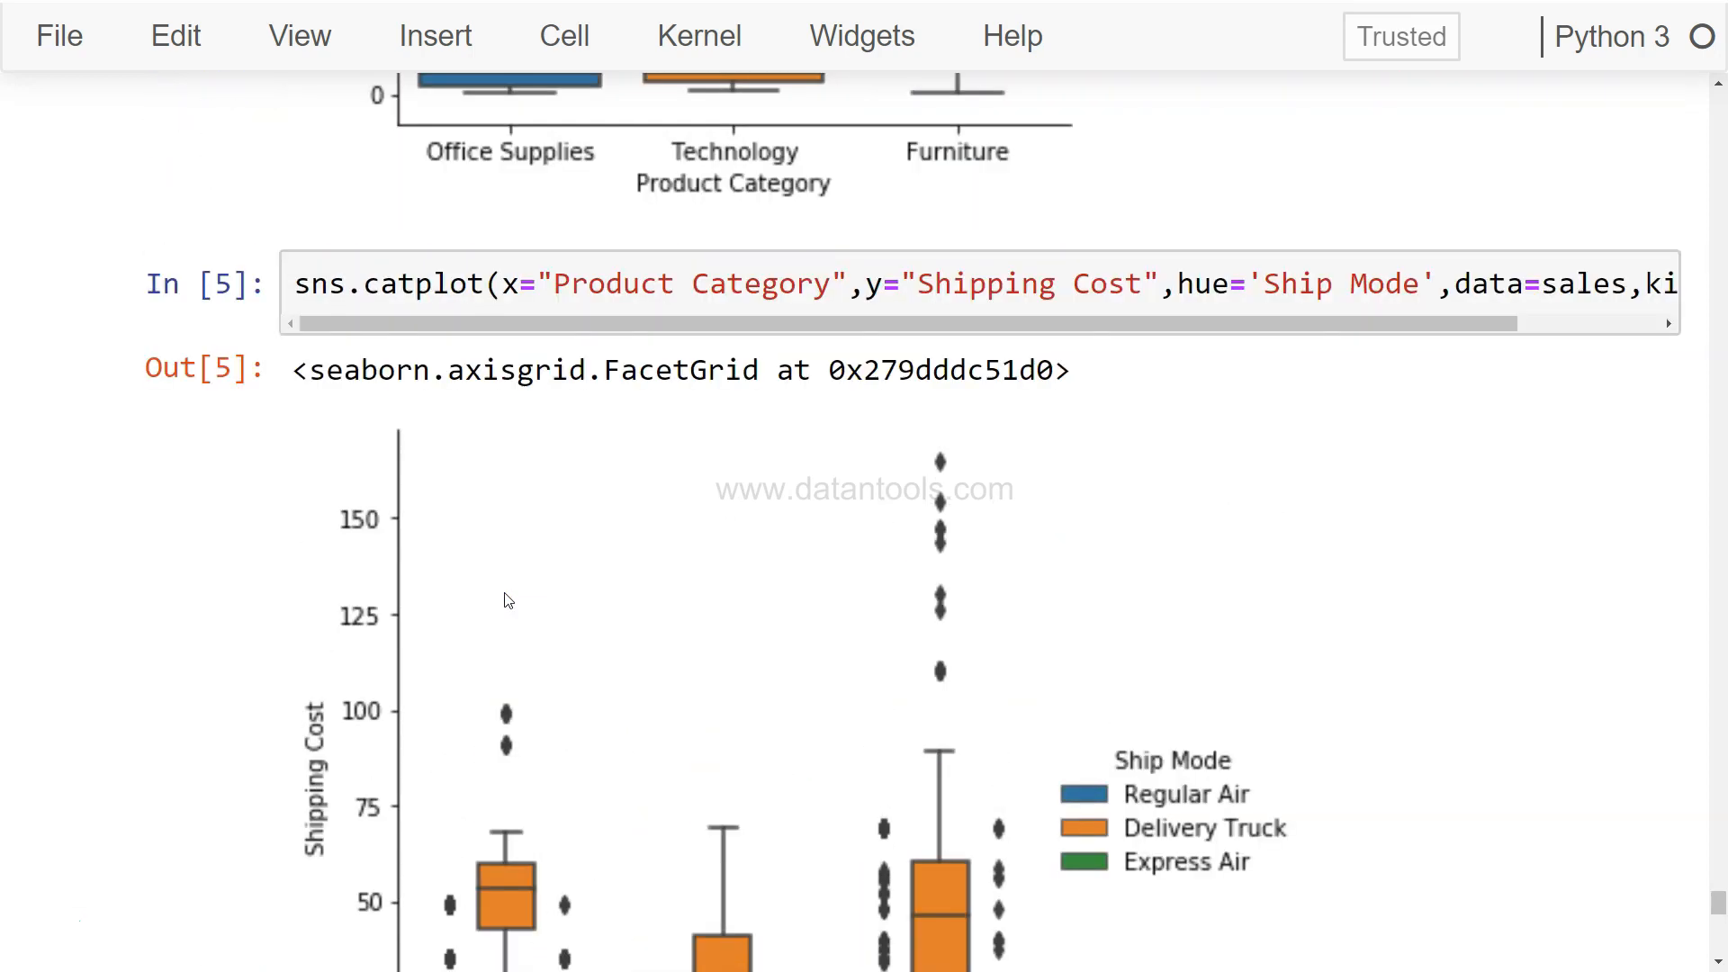
pyautogui.scroll(-3)
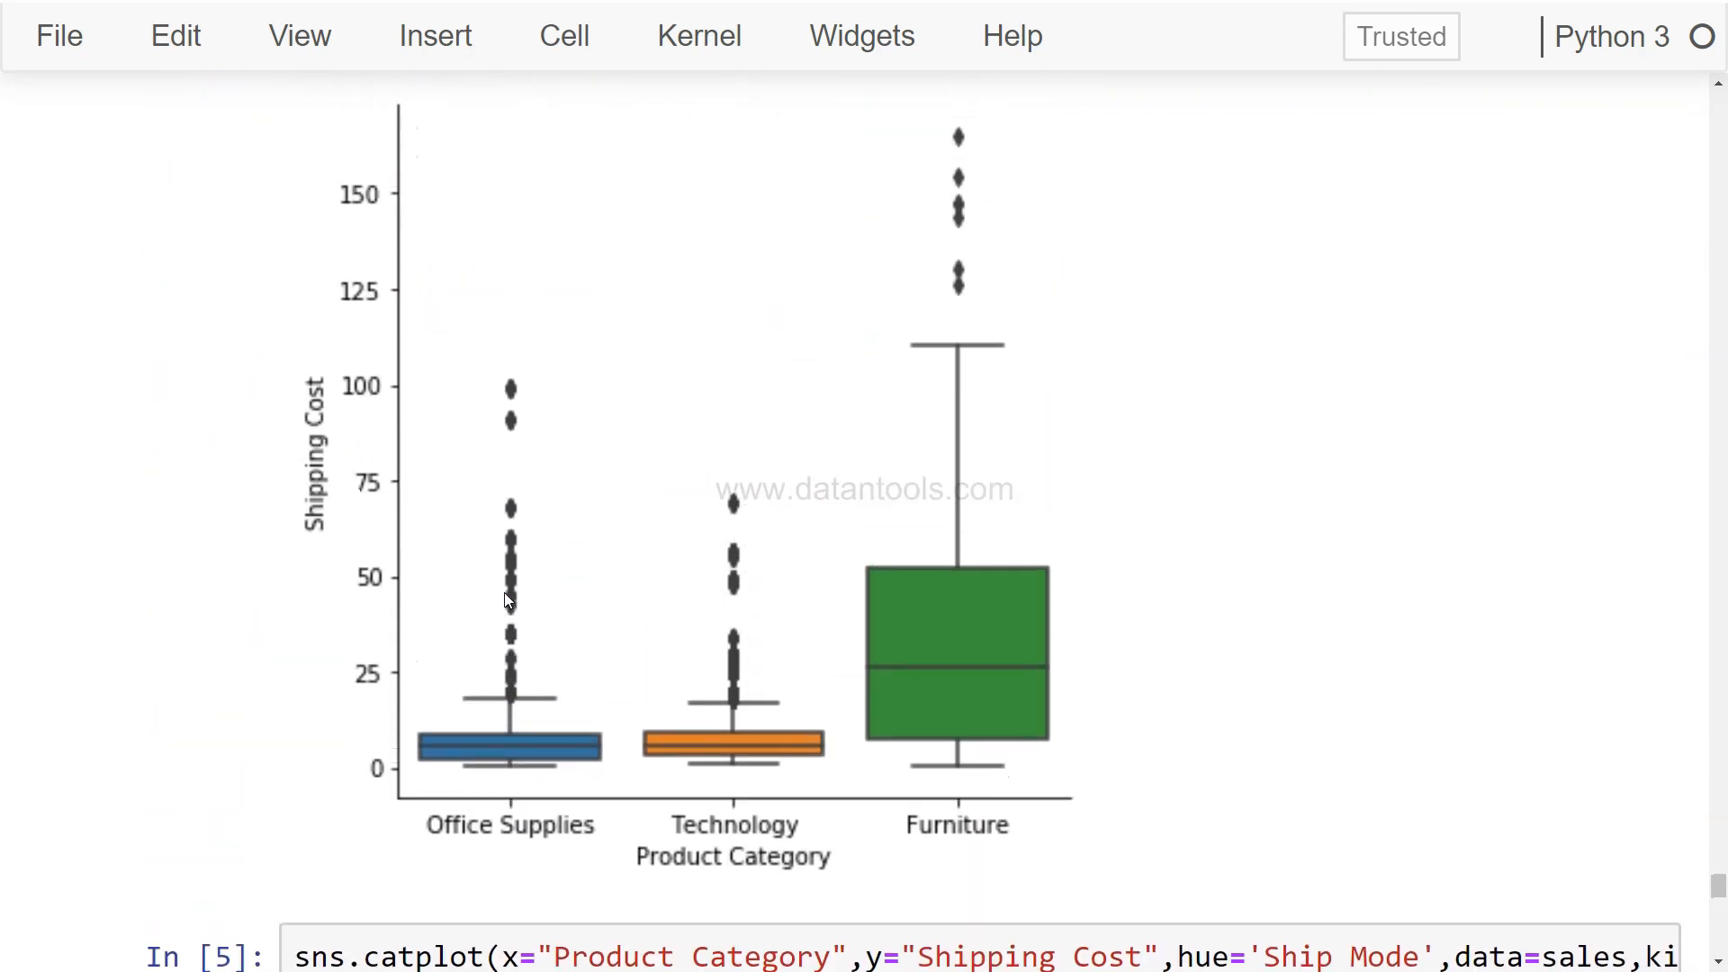
pyautogui.moveTo(703, 756)
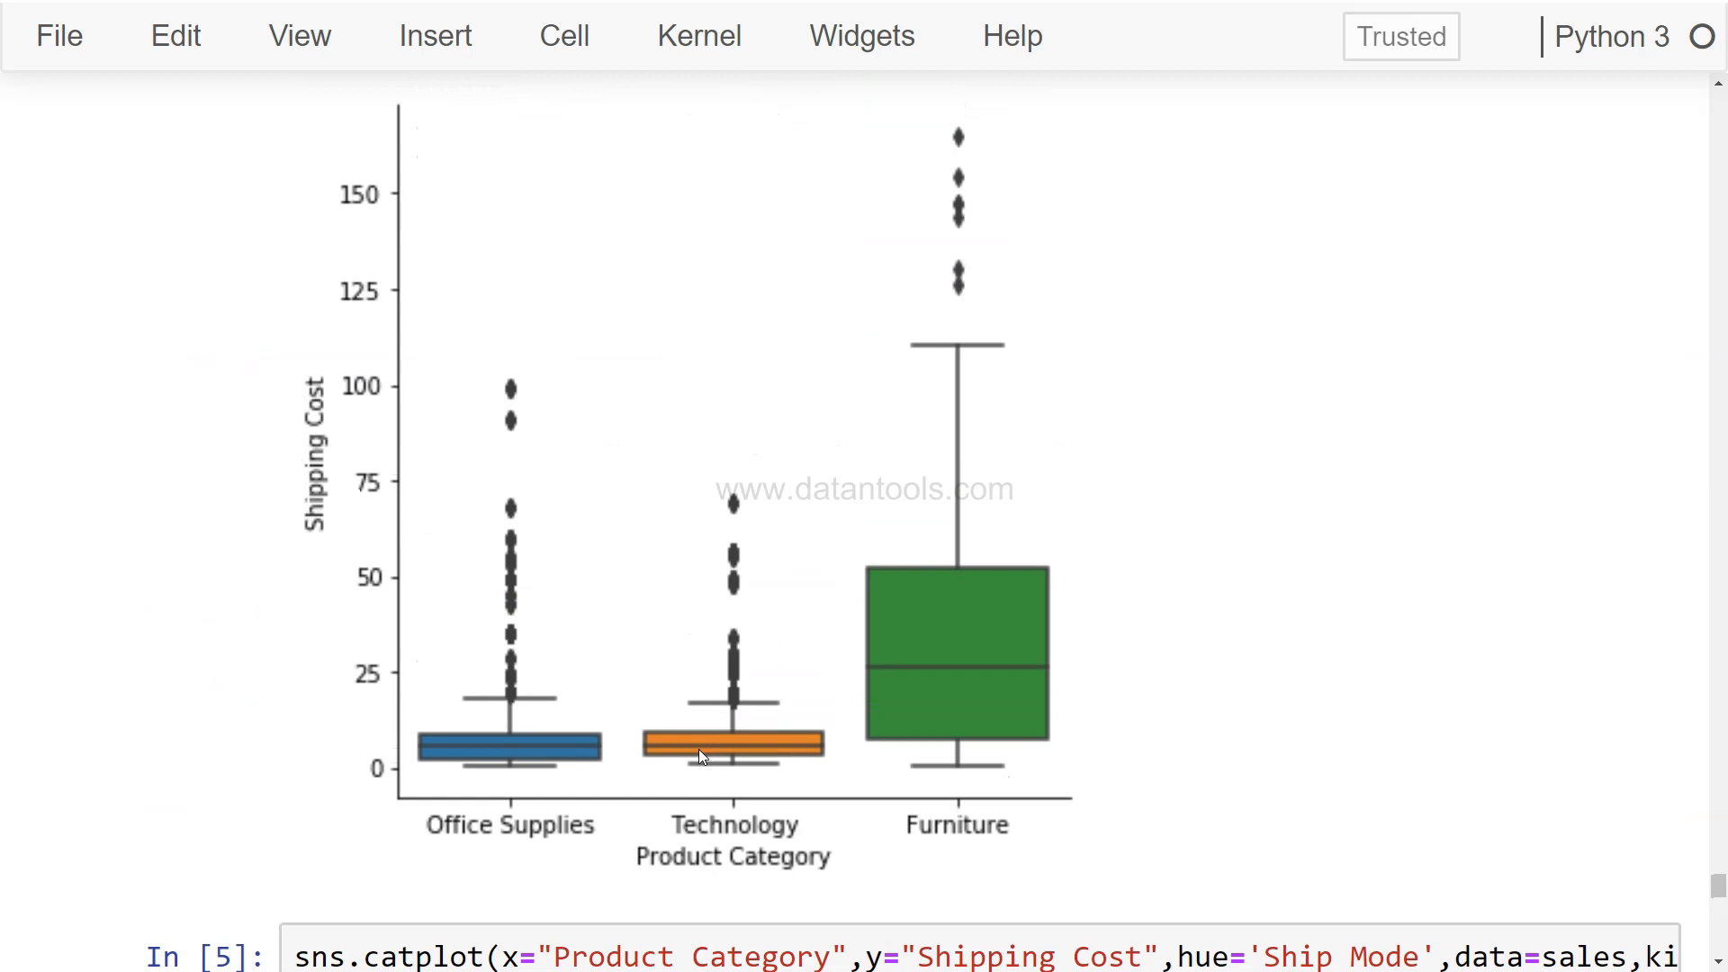
pyautogui.moveTo(961, 686)
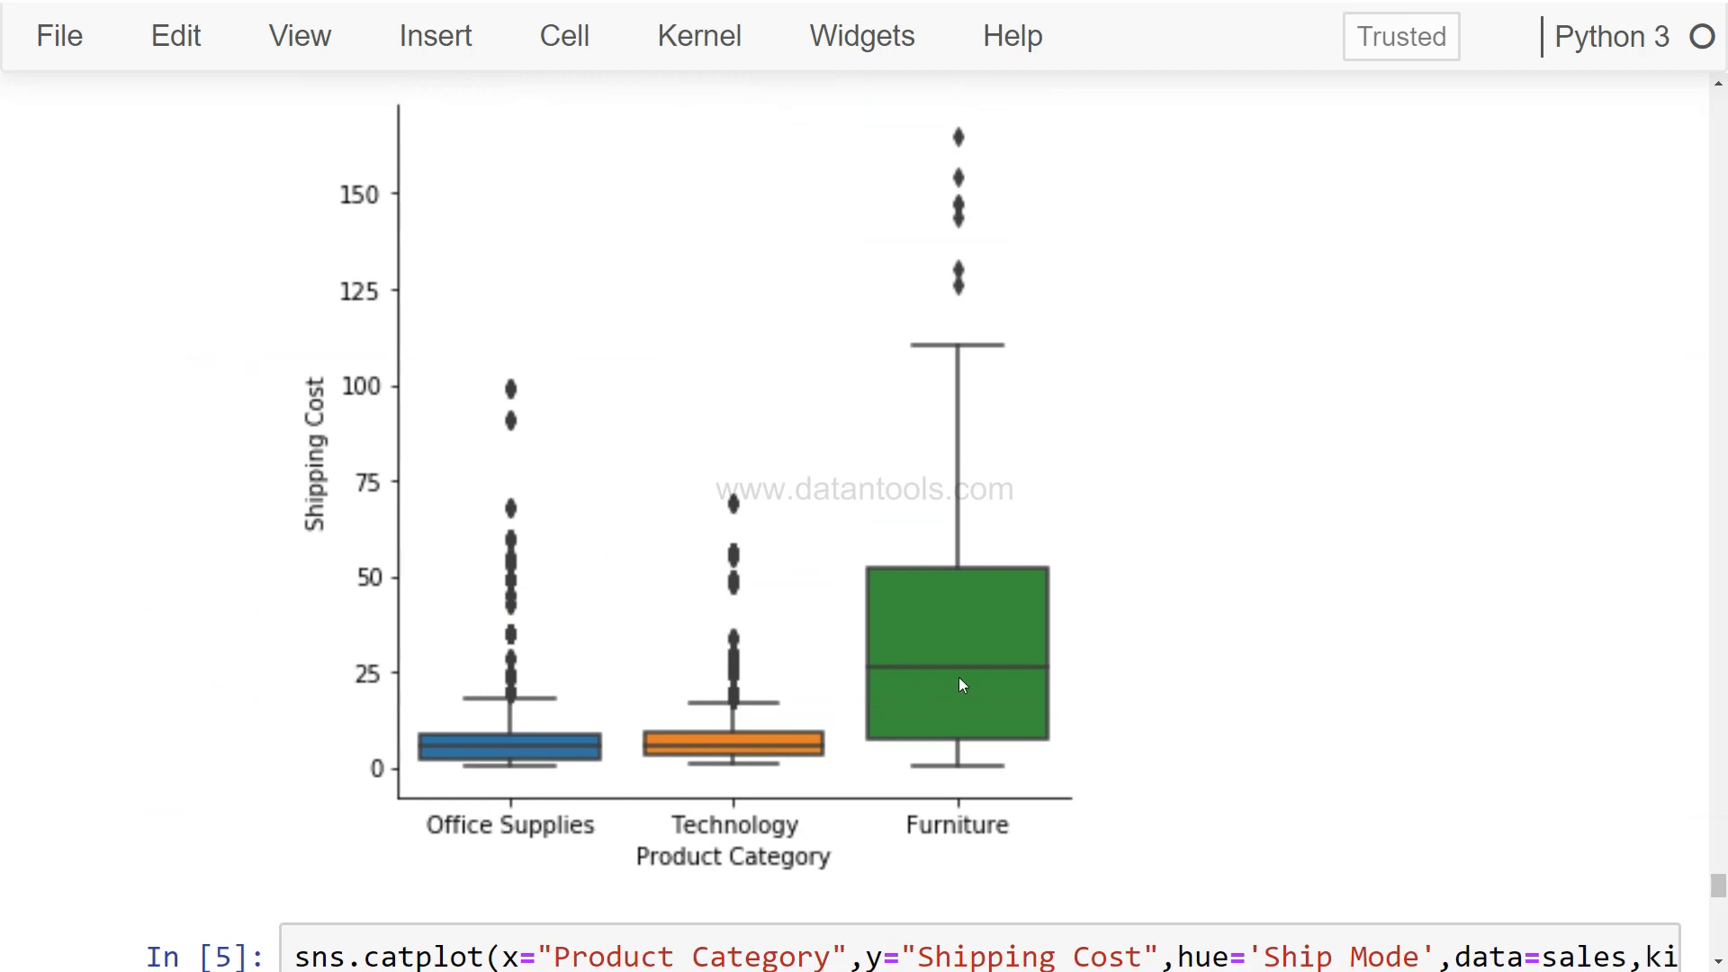
pyautogui.moveTo(971, 672)
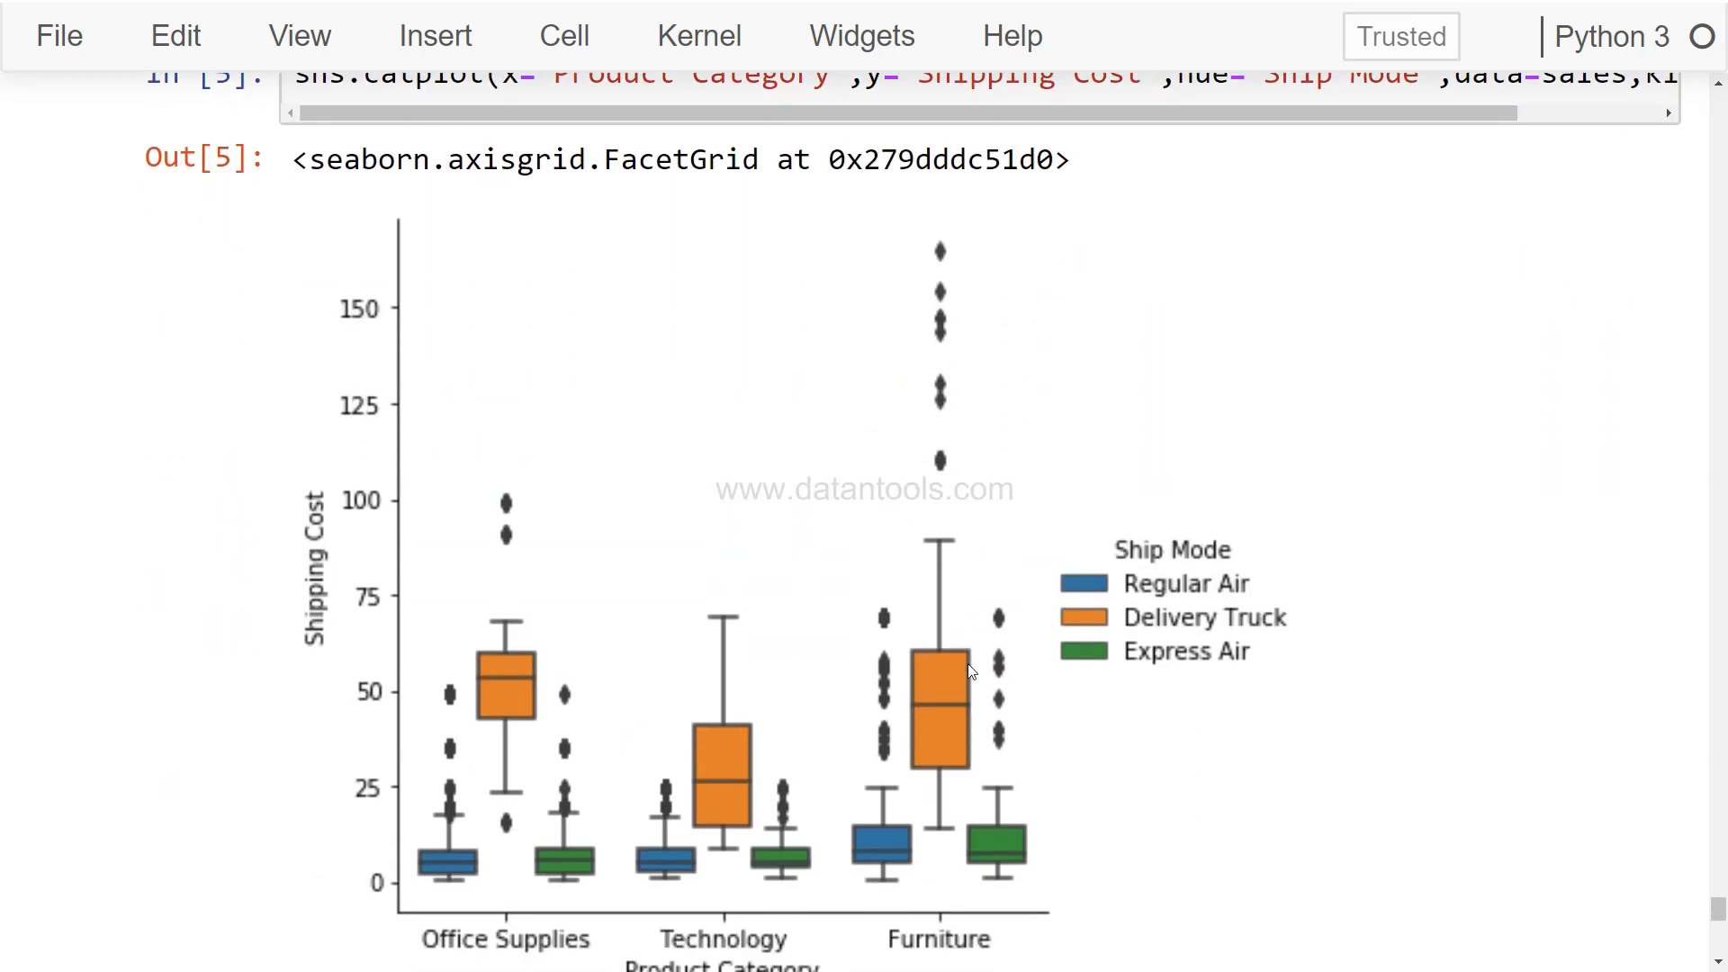
pyautogui.scroll(-3)
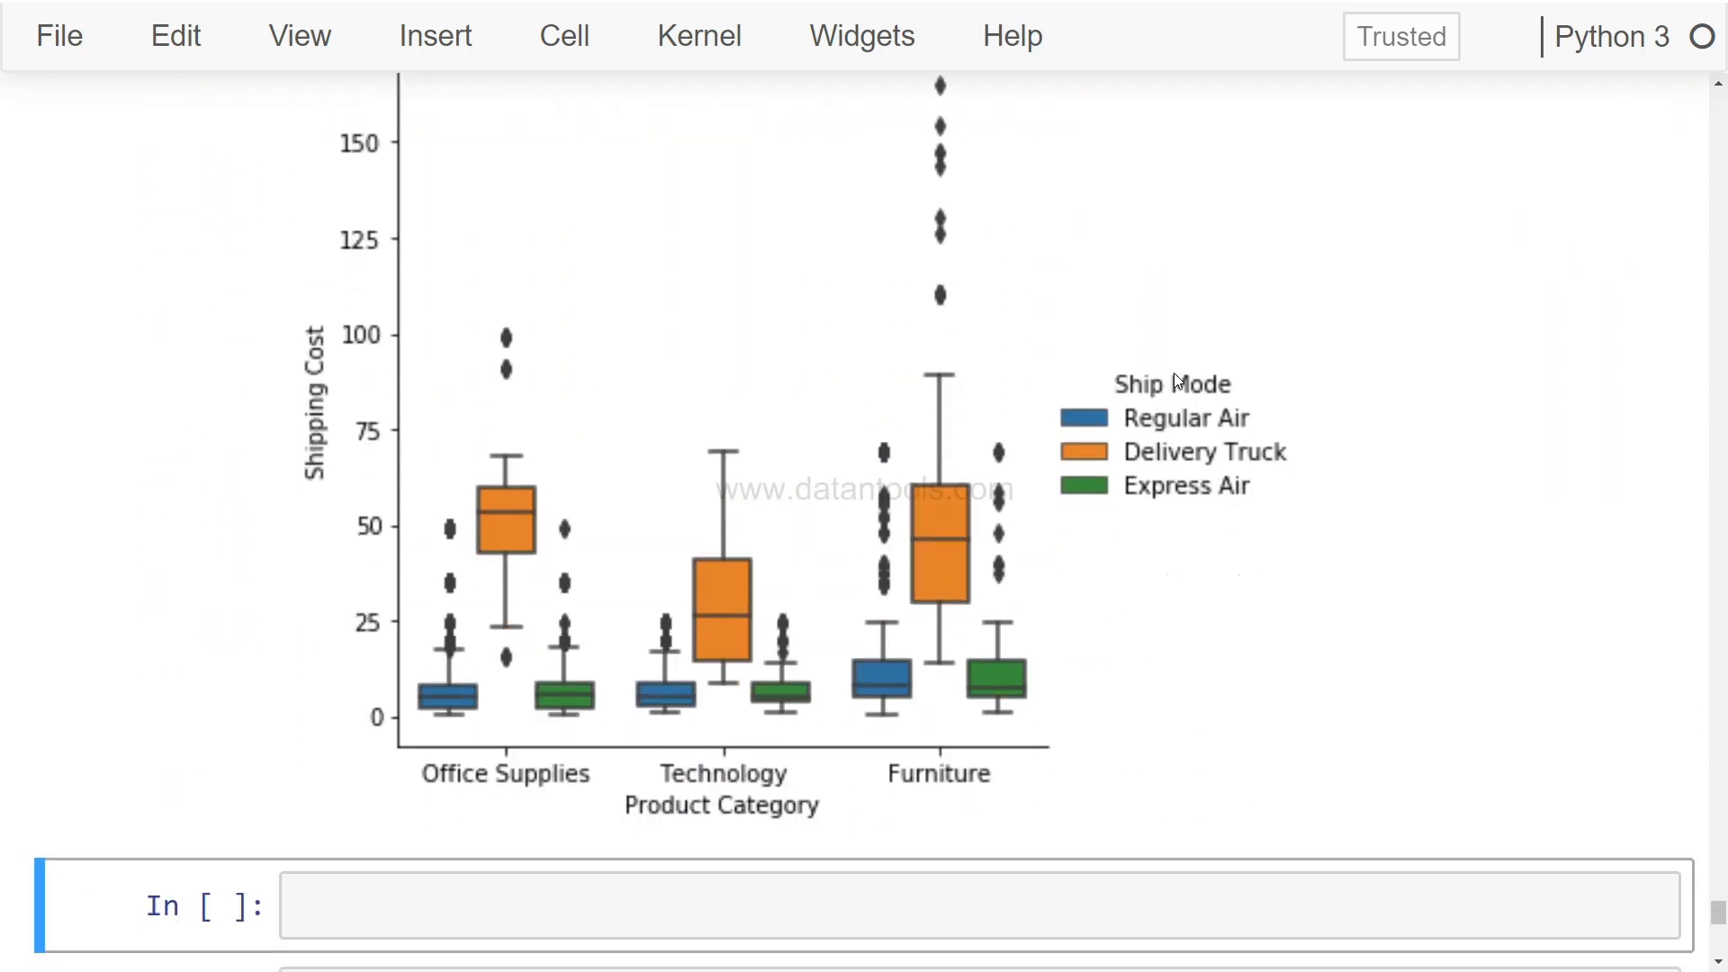
pyautogui.moveTo(529, 558)
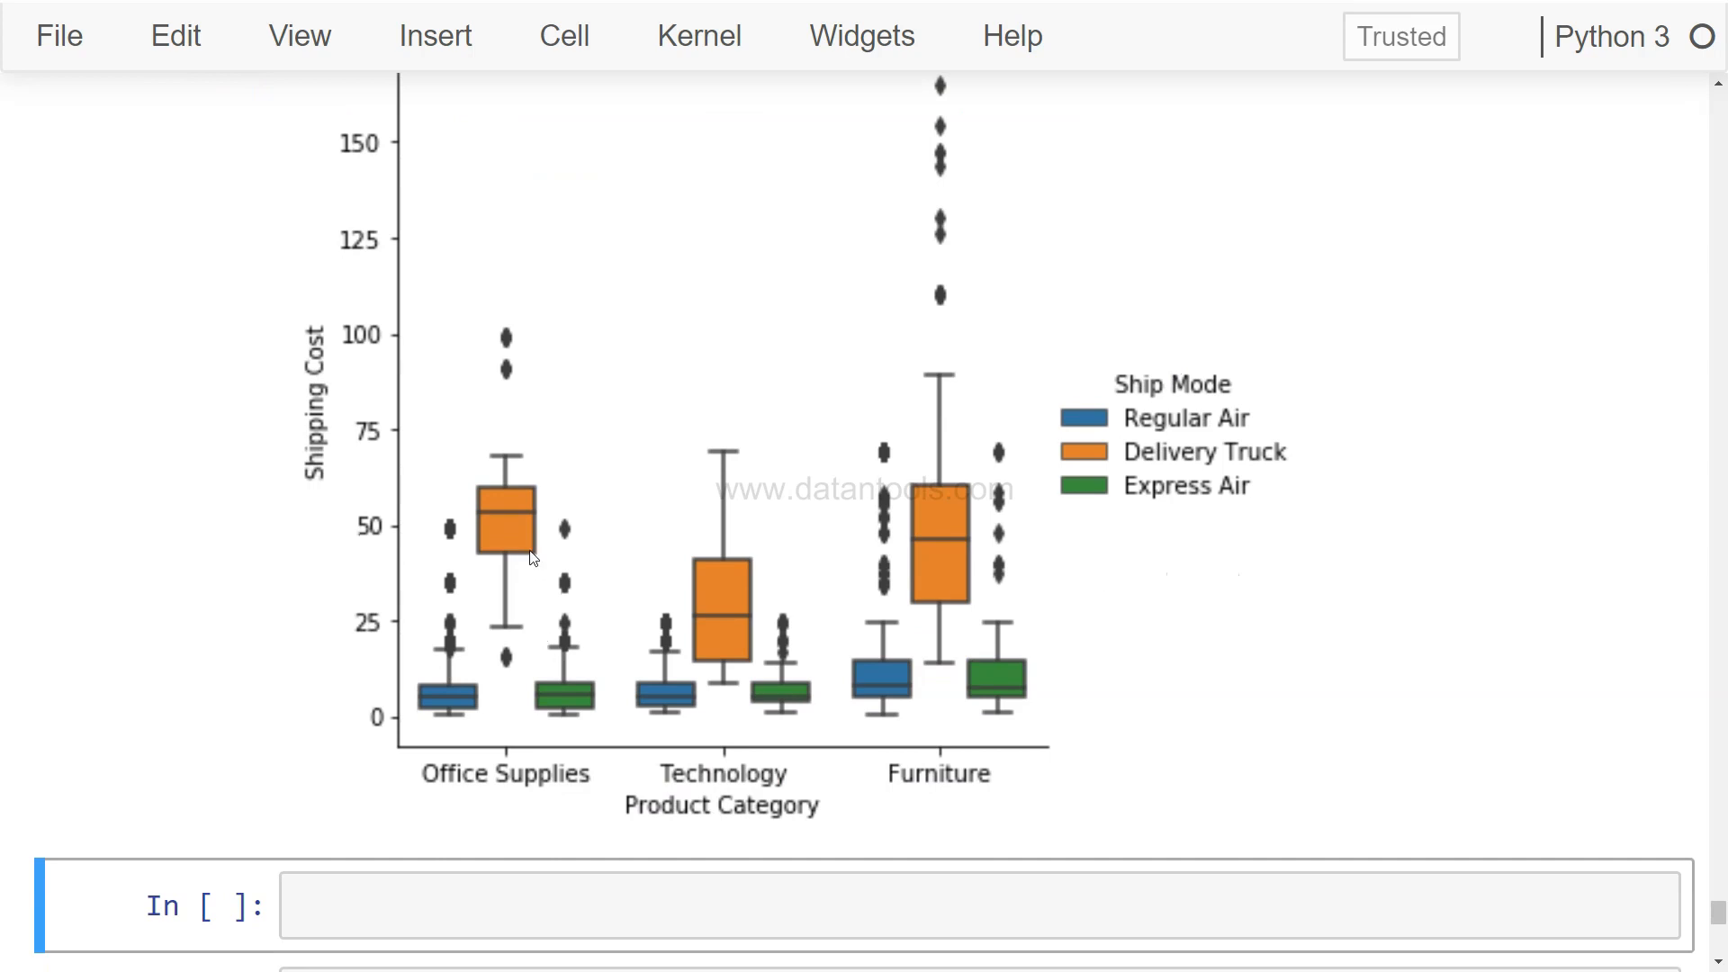
pyautogui.moveTo(521, 548)
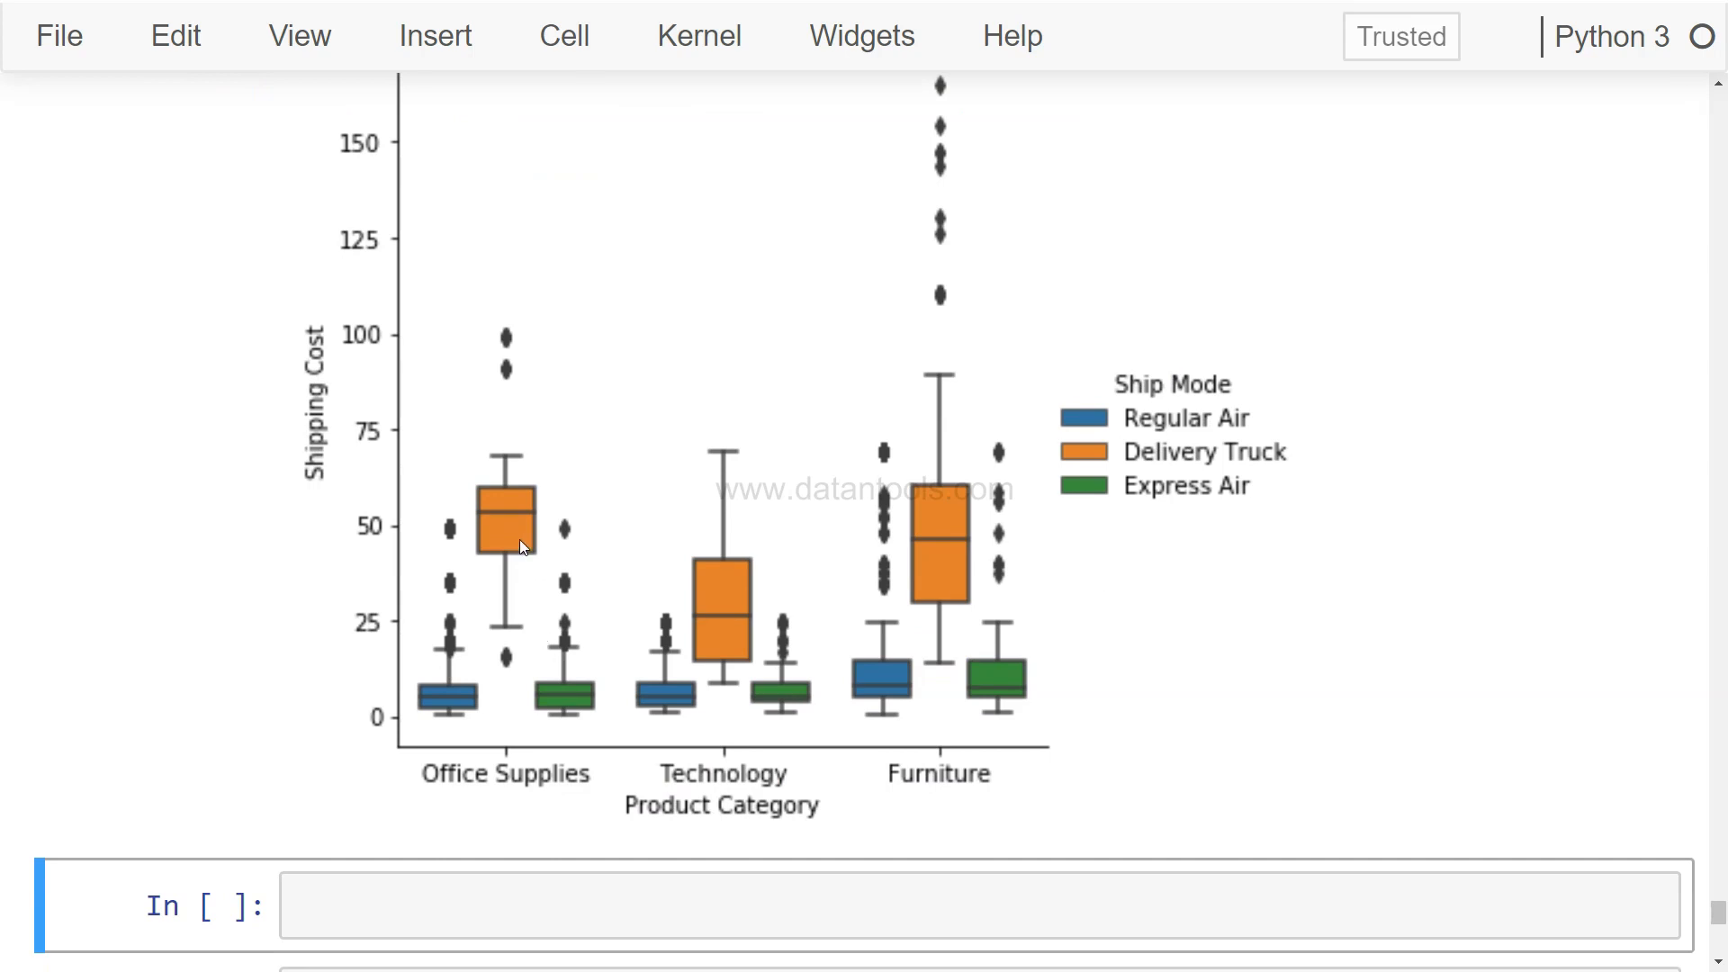
pyautogui.moveTo(485, 536)
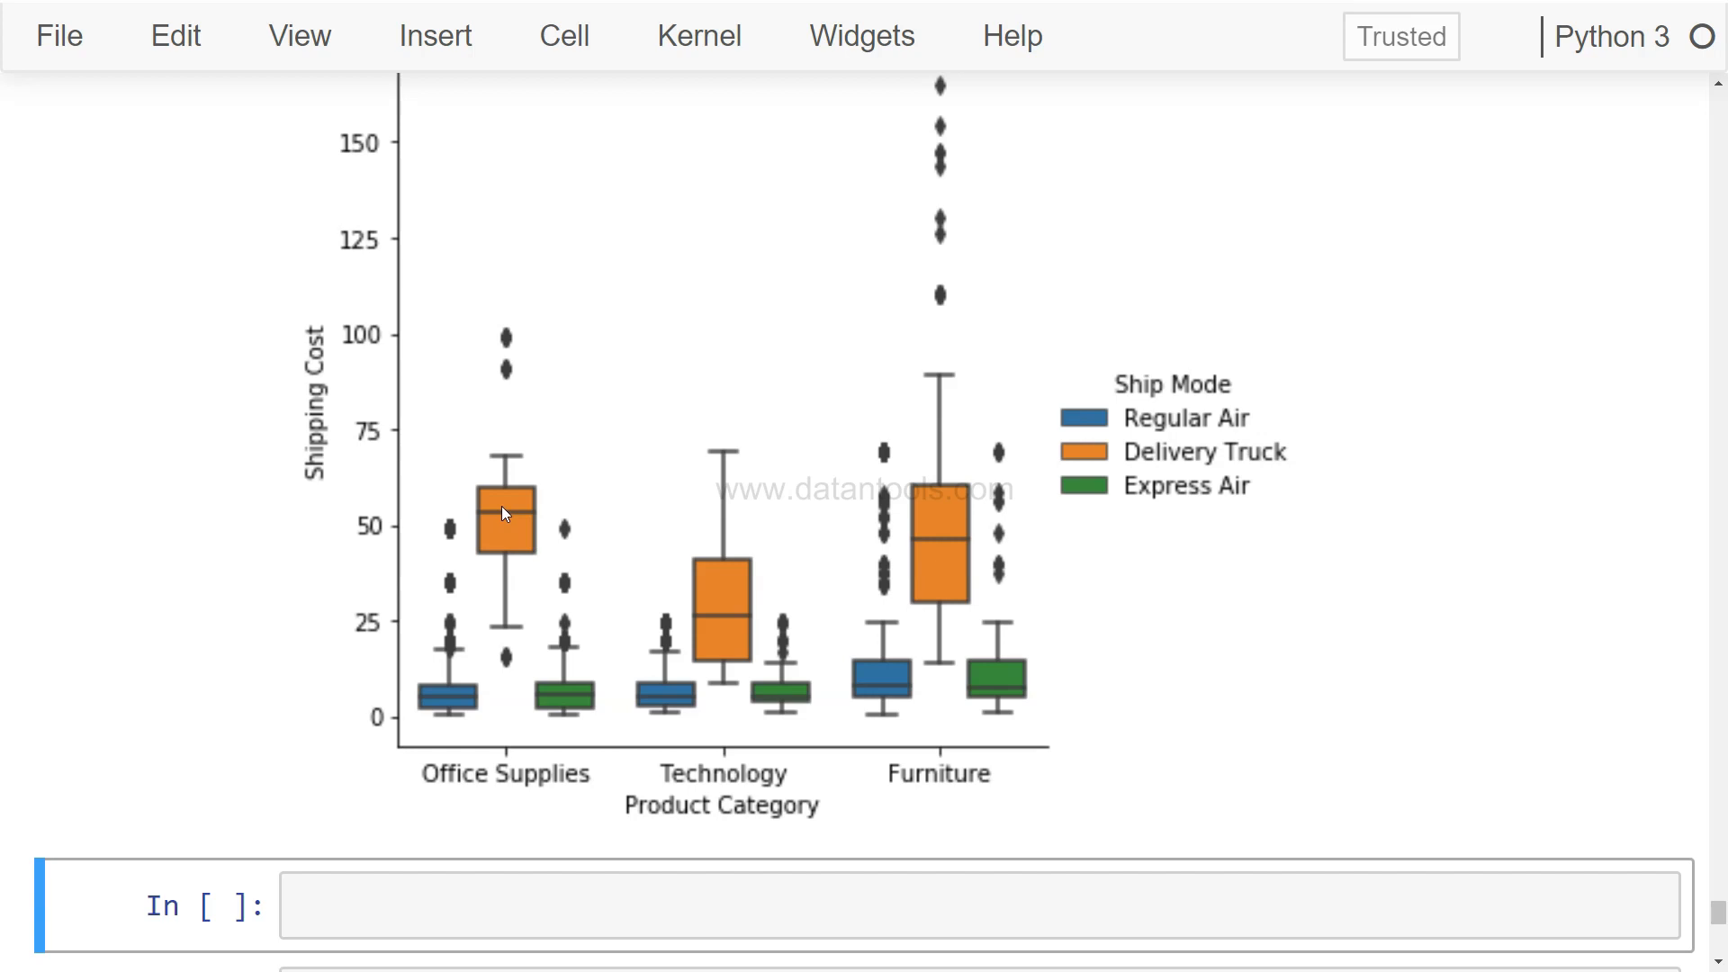
pyautogui.moveTo(942, 558)
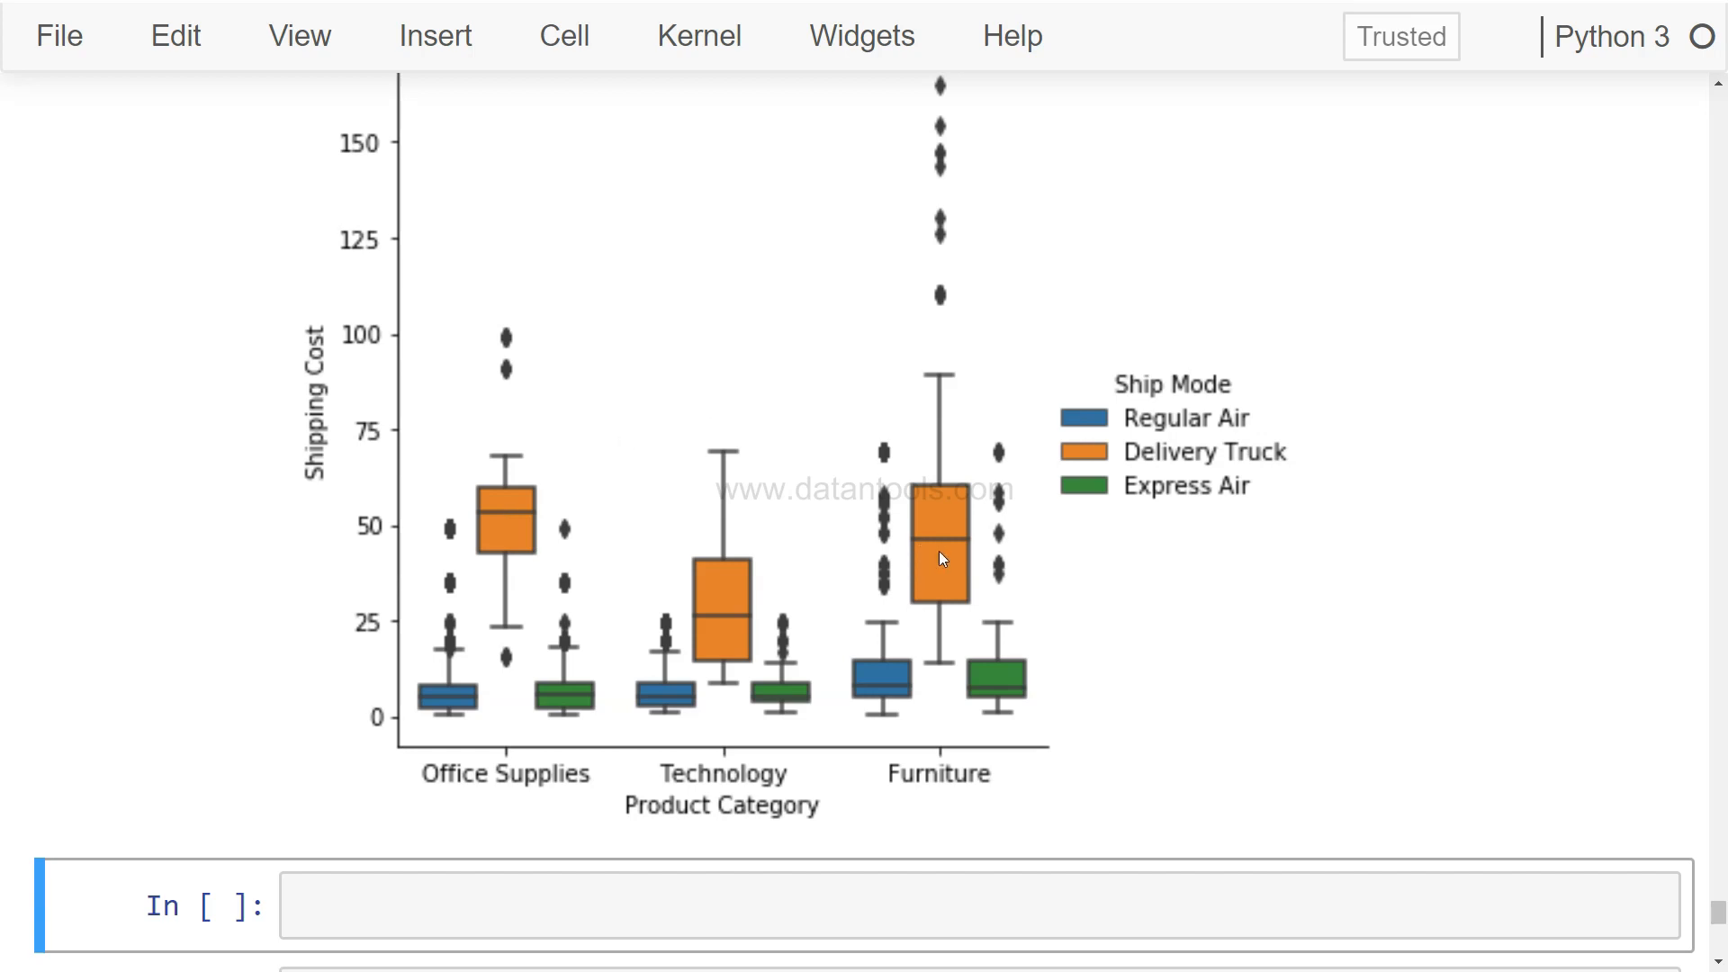
pyautogui.moveTo(520, 567)
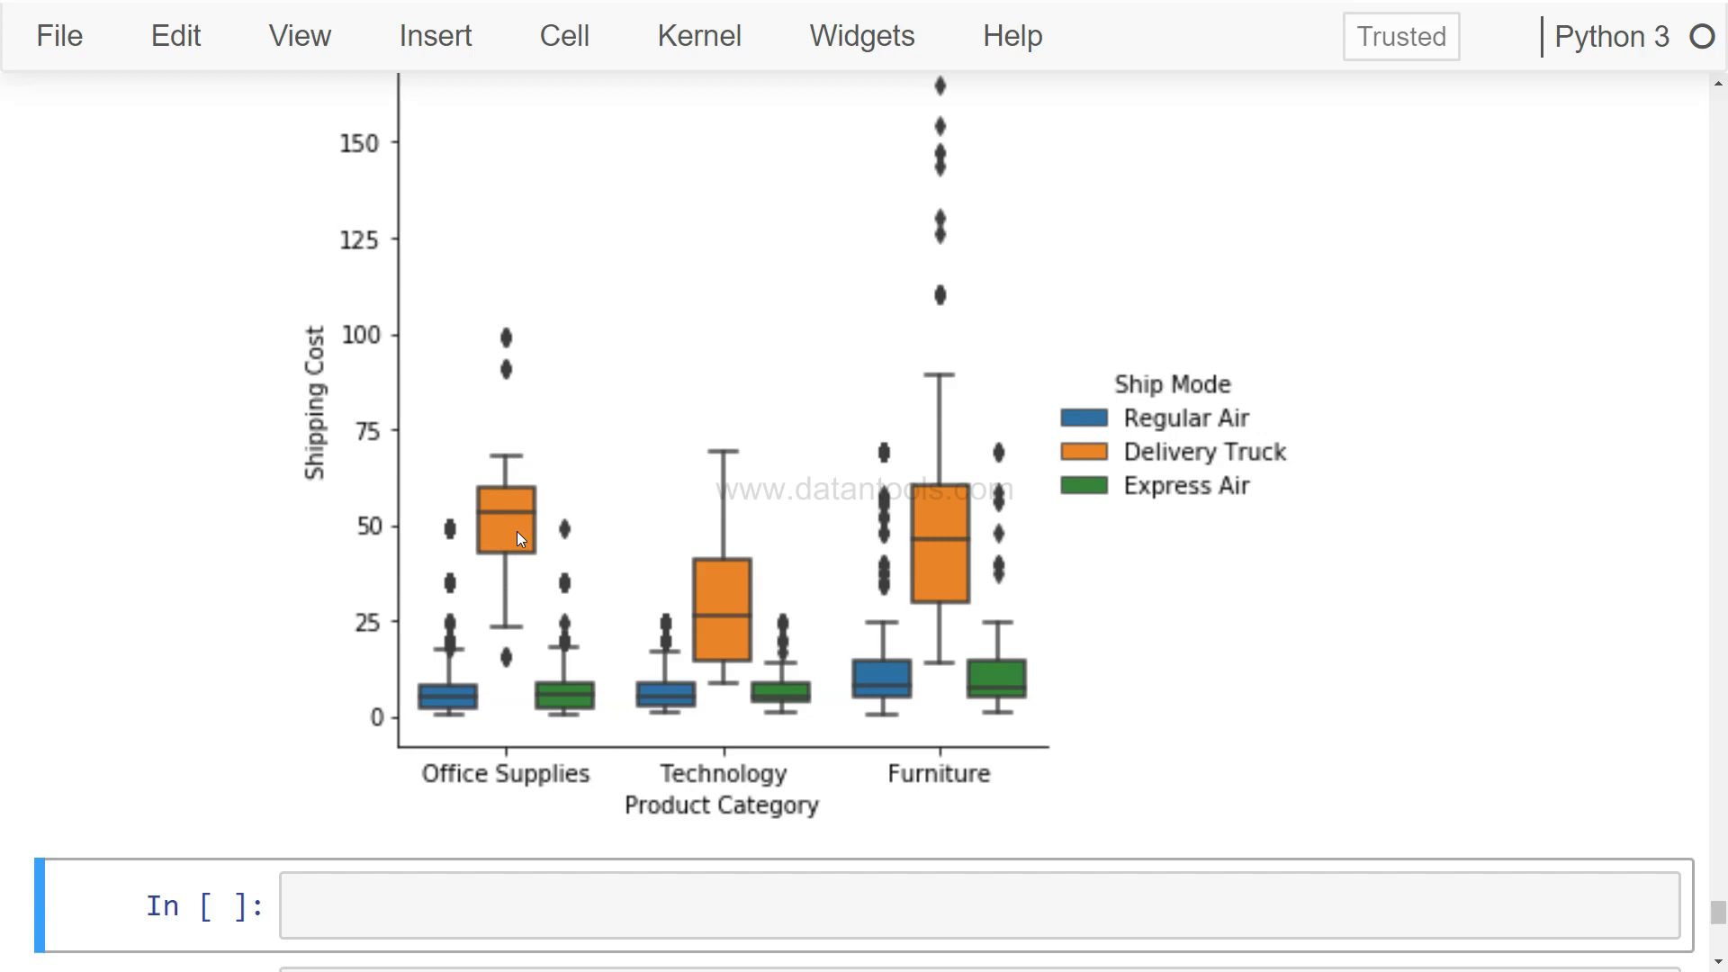
pyautogui.moveTo(947, 720)
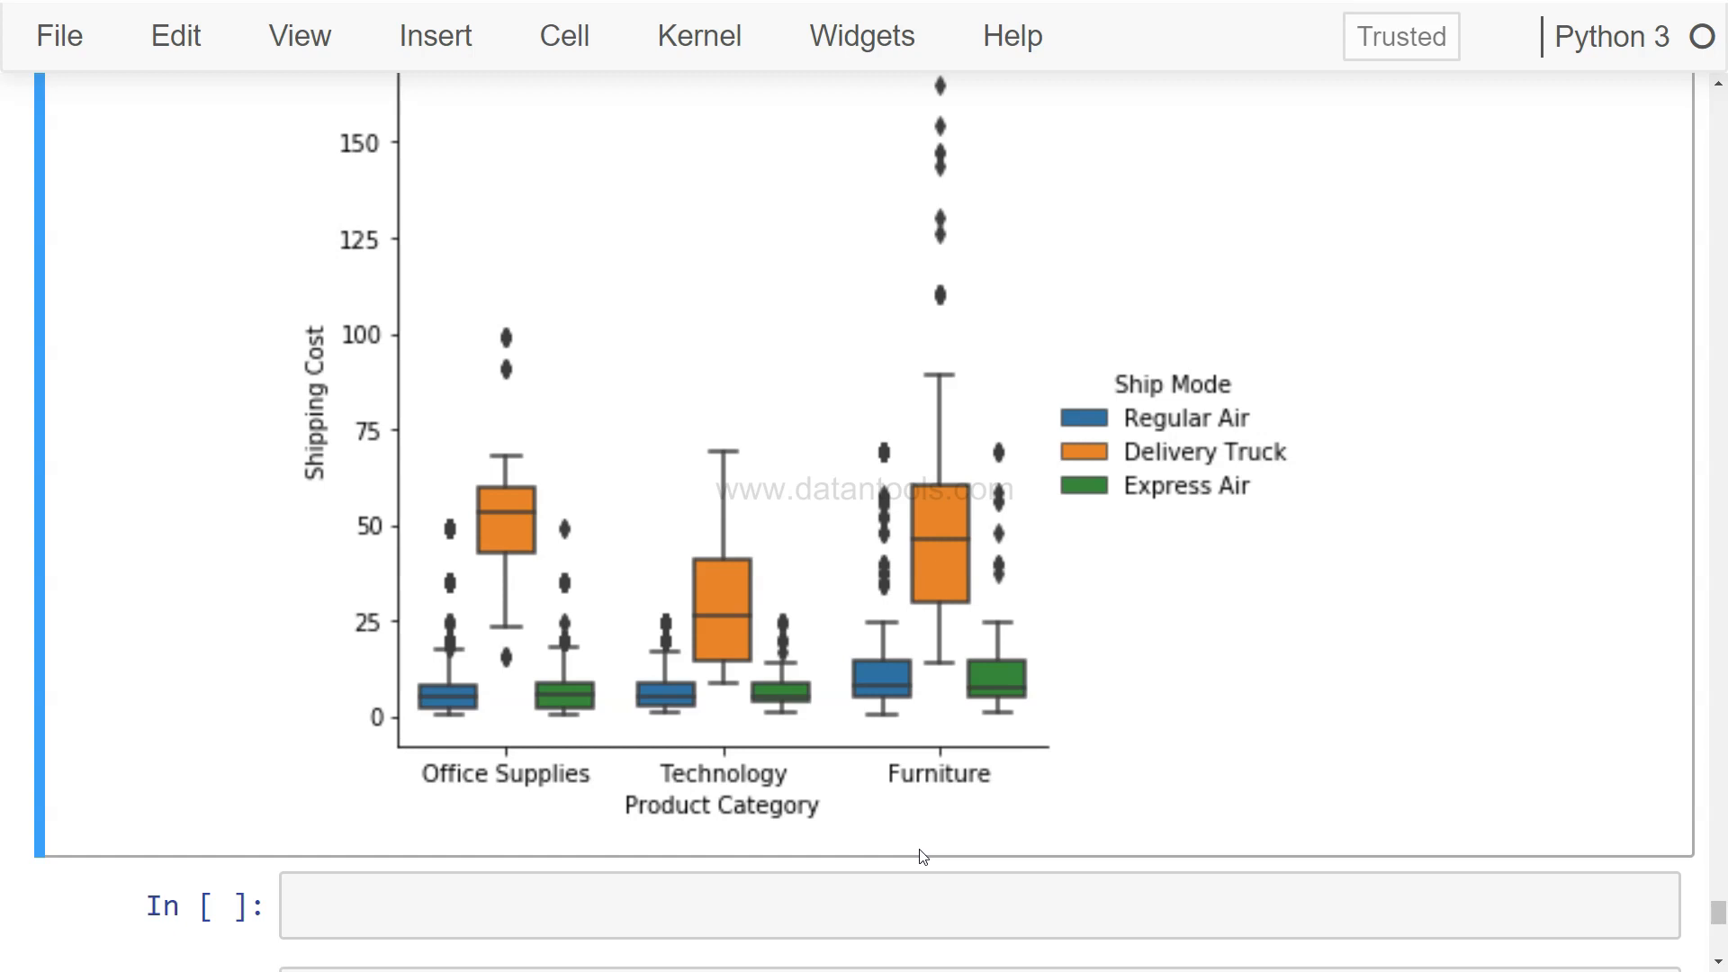
pyautogui.moveTo(668, 705)
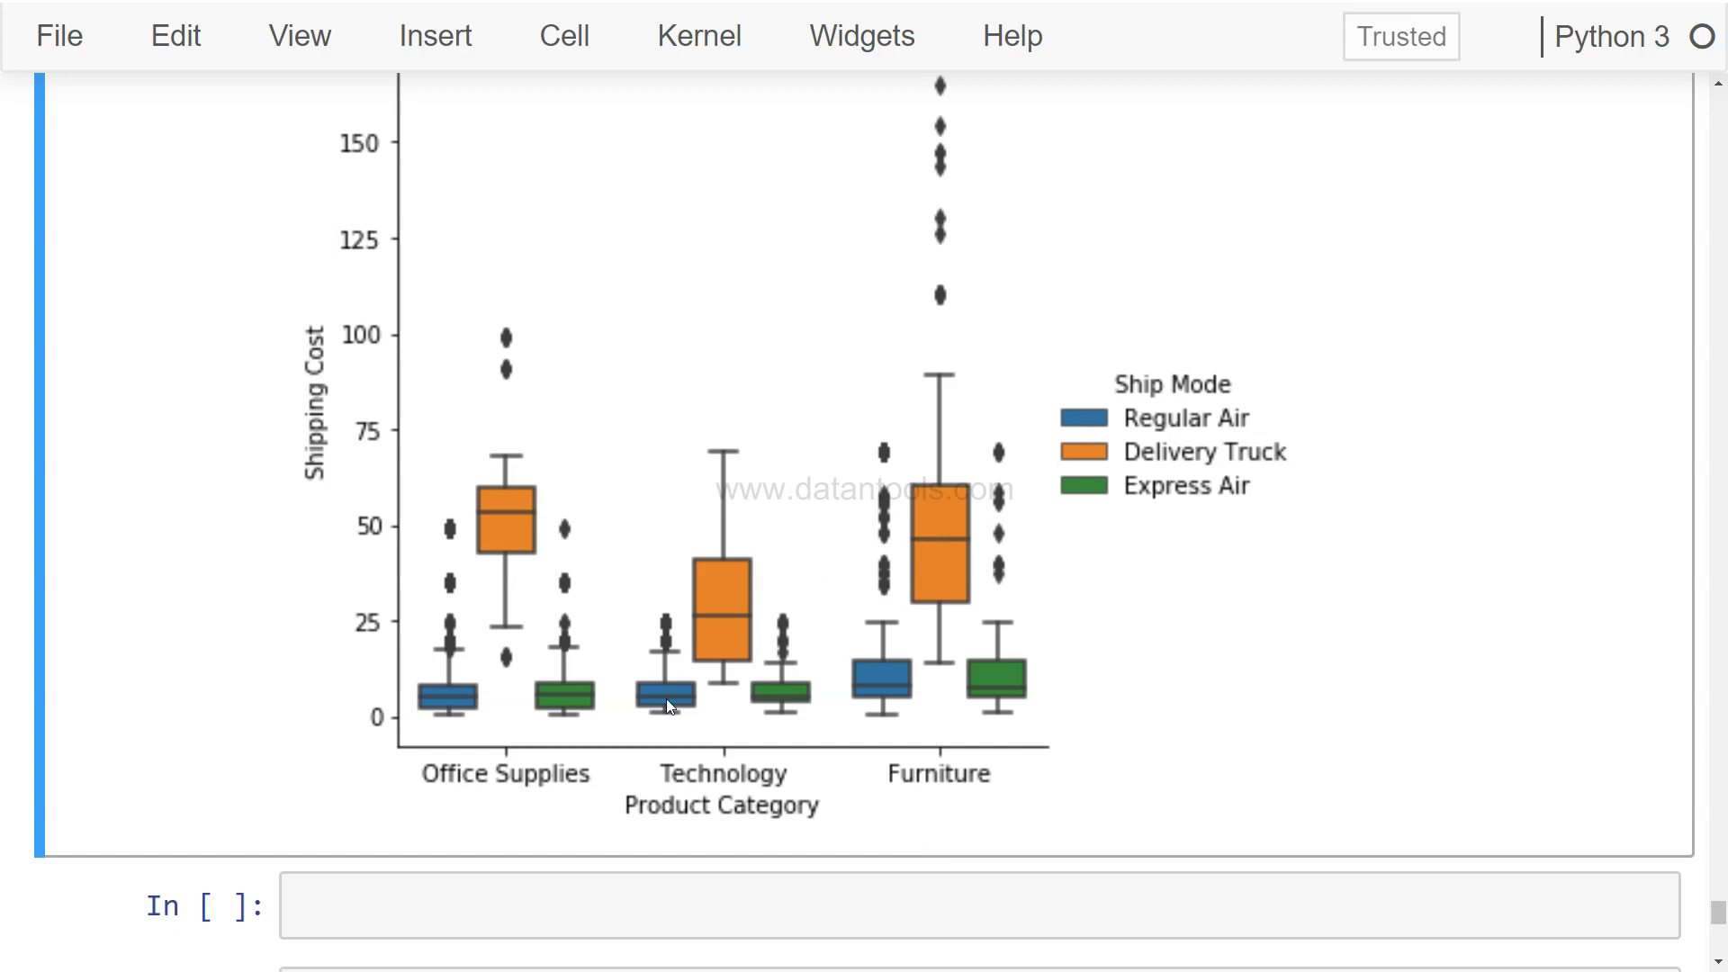
pyautogui.moveTo(767, 685)
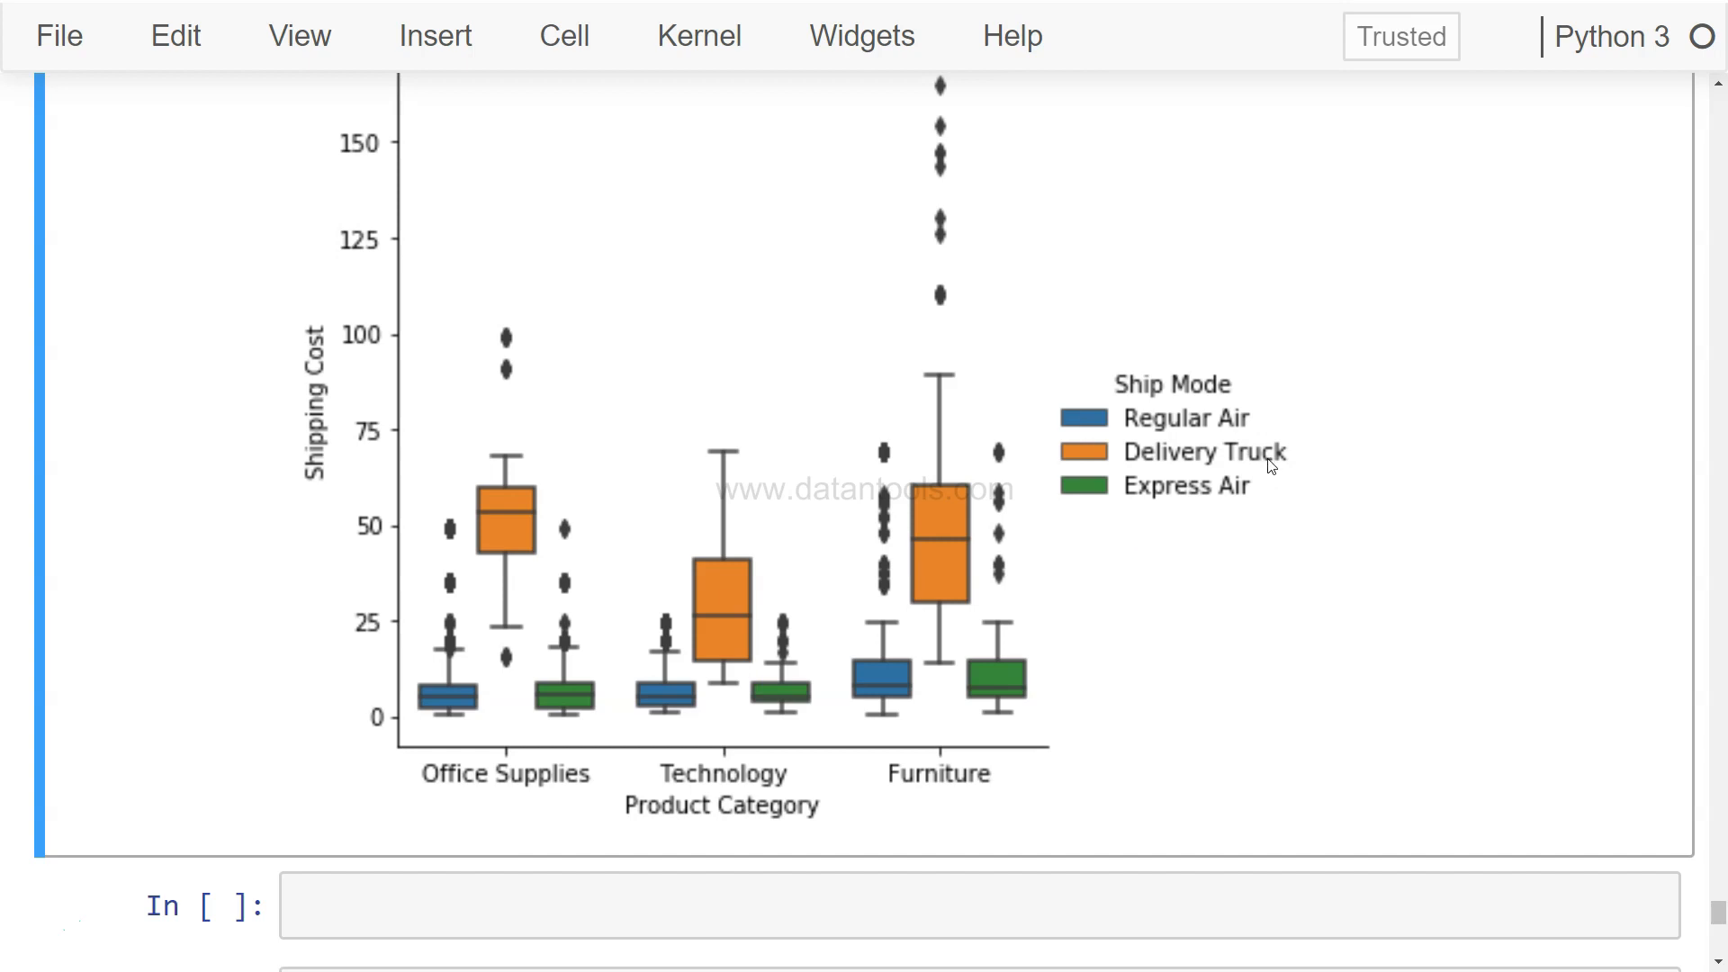
pyautogui.moveTo(1206, 510)
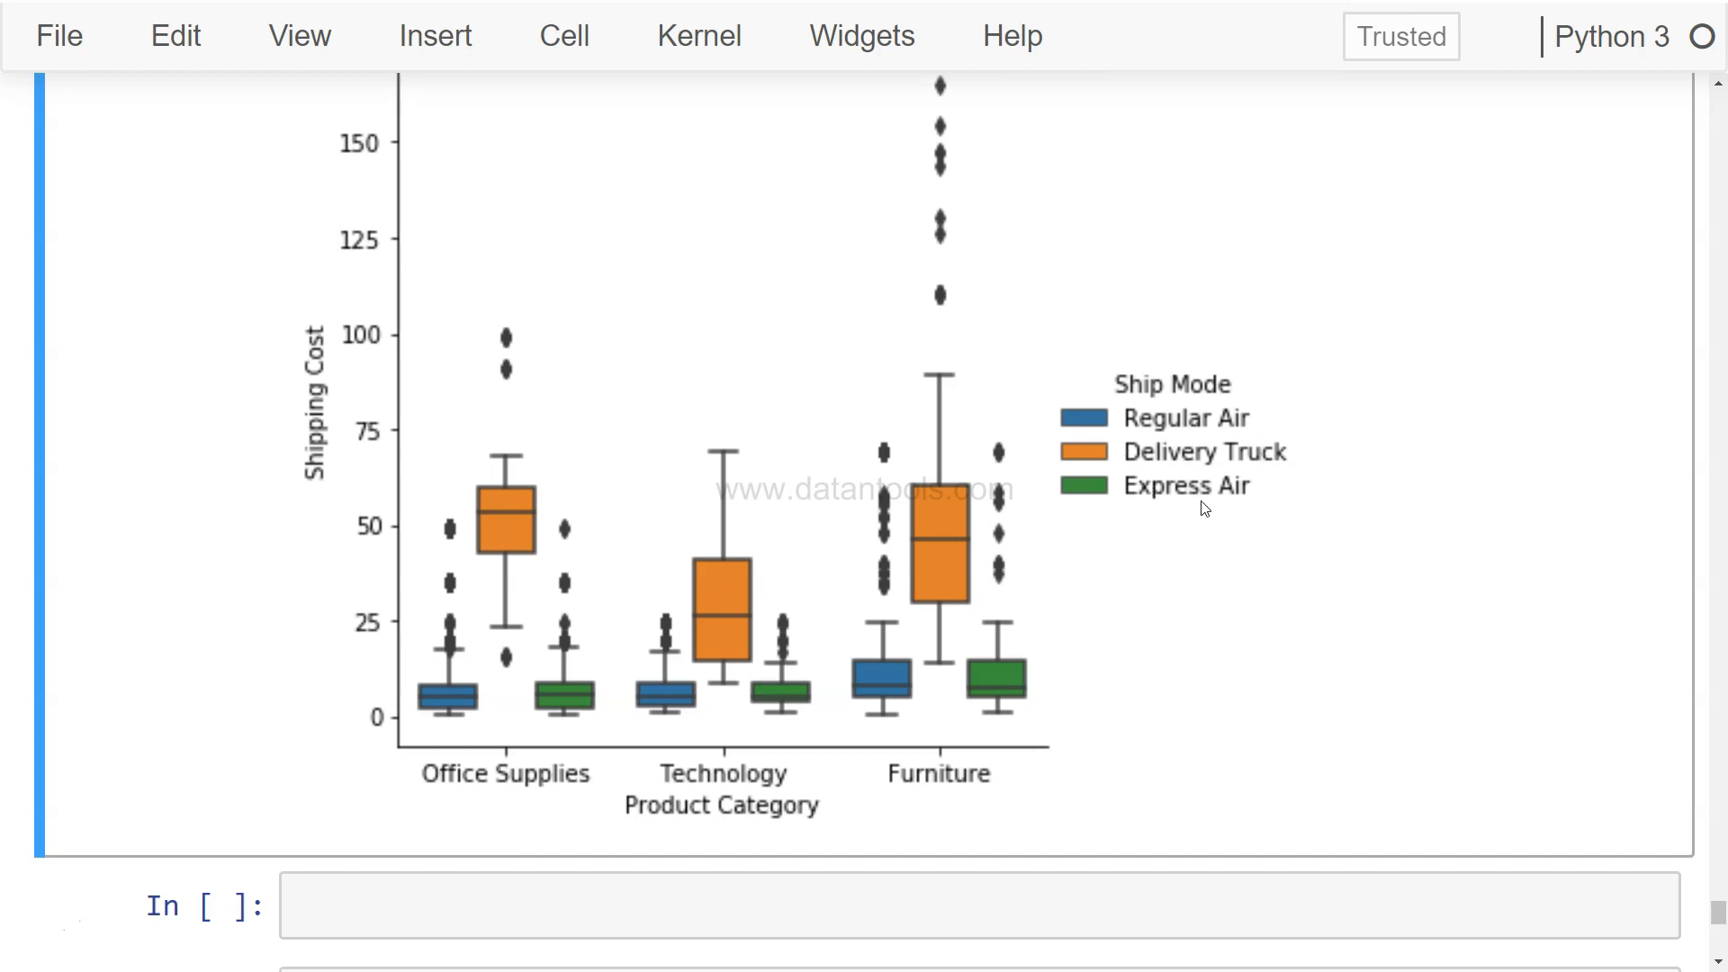
pyautogui.moveTo(1174, 424)
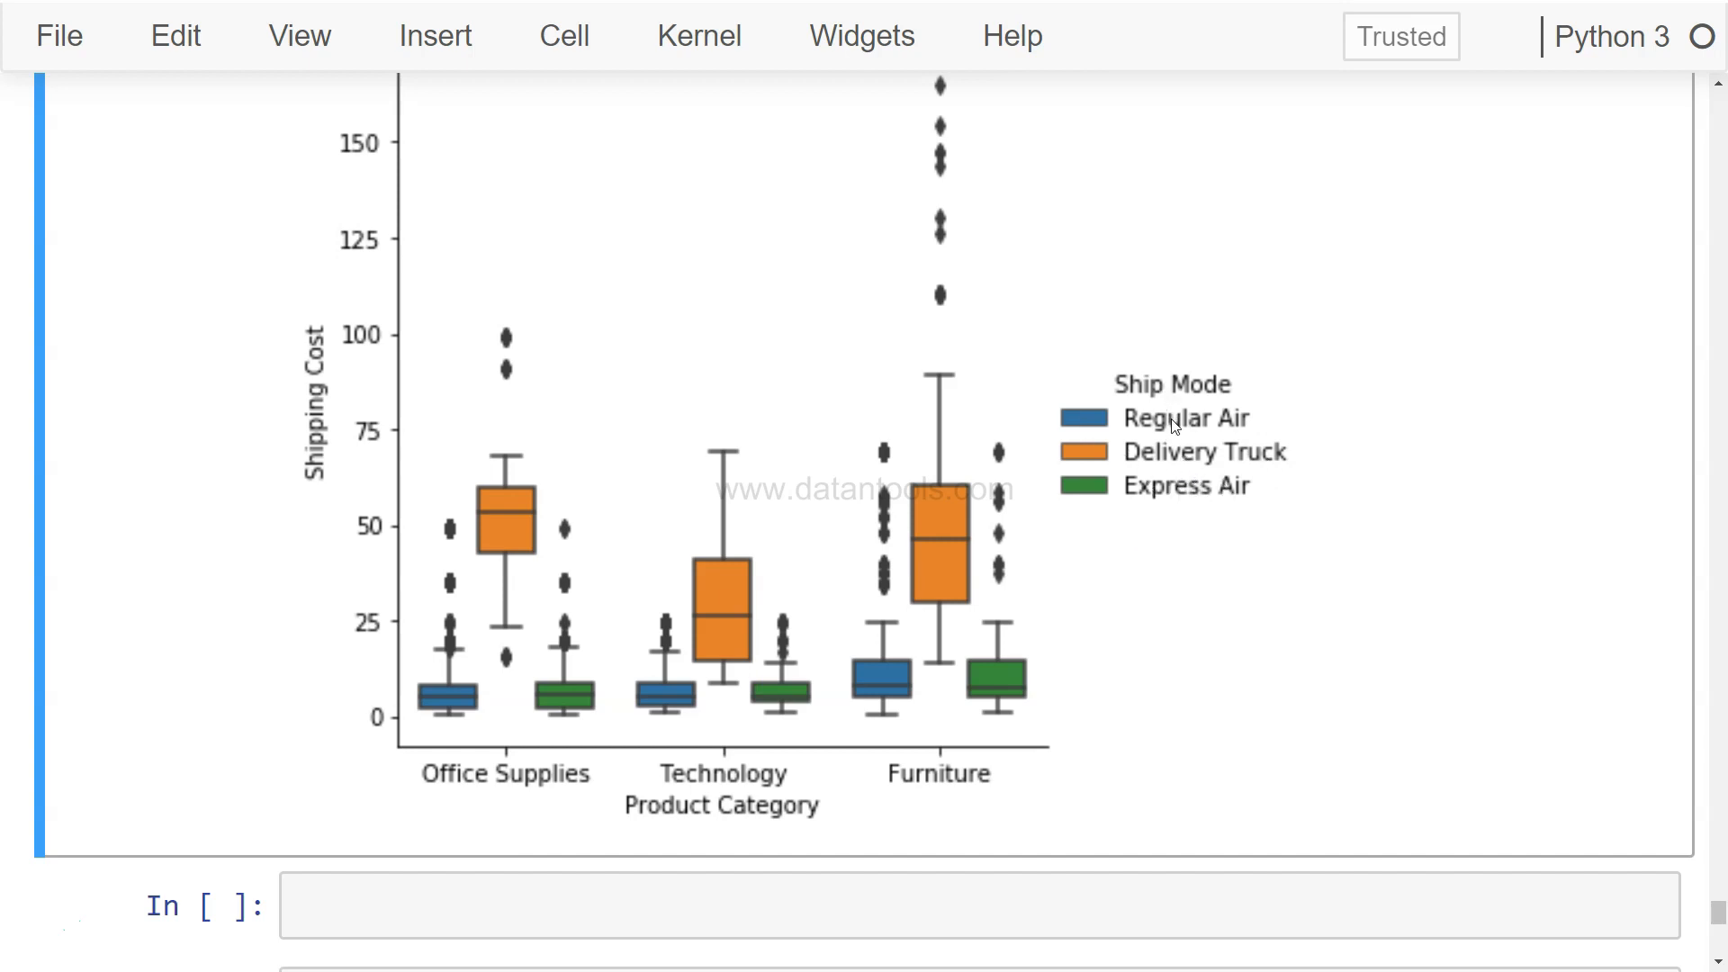
pyautogui.moveTo(1174, 468)
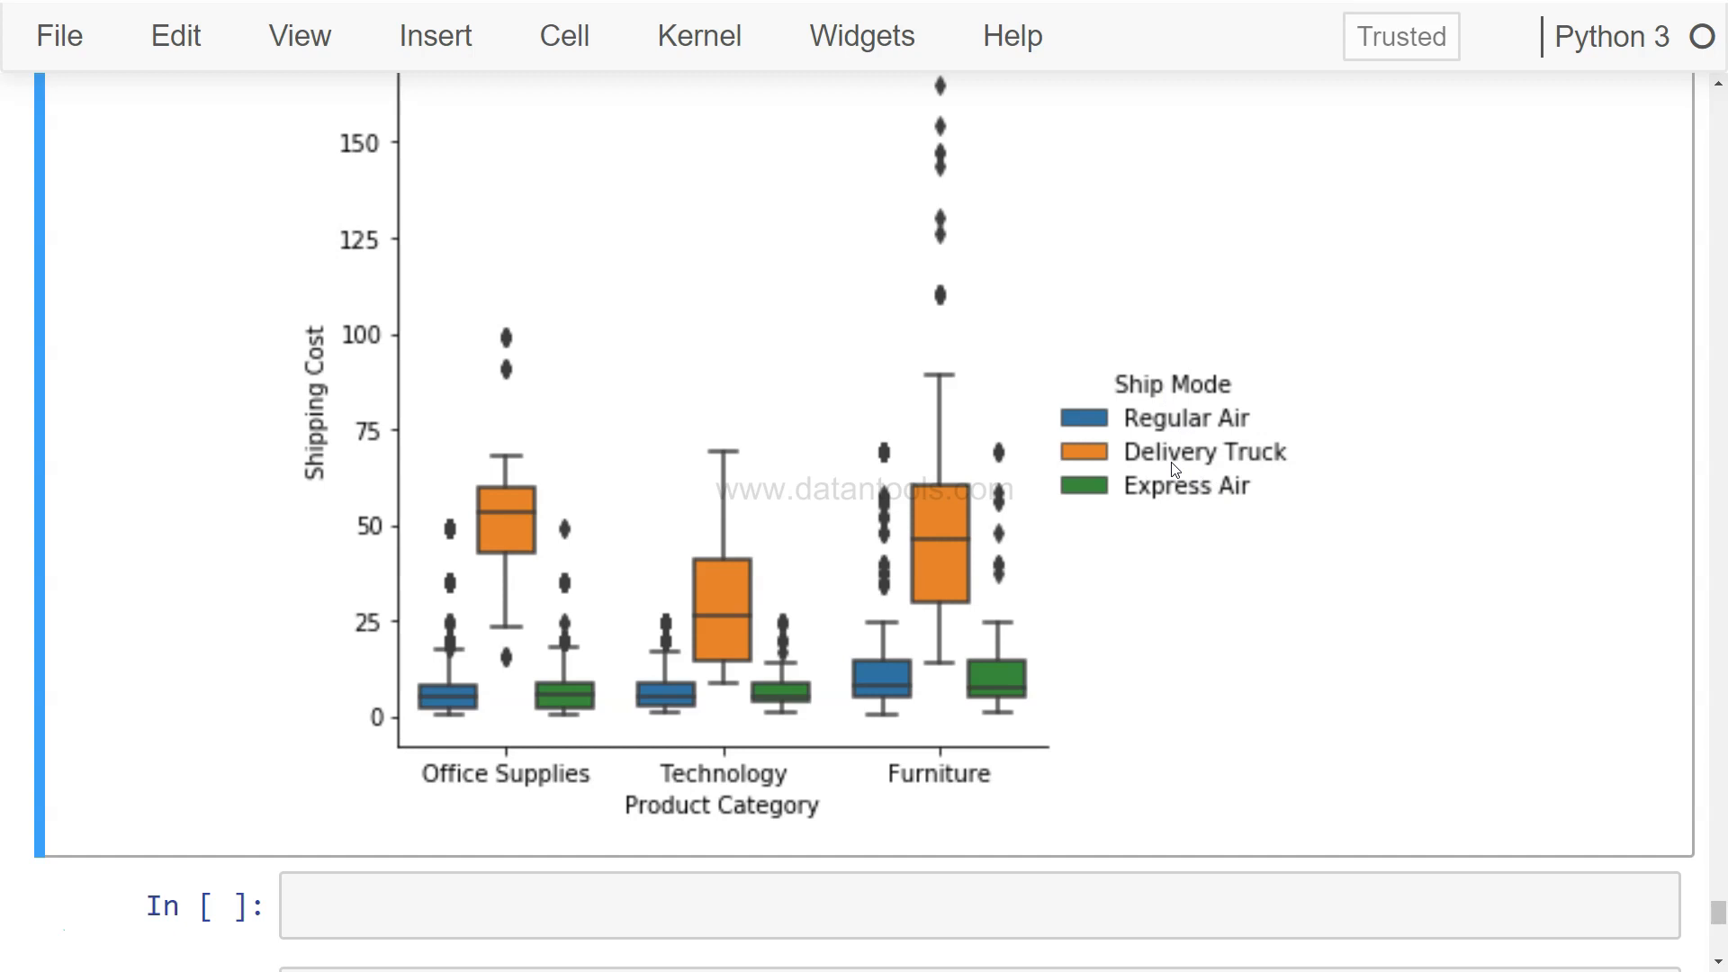
pyautogui.moveTo(1190, 454)
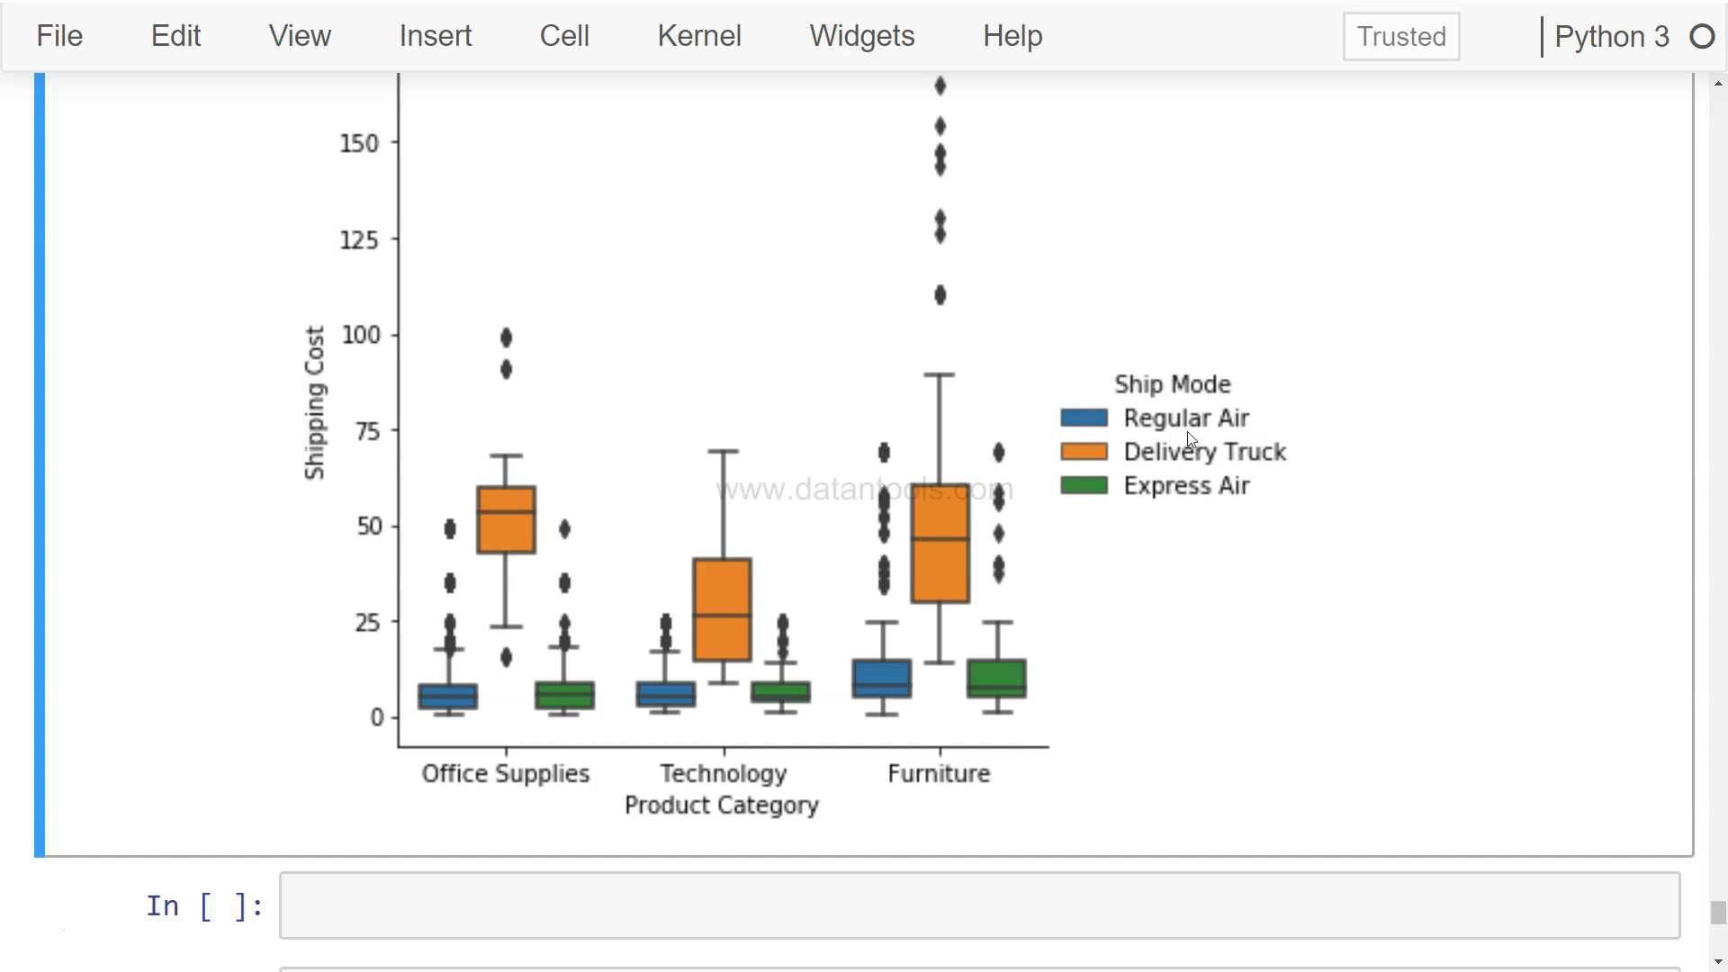
pyautogui.moveTo(1187, 479)
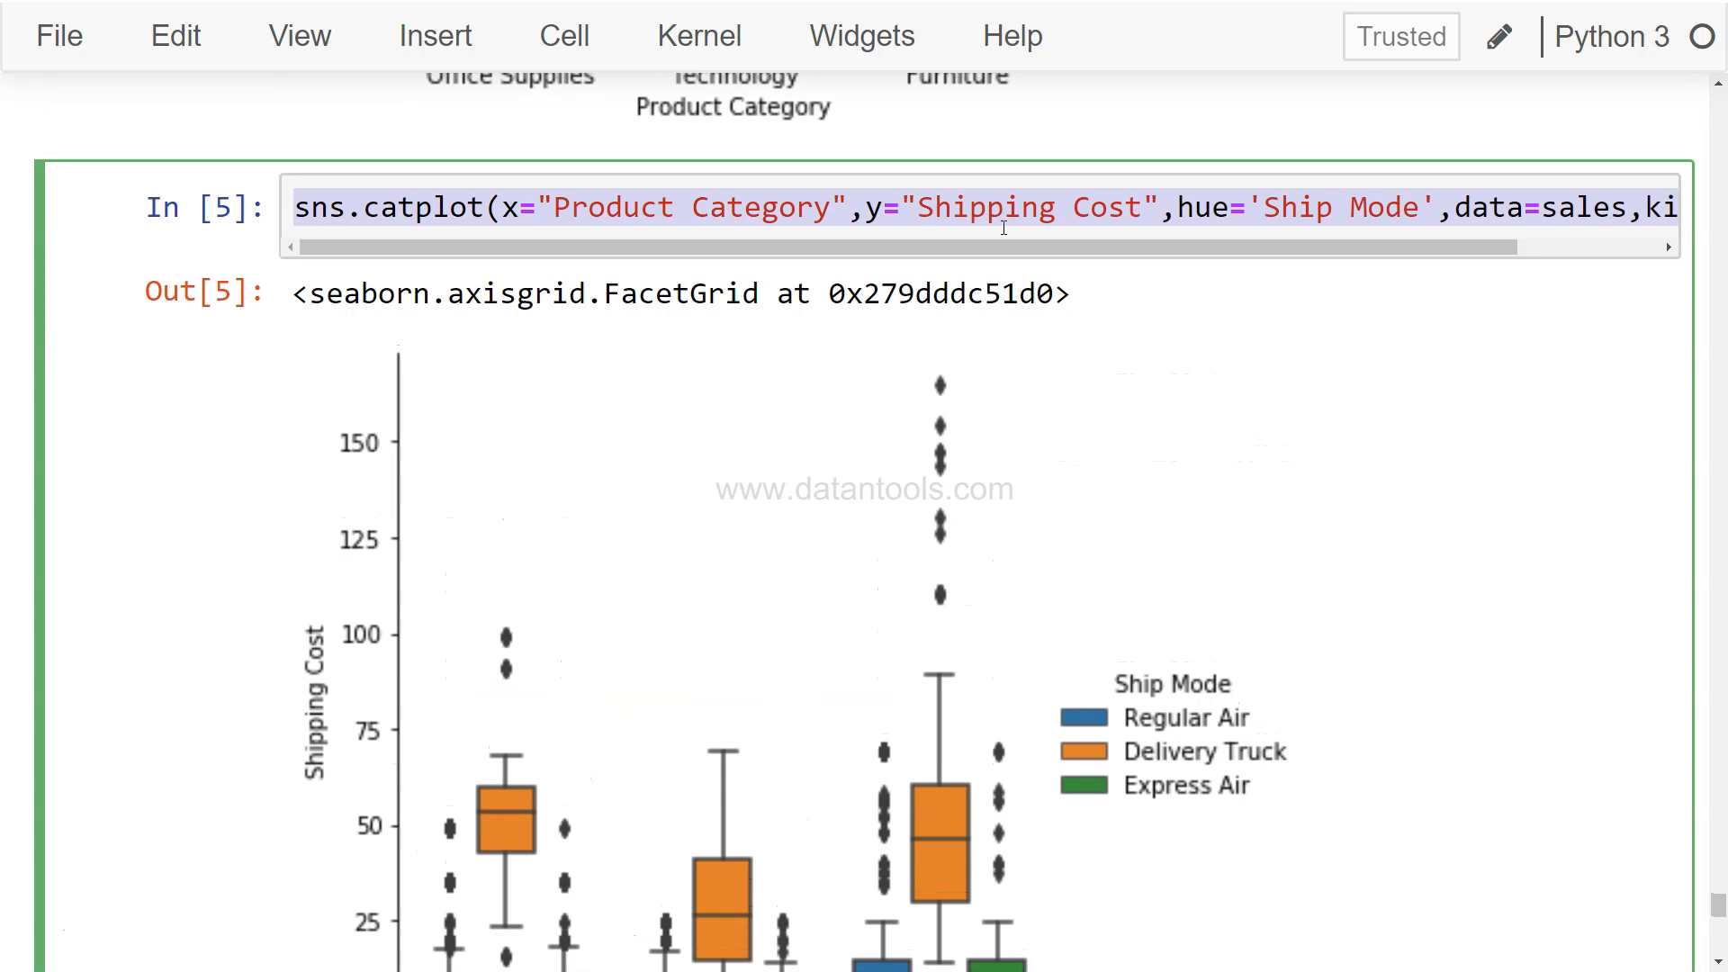
# Step: Add hue_order=["Delivery Truck","Regular..."] to the pasted catplot call, Delivery Truck first
pyautogui.scroll(-3)
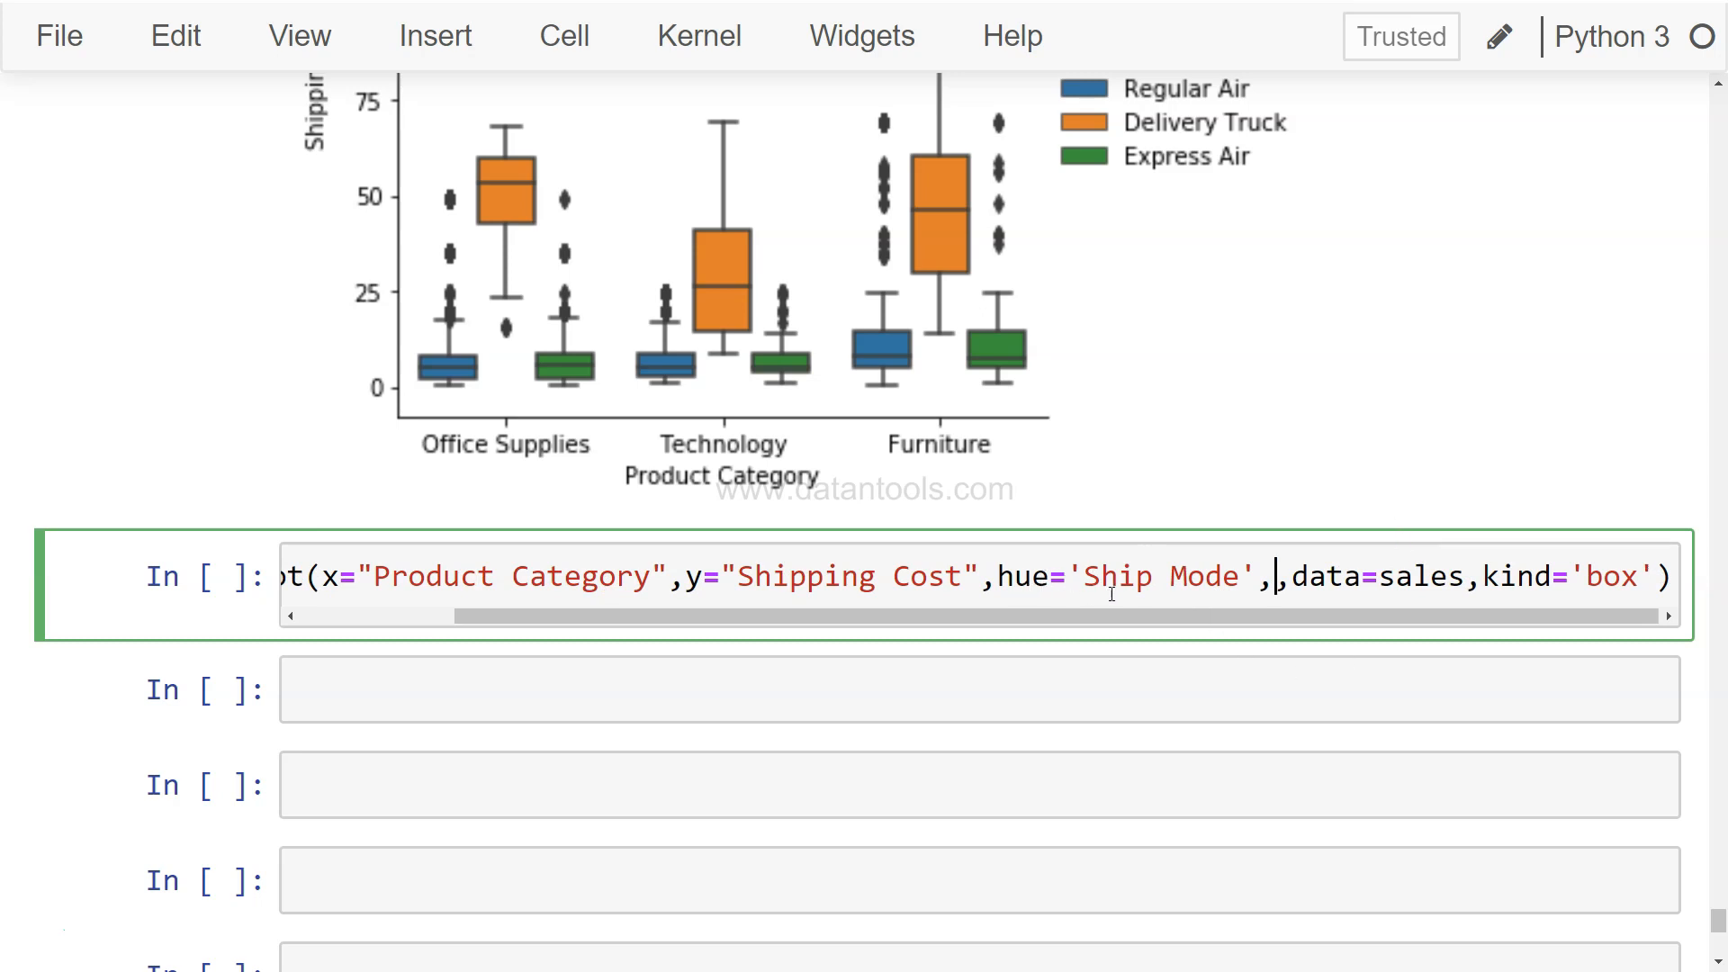
pyautogui.write('hue_or')
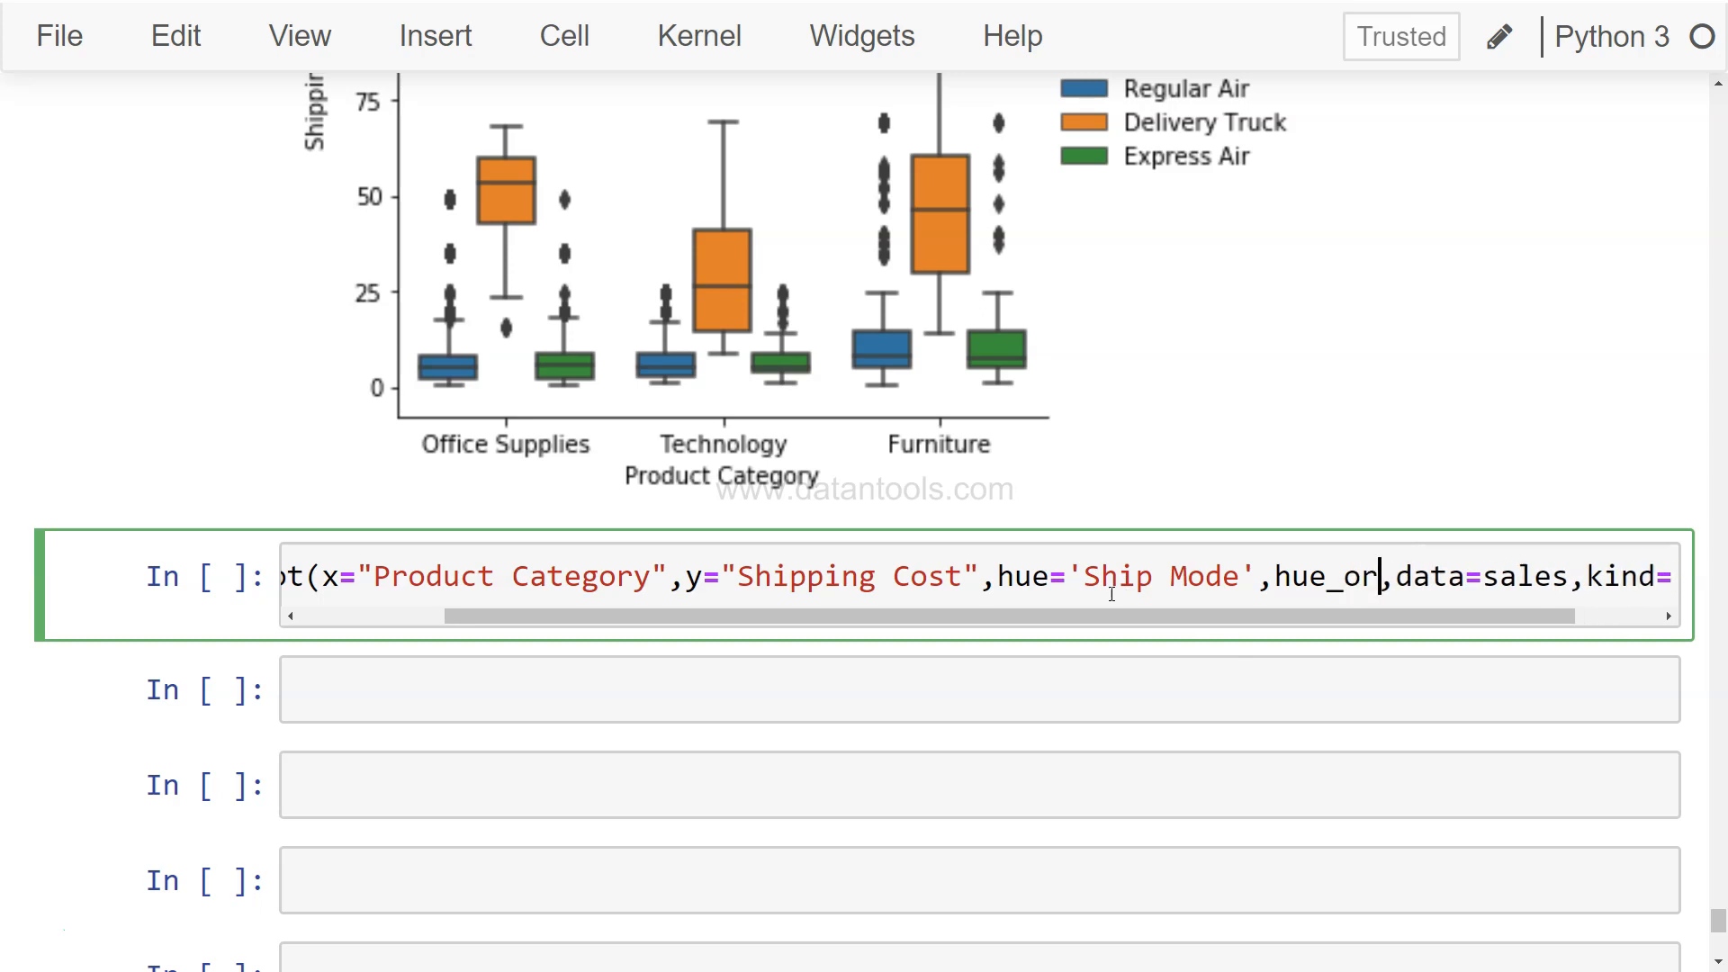
pyautogui.write('der=')
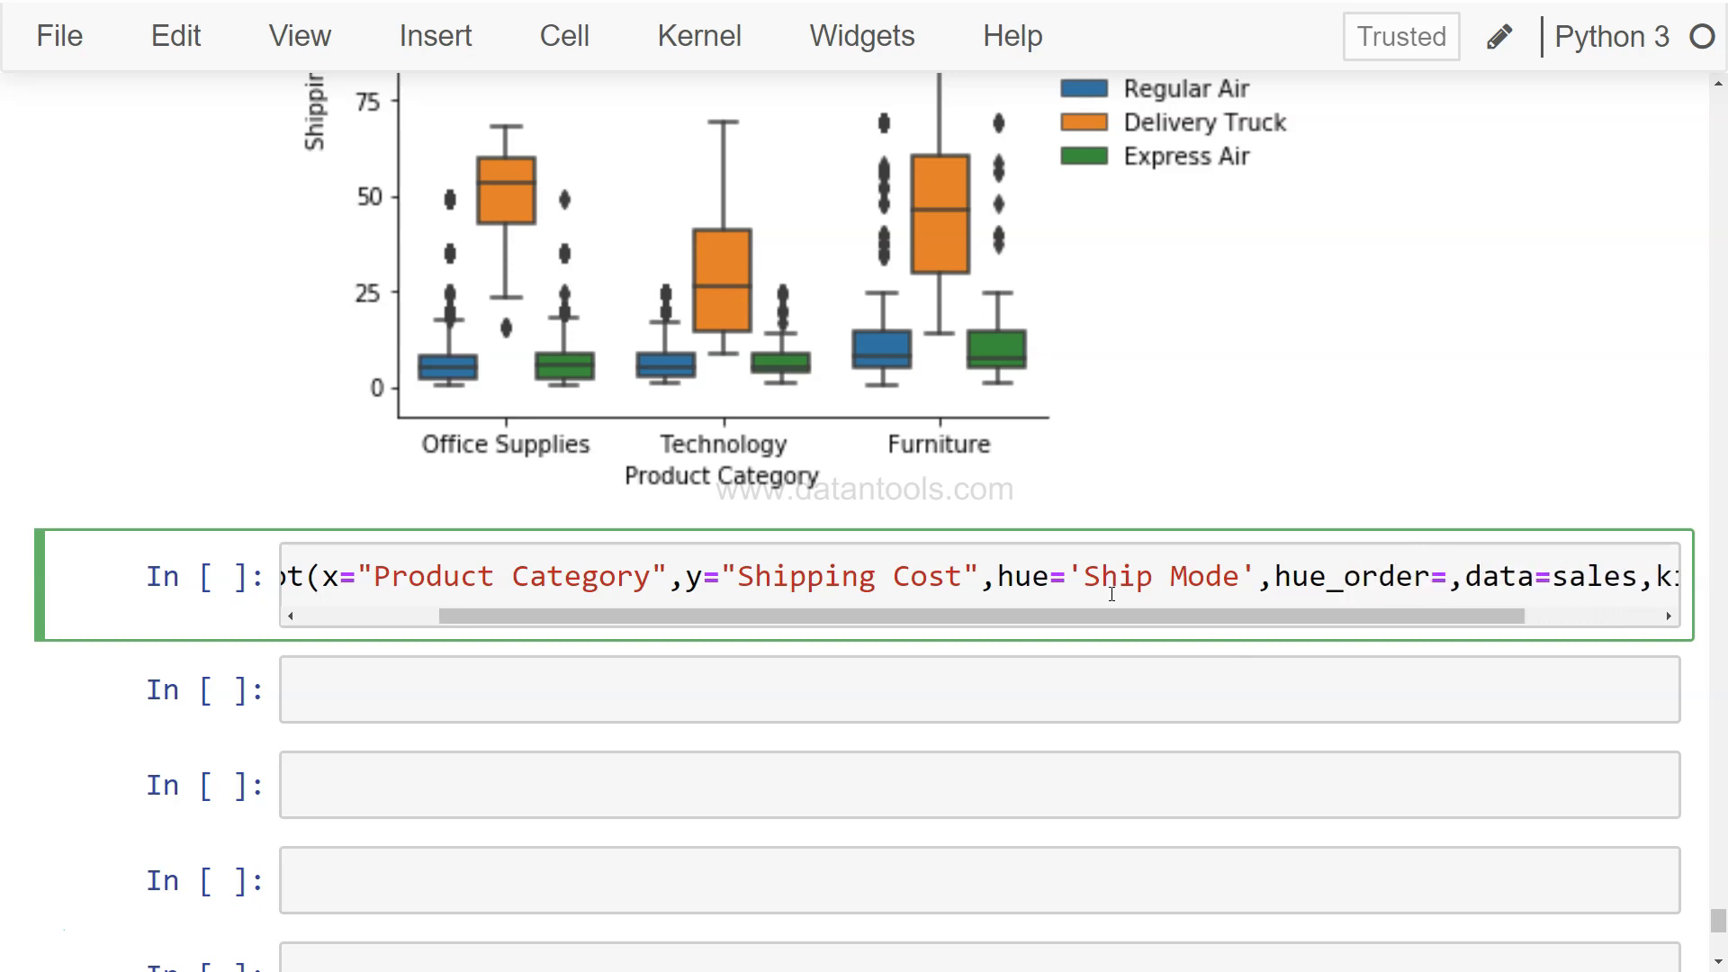
pyautogui.write('[]')
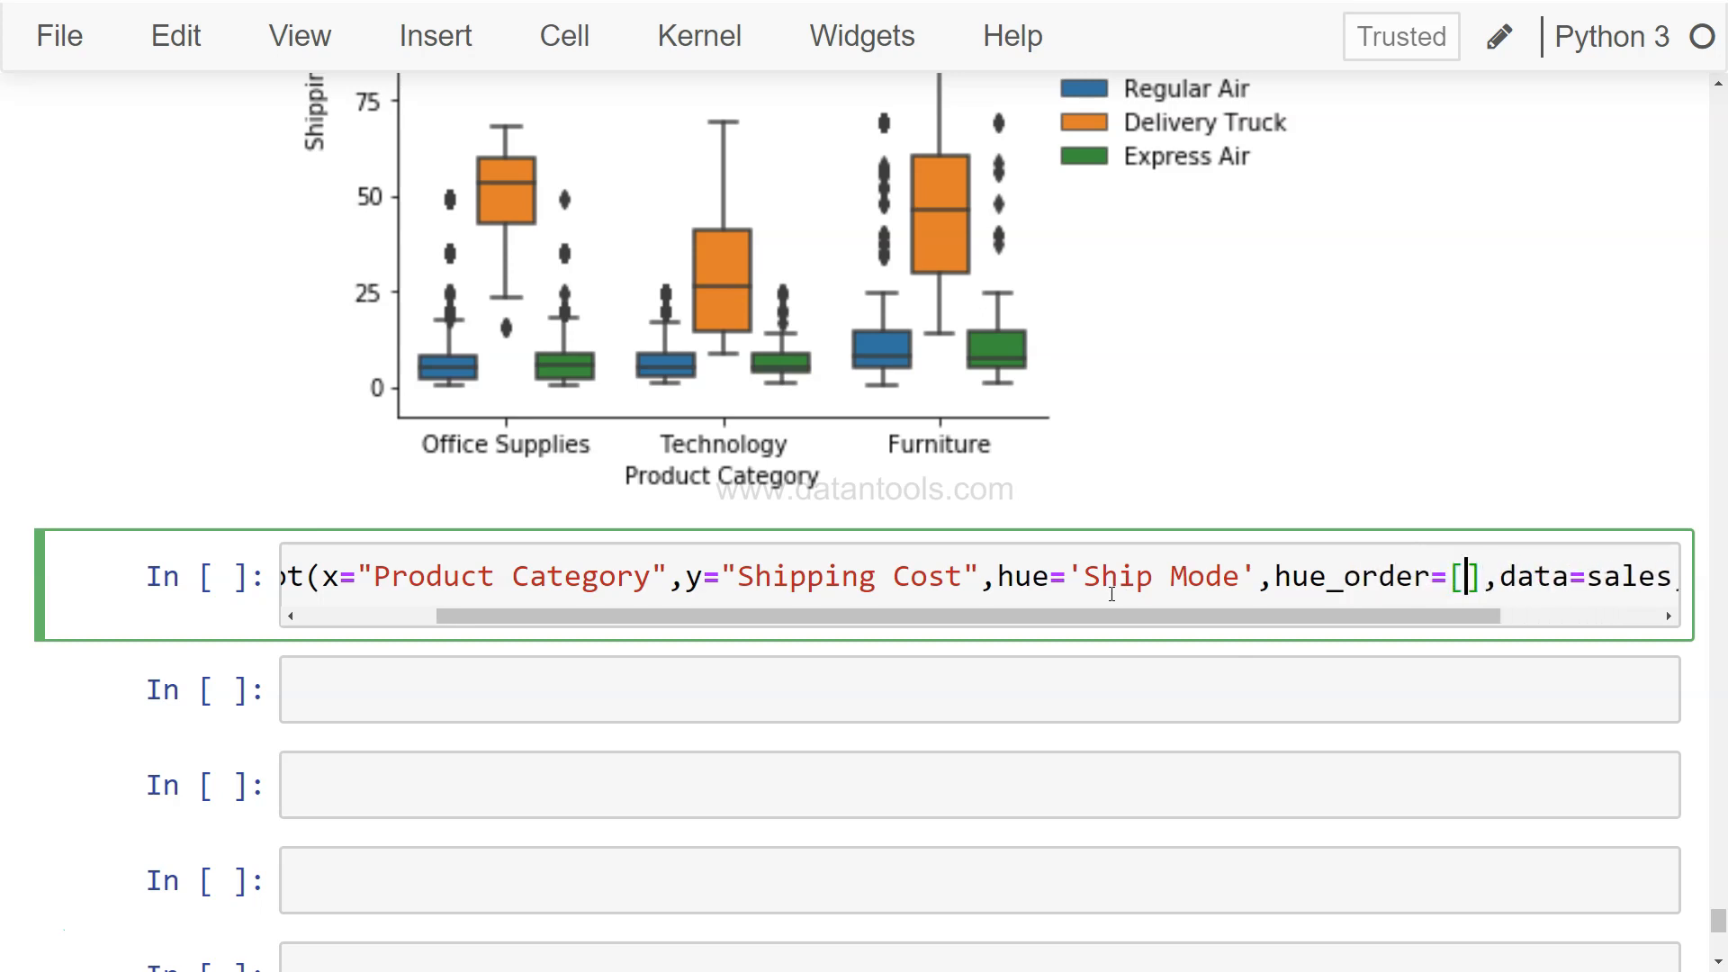
pyautogui.write('""')
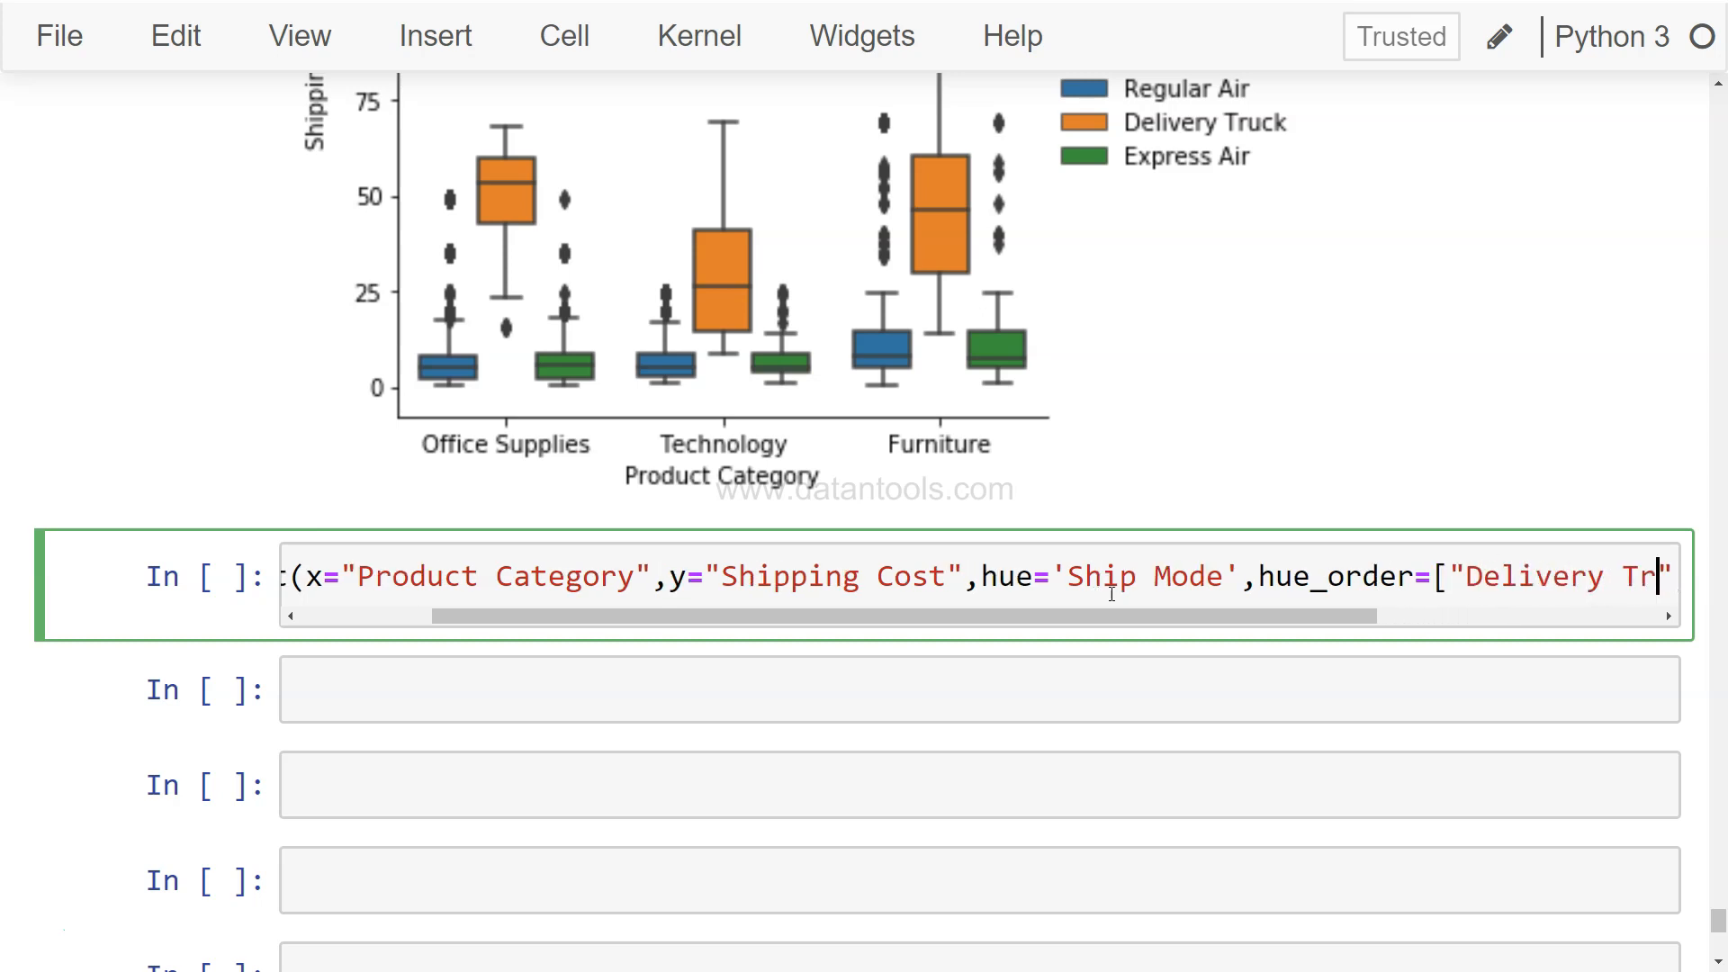
pyautogui.write('"Truck",""]')
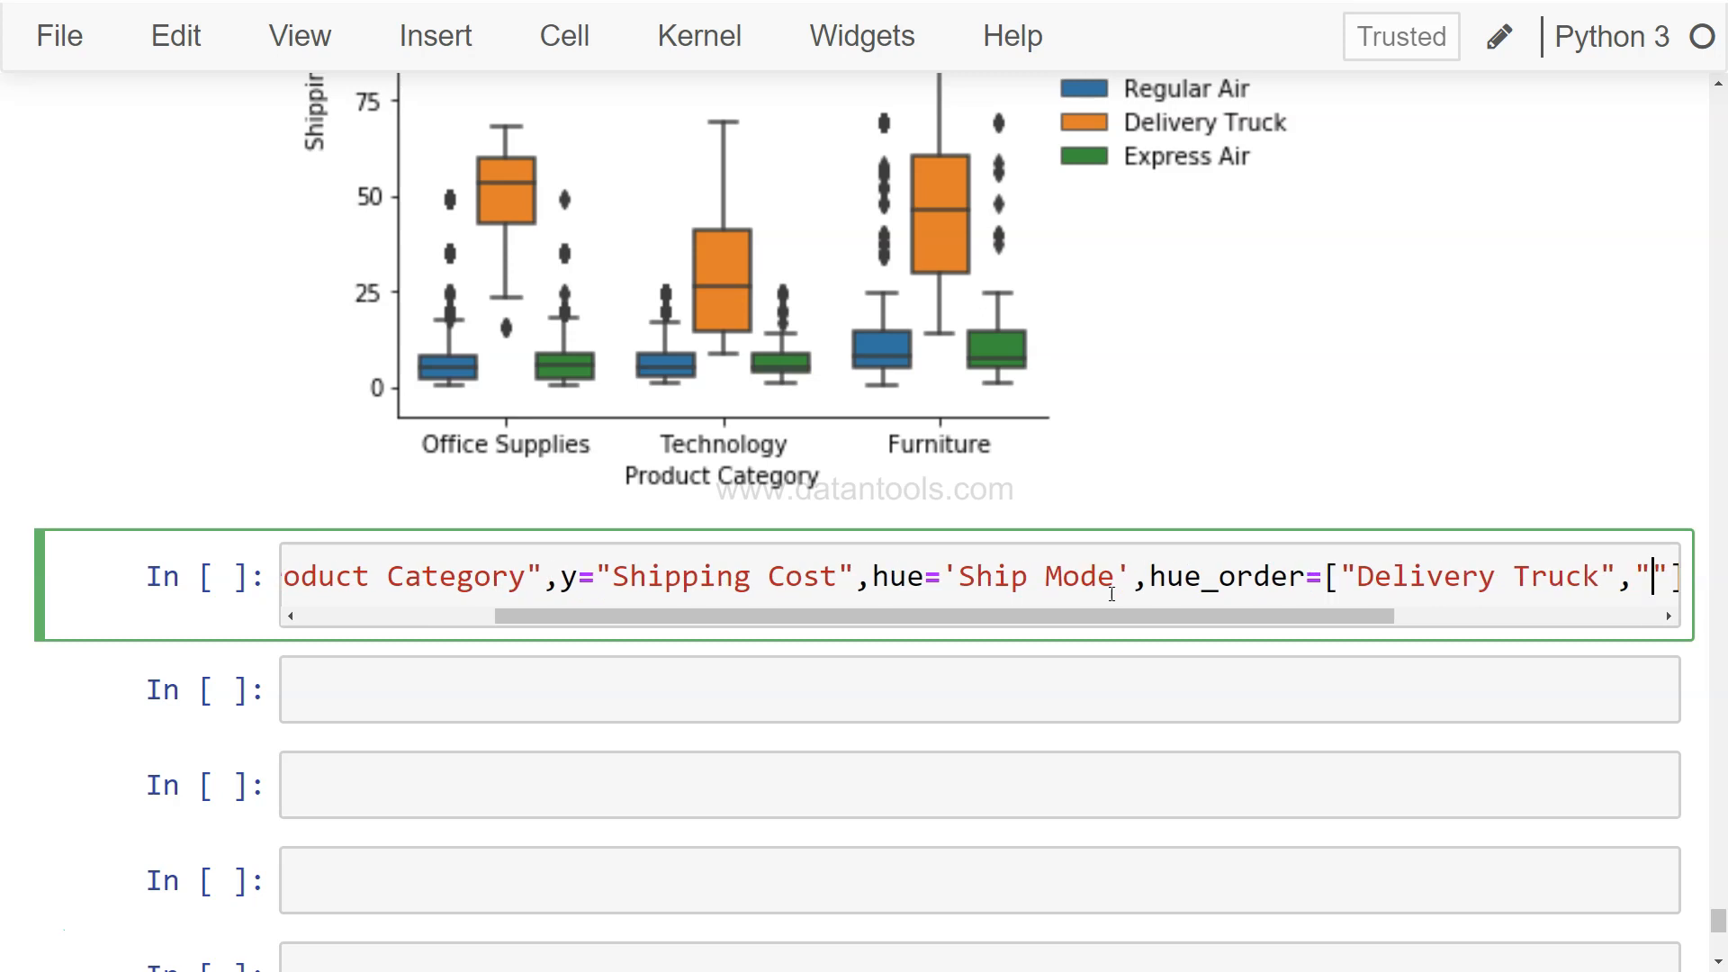
pyautogui.write('Regular Air')
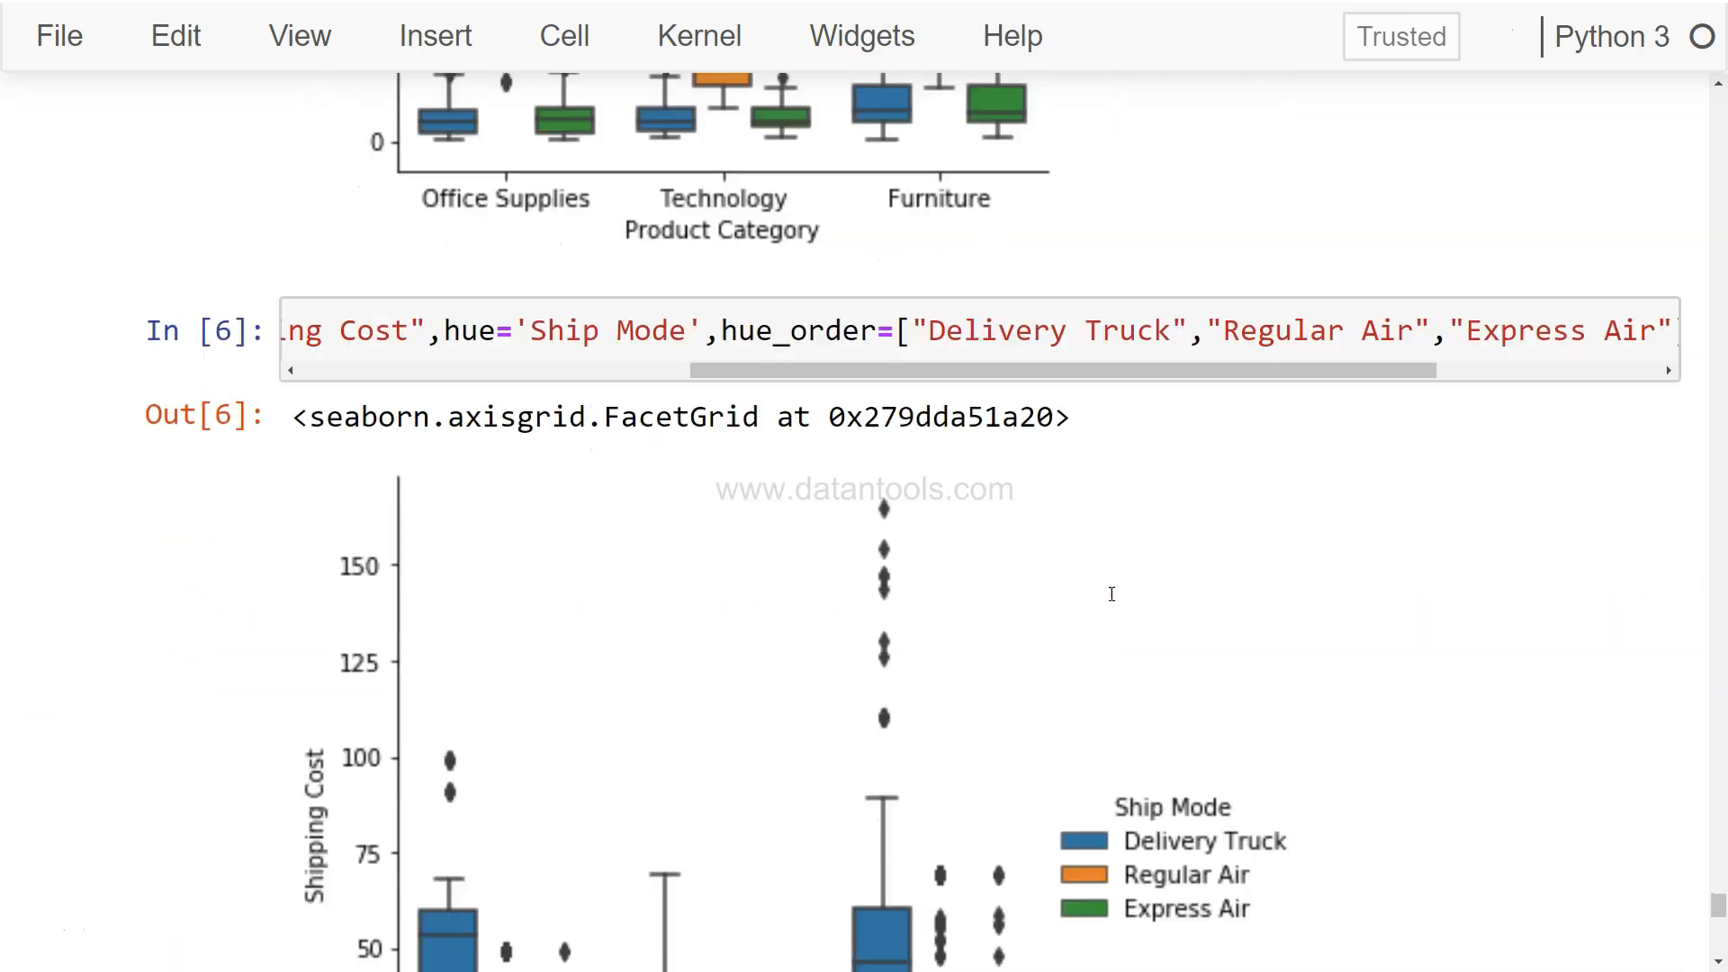
pyautogui.scroll(-3)
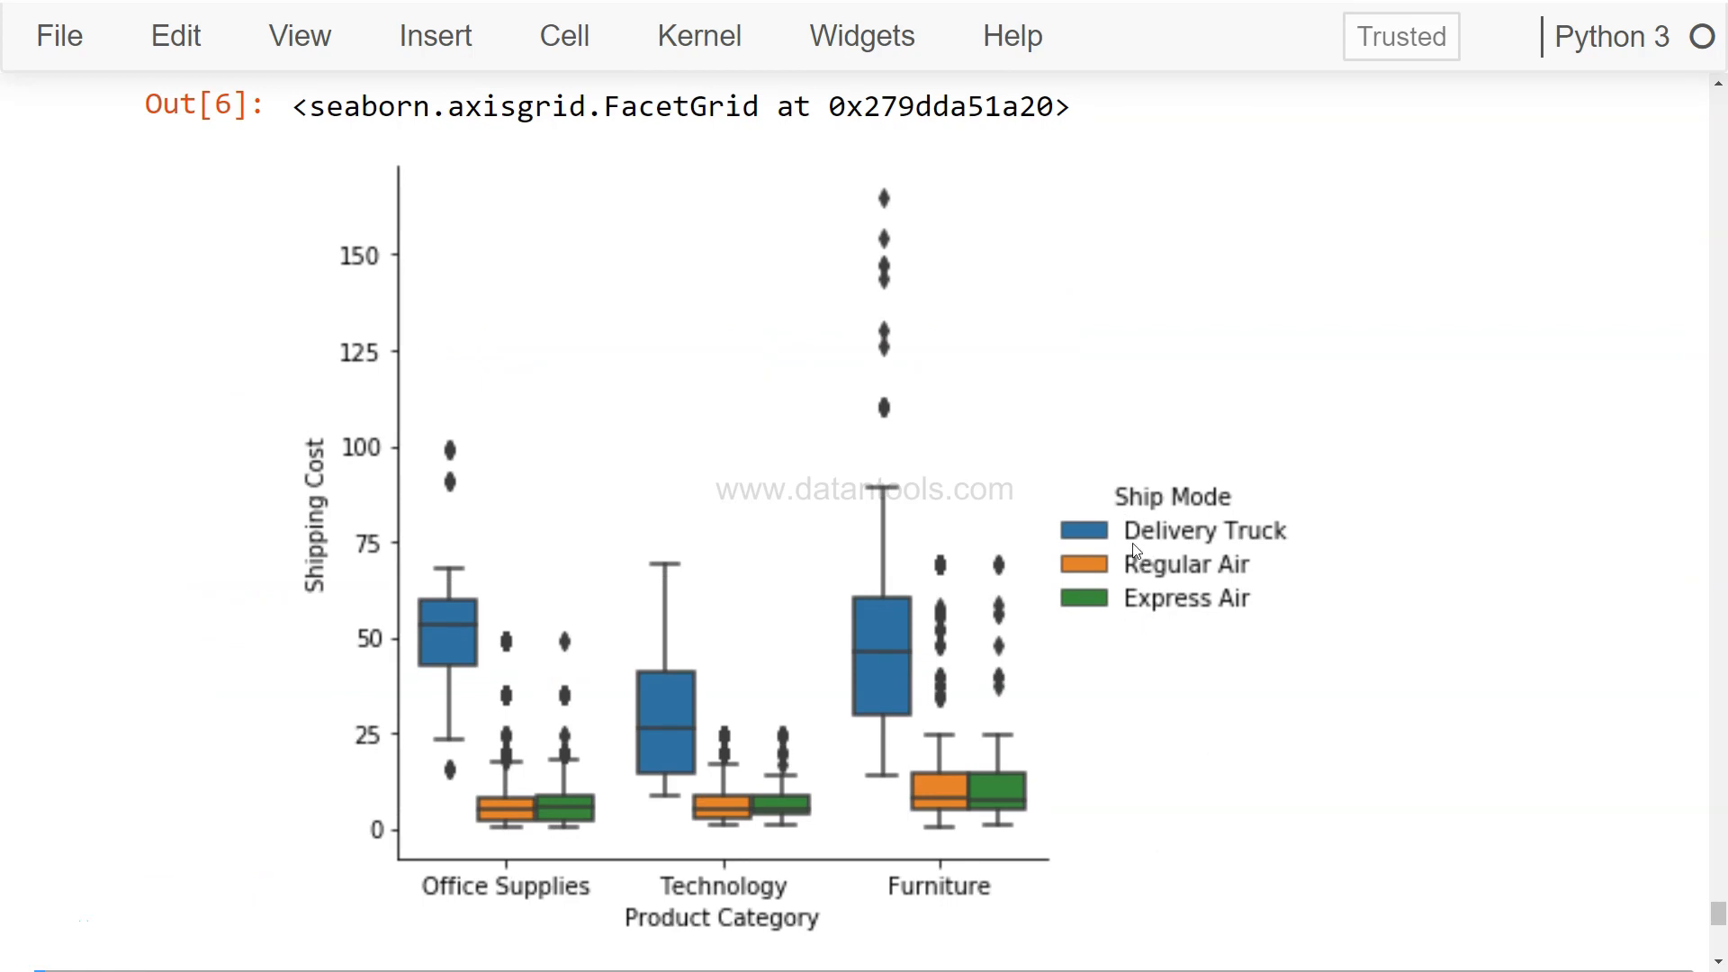
pyautogui.moveTo(1155, 548)
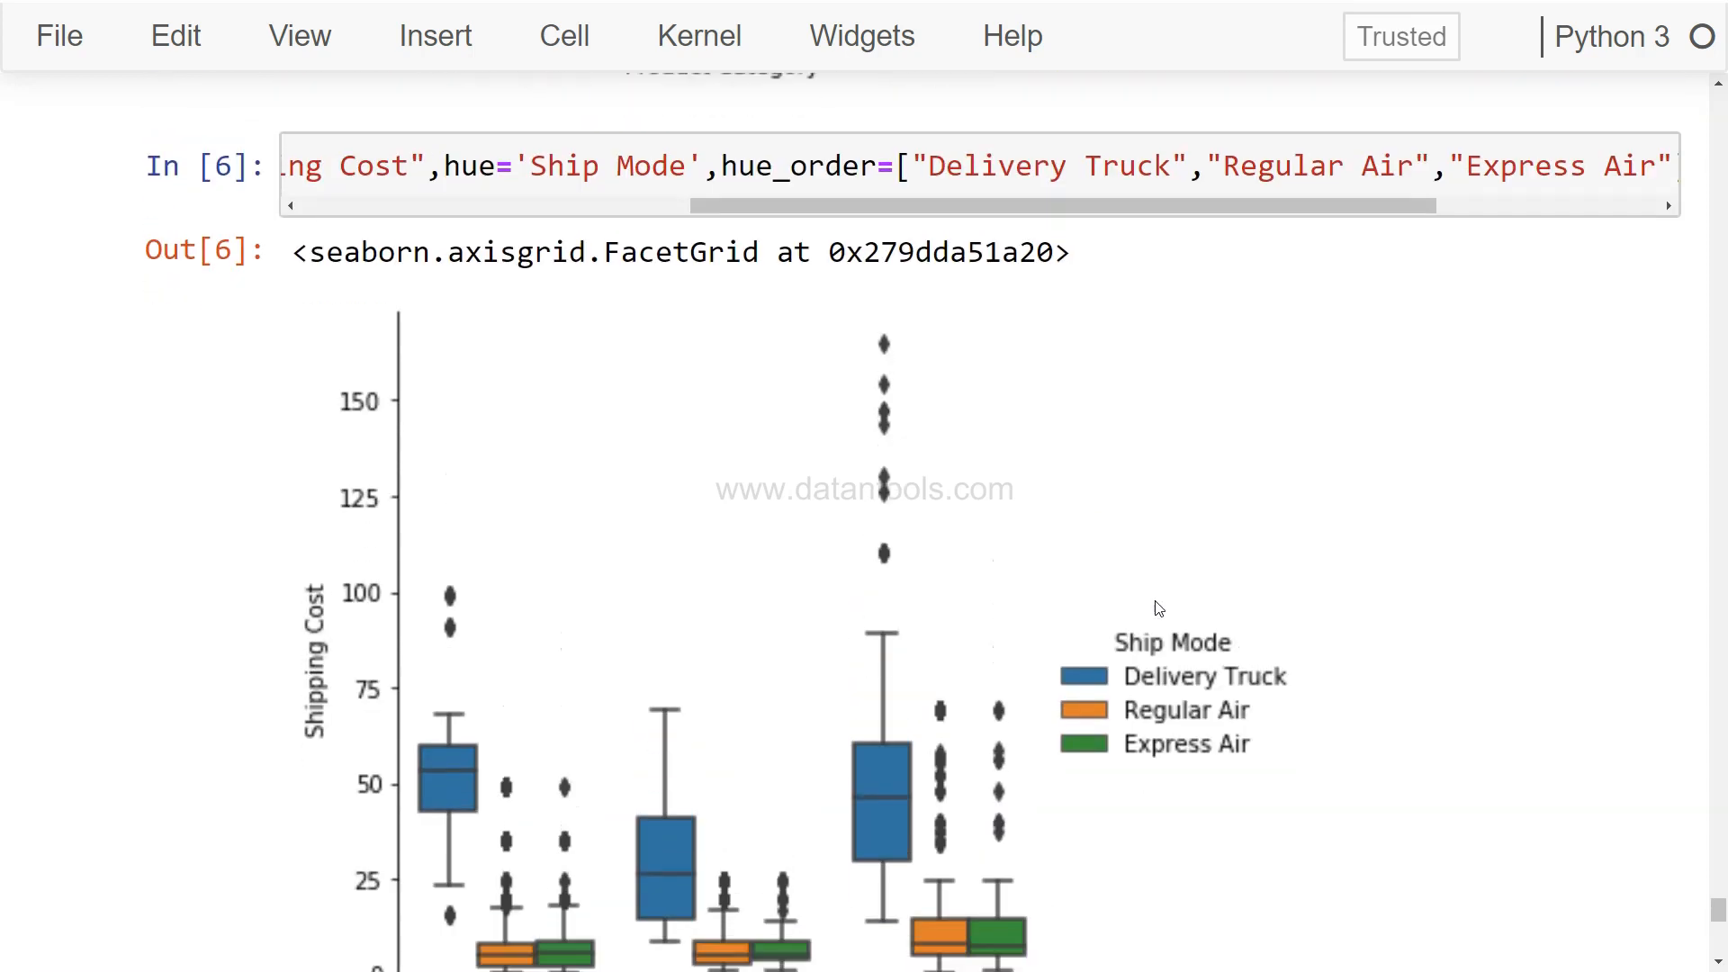
pyautogui.scroll(-3)
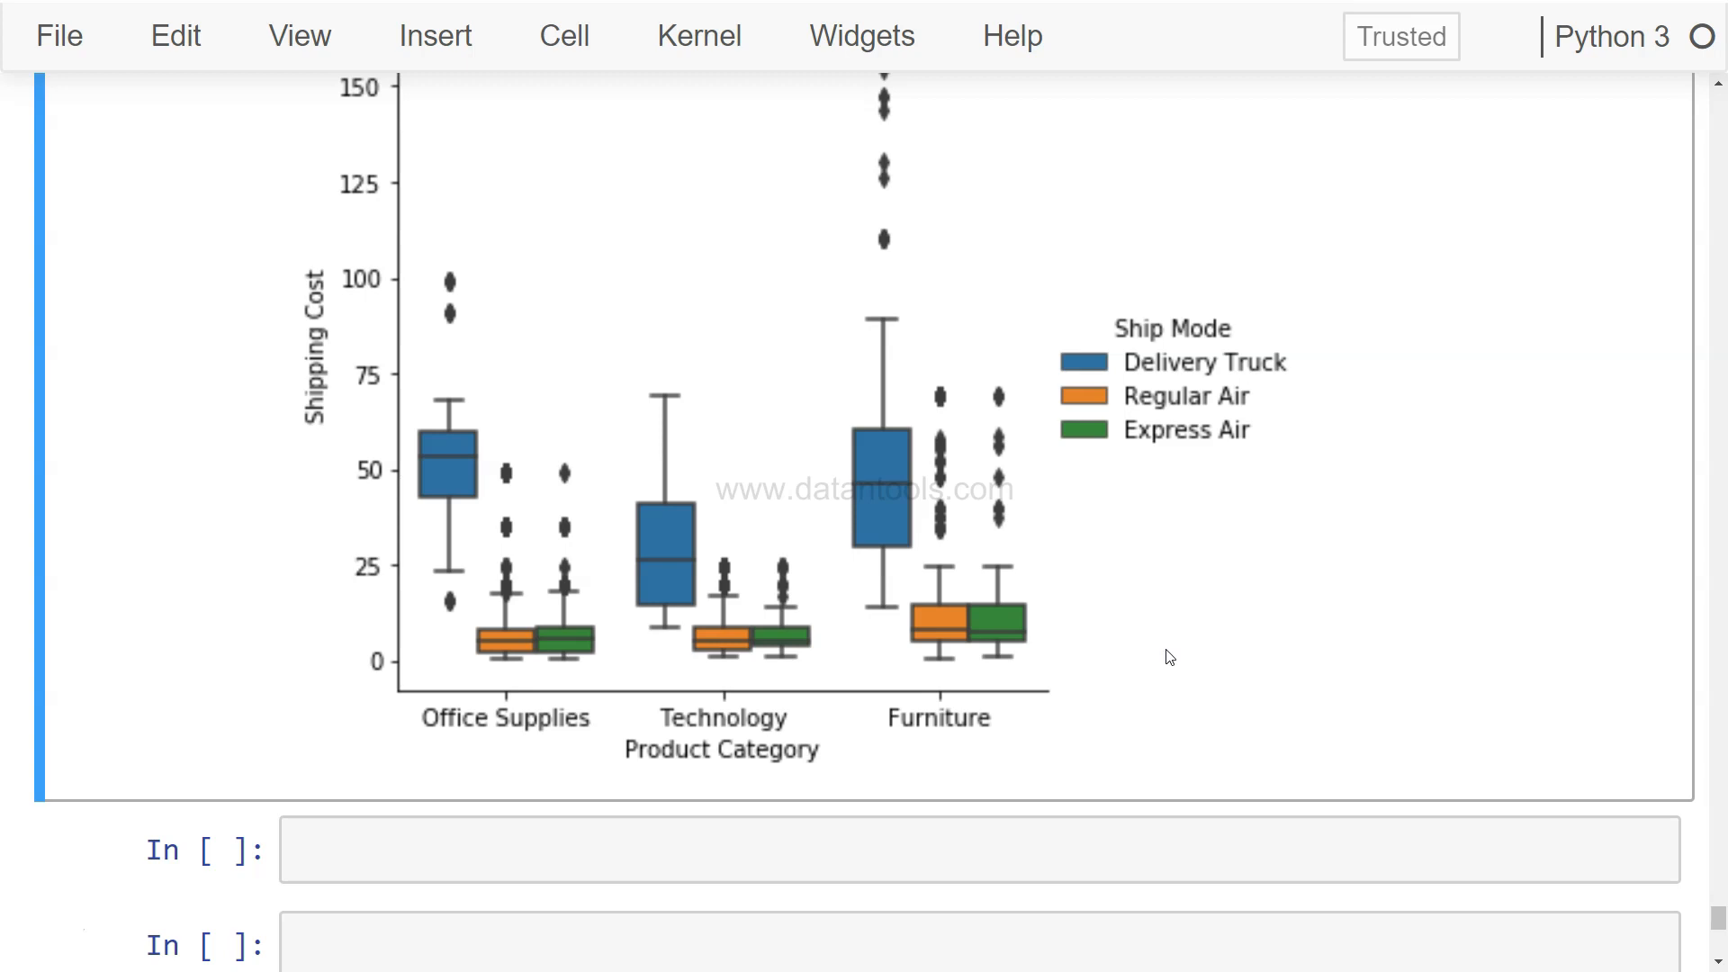
pyautogui.moveTo(749, 605)
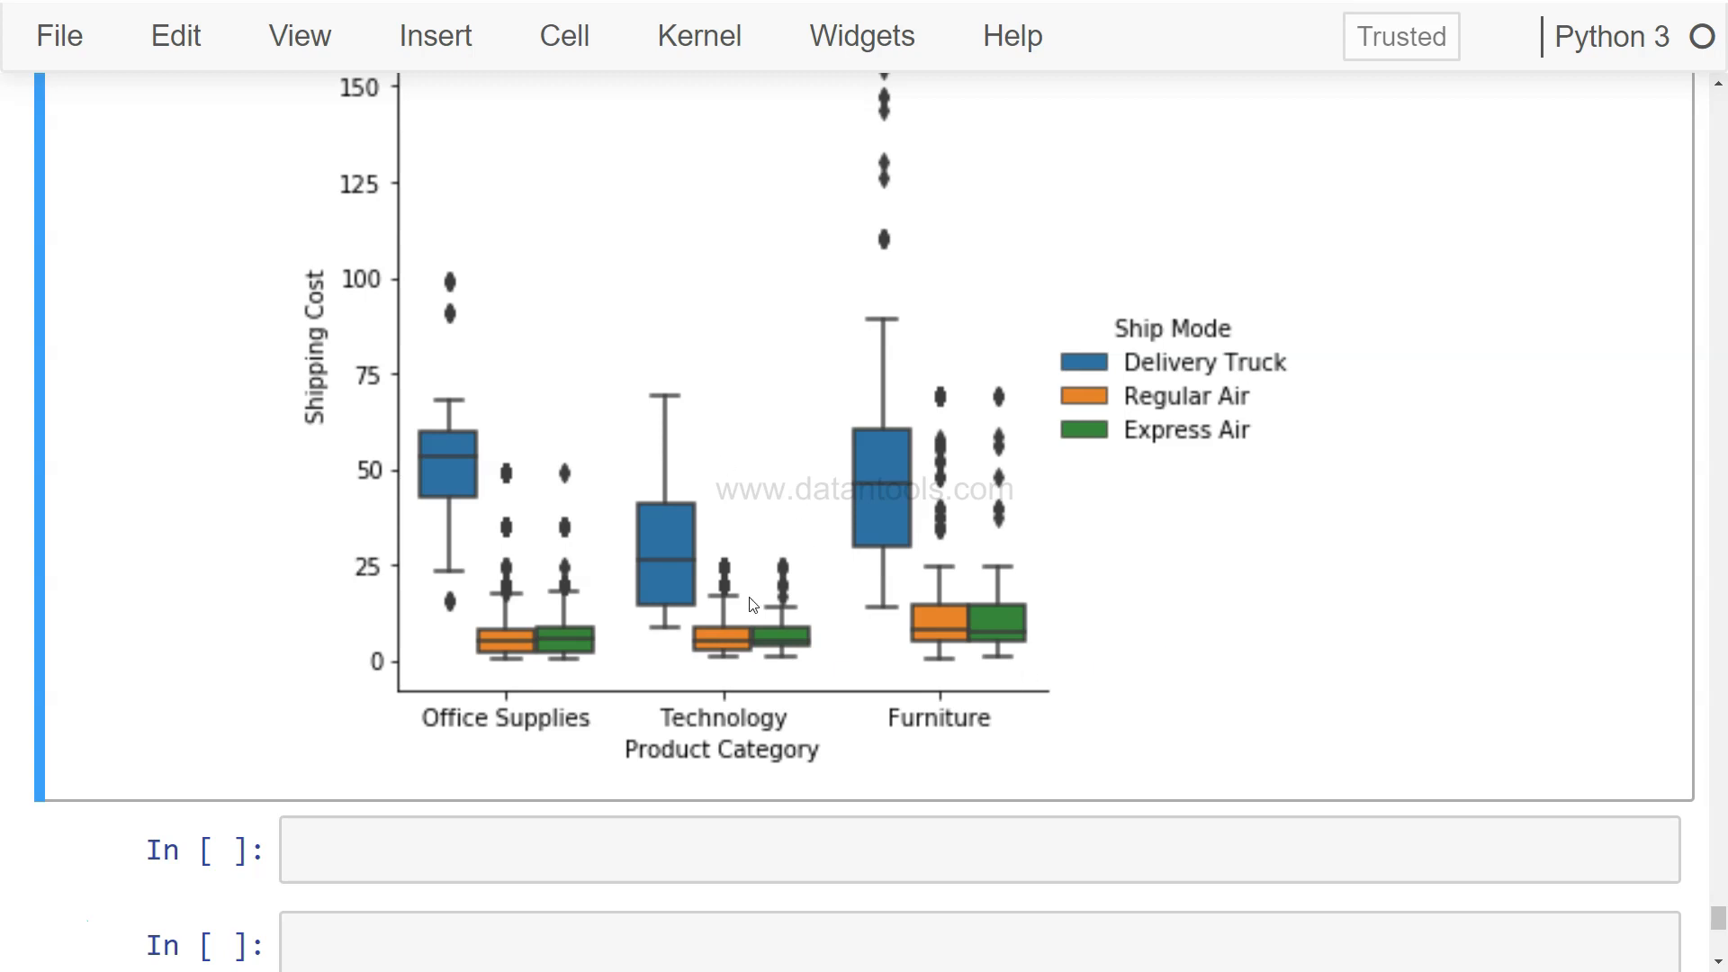
pyautogui.moveTo(812, 697)
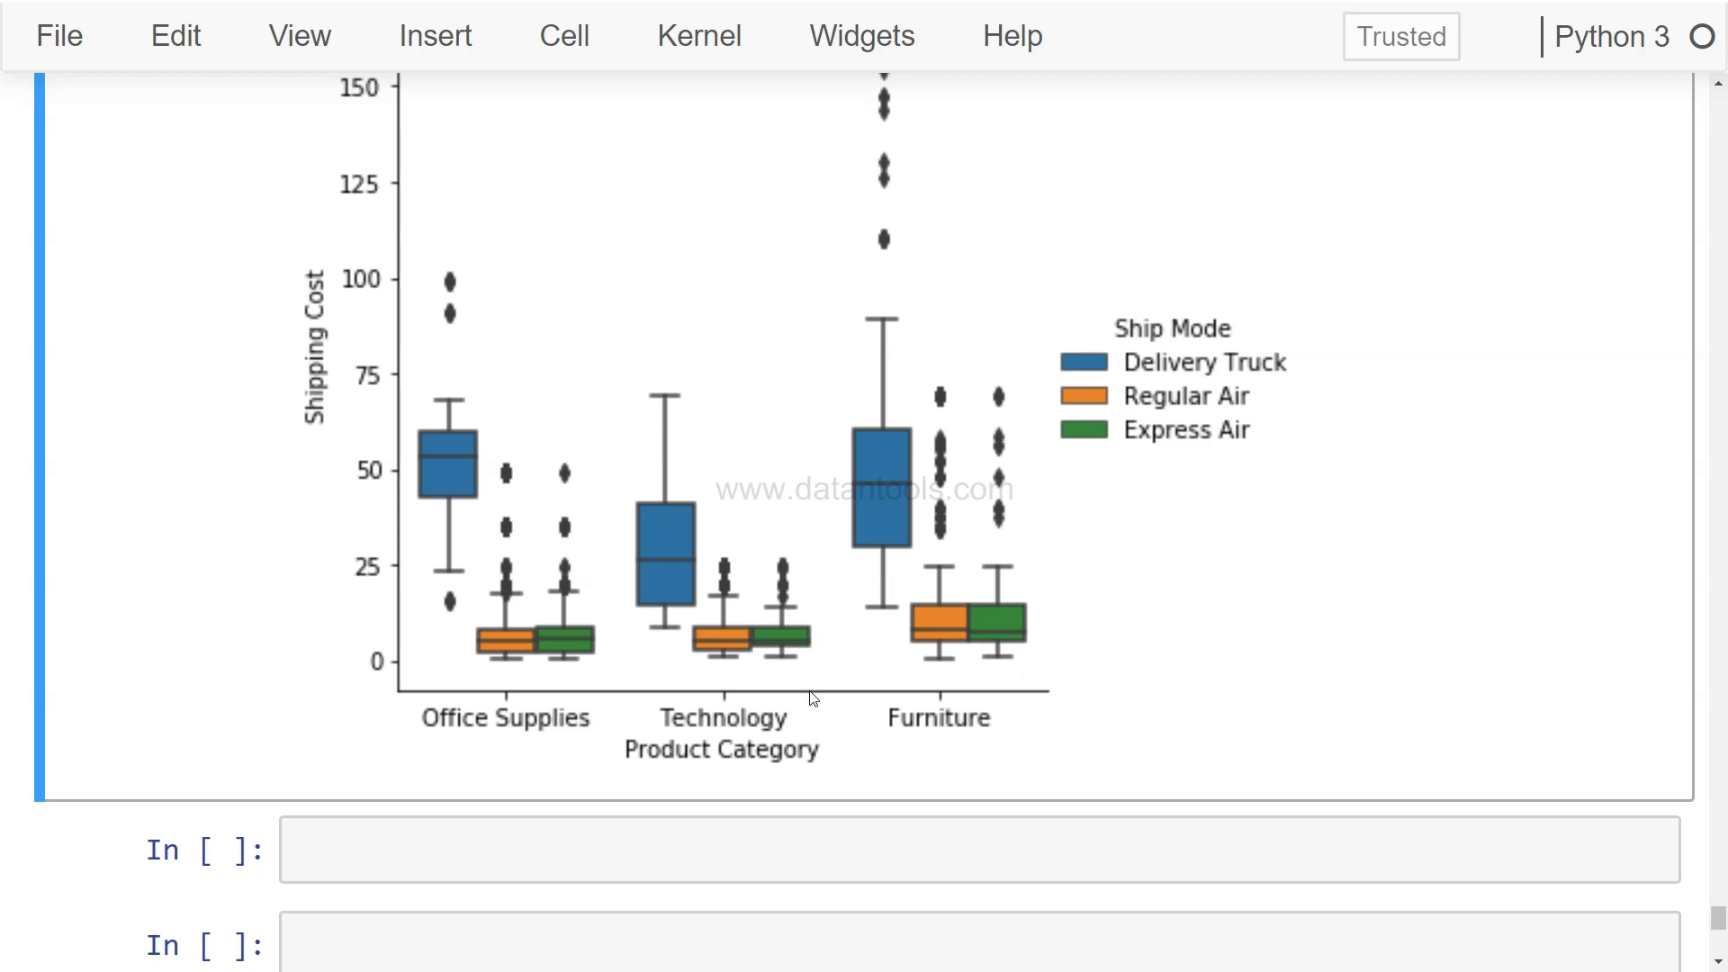
pyautogui.moveTo(1186, 392)
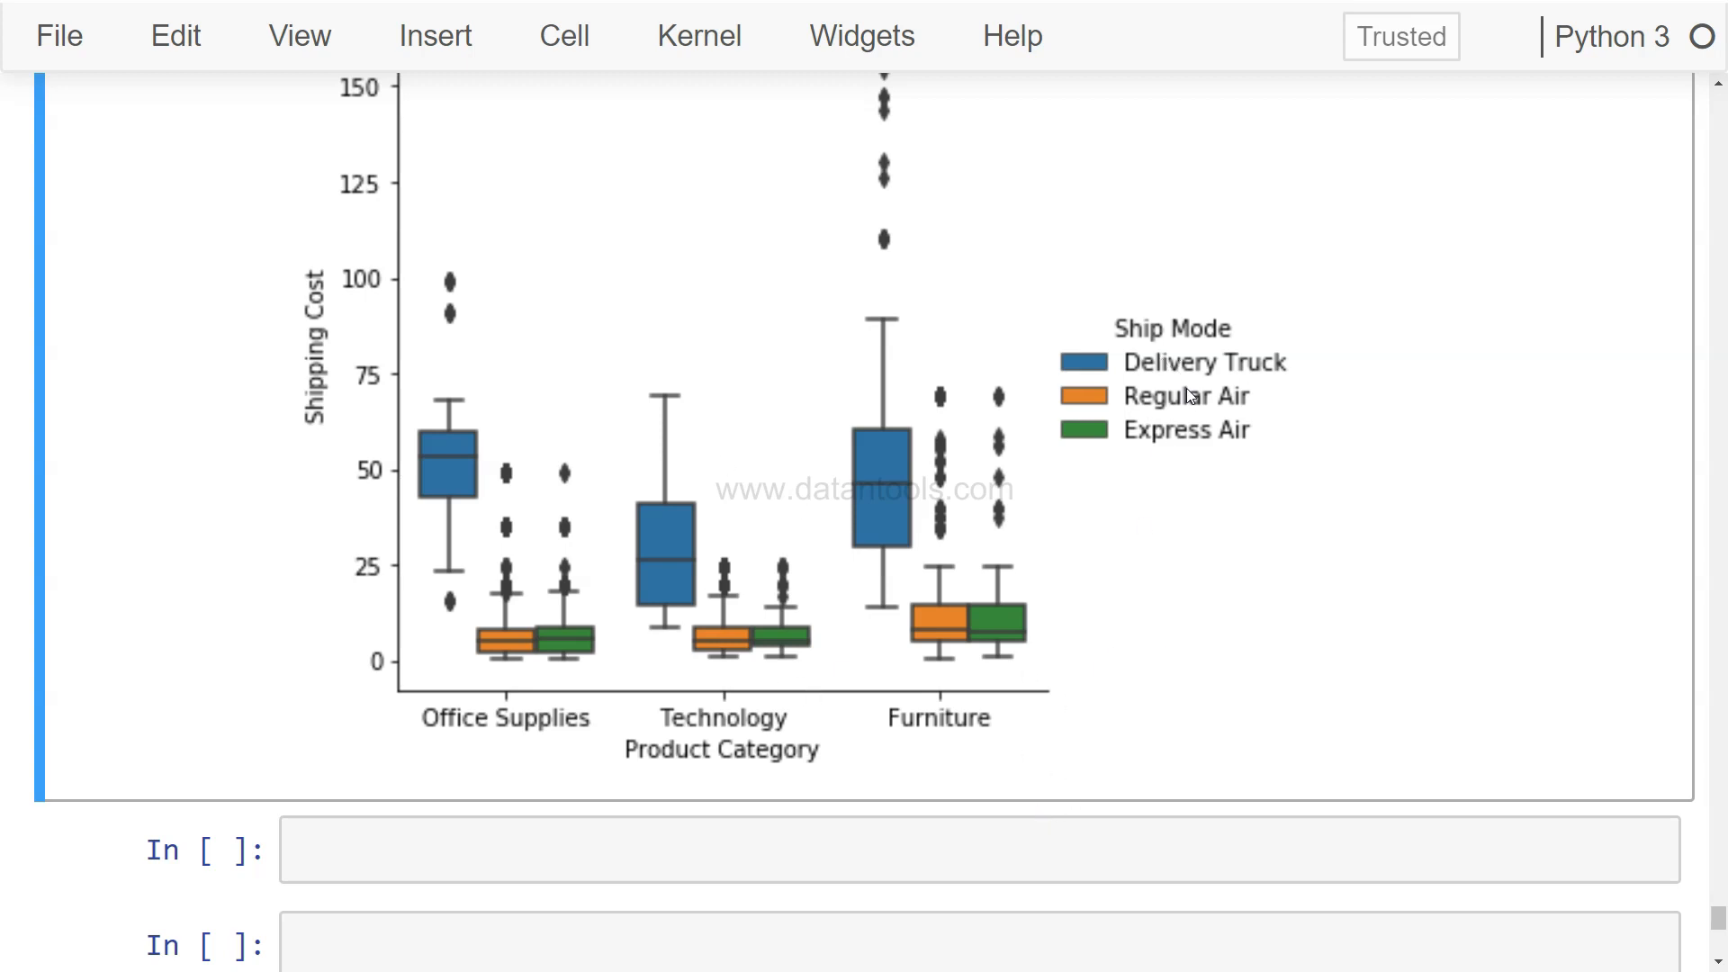
pyautogui.moveTo(1192, 417)
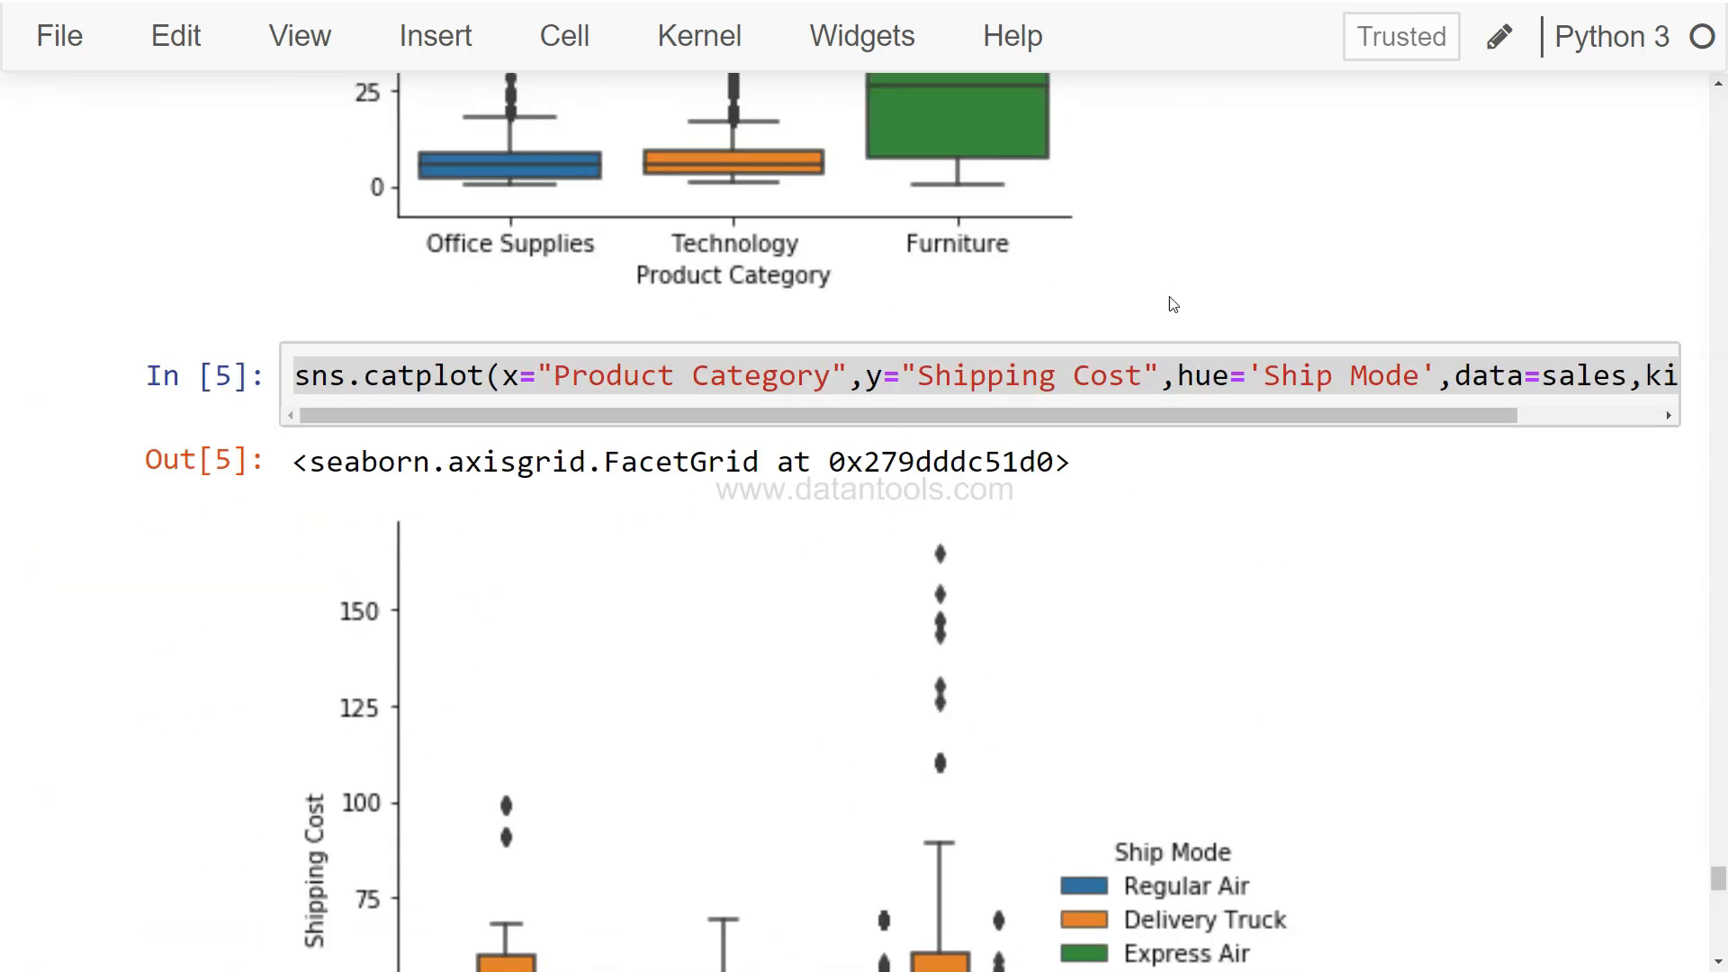
# Step: Rerun the original hue='Ship Mode' catplot in a new cell, restoring the default order
pyautogui.click(1156, 376)
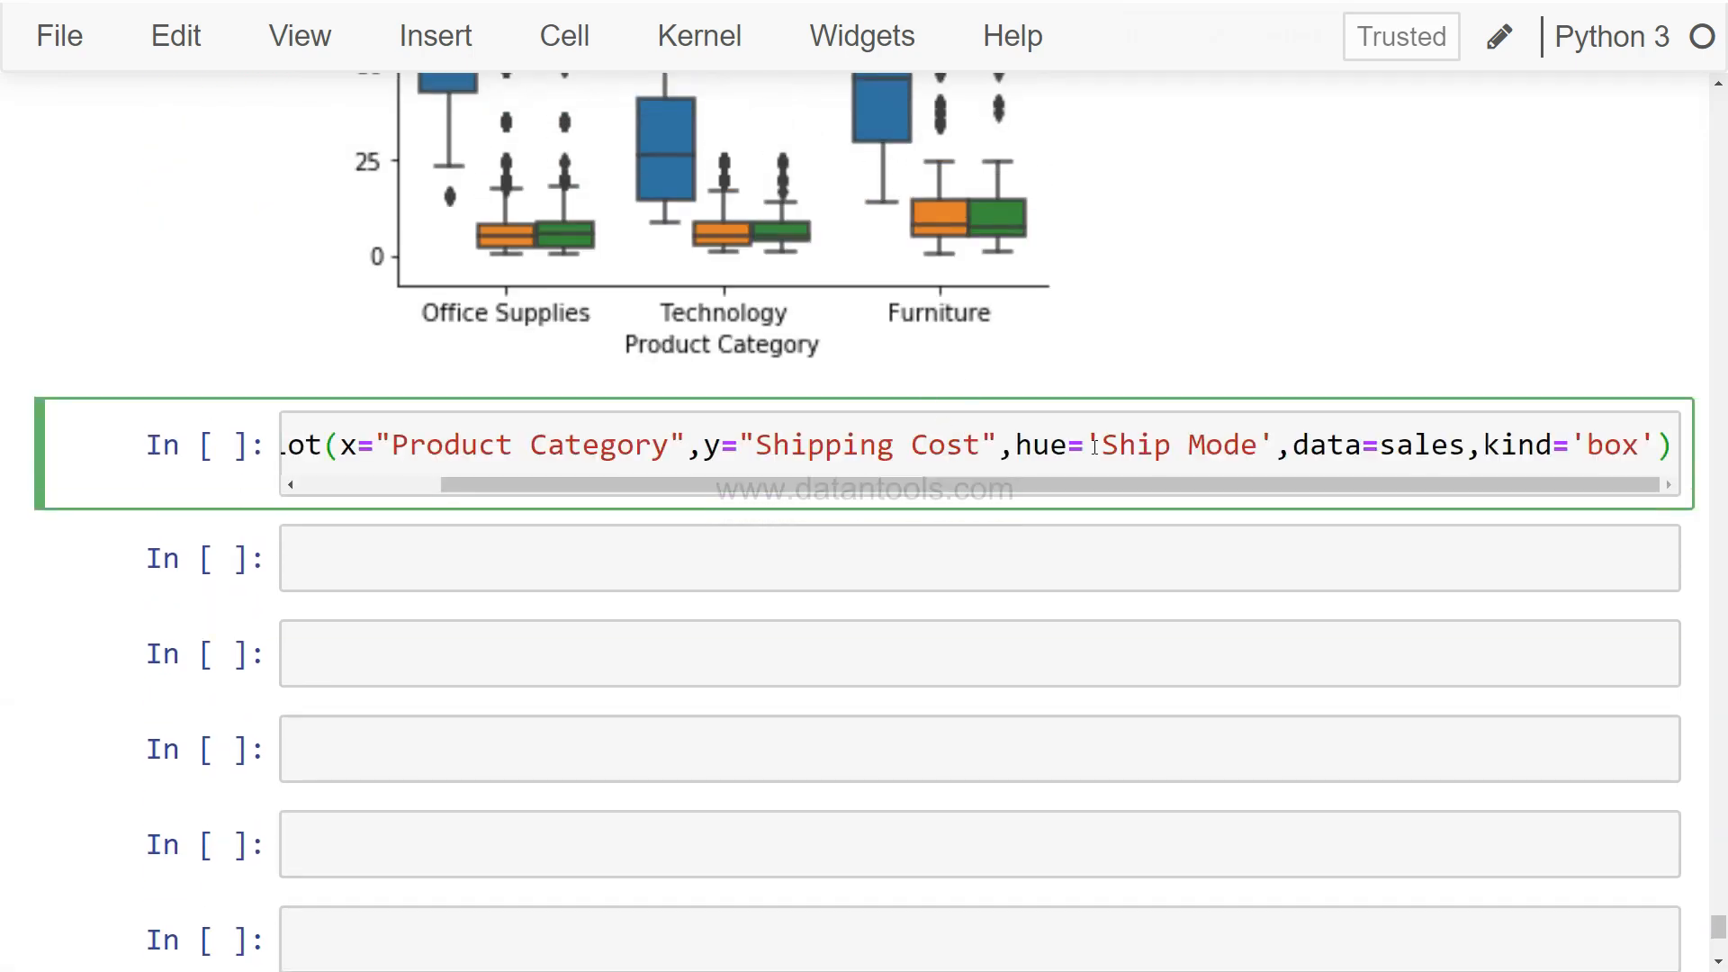
pyautogui.moveTo(1055, 446)
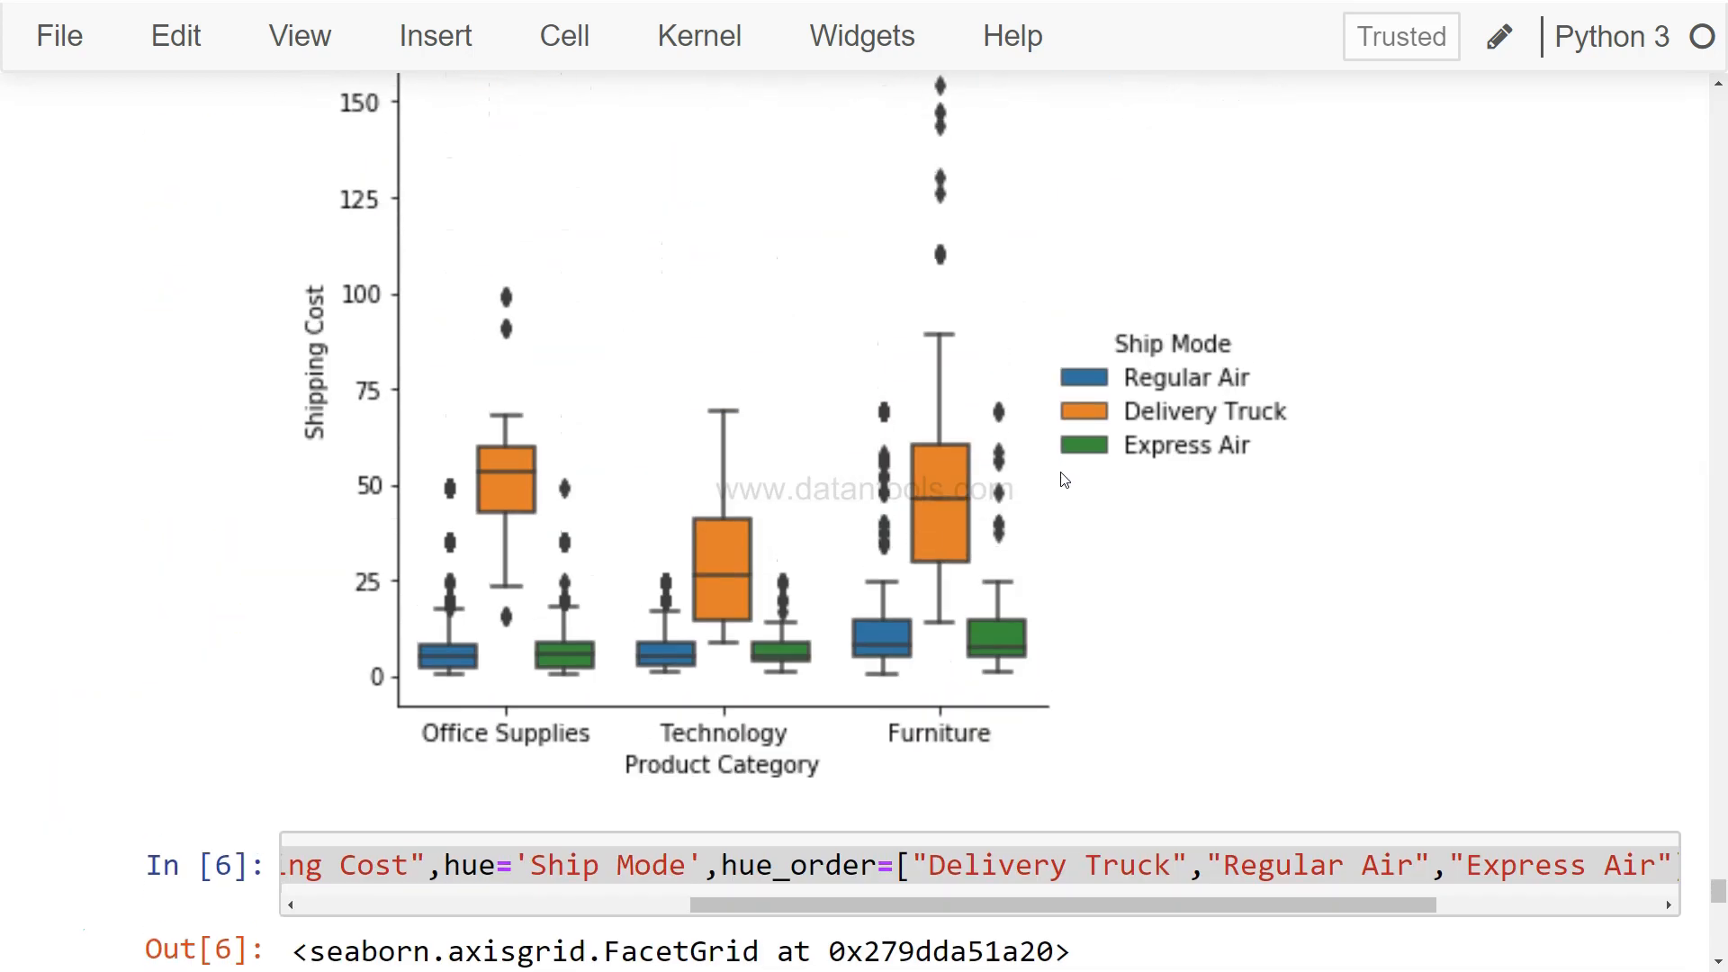
pyautogui.moveTo(947, 747)
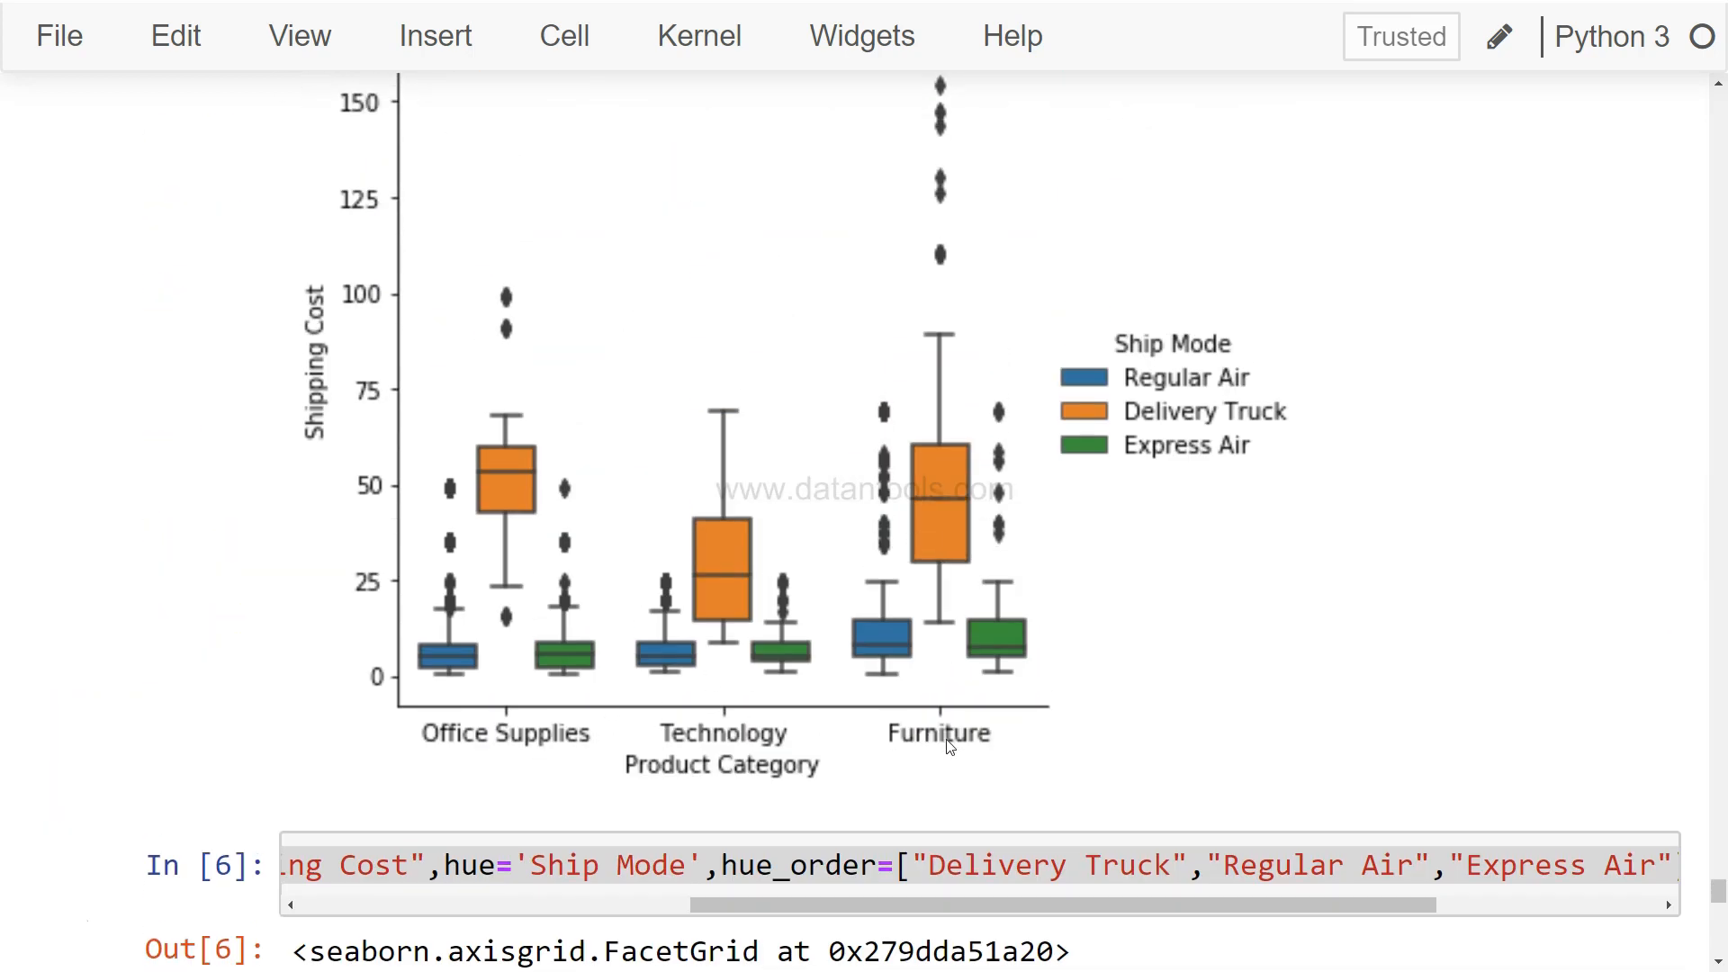
pyautogui.moveTo(1164, 461)
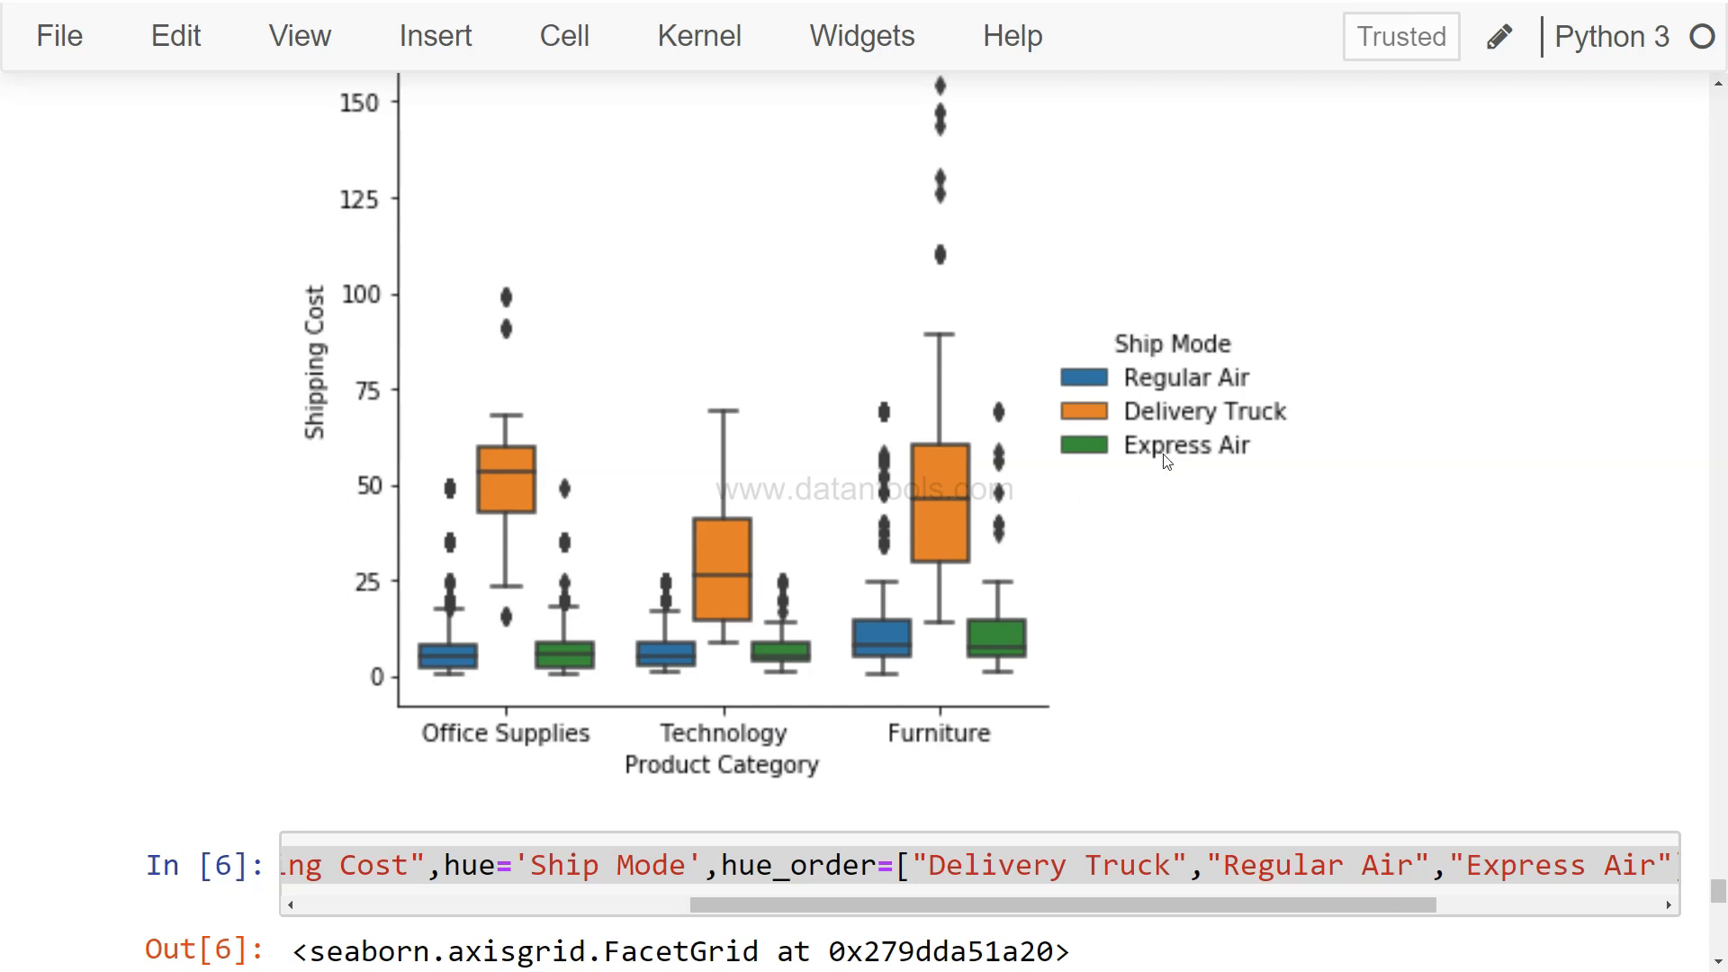
pyautogui.scroll(-3)
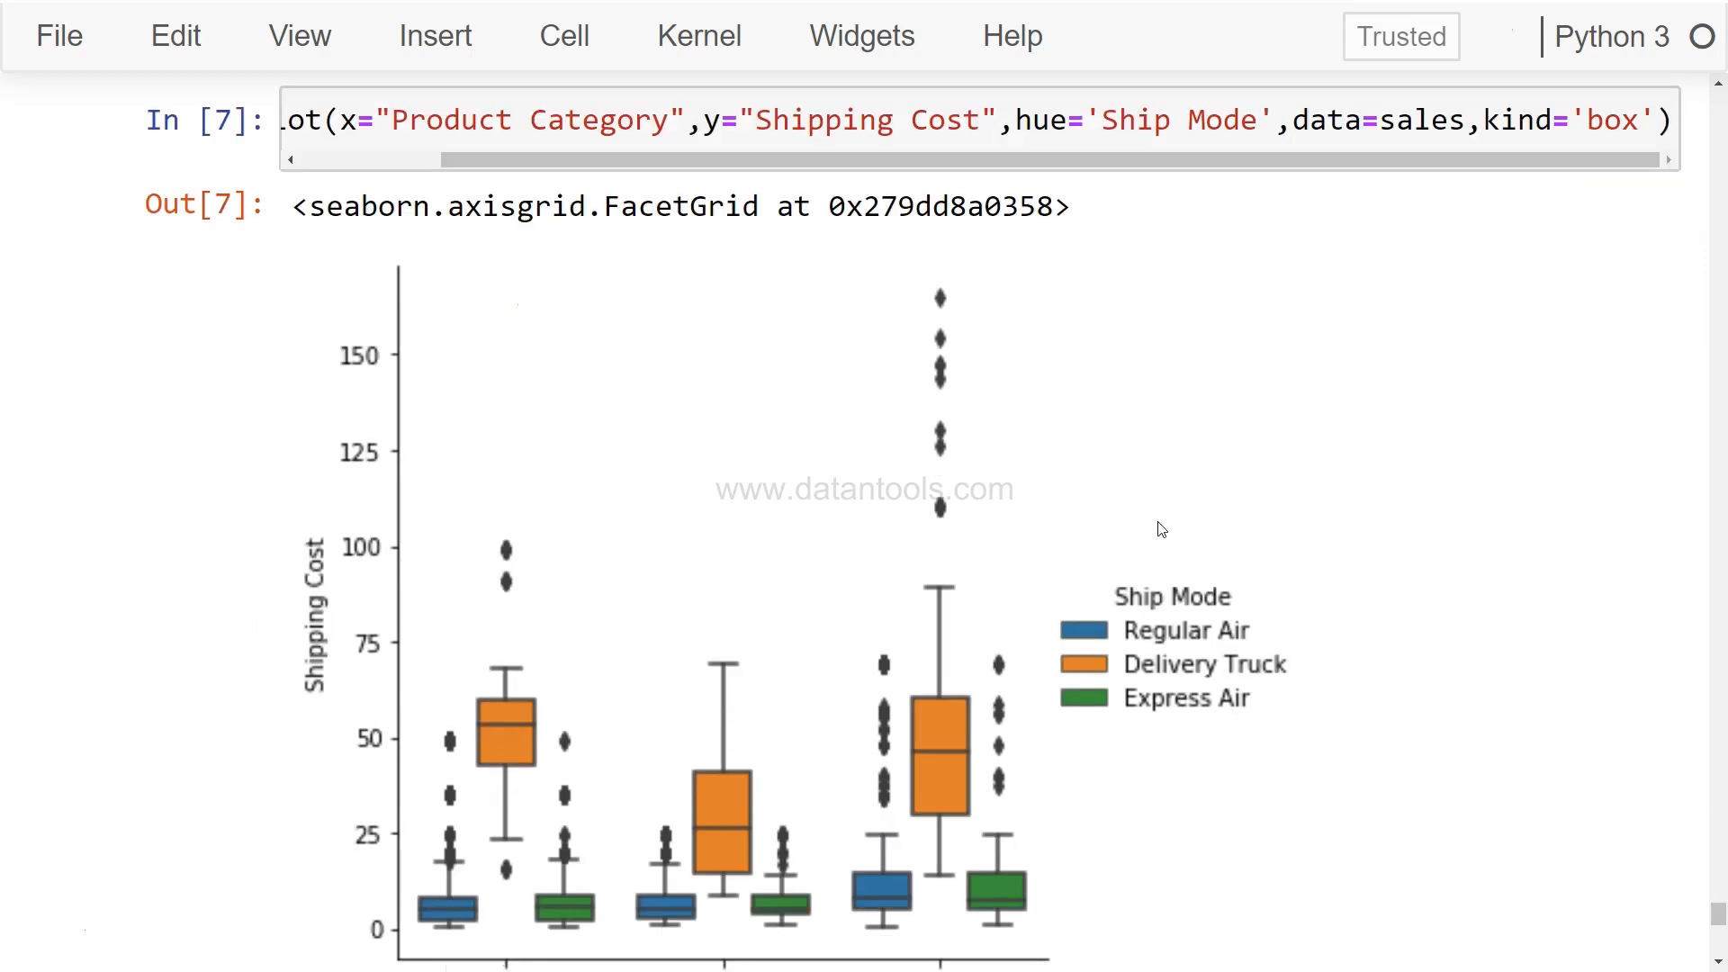
# Step: Replace hue with row='Ship Mode' and run the catplot as stacked facets
pyautogui.scroll(-3)
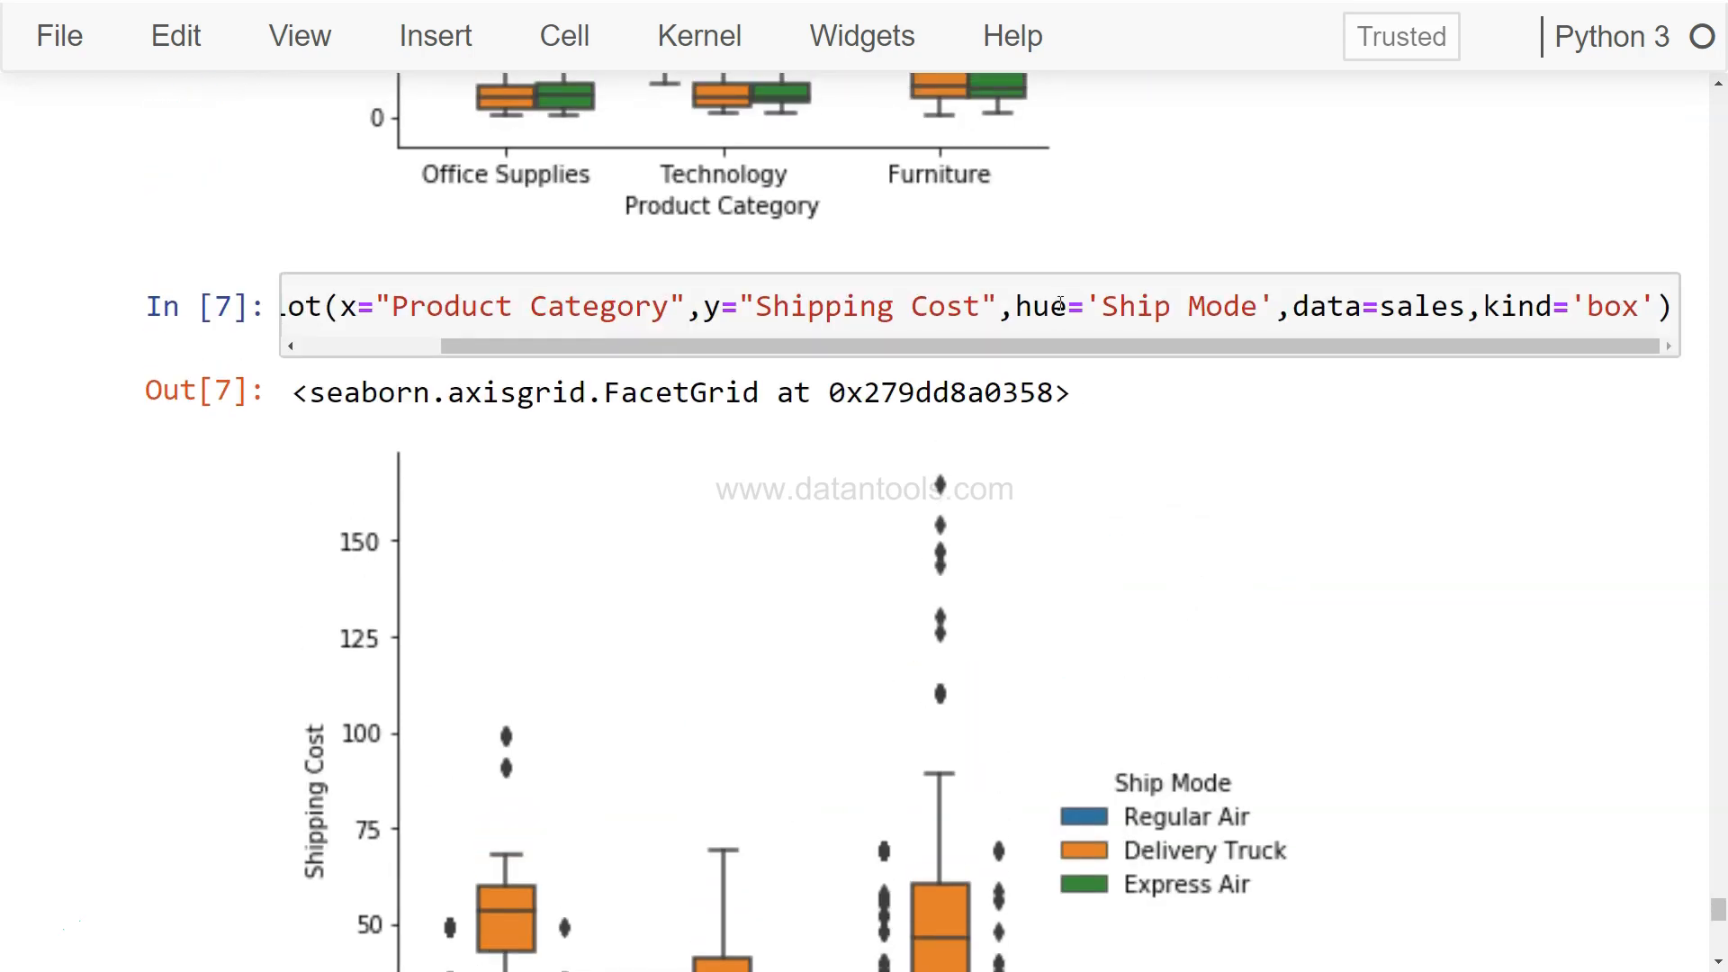
pyautogui.click(1028, 306)
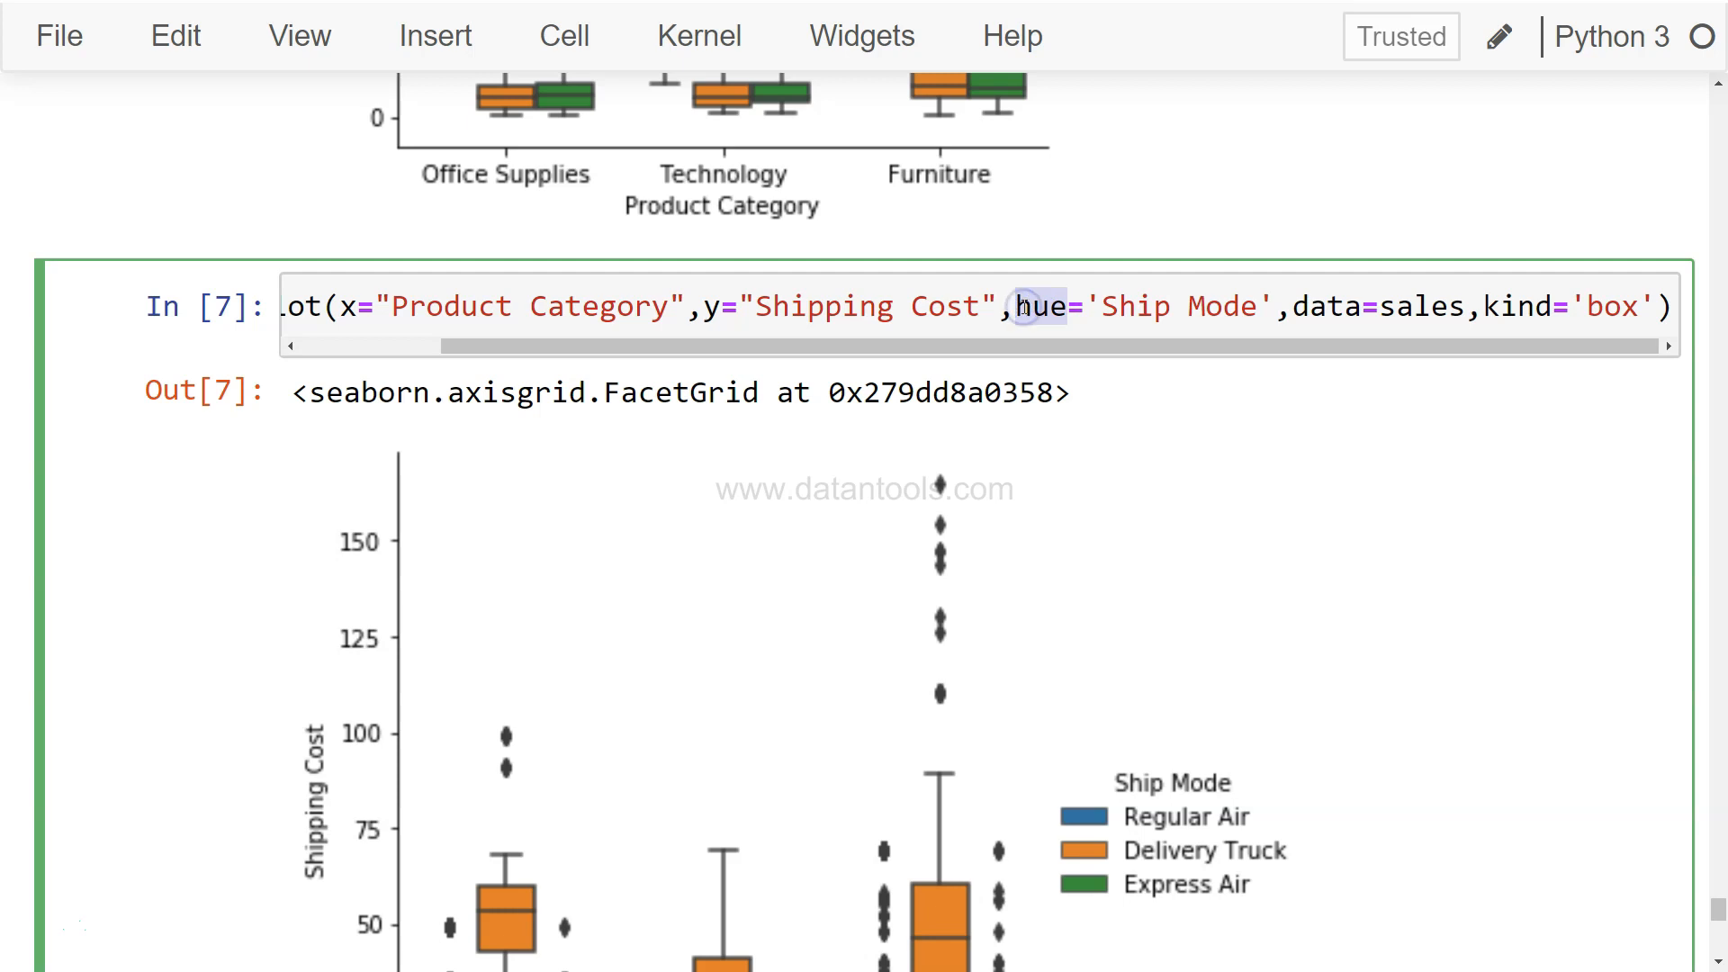
pyautogui.write('row')
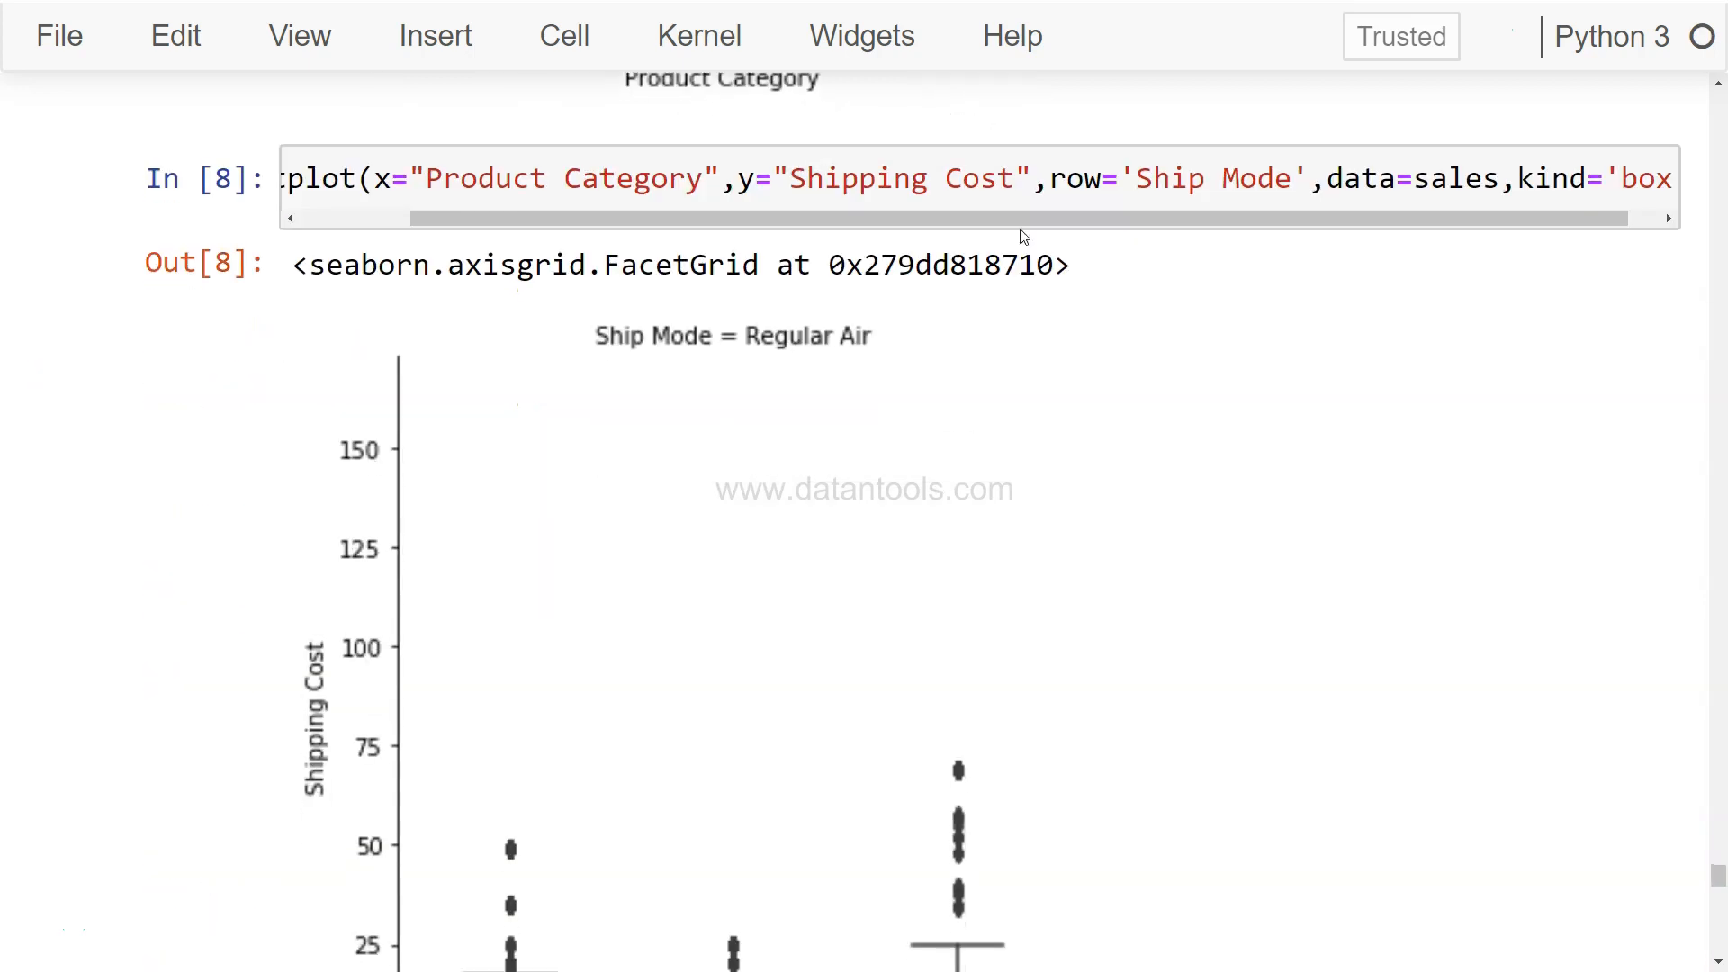
pyautogui.moveTo(722, 344)
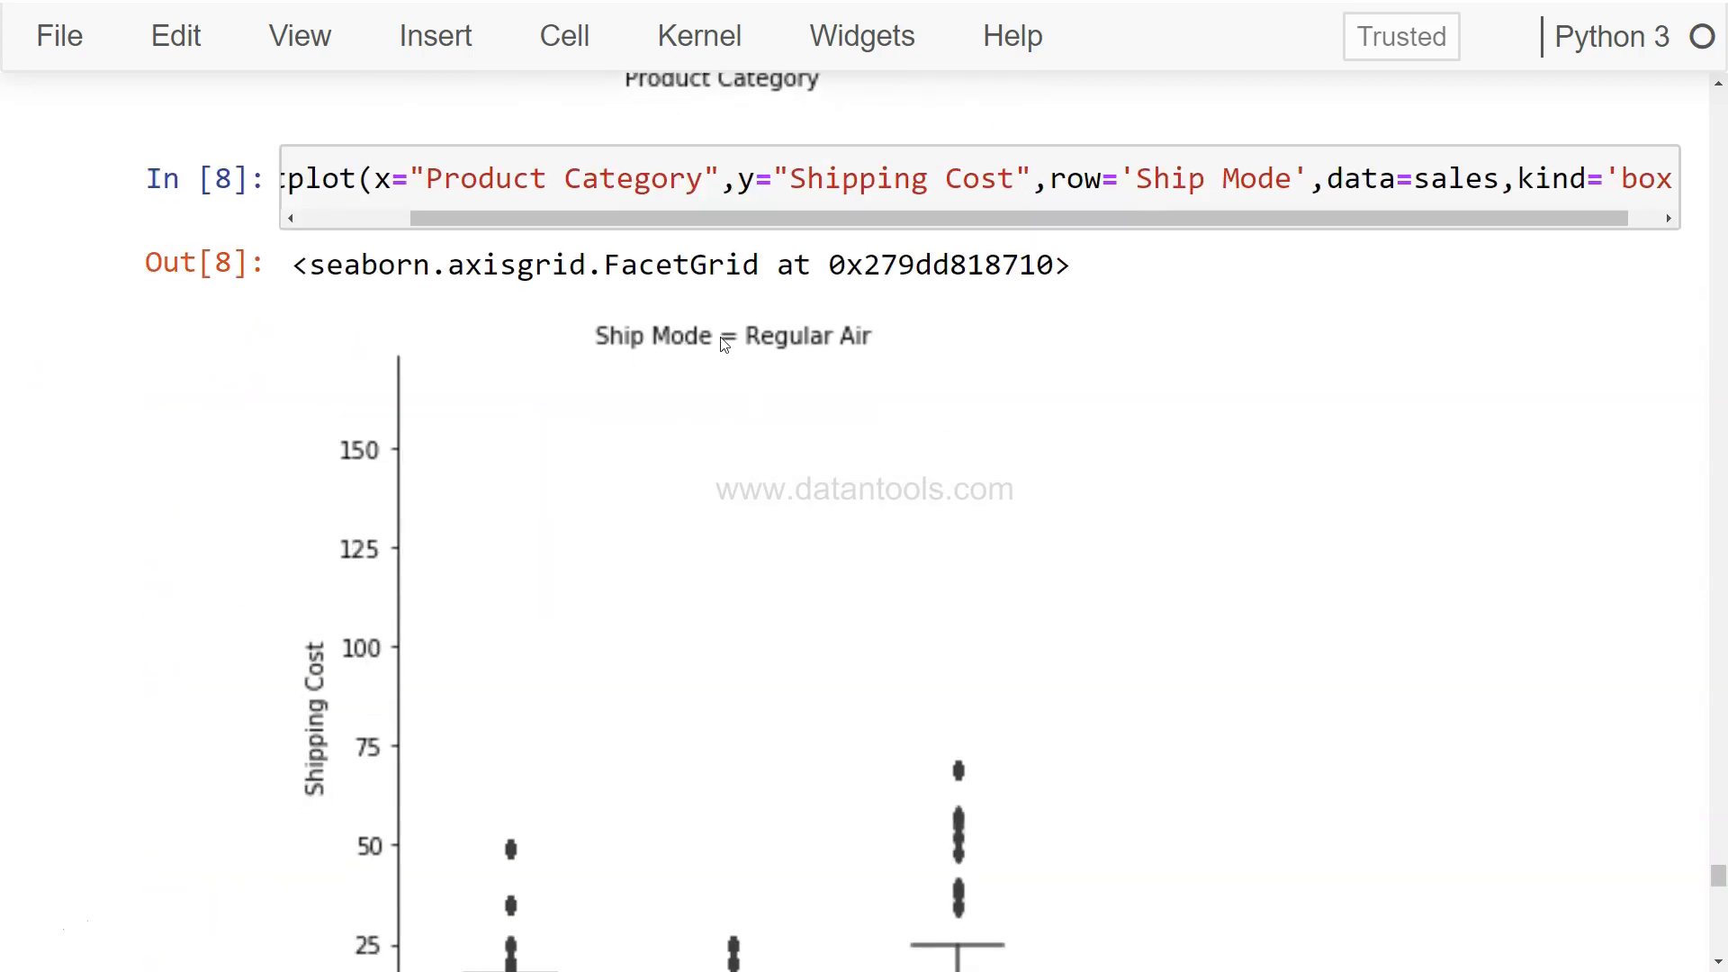
# Step: Scroll through the Regular Air, Delivery Truck and Express Air facet panels
pyautogui.scroll(-3)
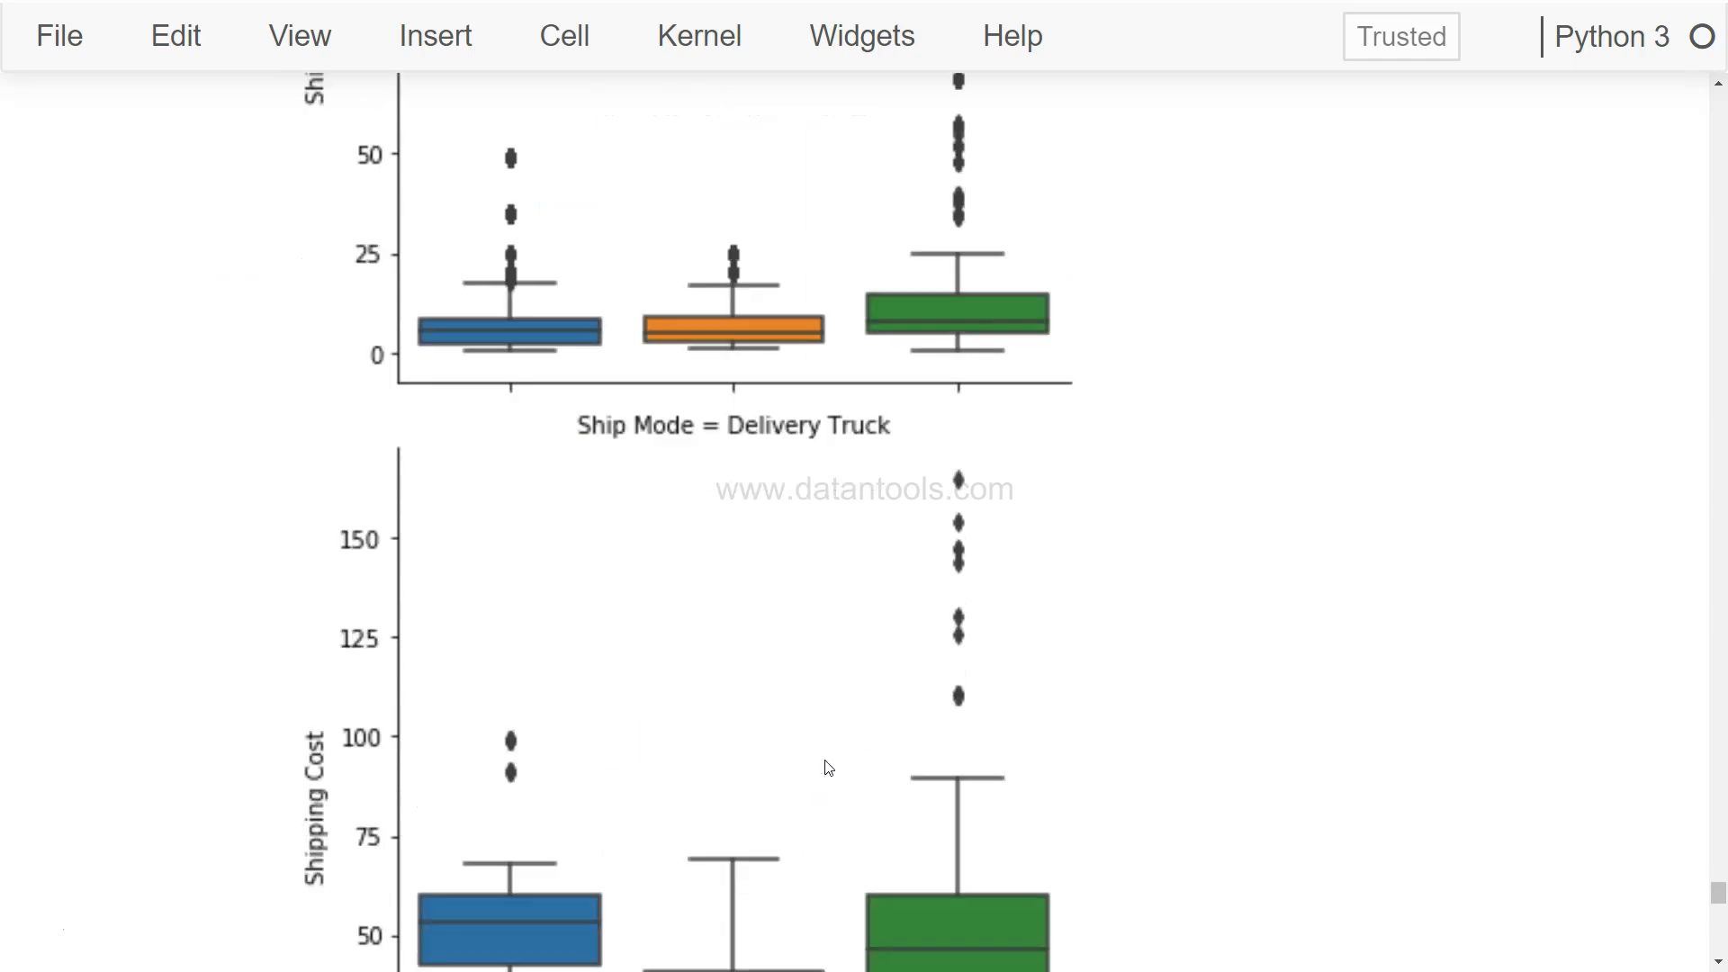
pyautogui.scroll(-3)
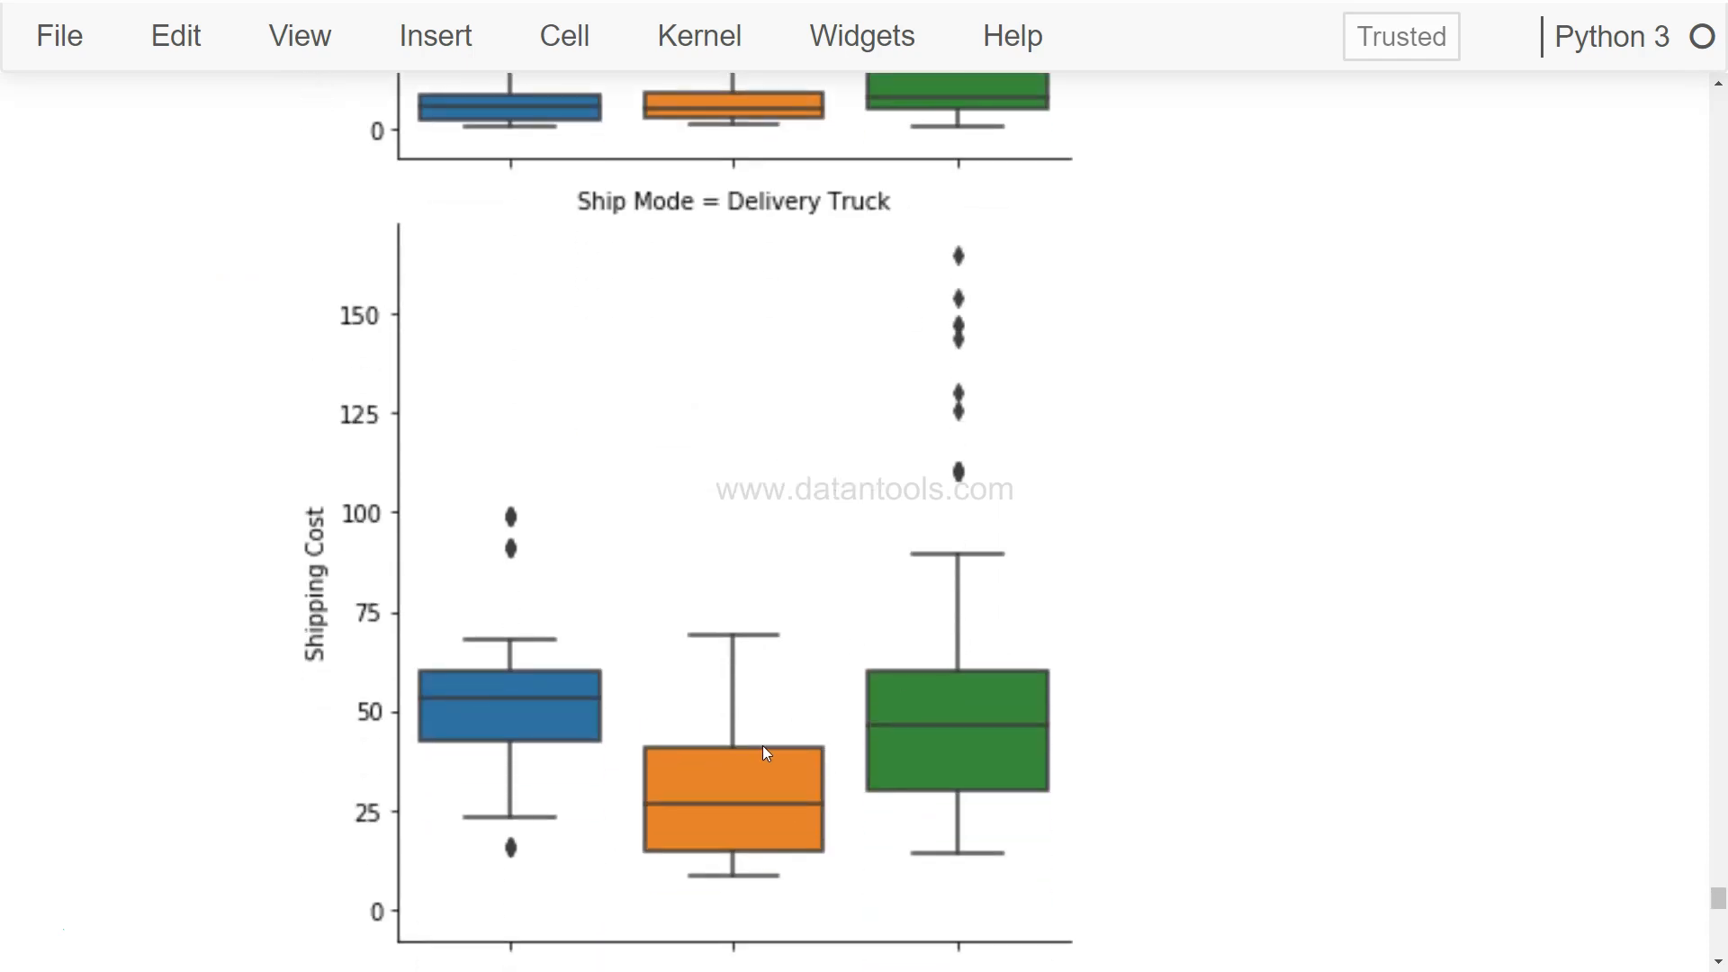
pyautogui.scroll(-3)
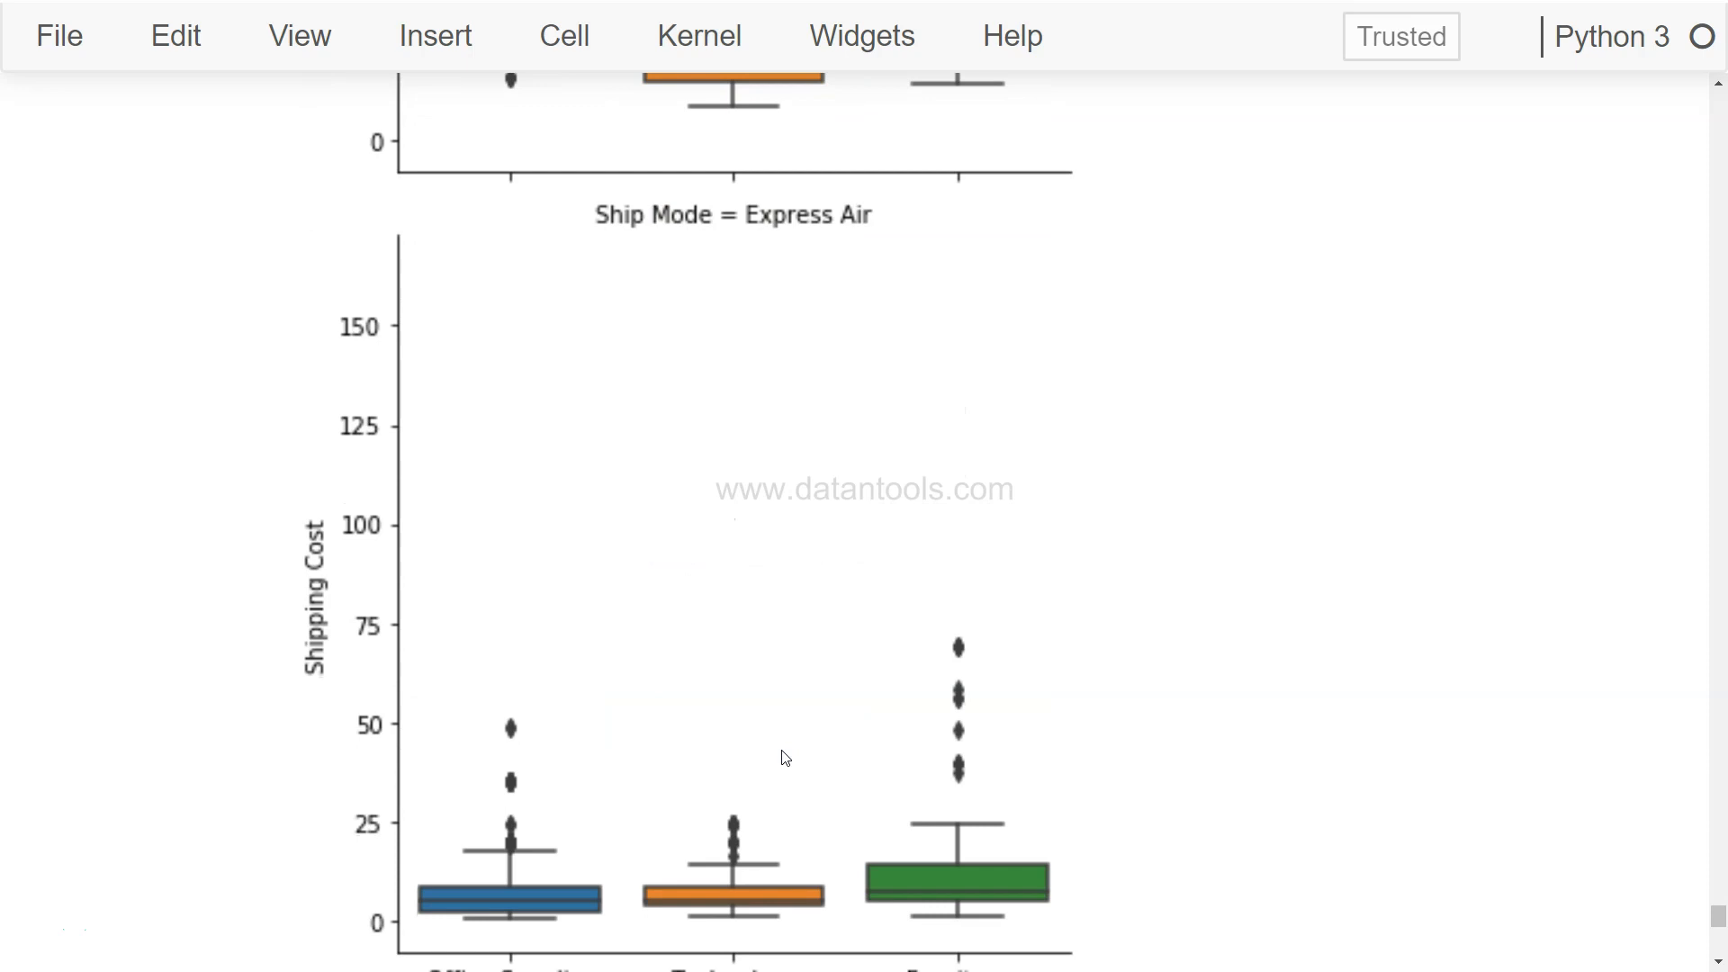
pyautogui.scroll(-3)
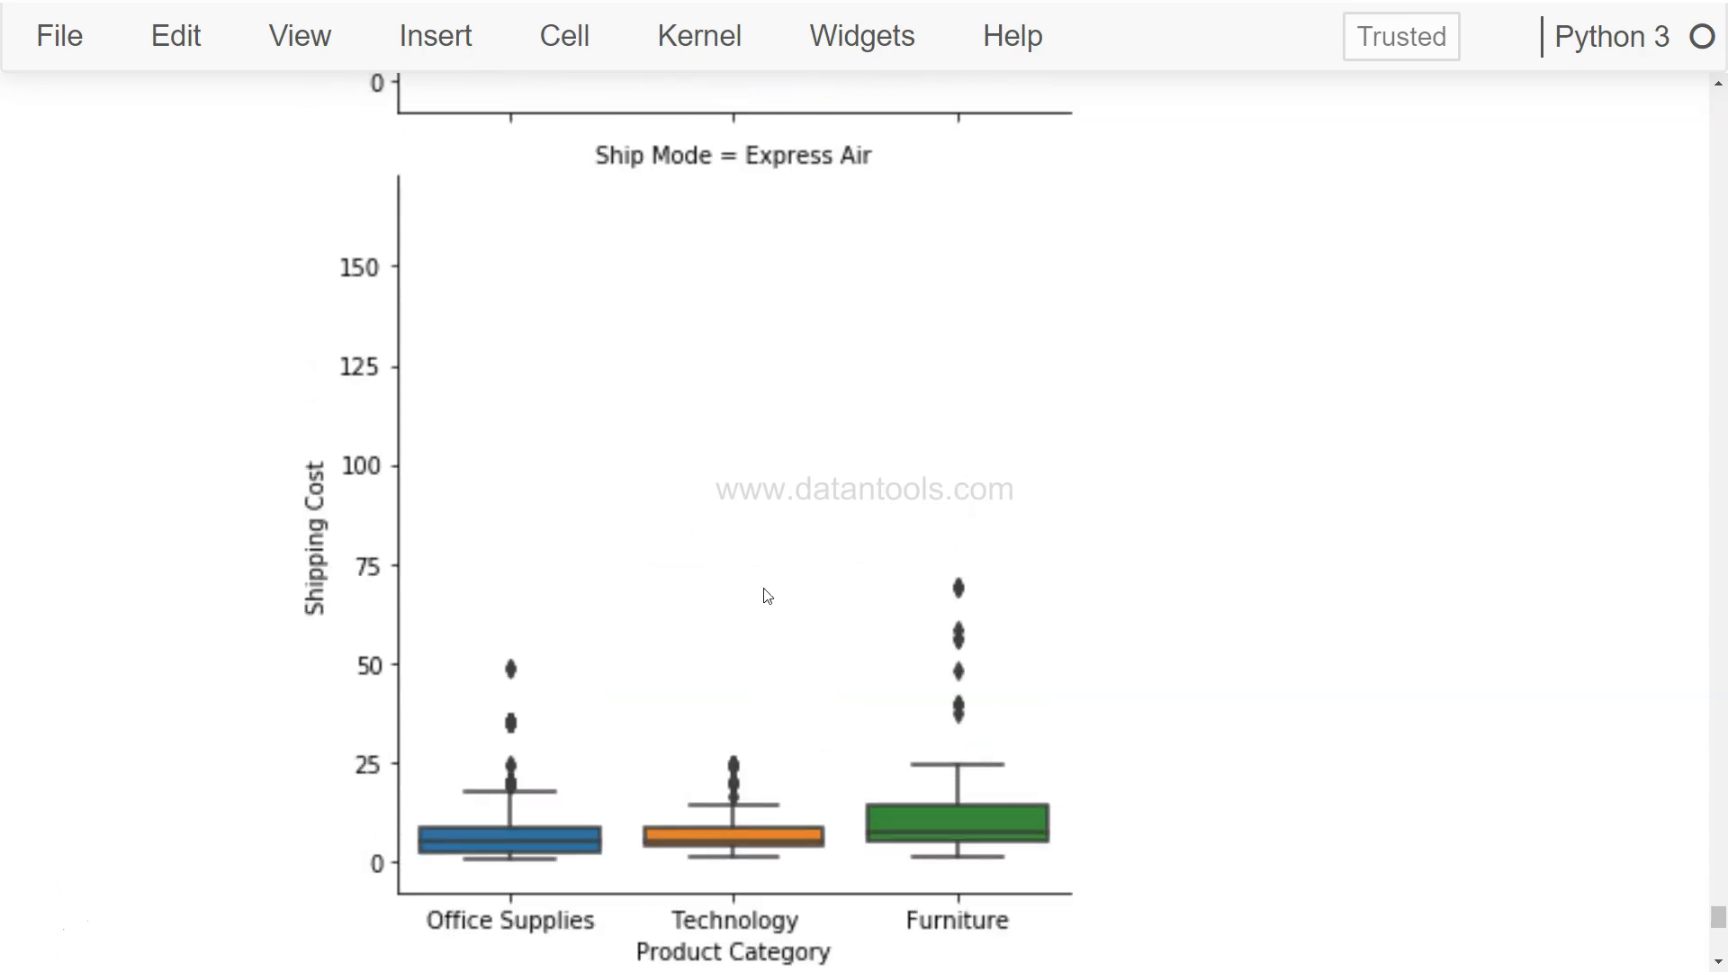
pyautogui.scroll(-3)
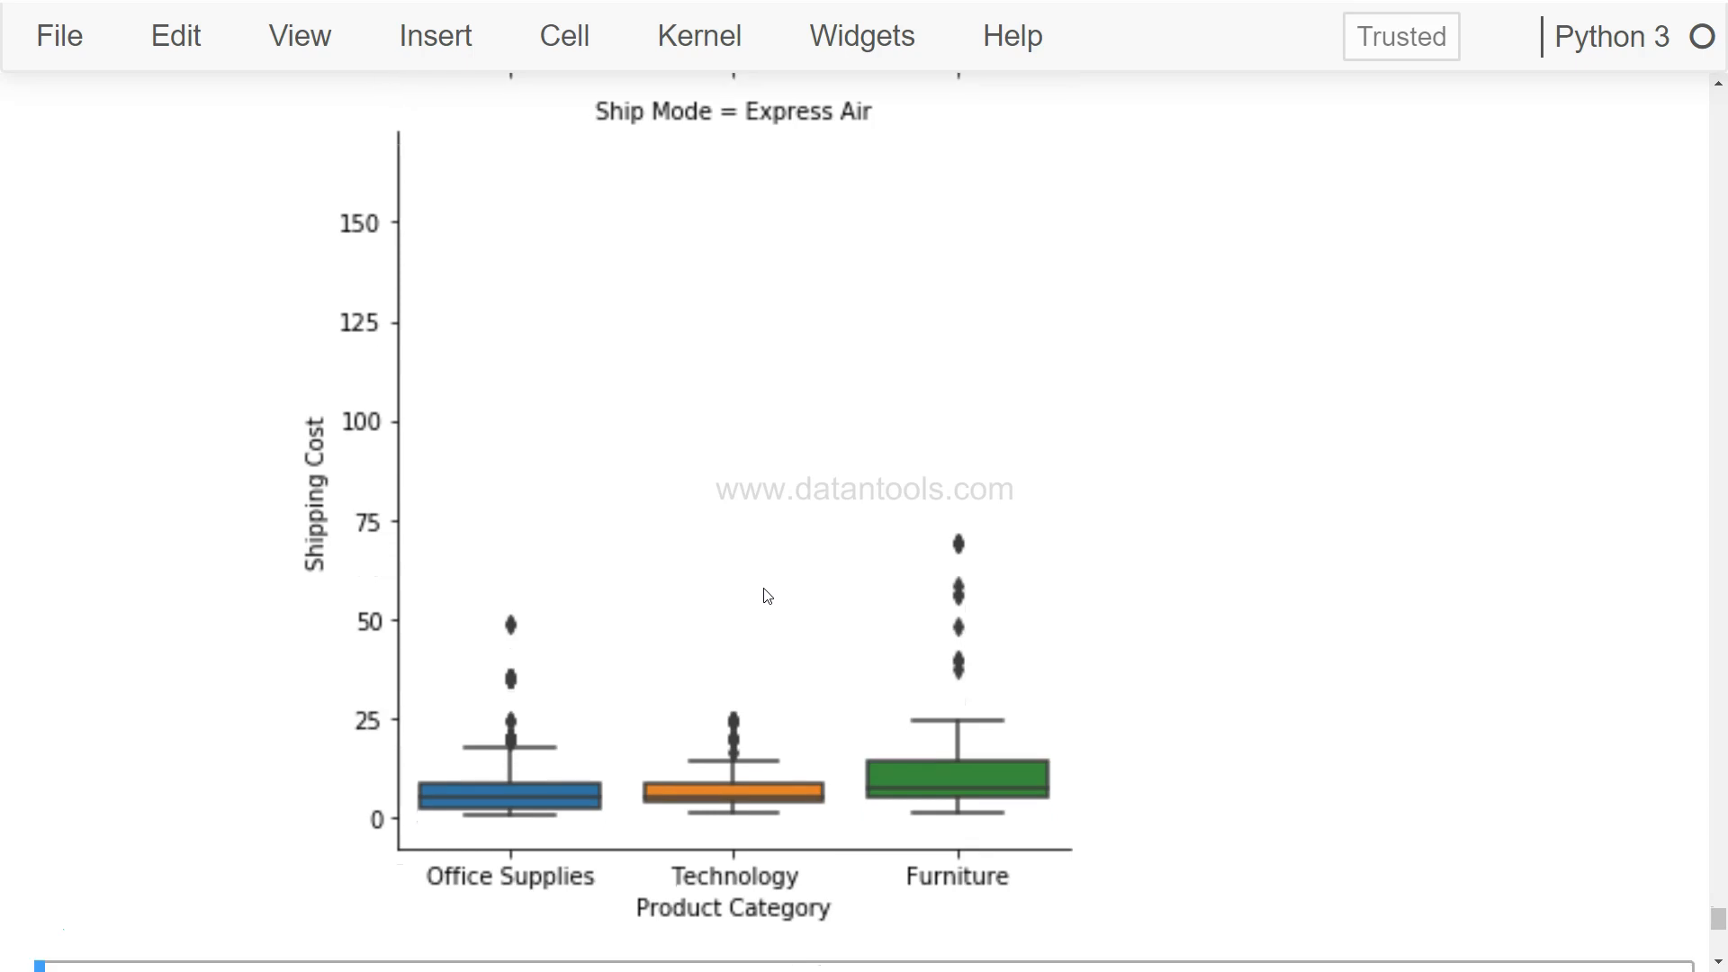
pyautogui.scroll(-3)
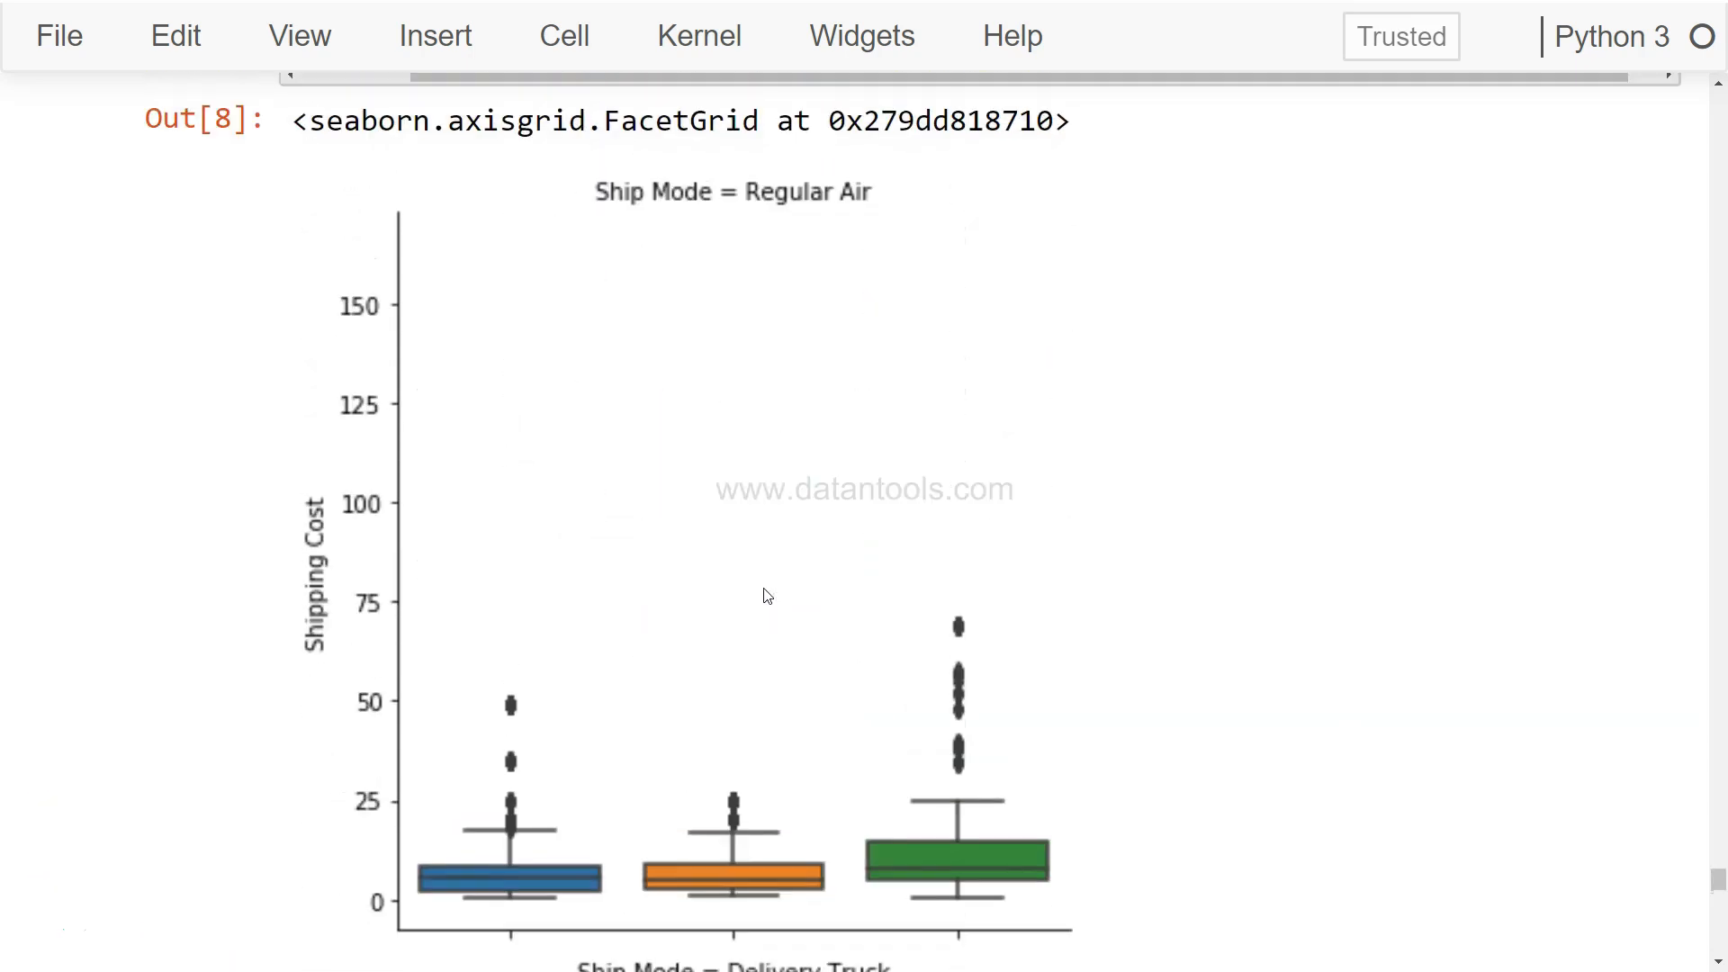
pyautogui.scroll(3)
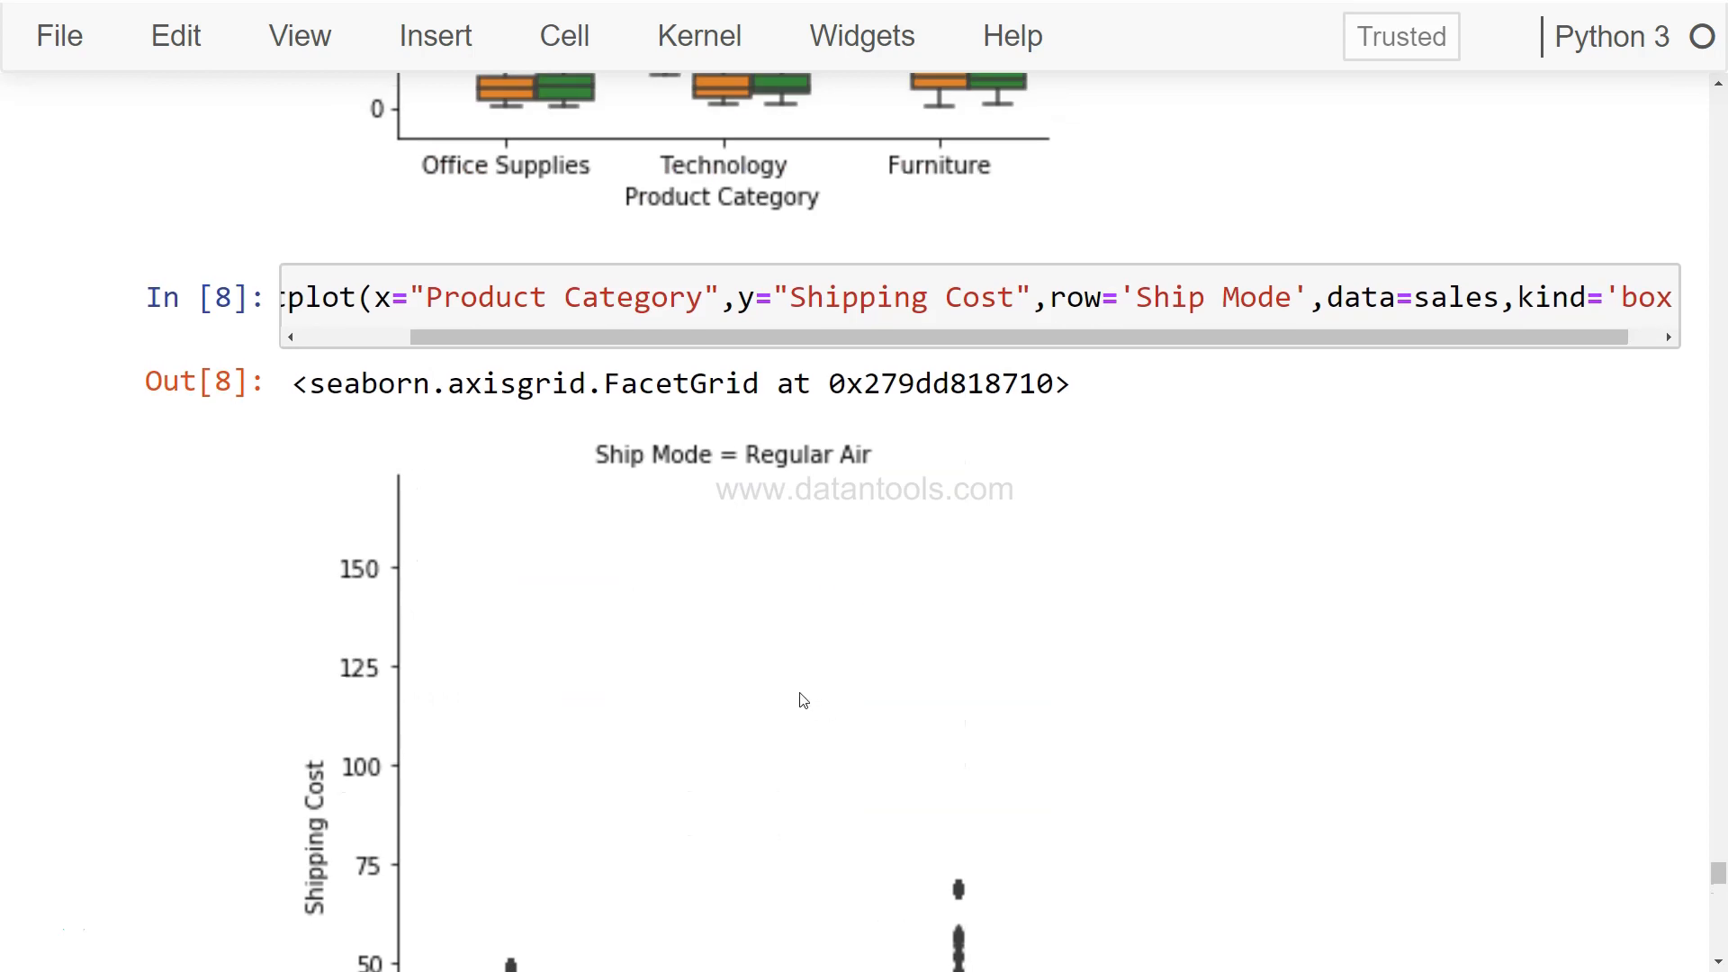
pyautogui.moveTo(785, 711)
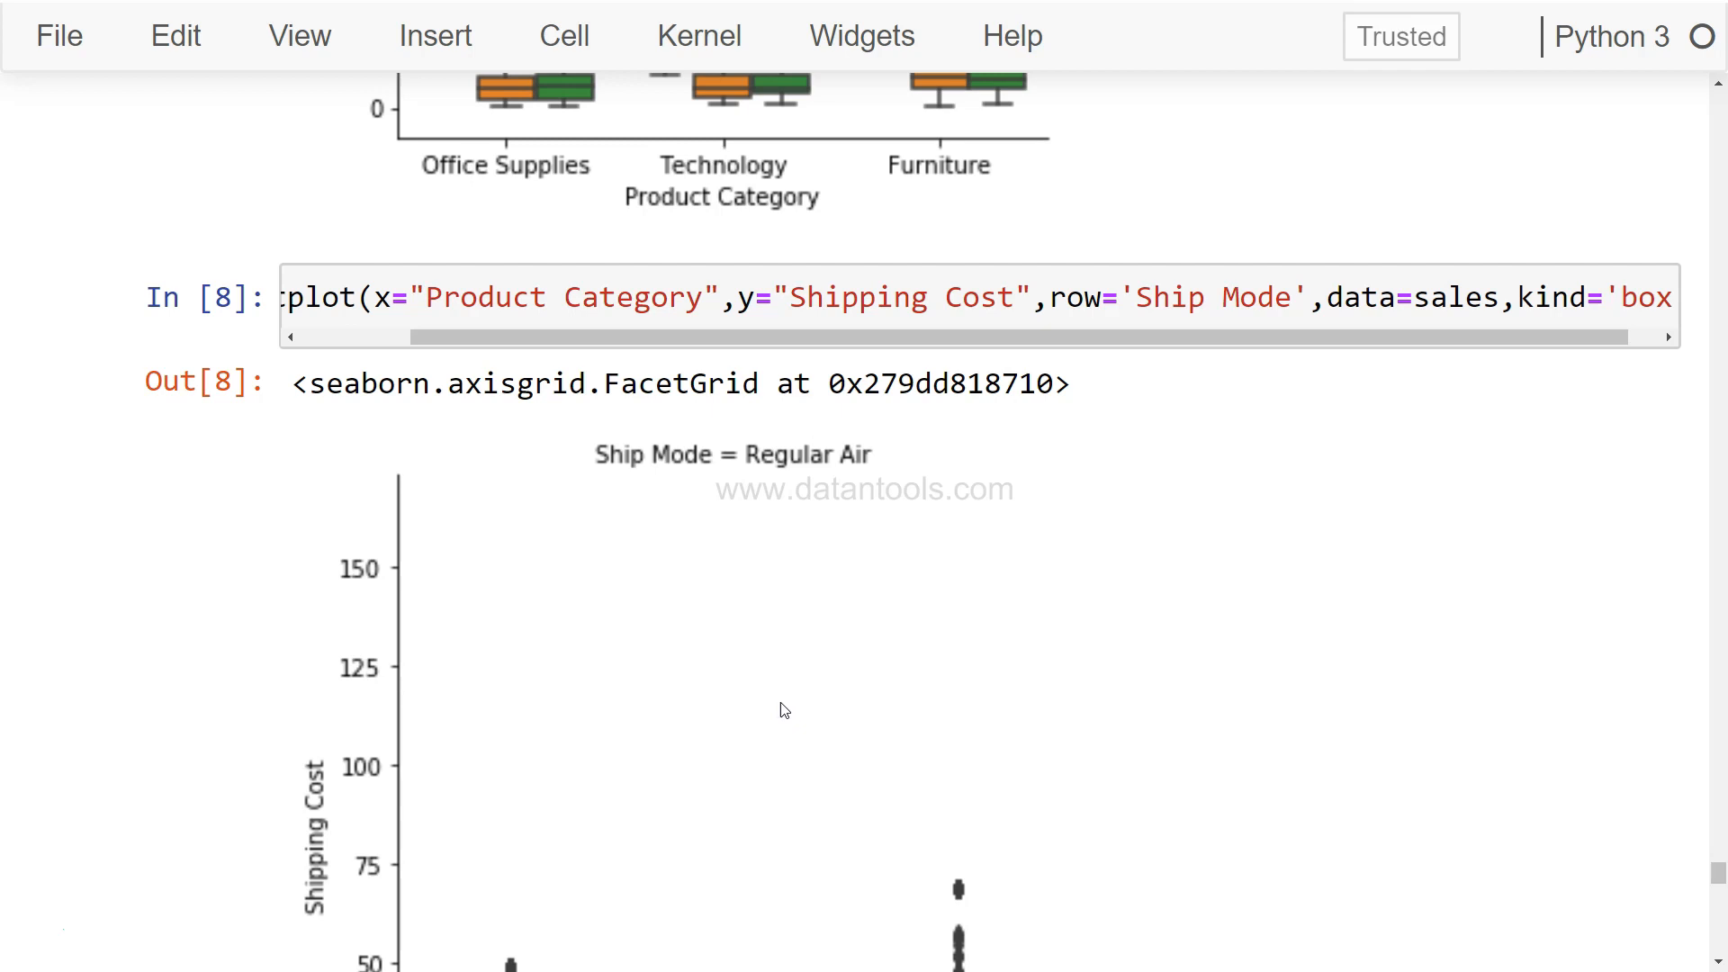
pyautogui.scroll(-3)
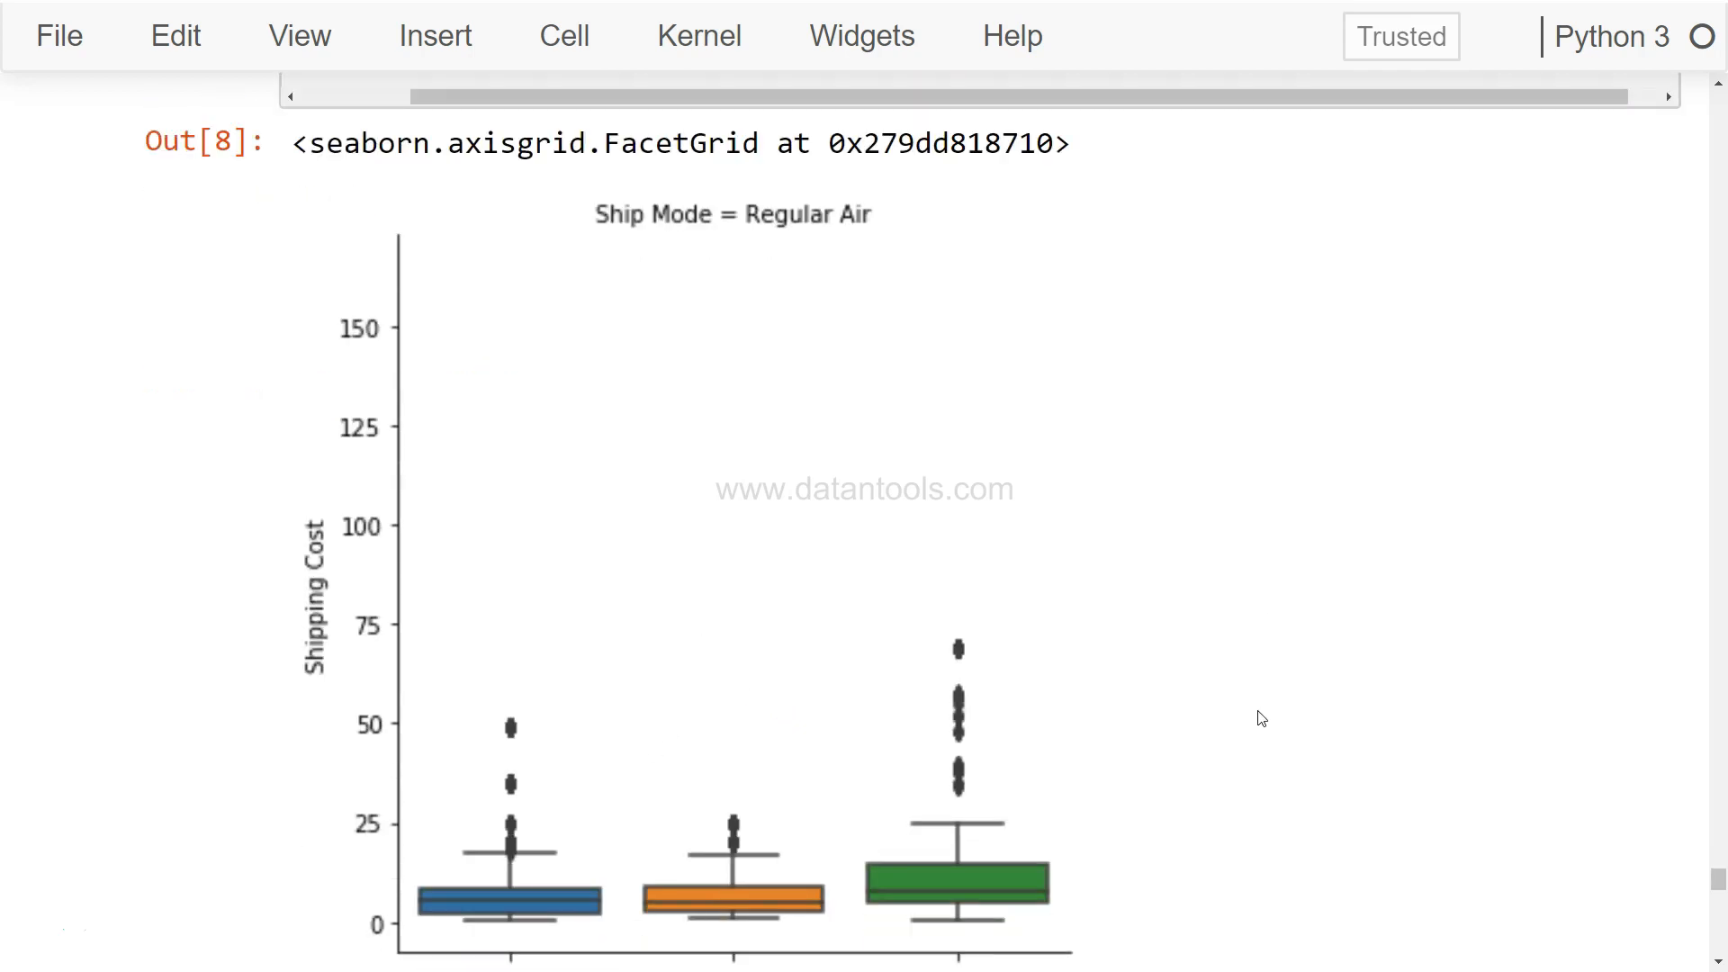
pyautogui.moveTo(886, 580)
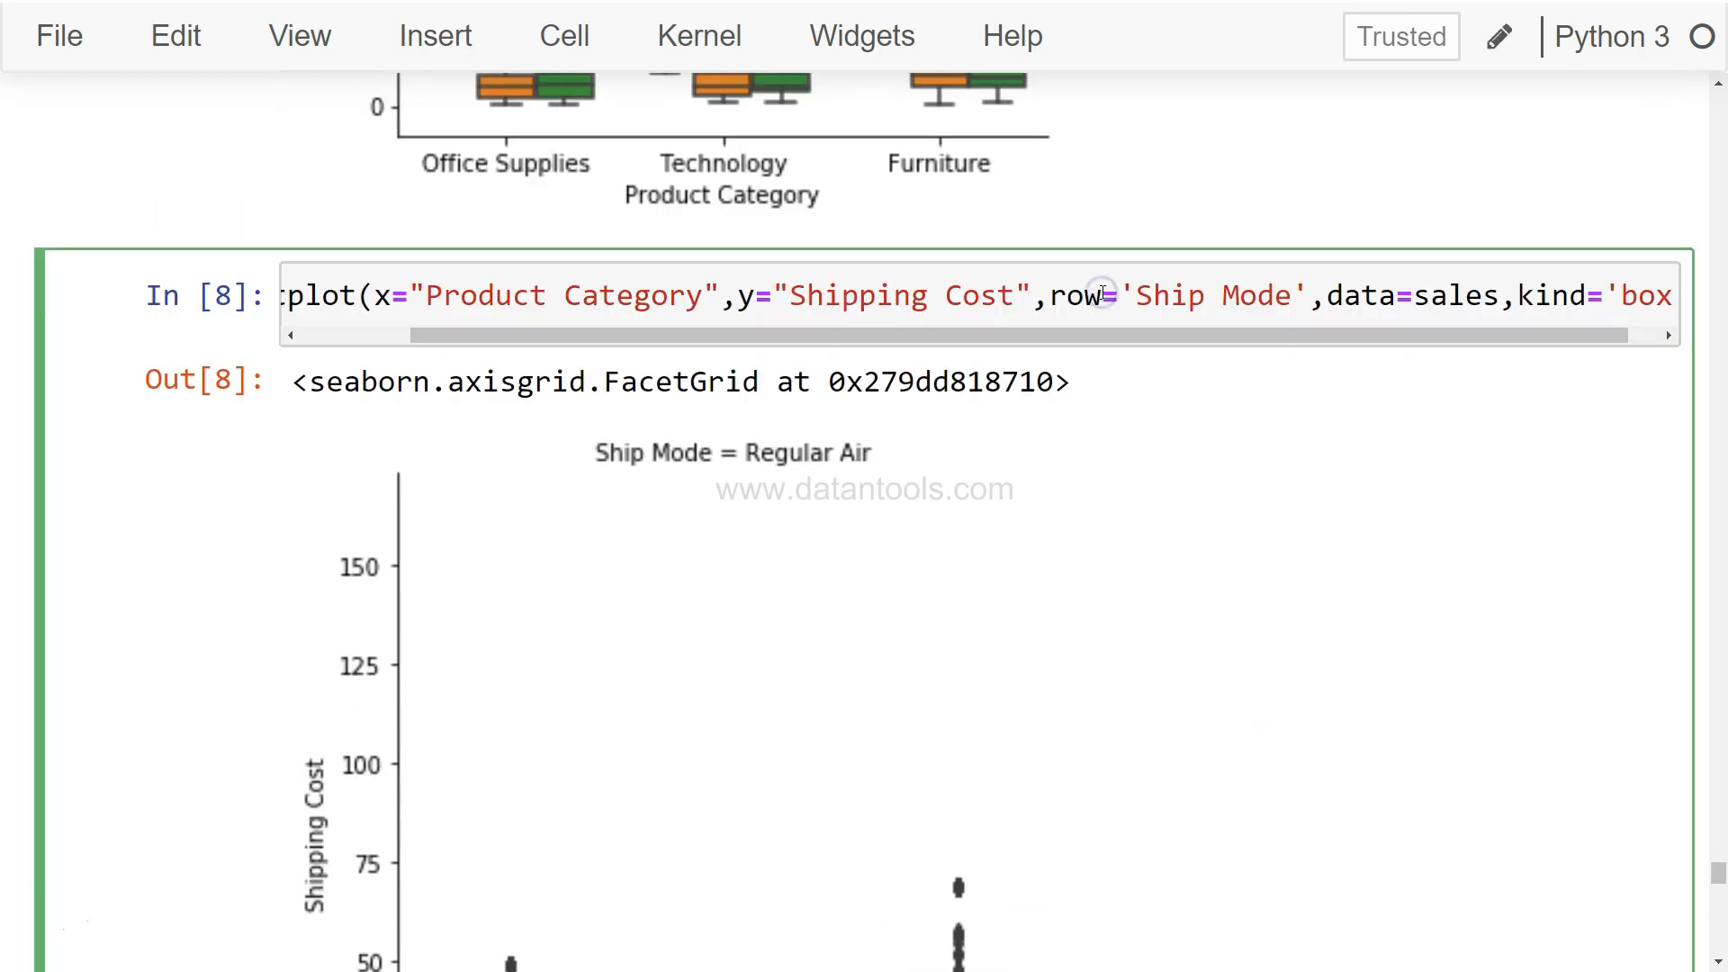
pyautogui.write('col')
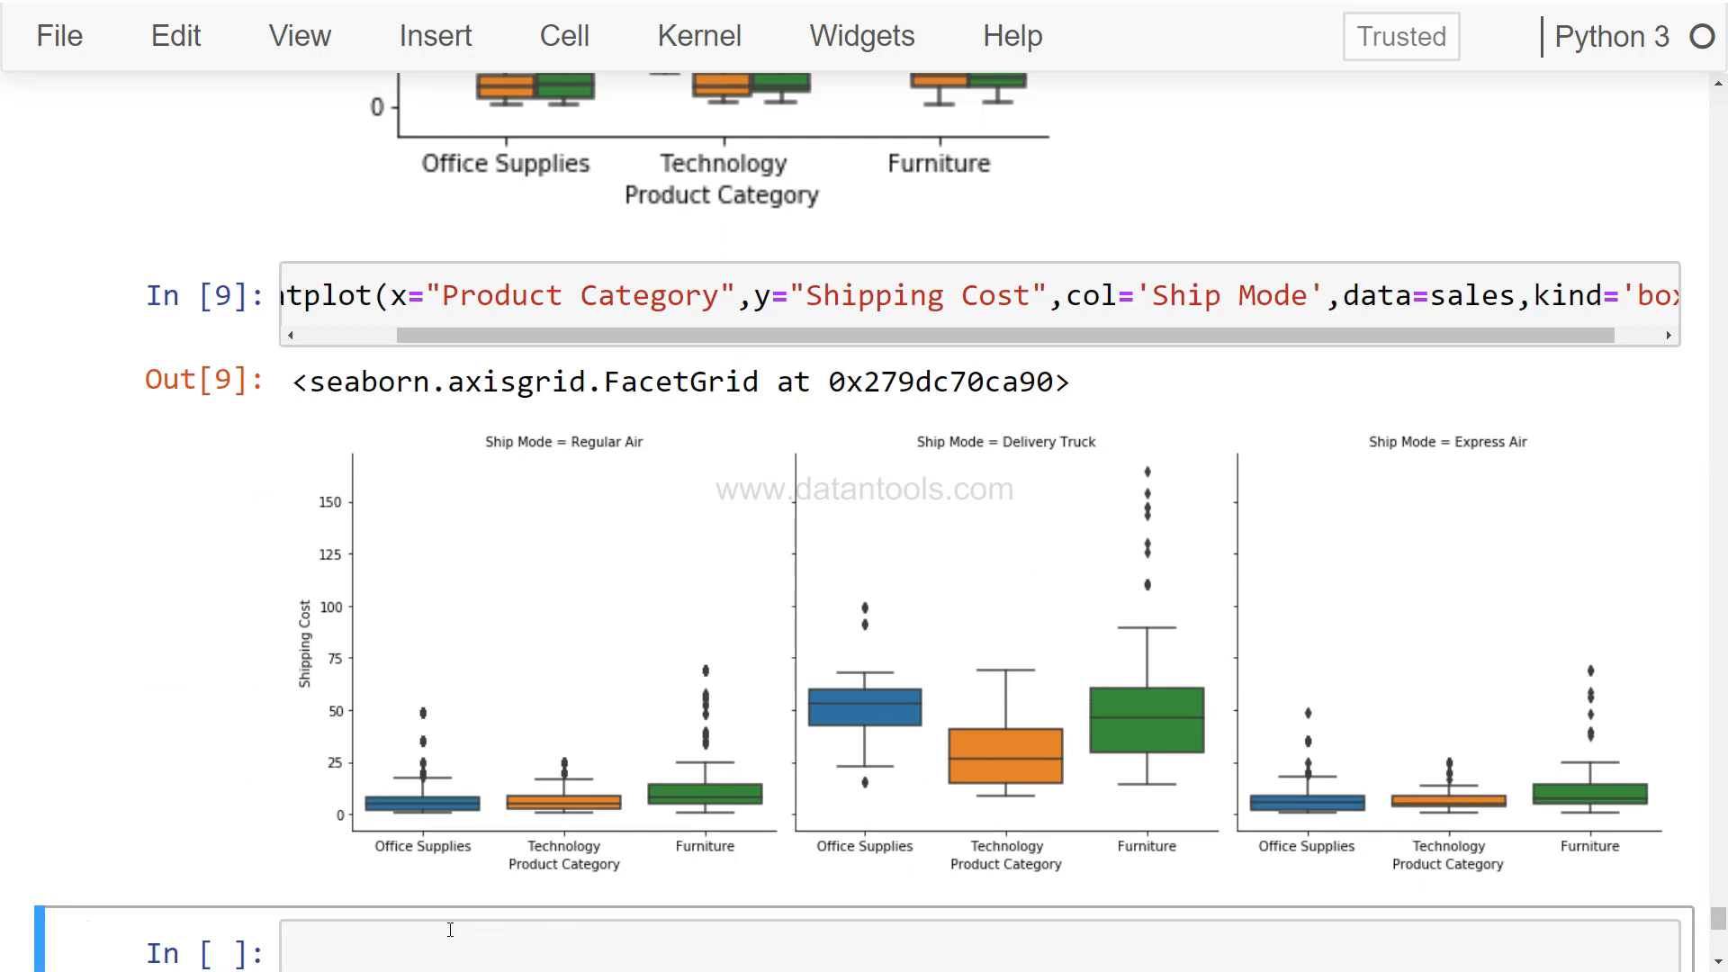
pyautogui.moveTo(337, 830)
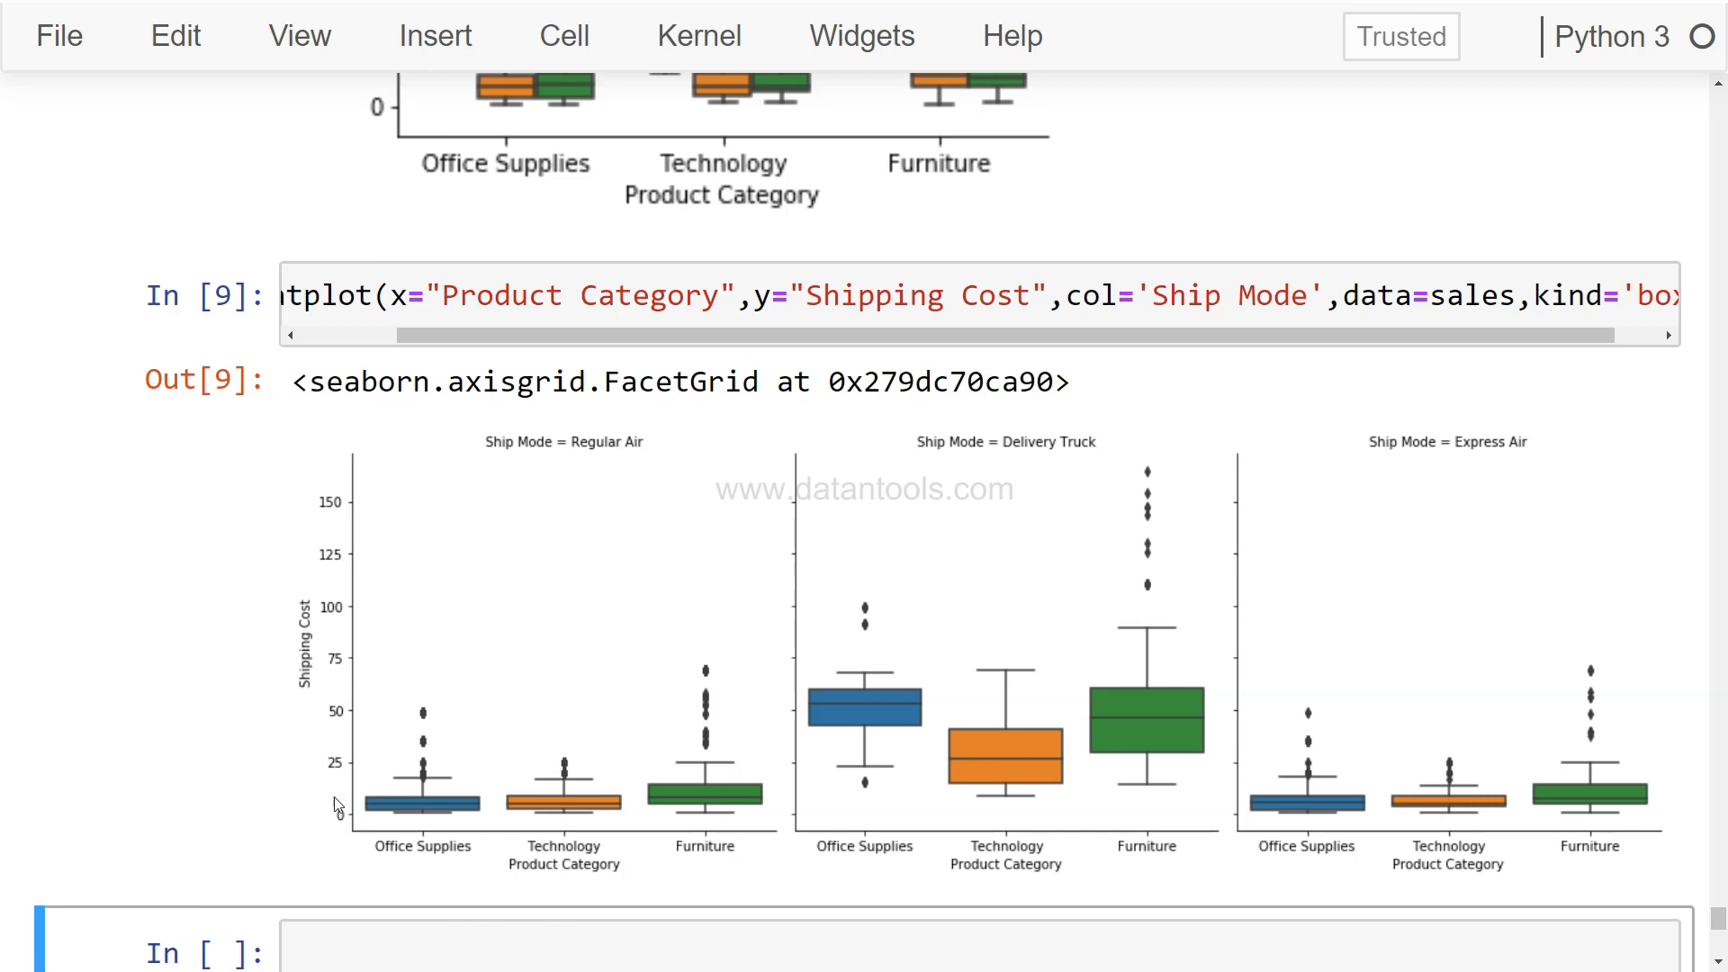
pyautogui.moveTo(605, 828)
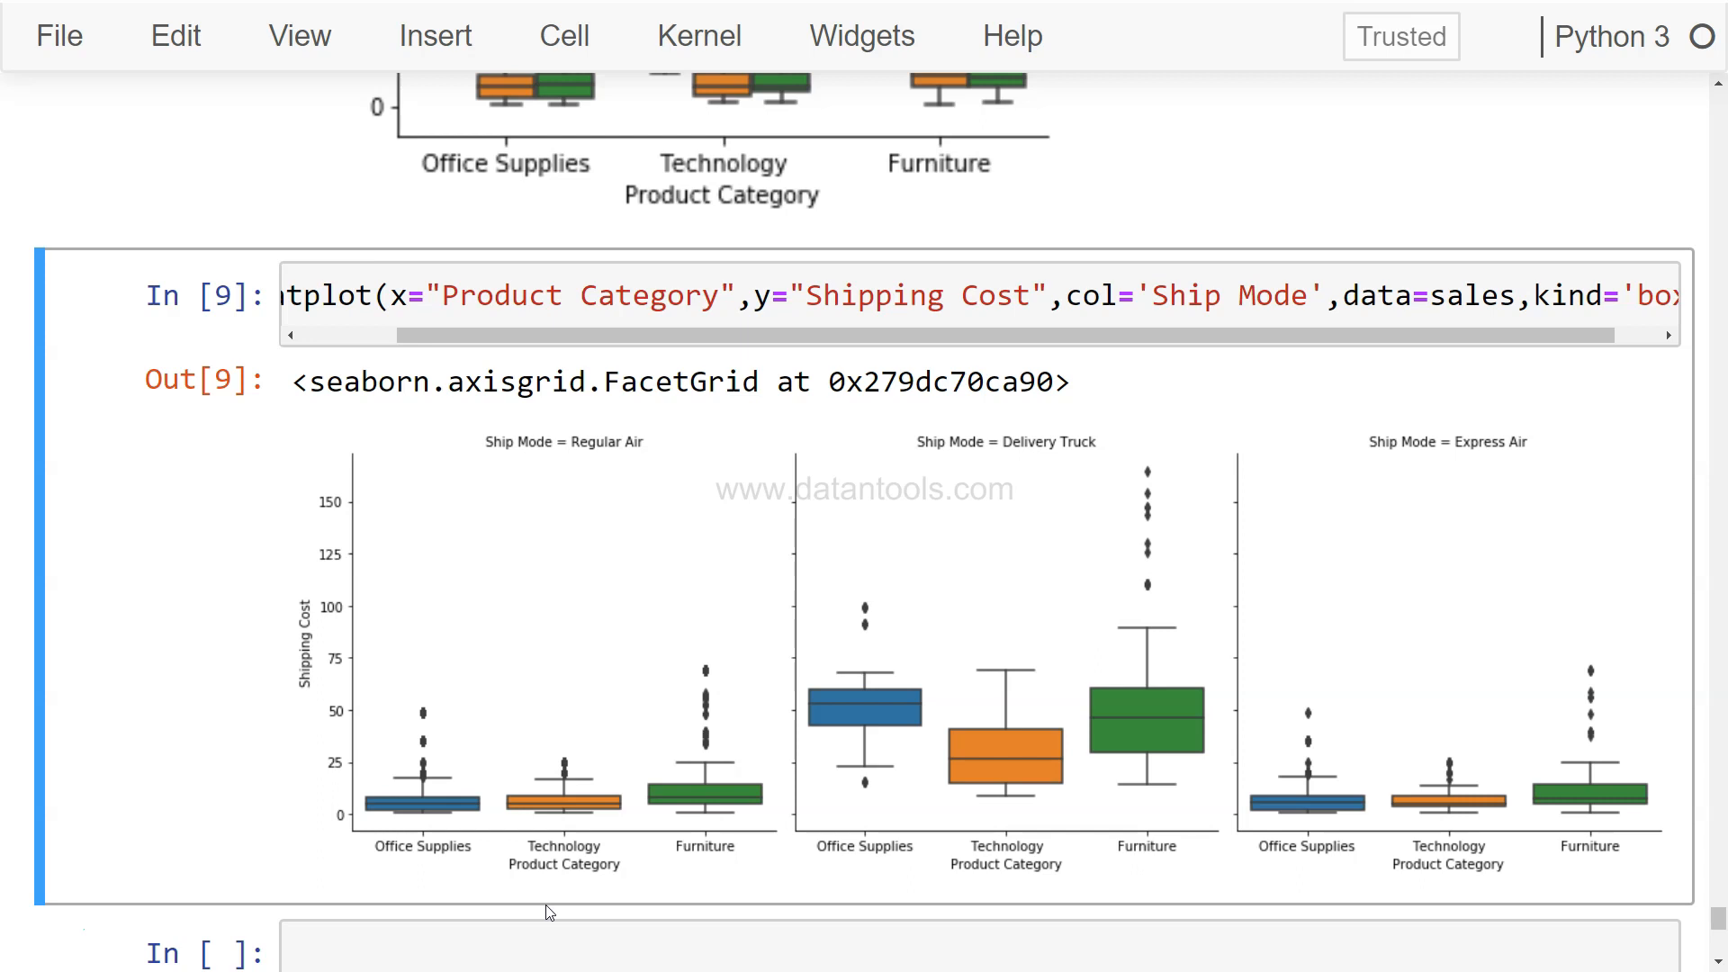
pyautogui.moveTo(871, 679)
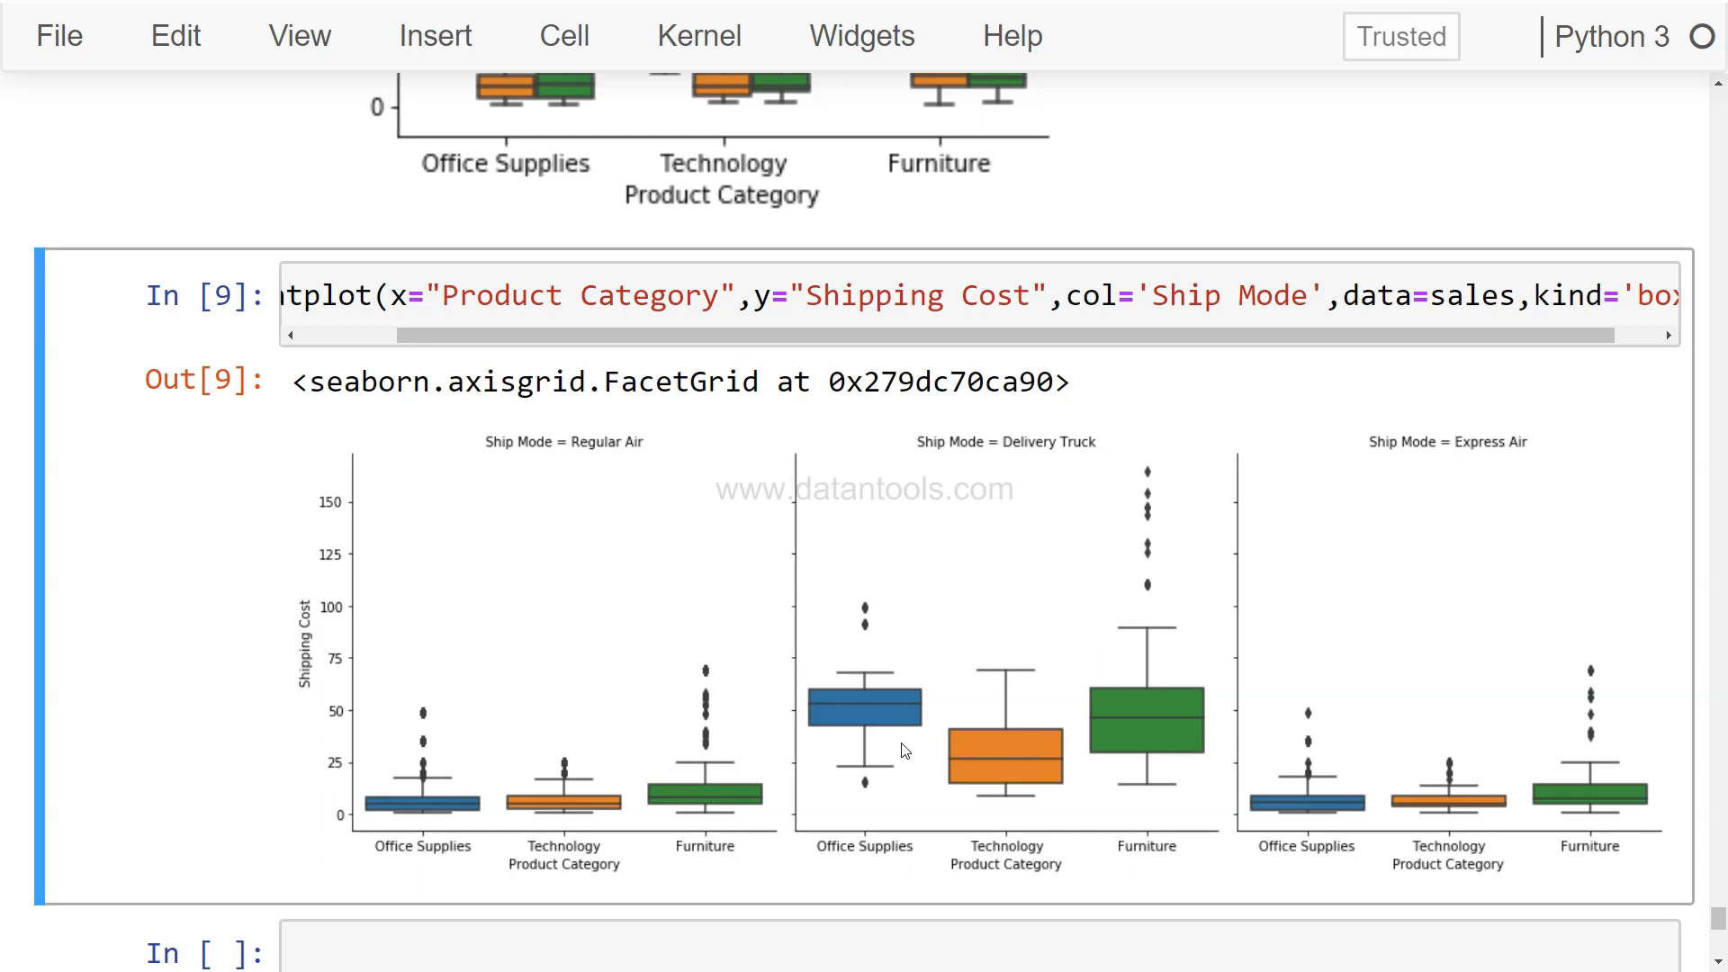
pyautogui.moveTo(680, 720)
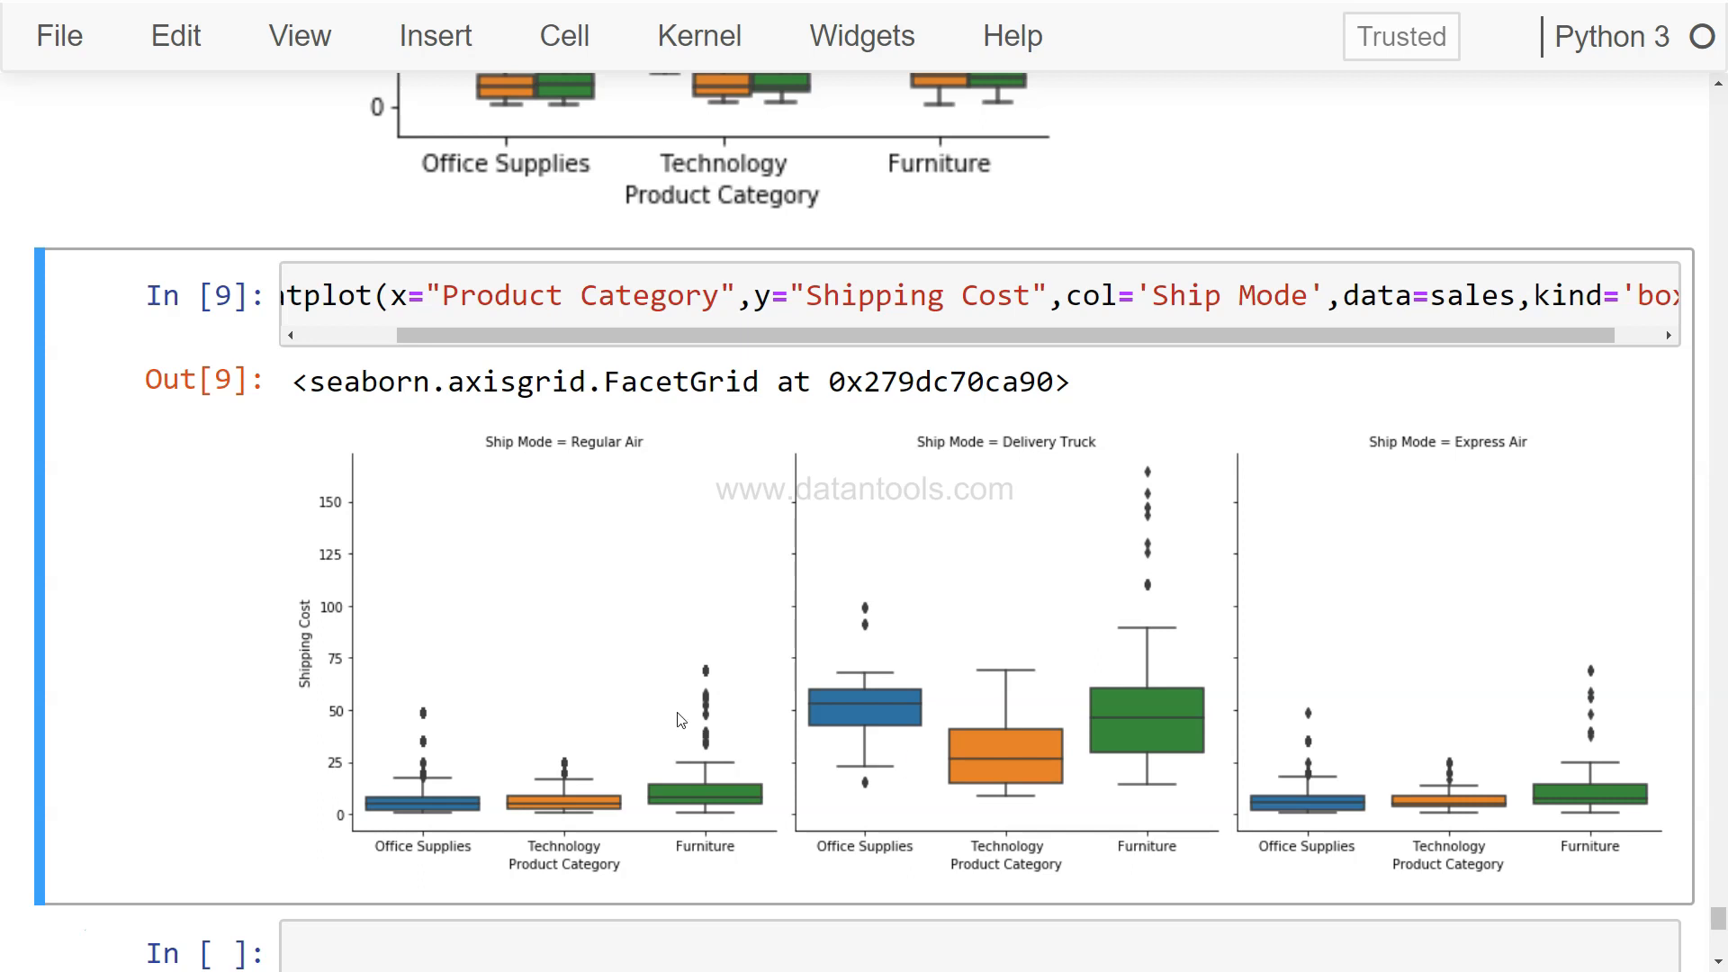
pyautogui.moveTo(923, 426)
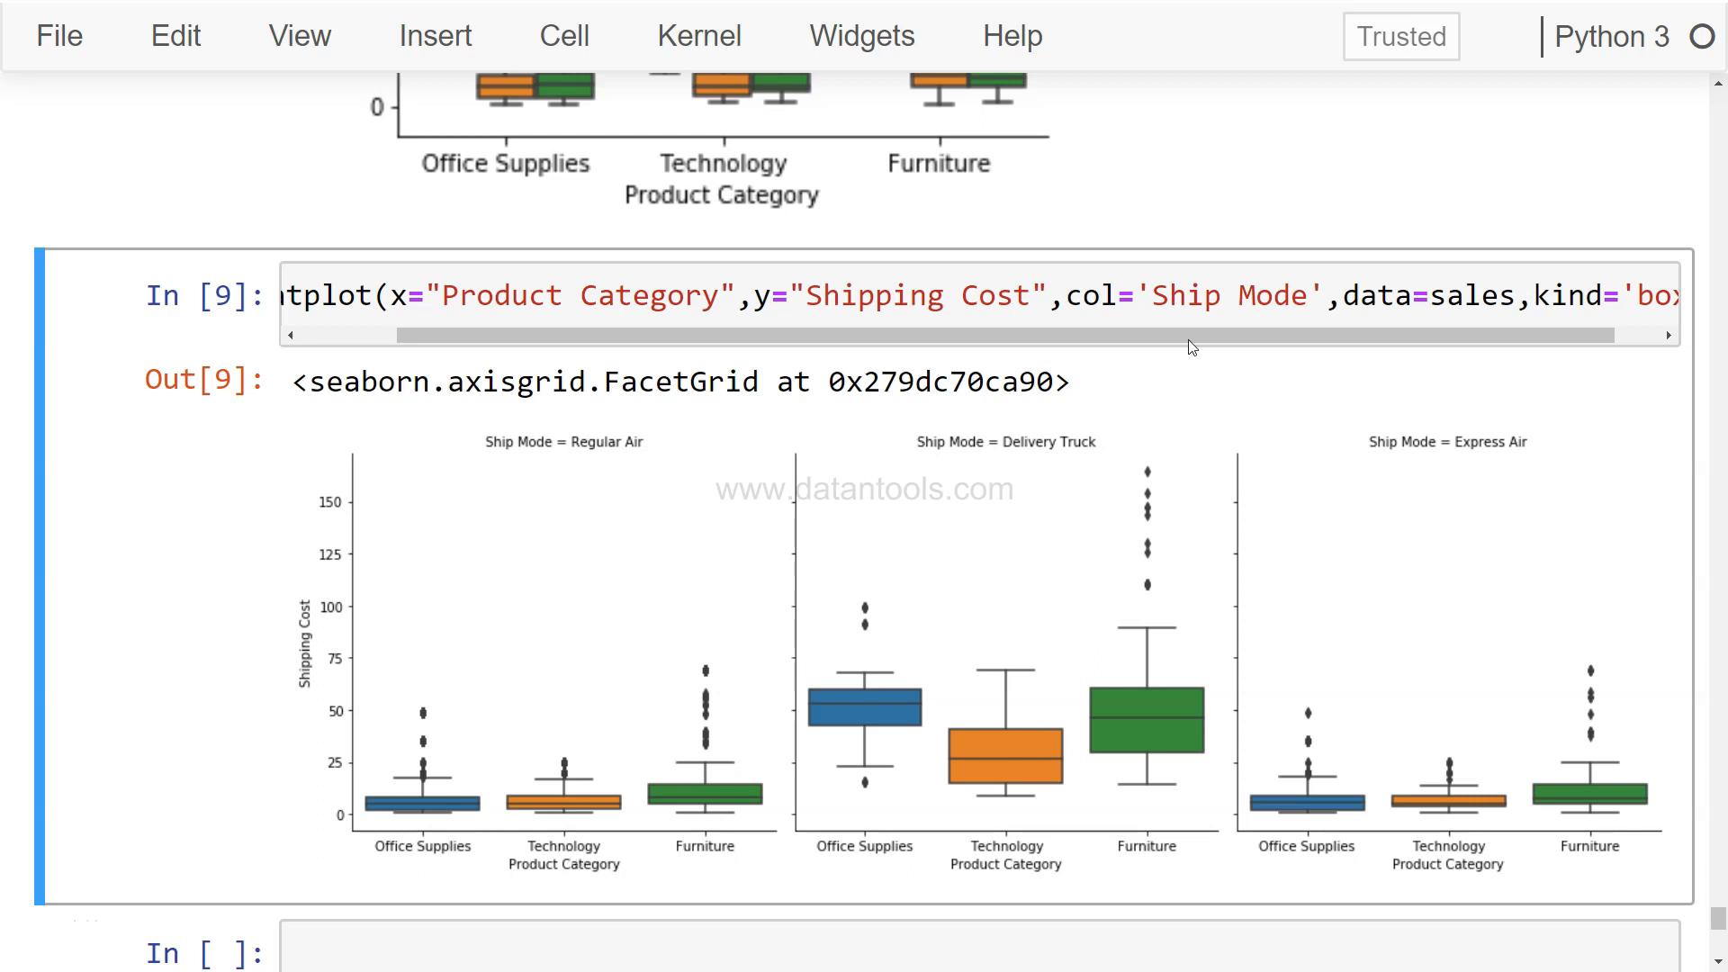
# Step: Add row='Customer Segment' after col='Ship Mode' and run the faceted catplot
pyautogui.click(1323, 296)
pyautogui.write(',')
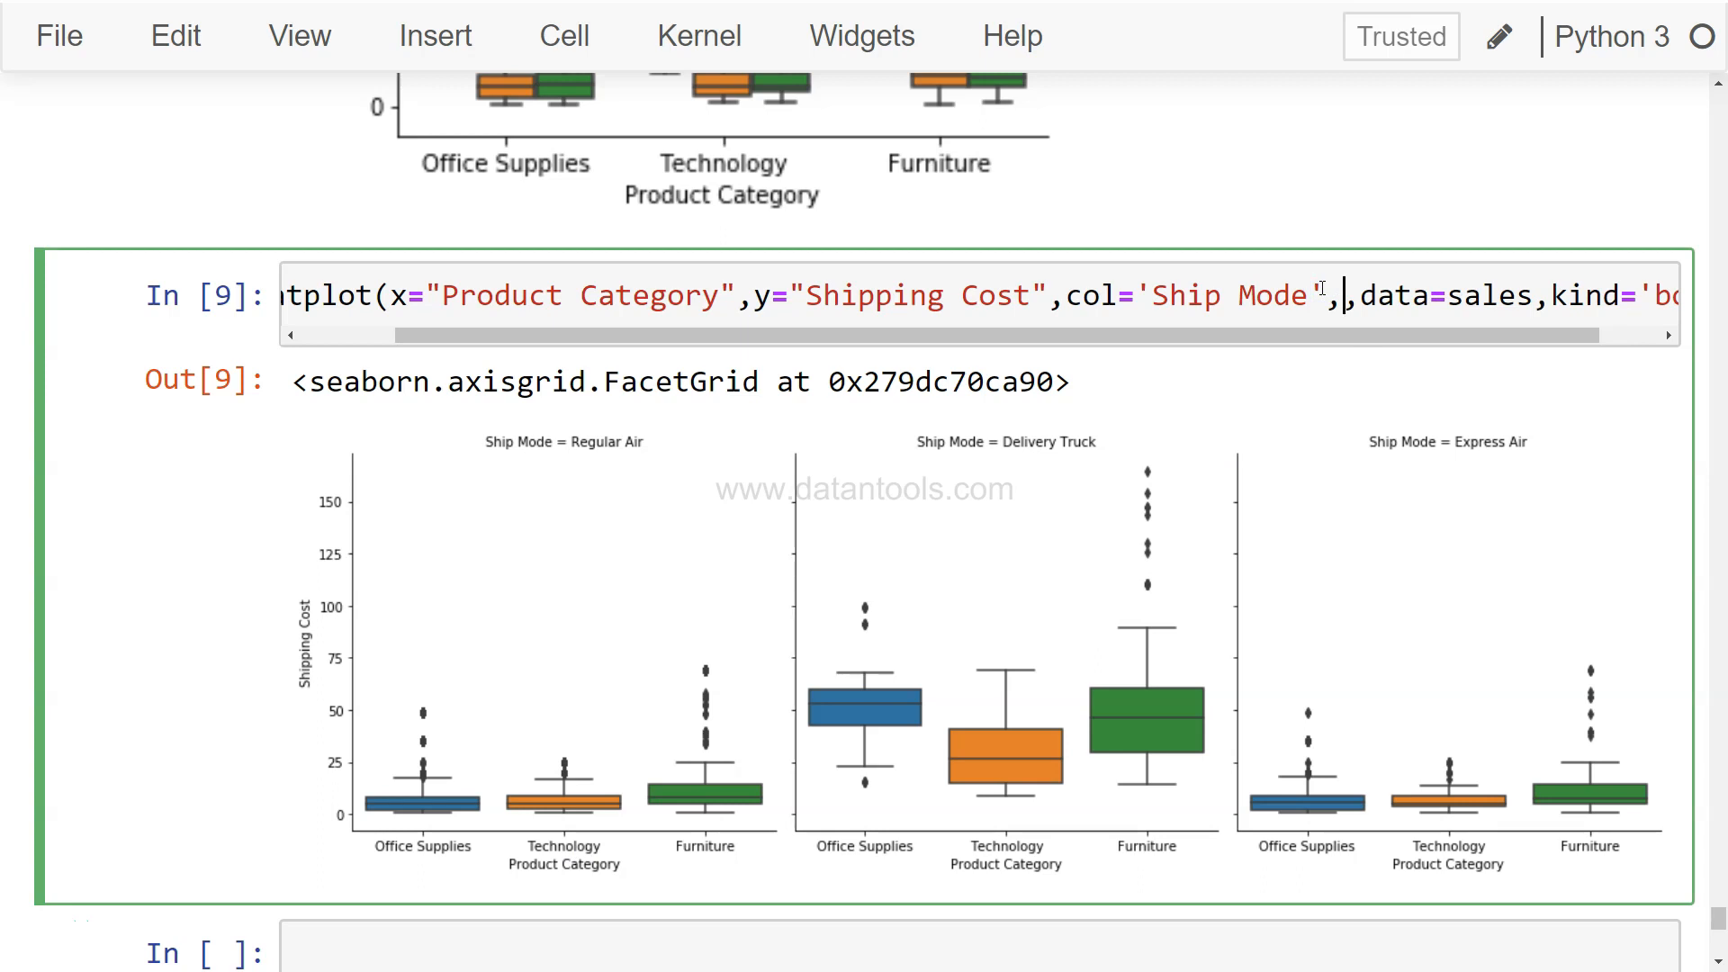
pyautogui.write("row='")
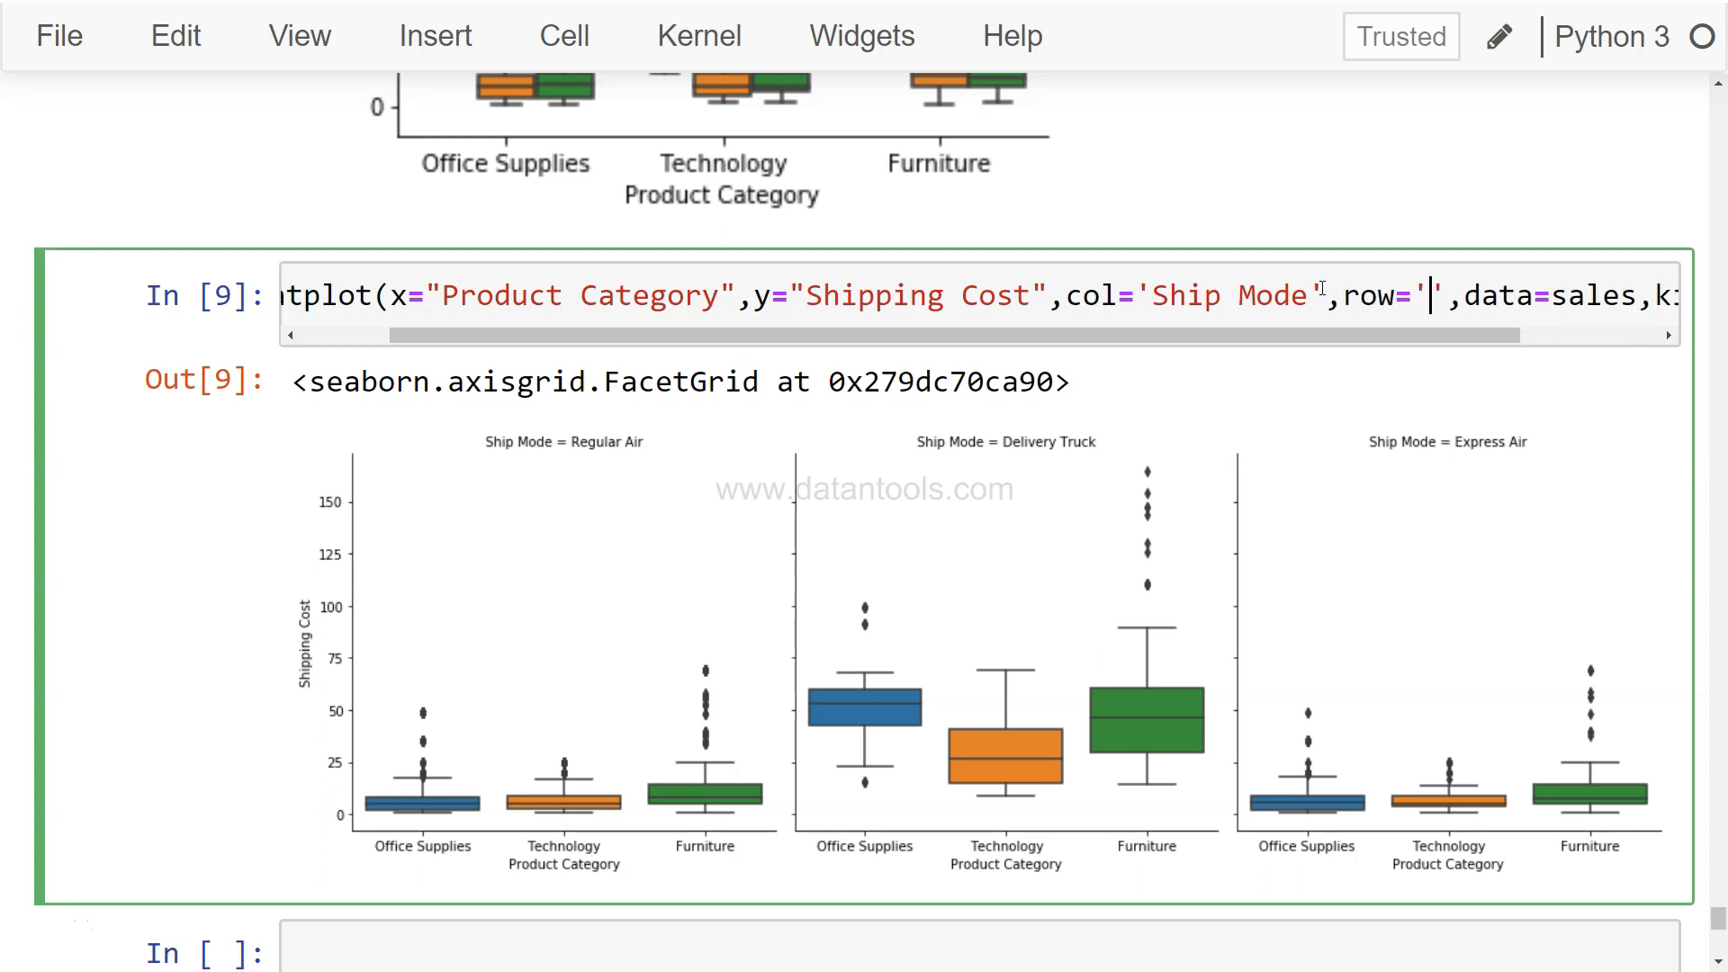
pyautogui.write('Customer Segment')
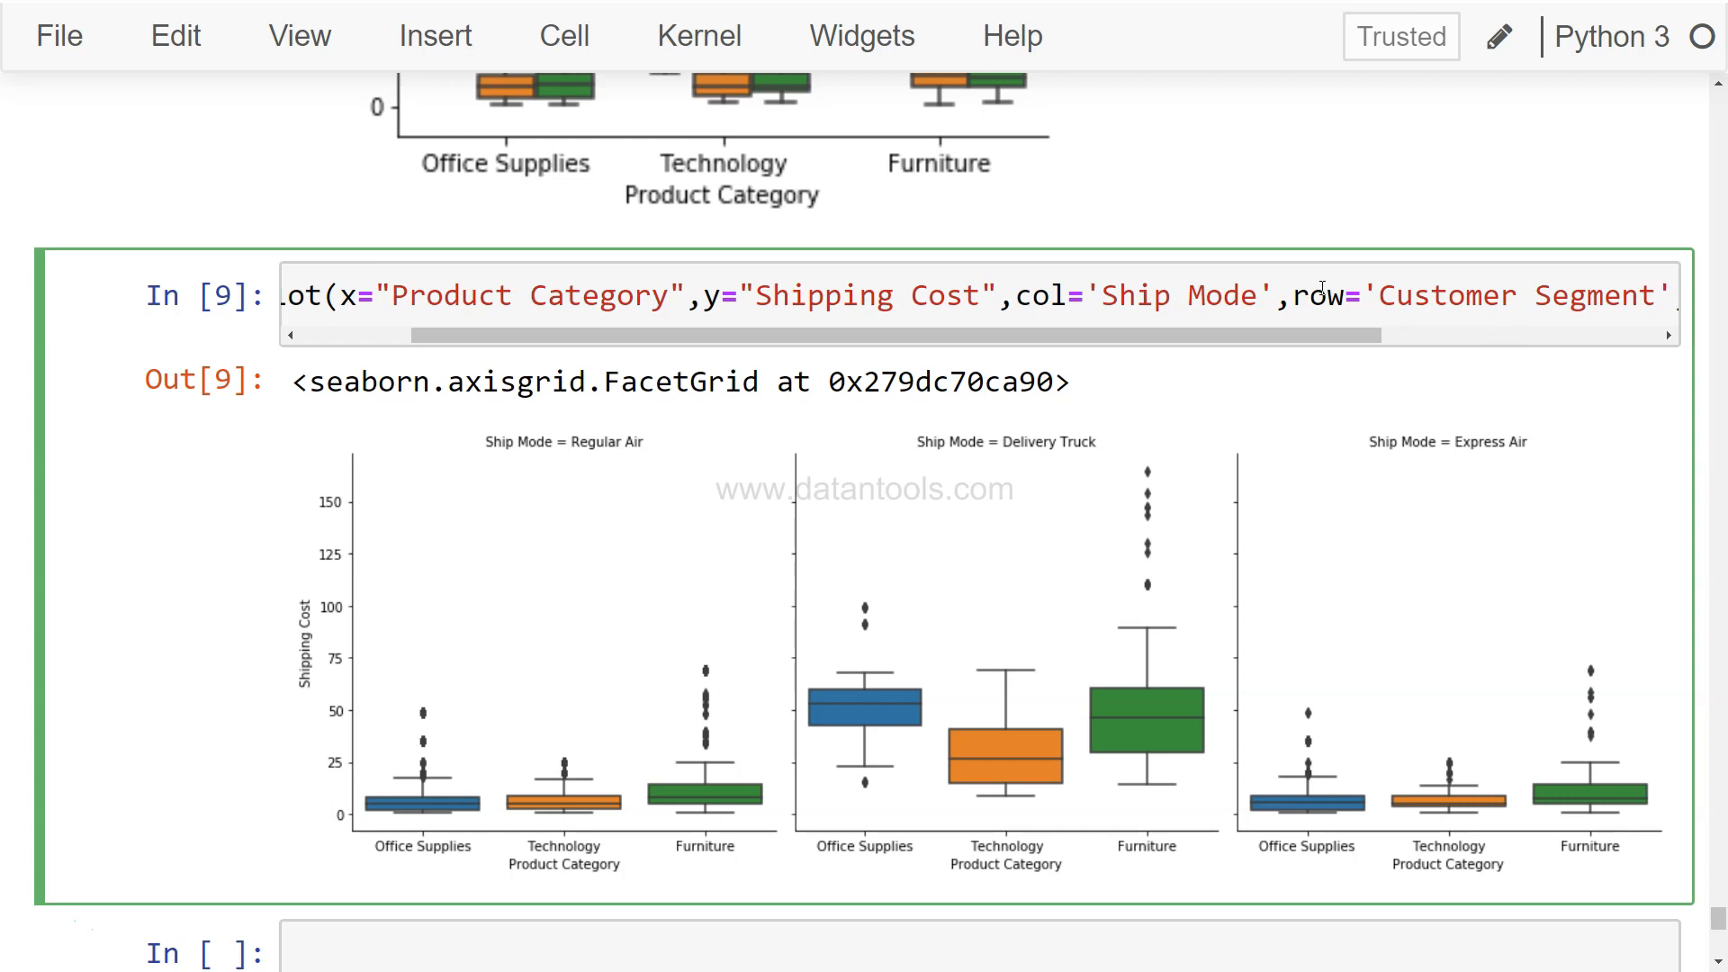
pyautogui.press('Shift+Enter')
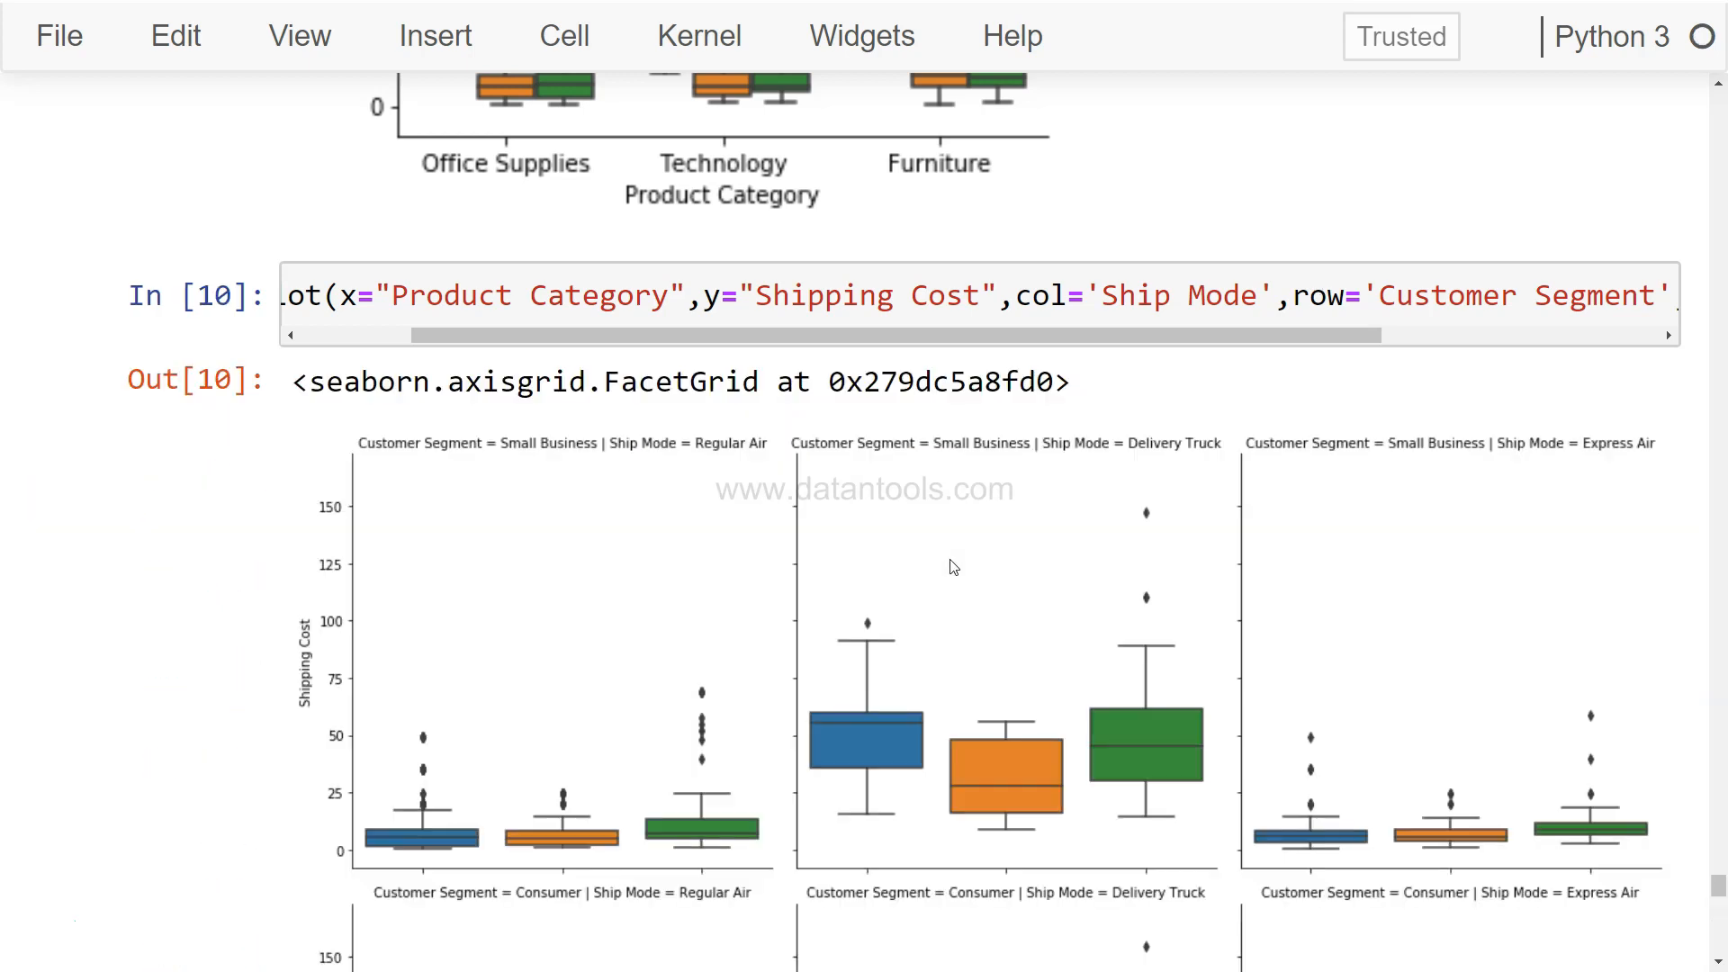
pyautogui.moveTo(543, 490)
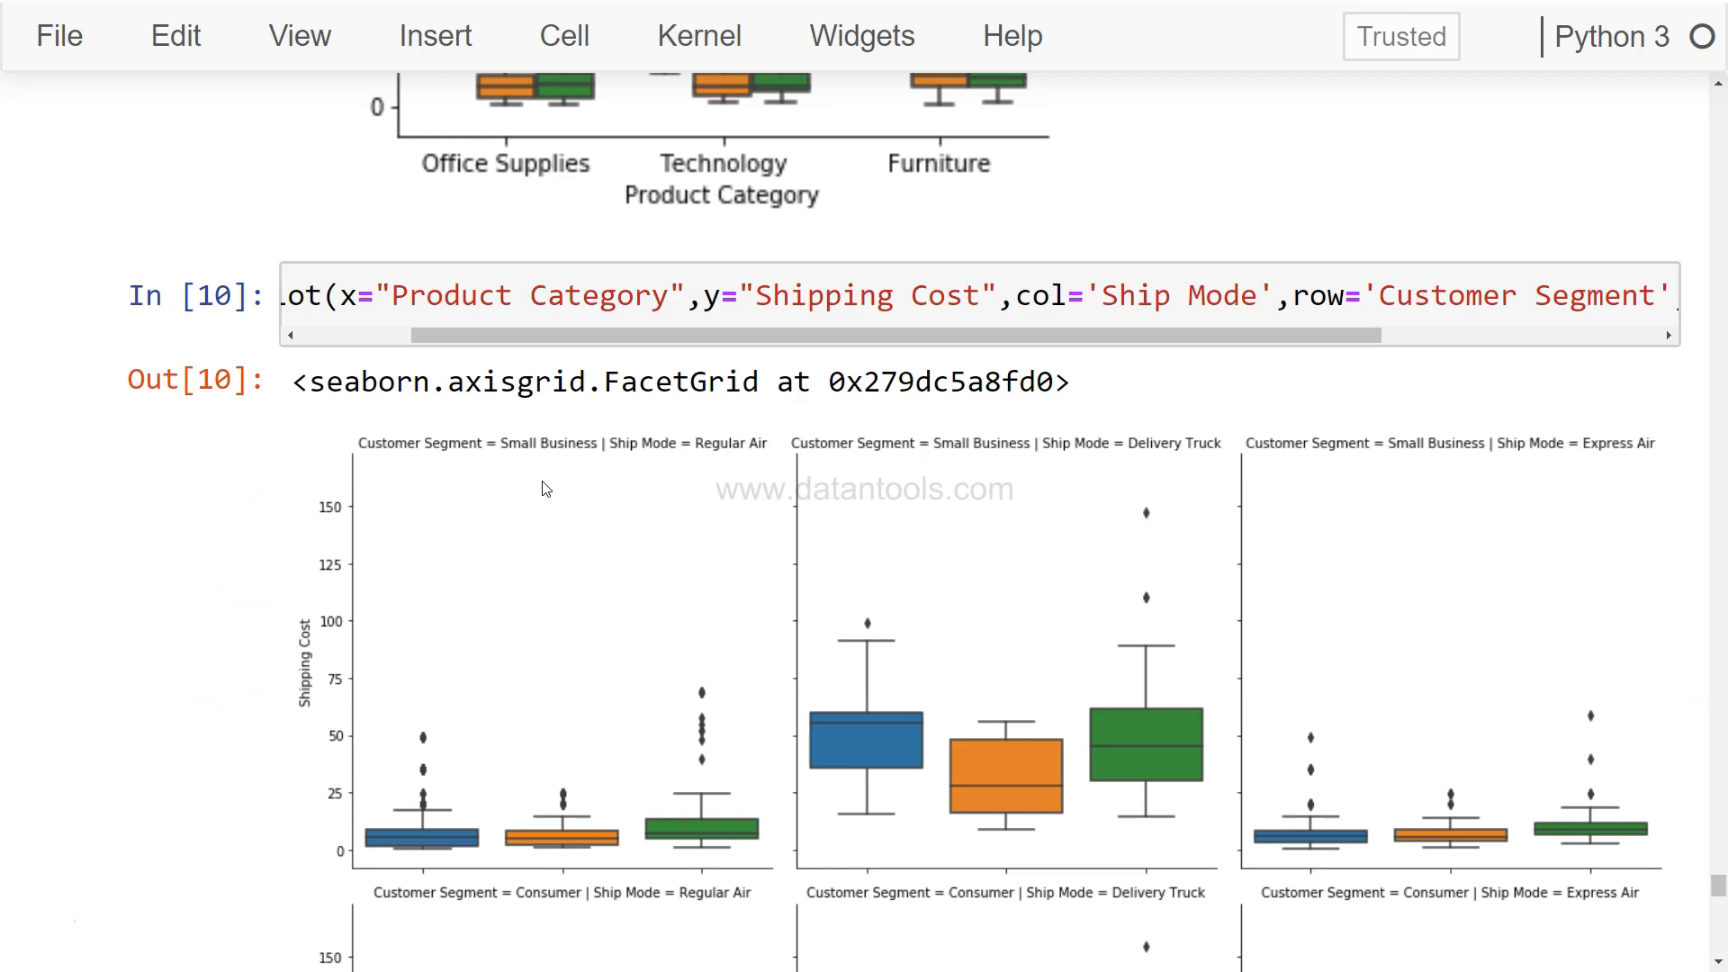
pyautogui.moveTo(545, 454)
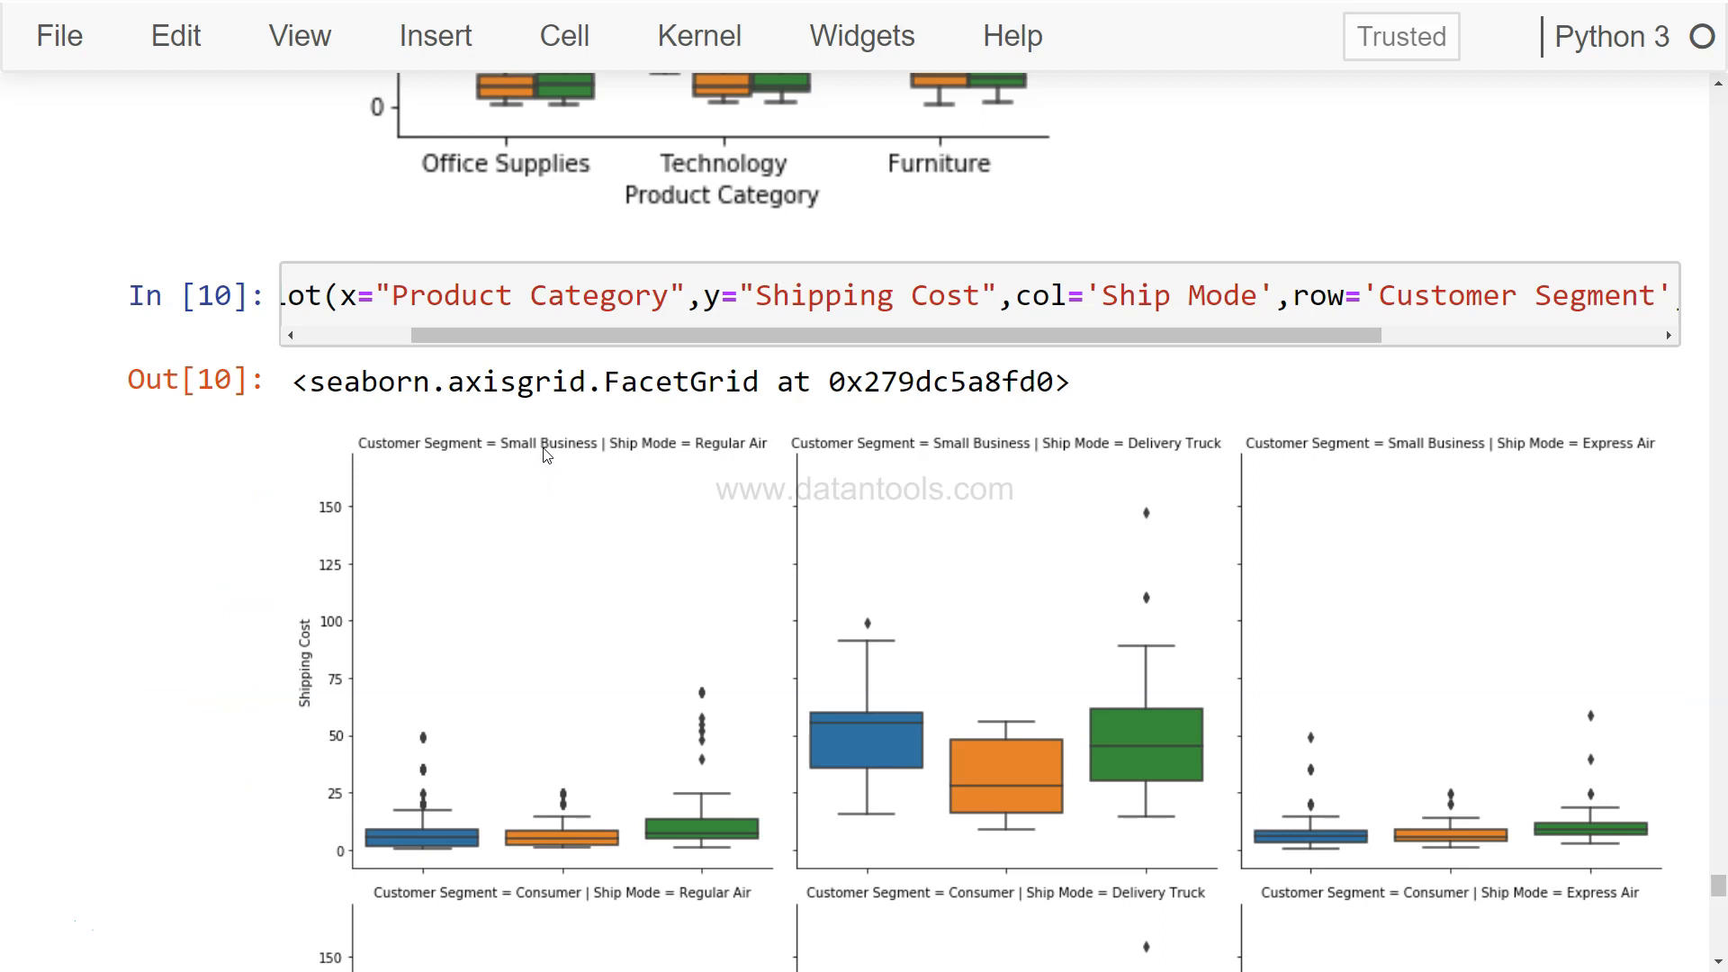
pyautogui.moveTo(695, 454)
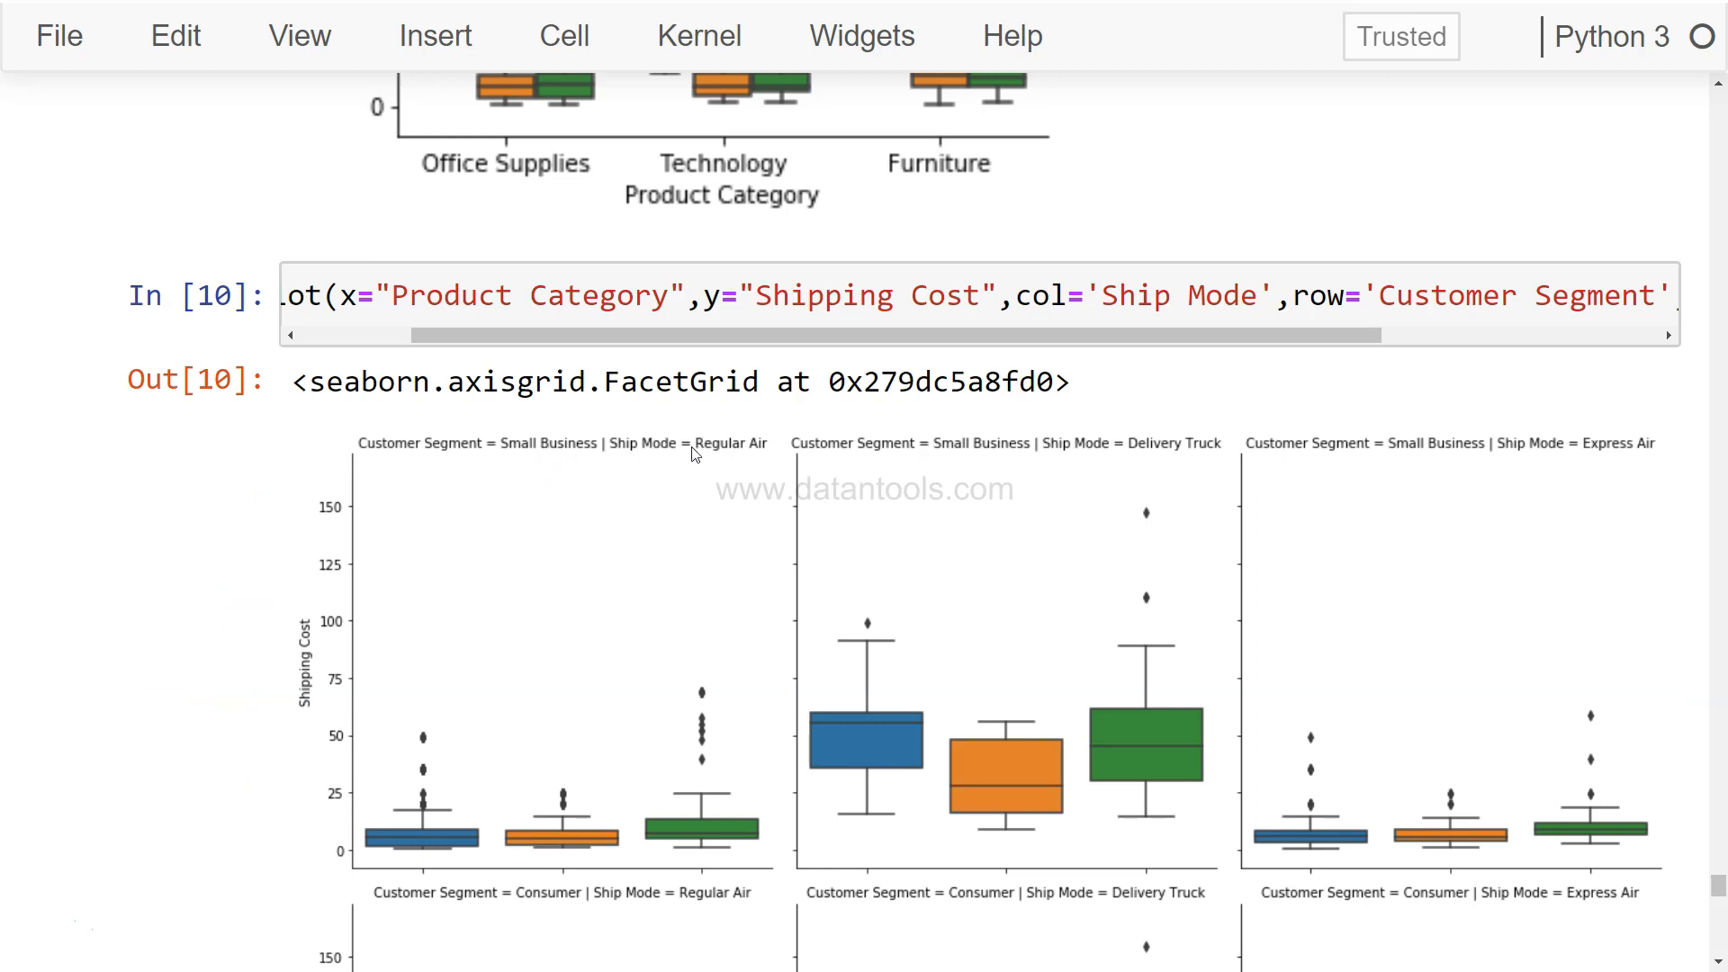
pyautogui.moveTo(1160, 450)
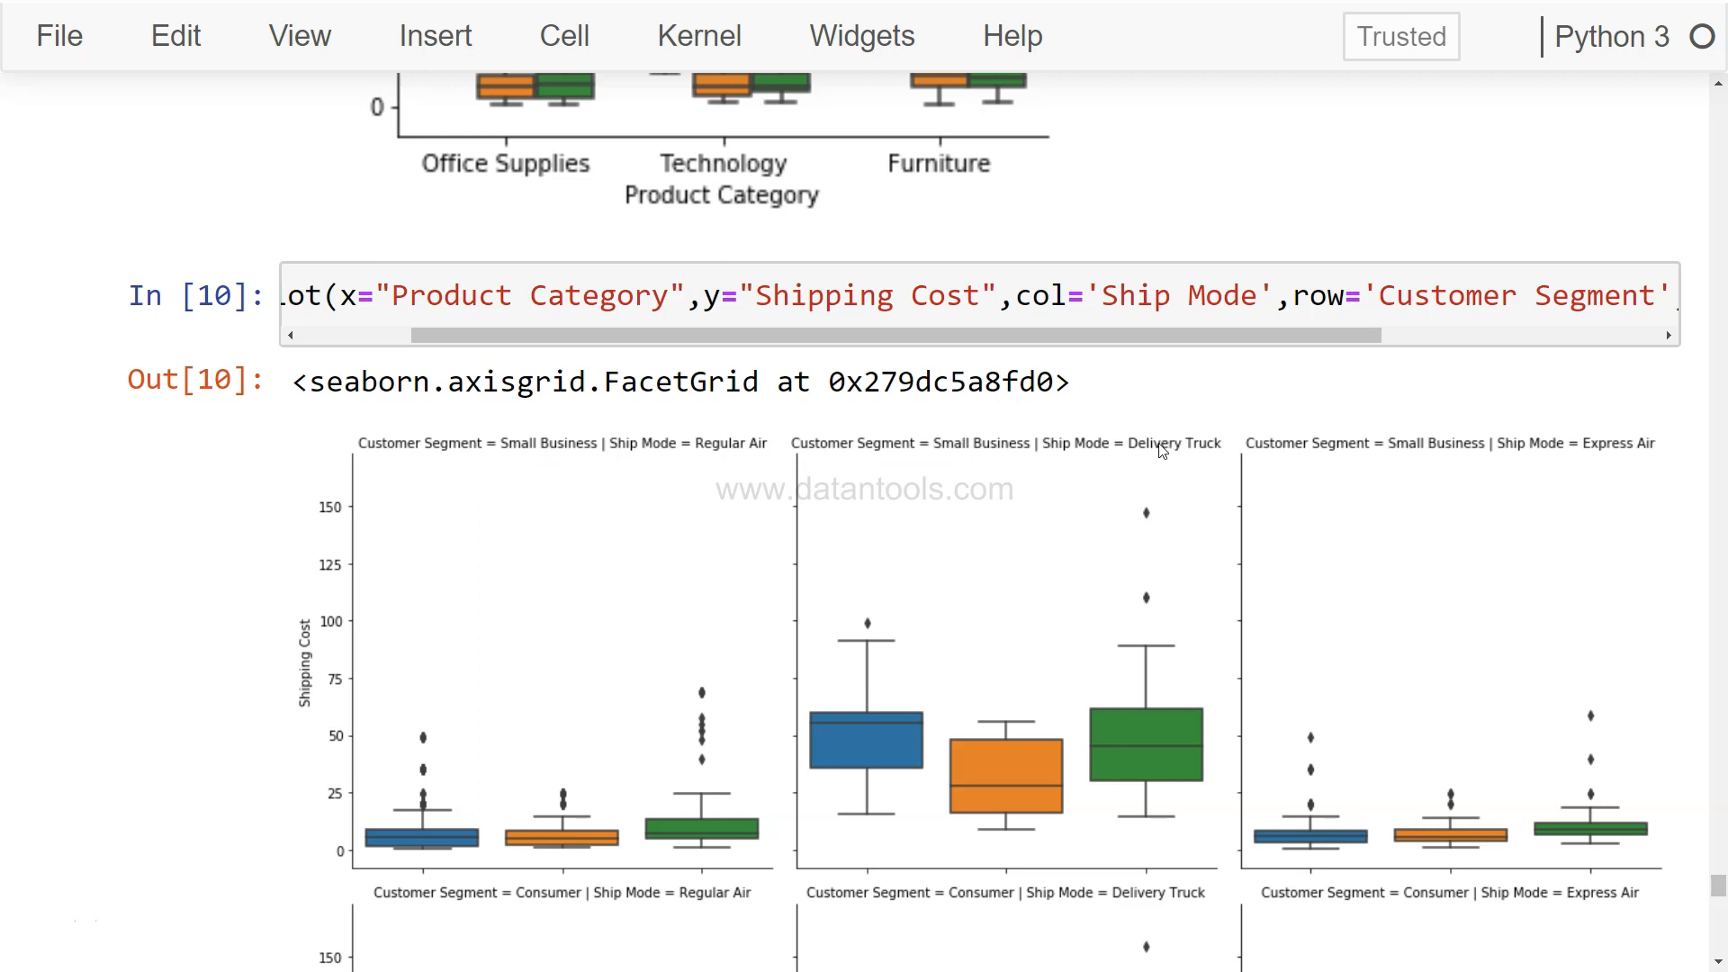
pyautogui.moveTo(1627, 453)
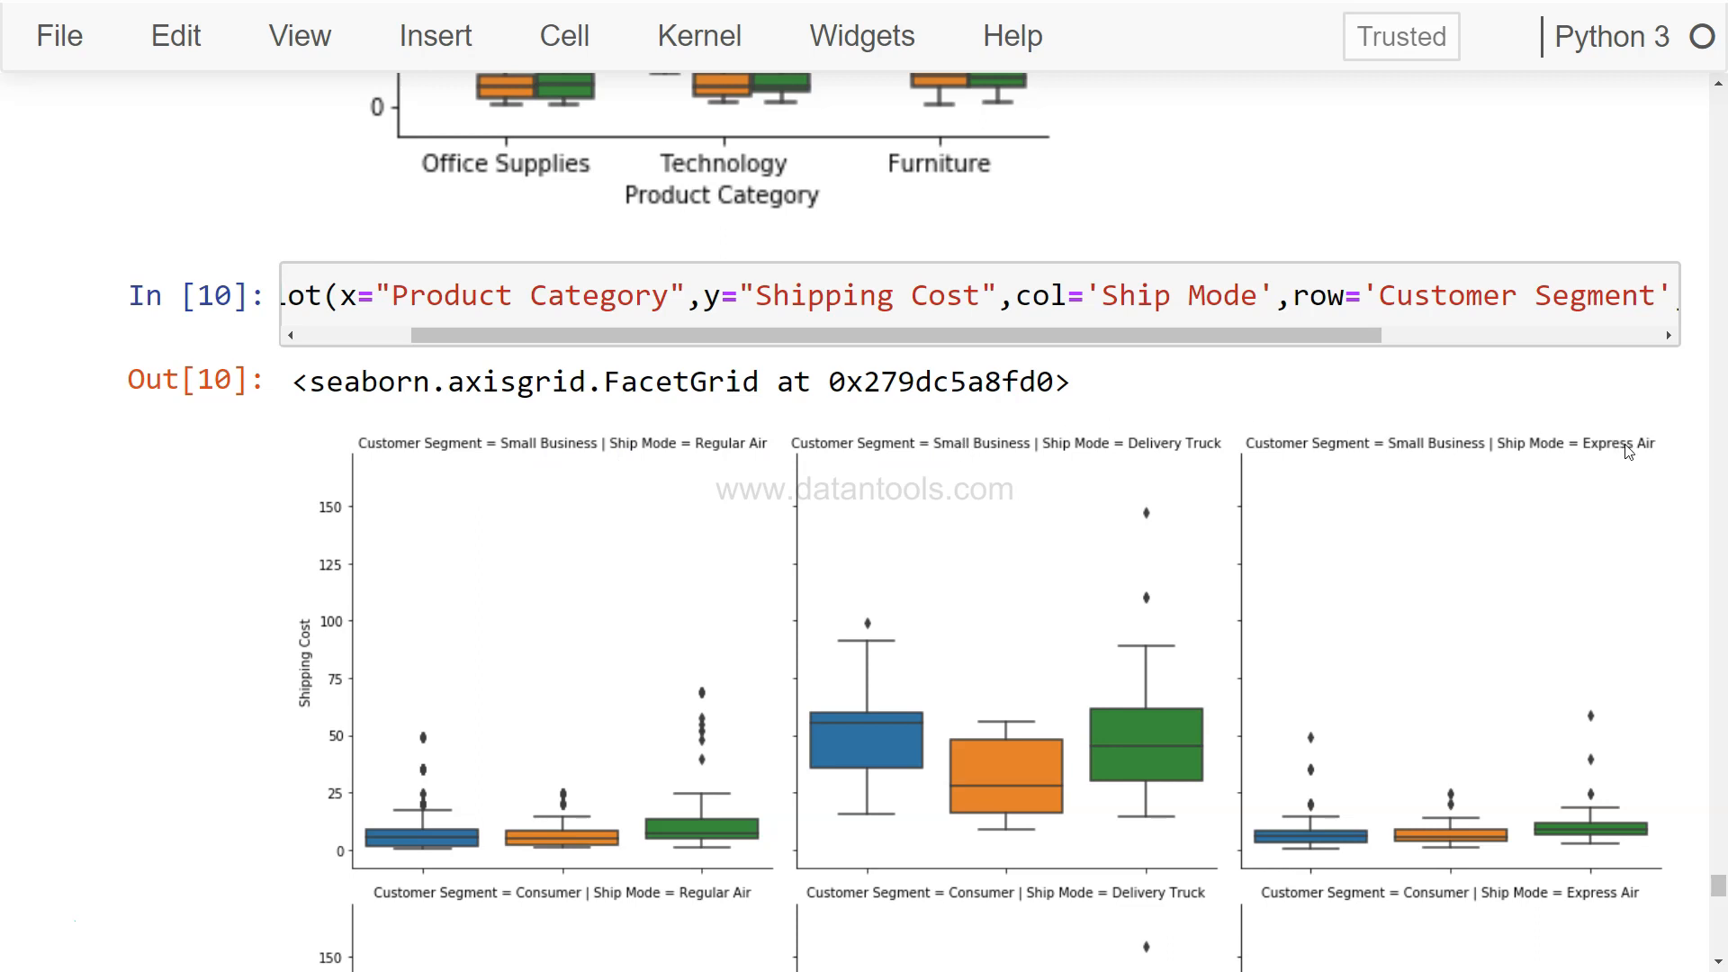
# Step: Scroll through the segment-by-ship-mode grid down to the Home Office row
pyautogui.scroll(-3)
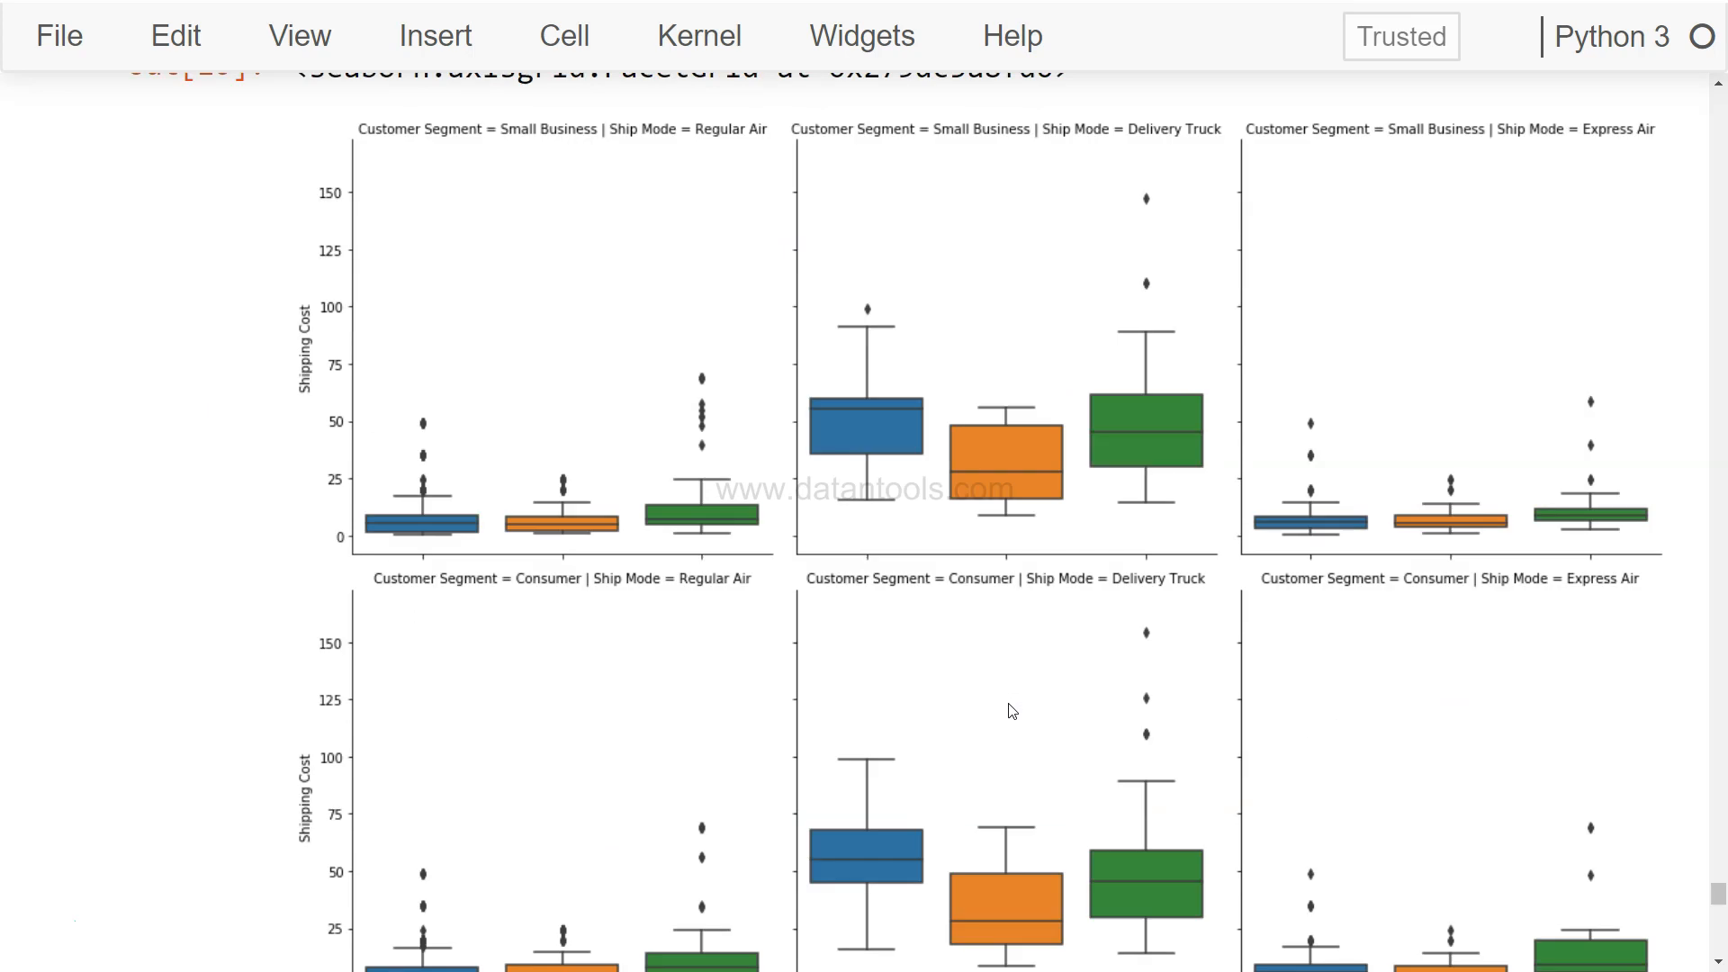
pyautogui.scroll(-3)
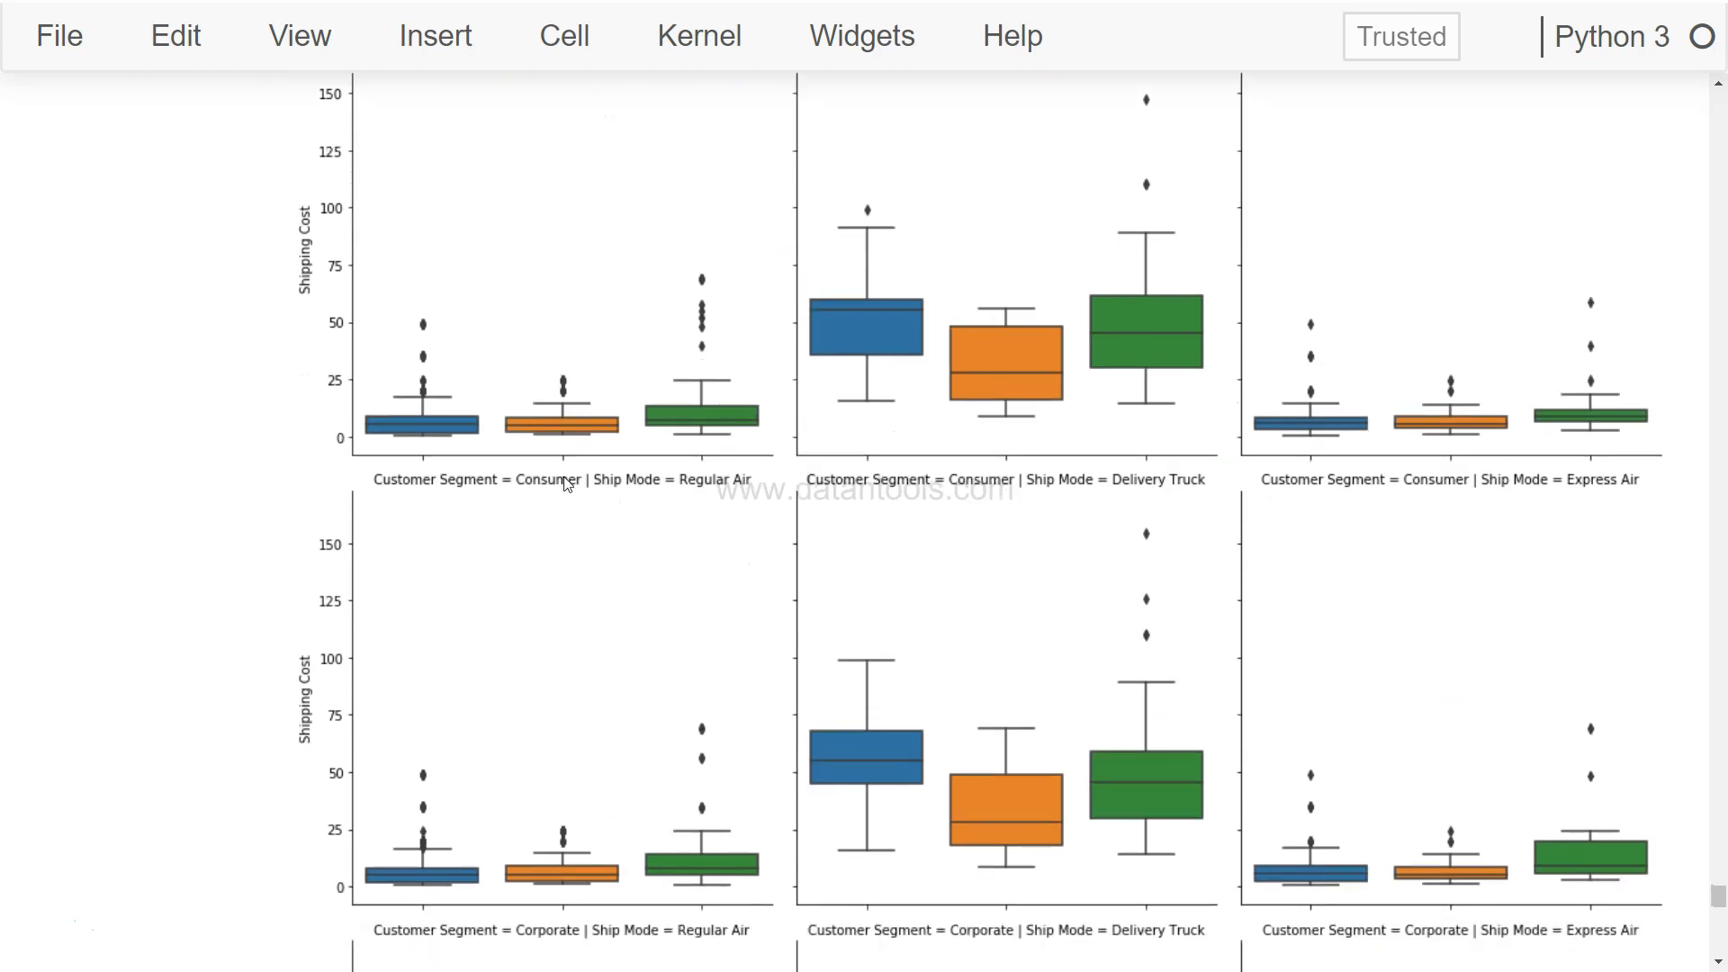
pyautogui.scroll(-3)
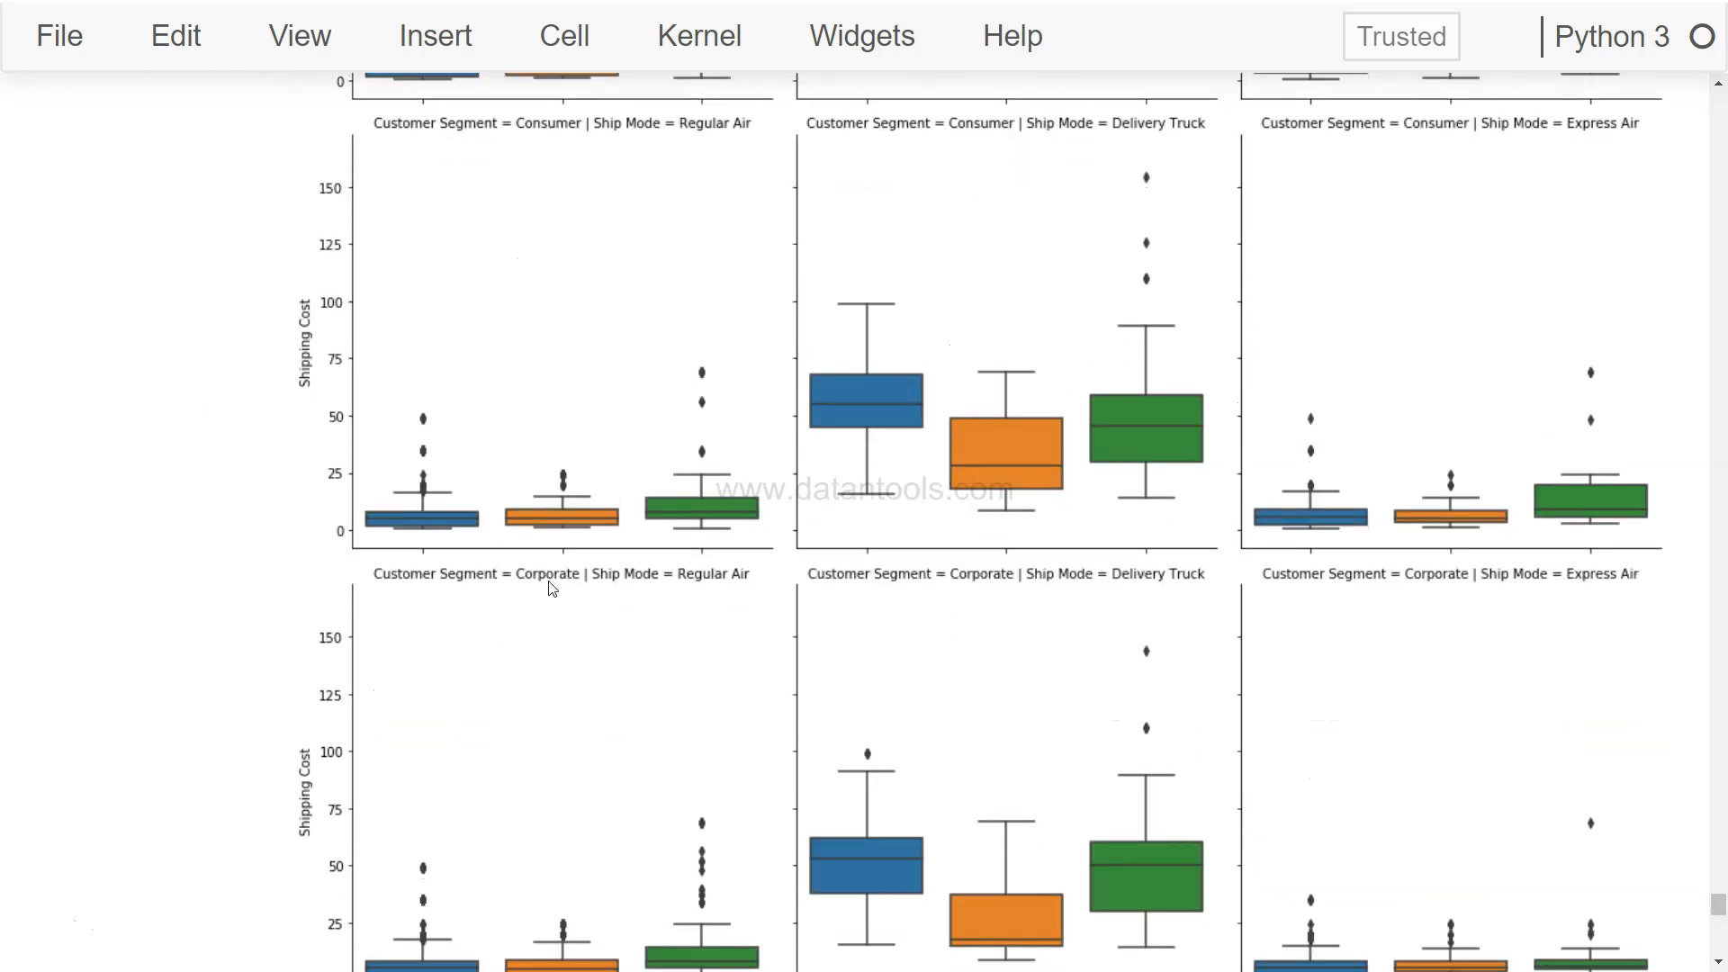
pyautogui.scroll(-3)
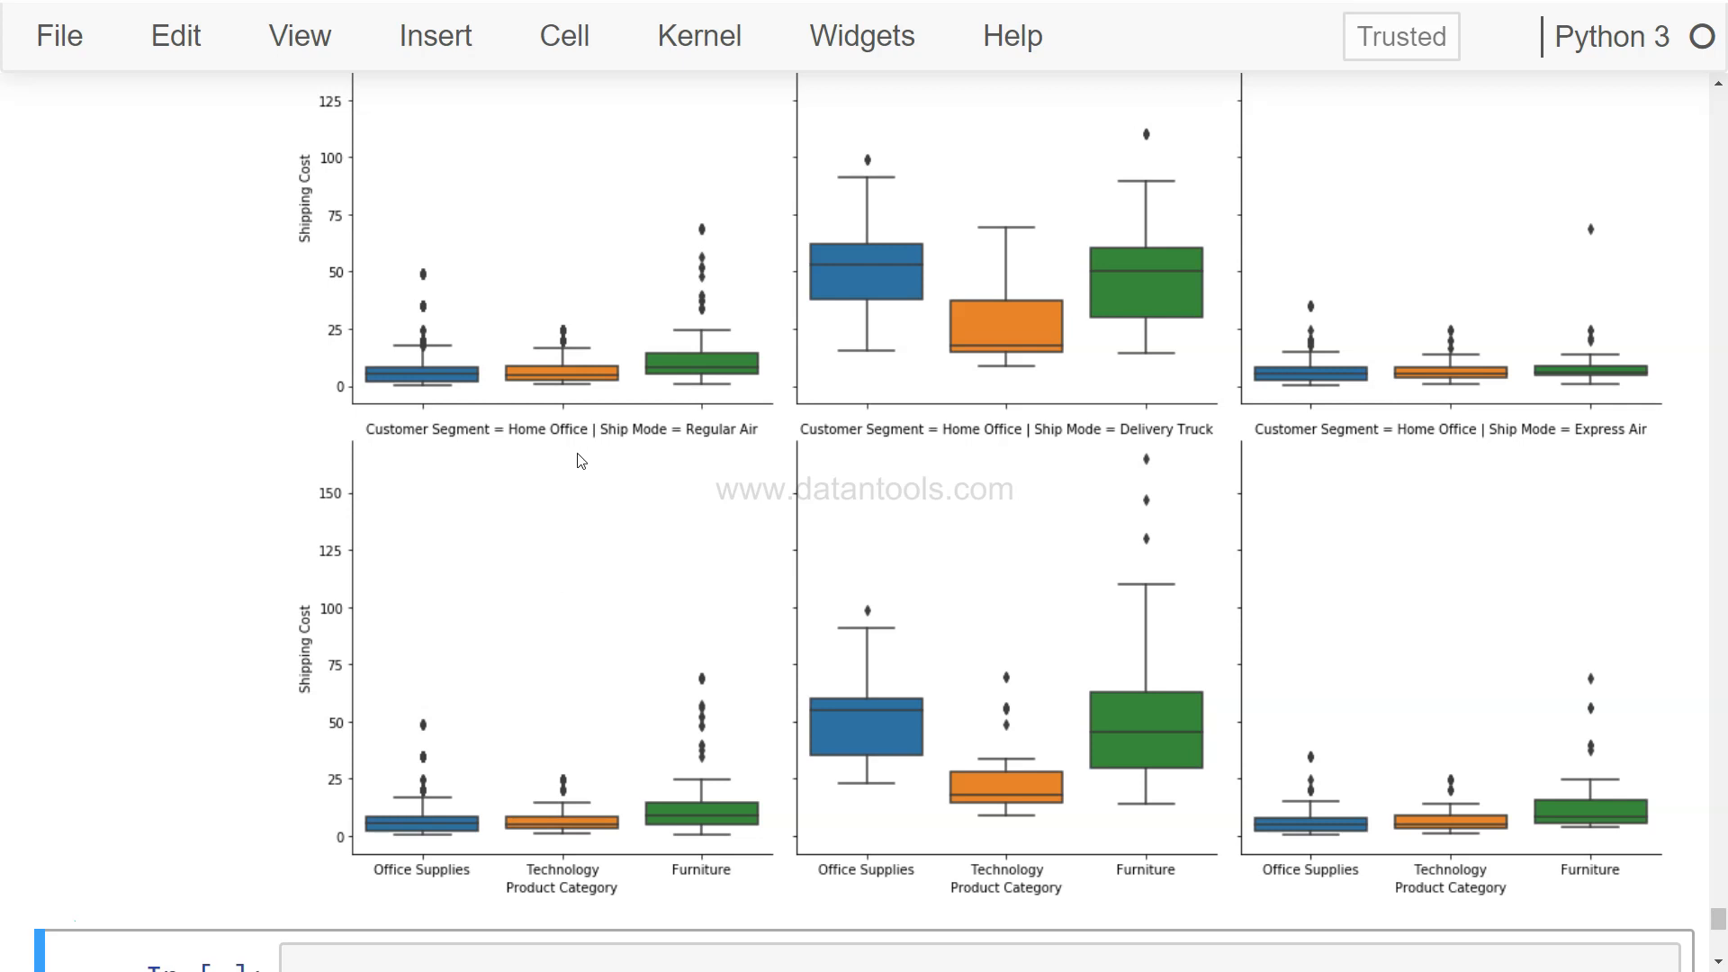
pyautogui.scroll(-3)
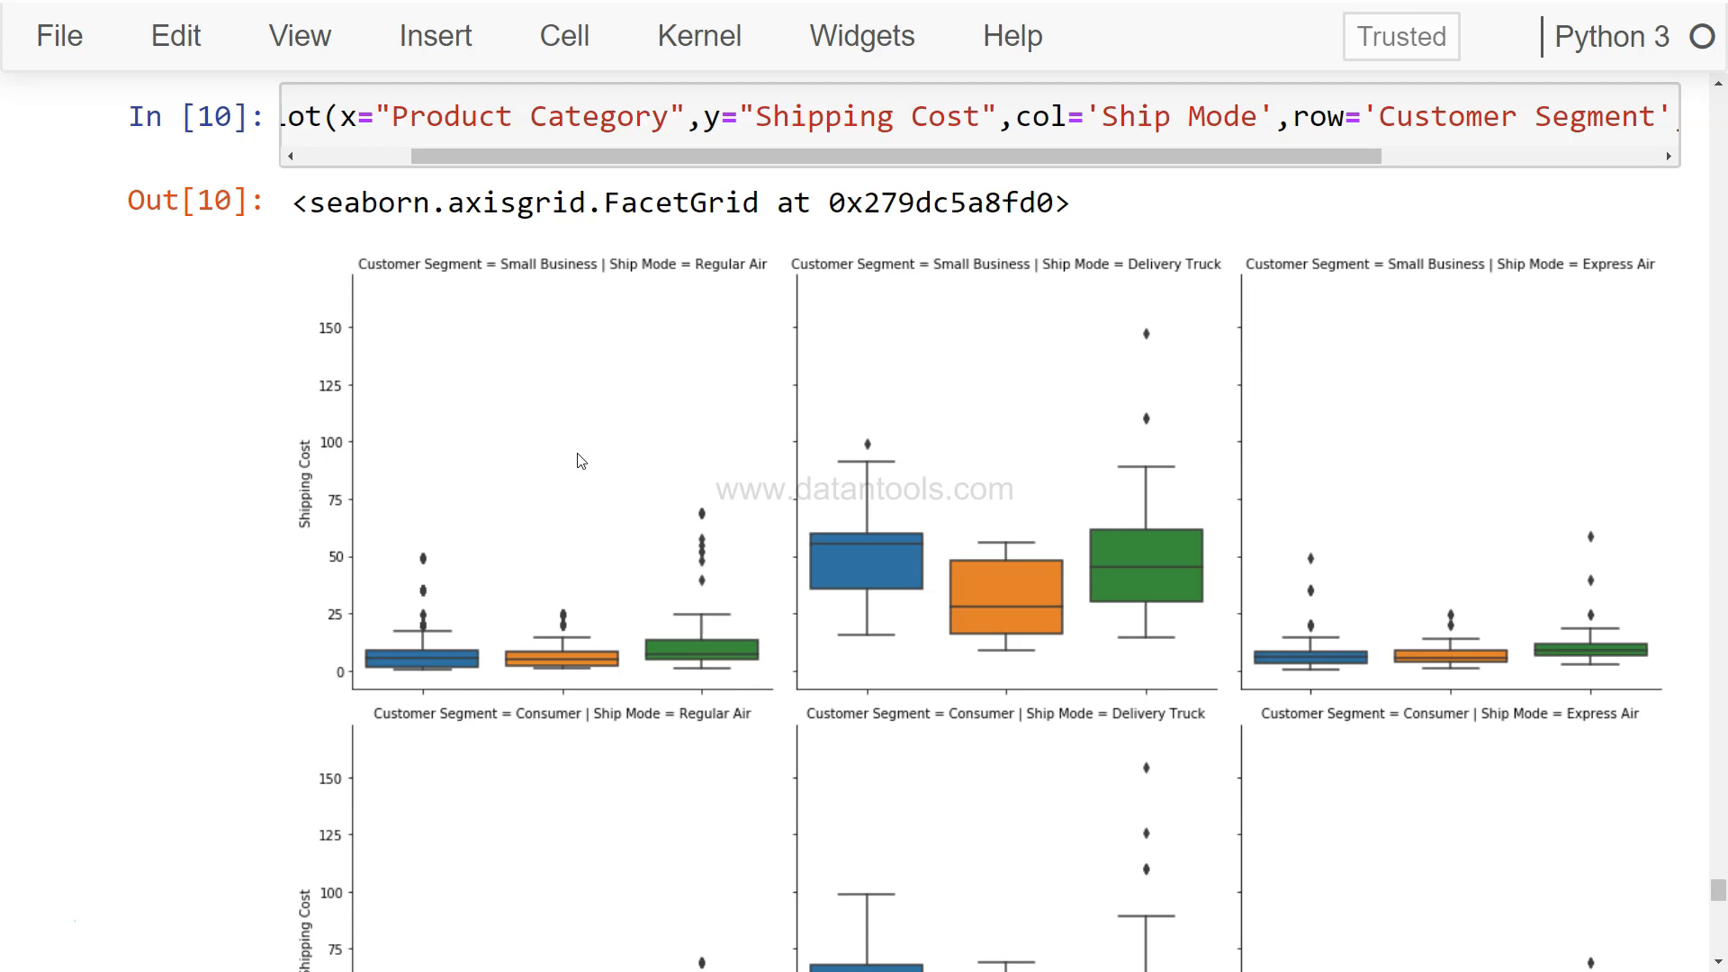
pyautogui.scroll(-3)
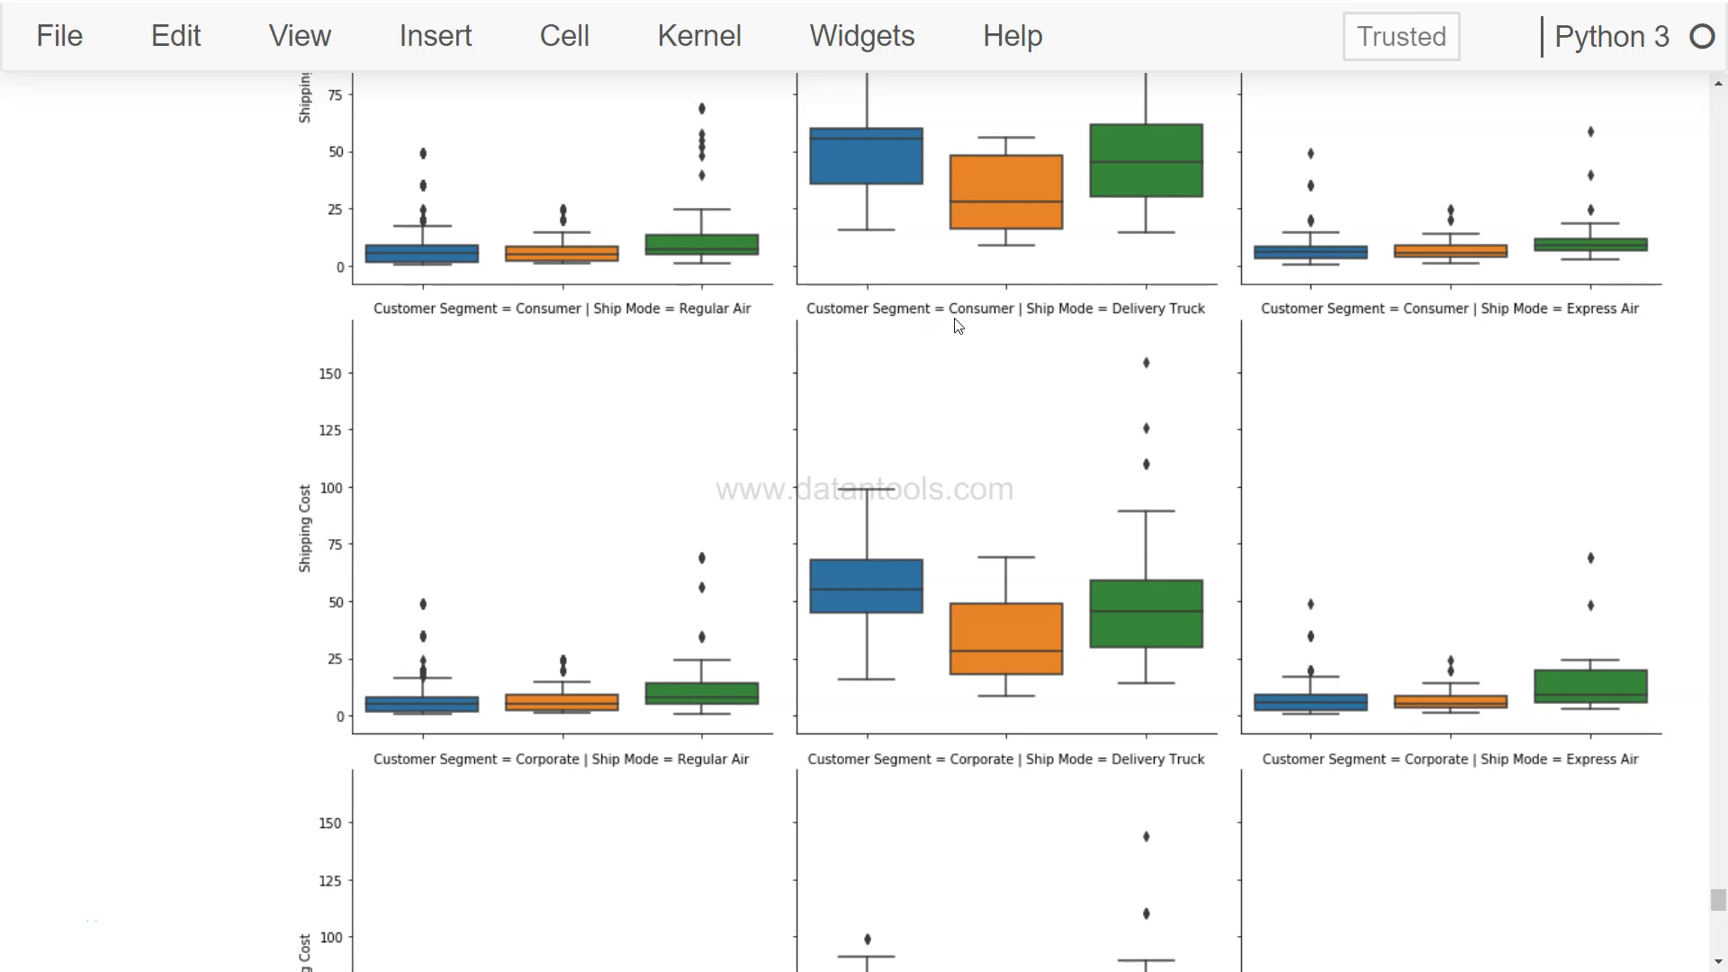
pyautogui.moveTo(1150, 603)
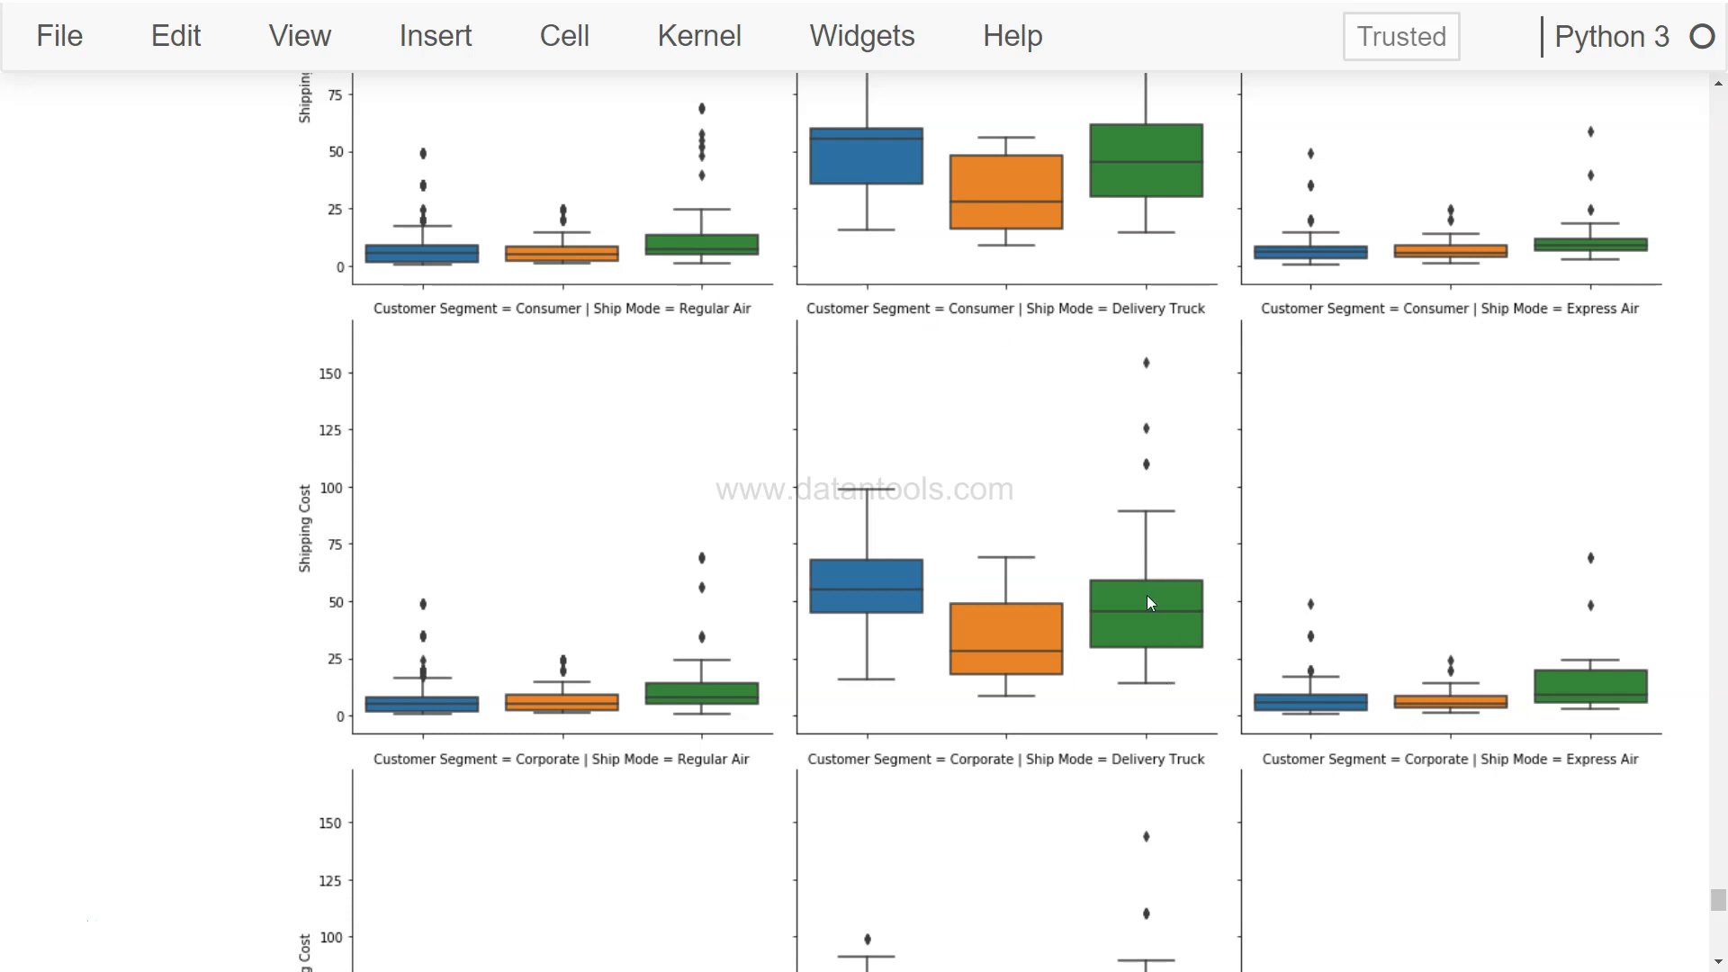
pyautogui.moveTo(1059, 655)
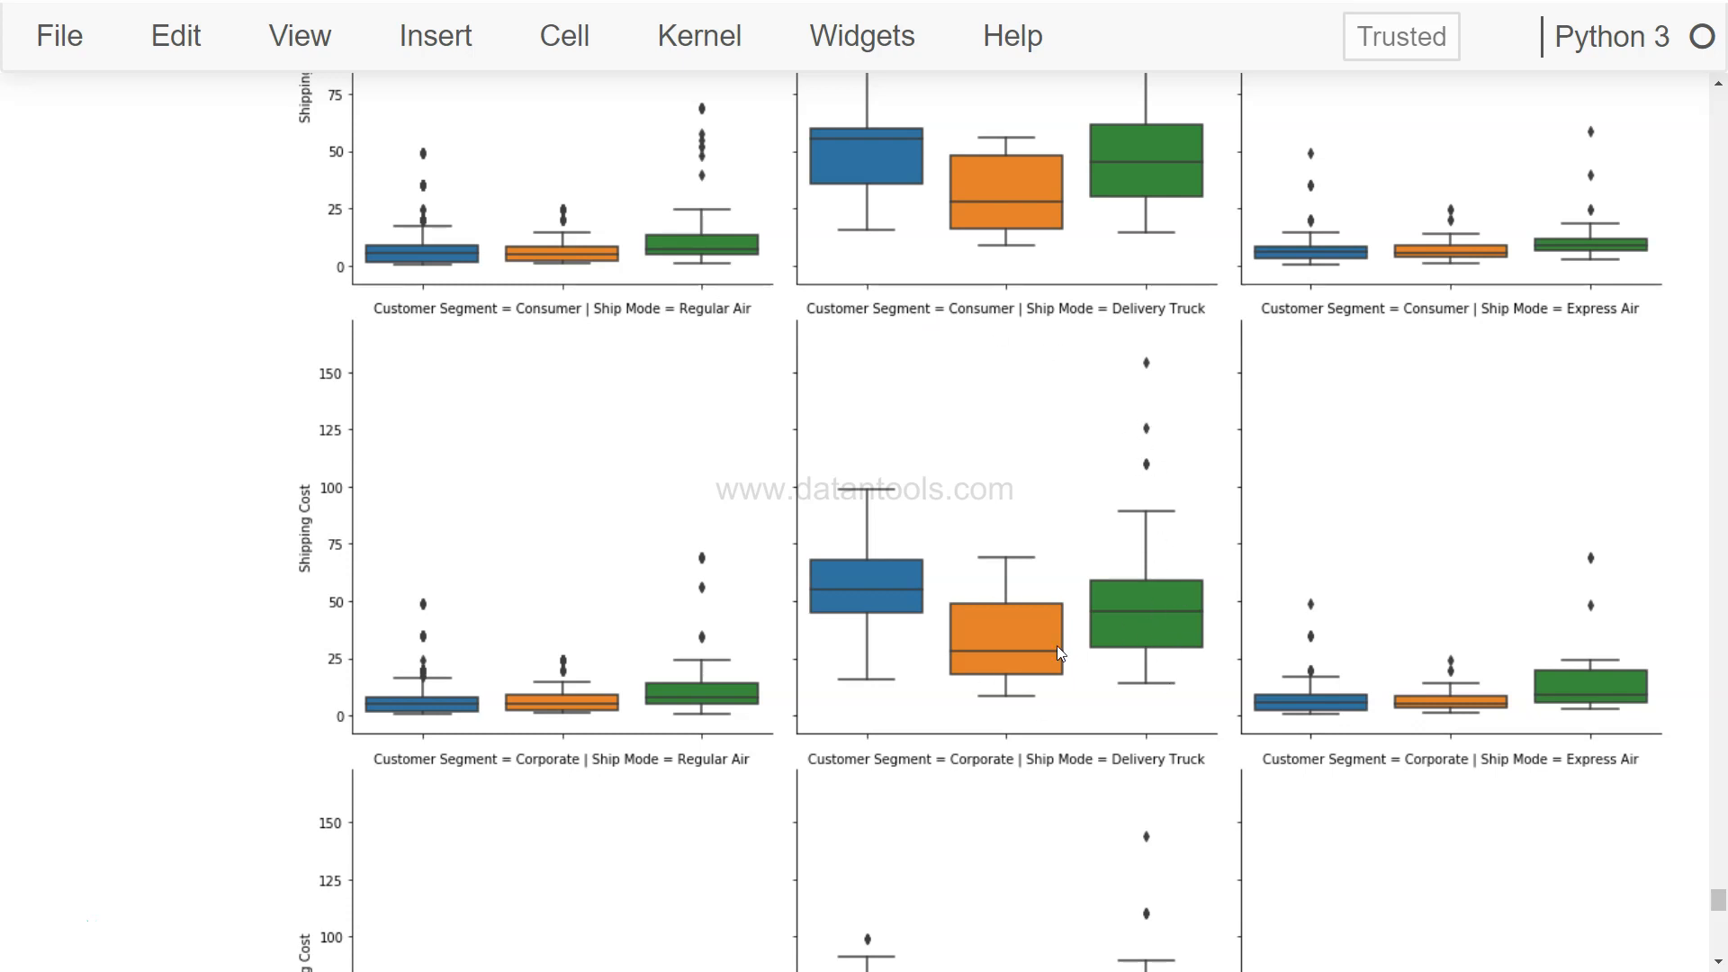
pyautogui.scroll(-3)
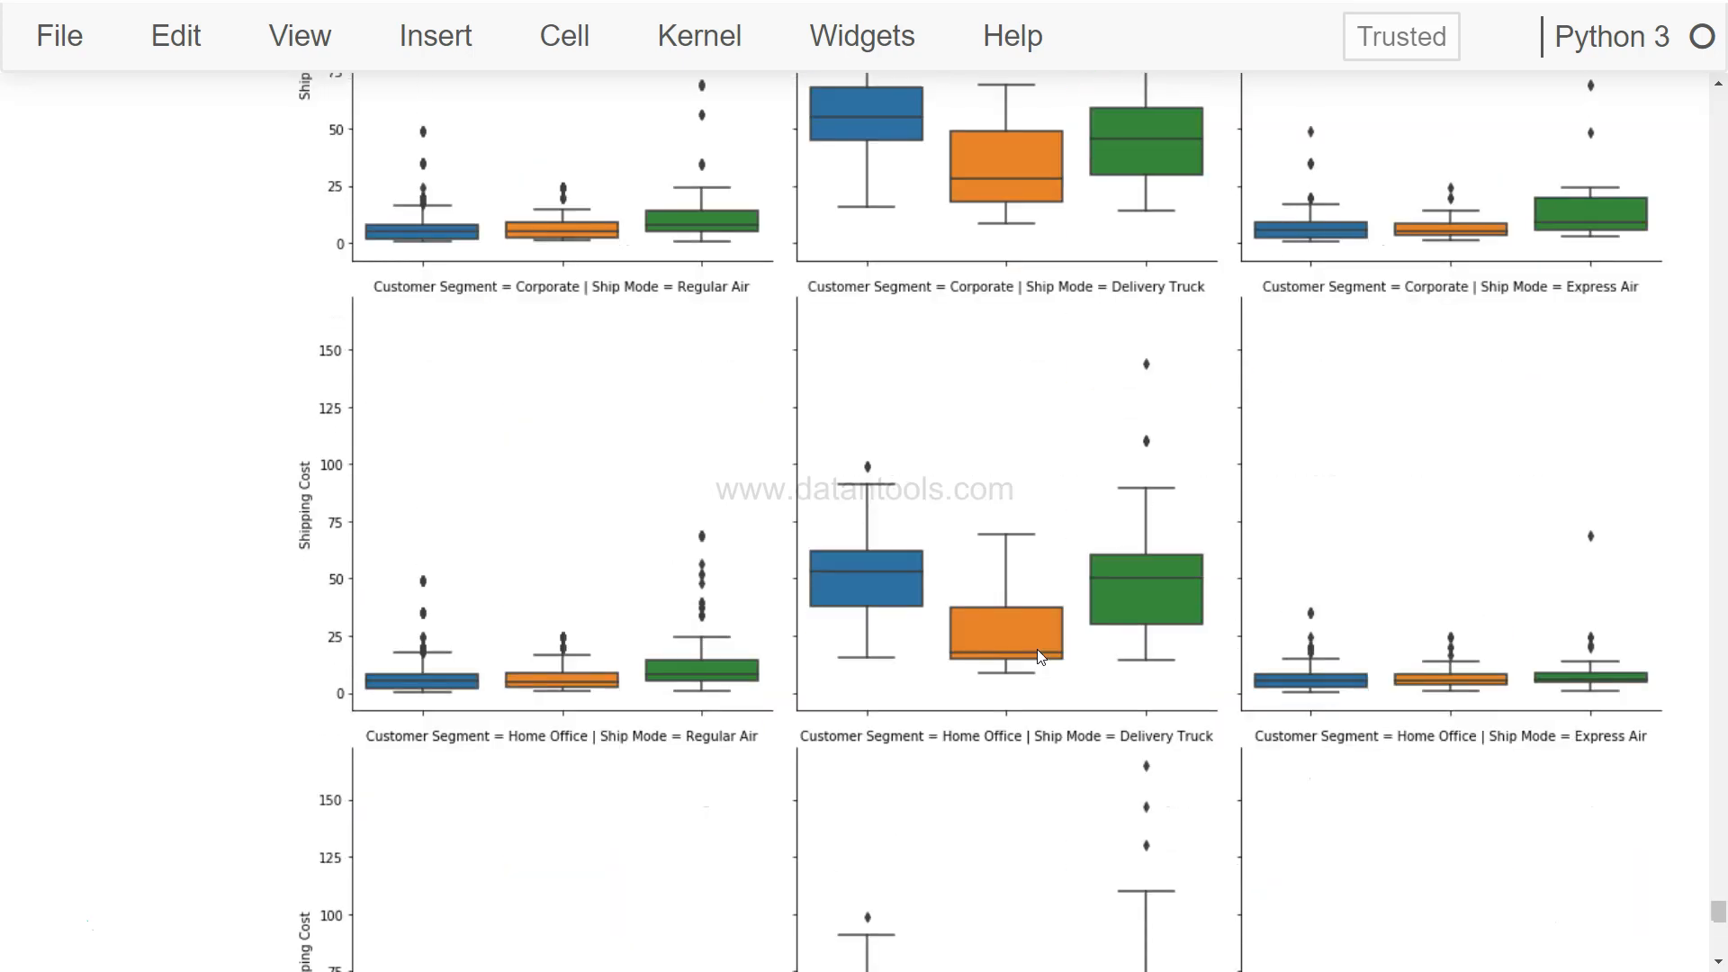
pyautogui.scroll(-3)
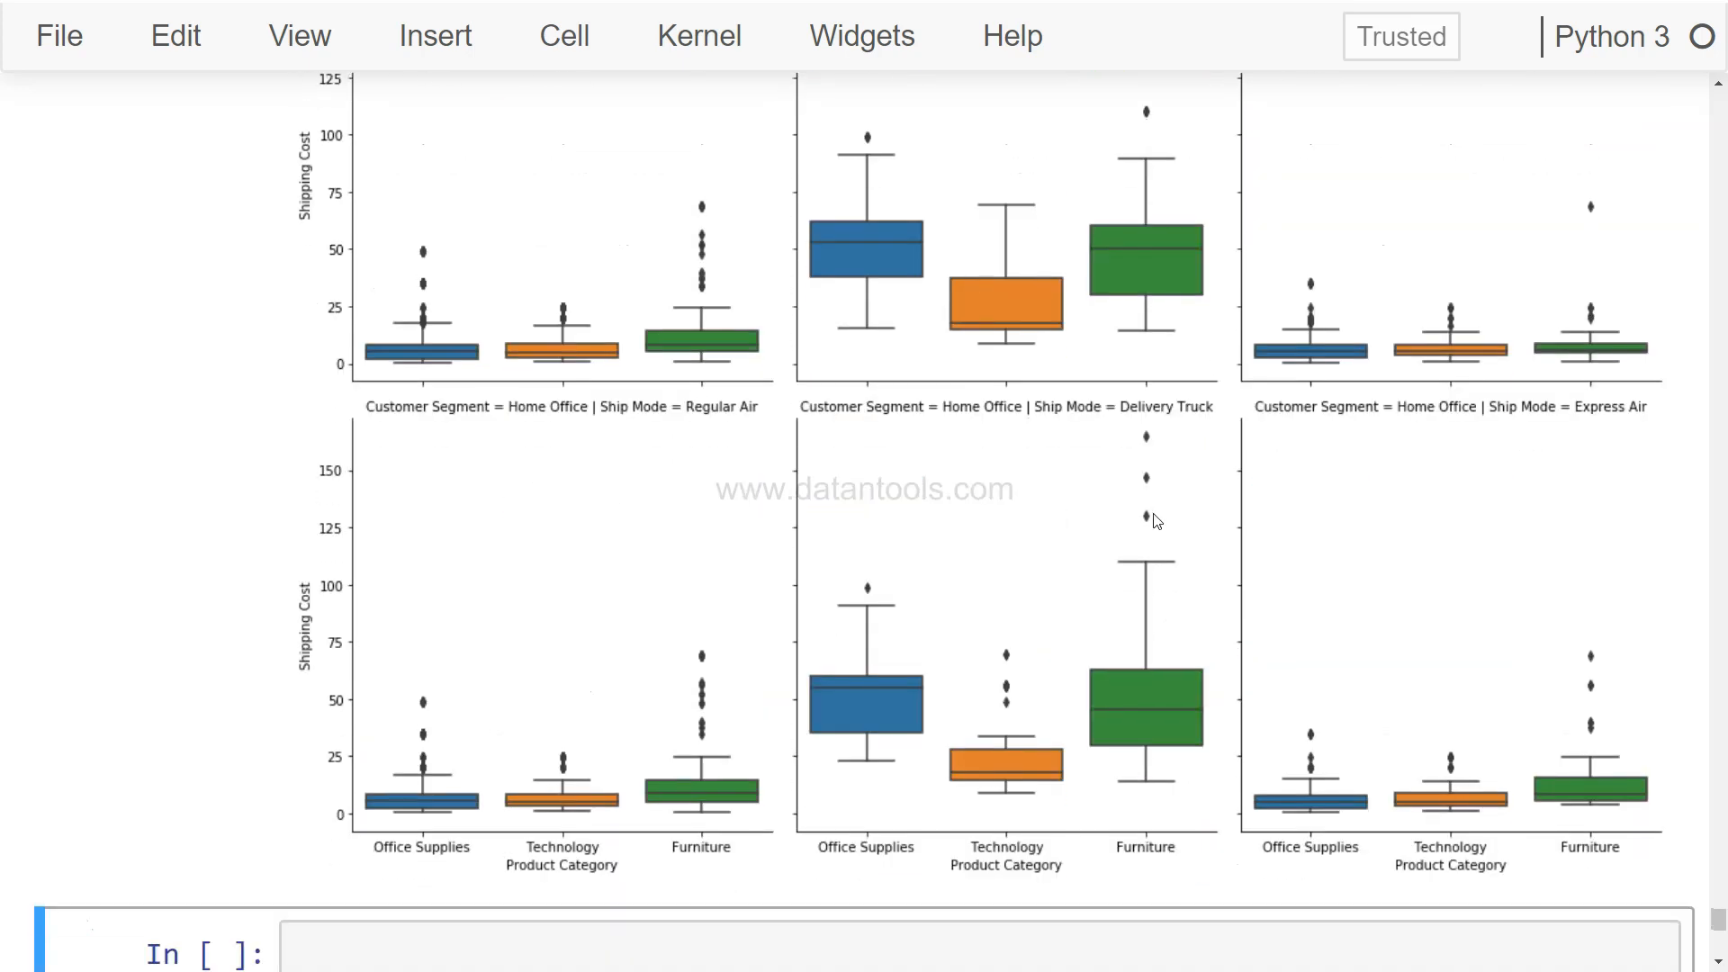
pyautogui.moveTo(1186, 659)
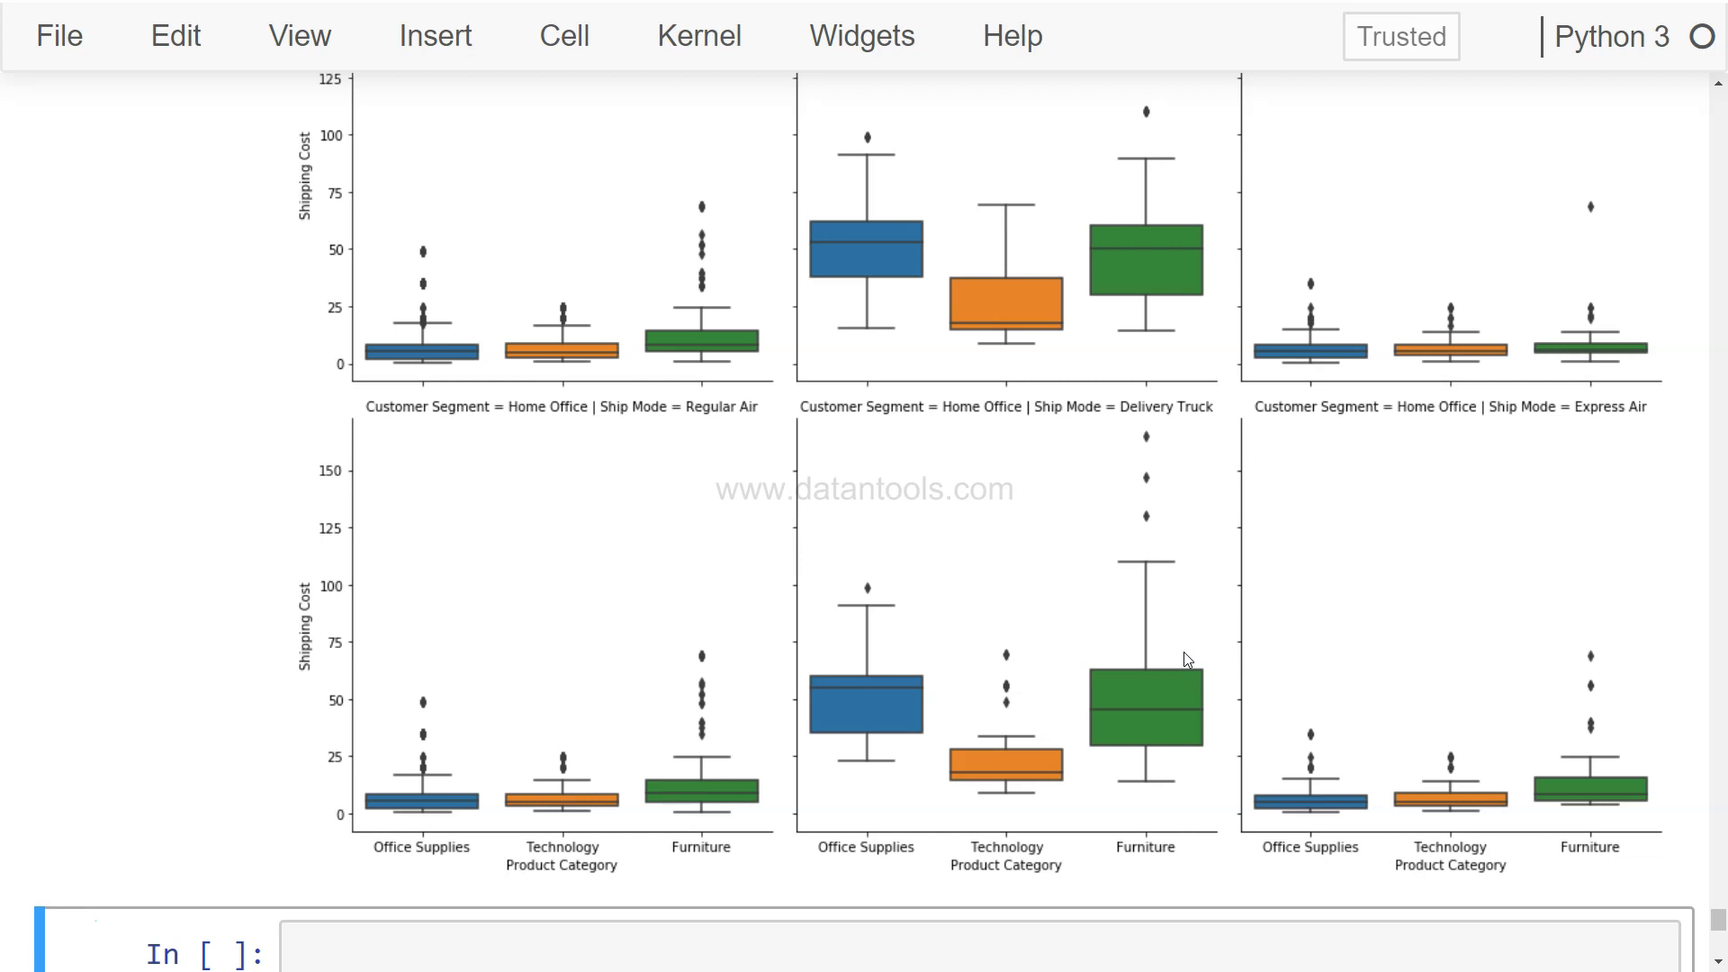